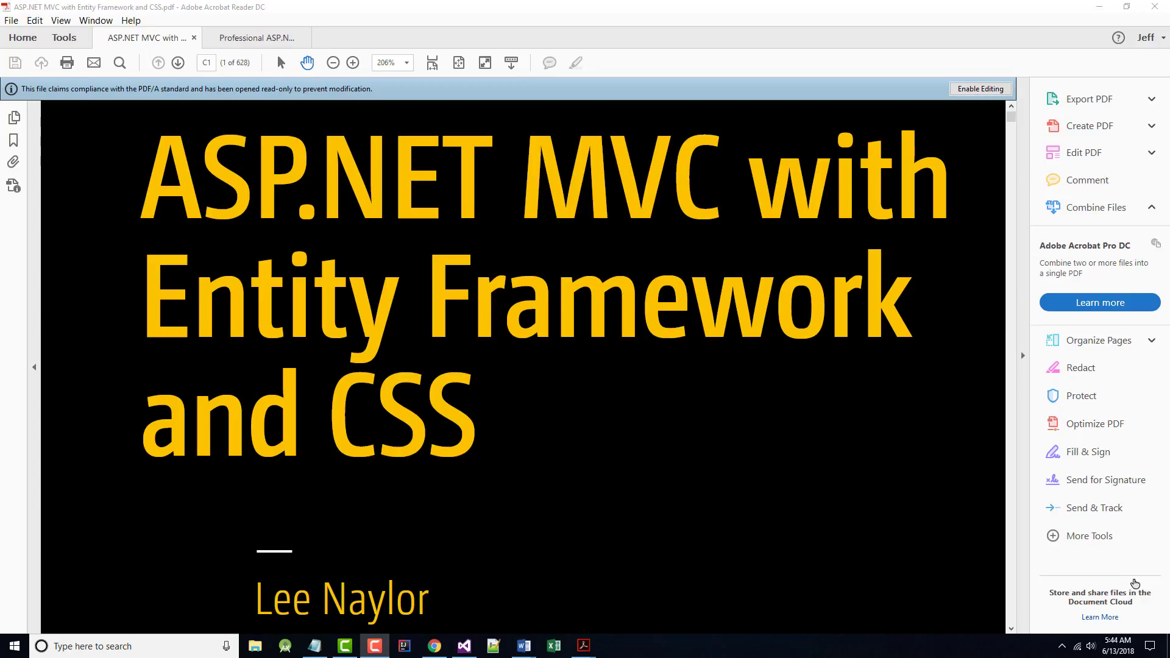
mouse_move(1127, 565)
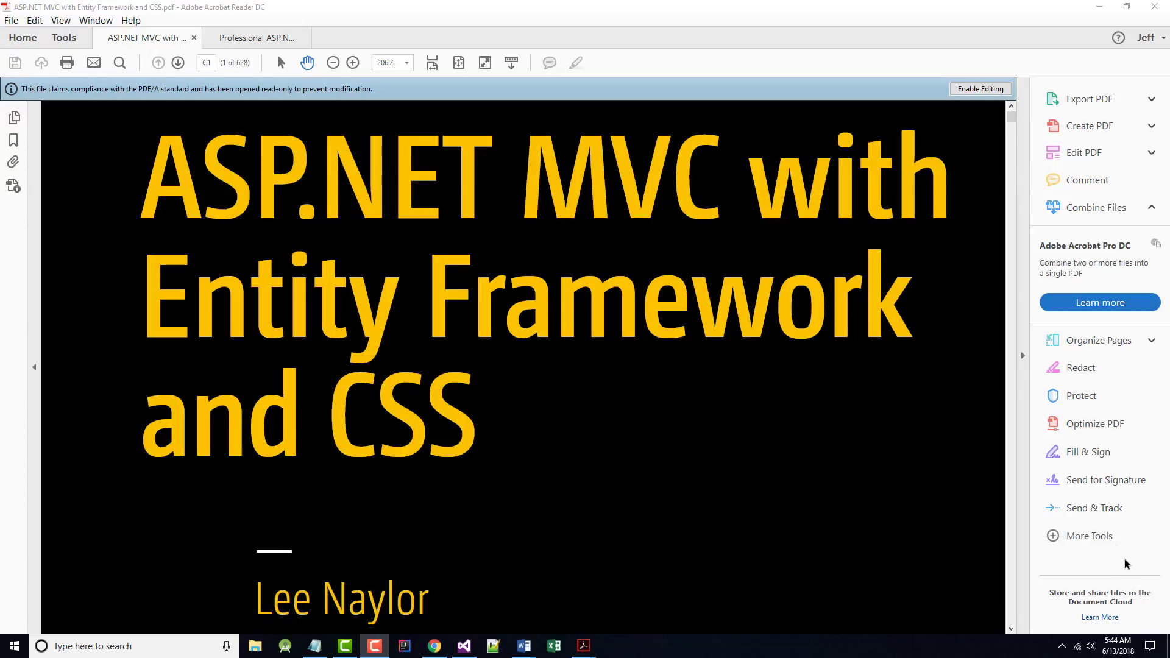
mouse_move(1089, 535)
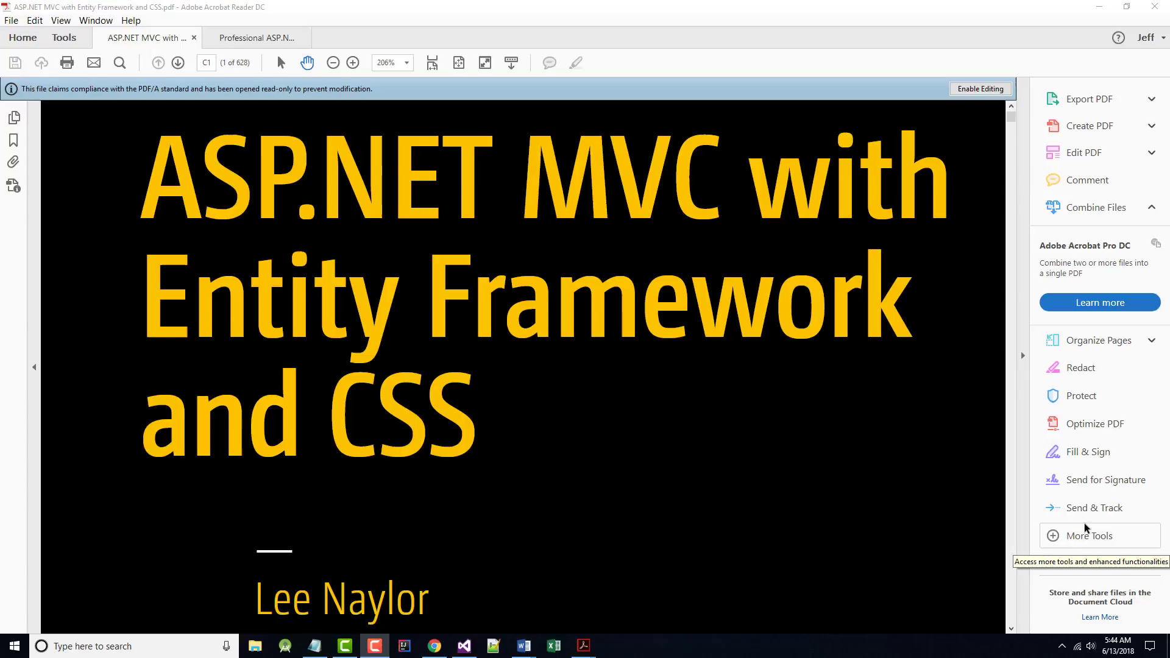
mouse_move(1083, 527)
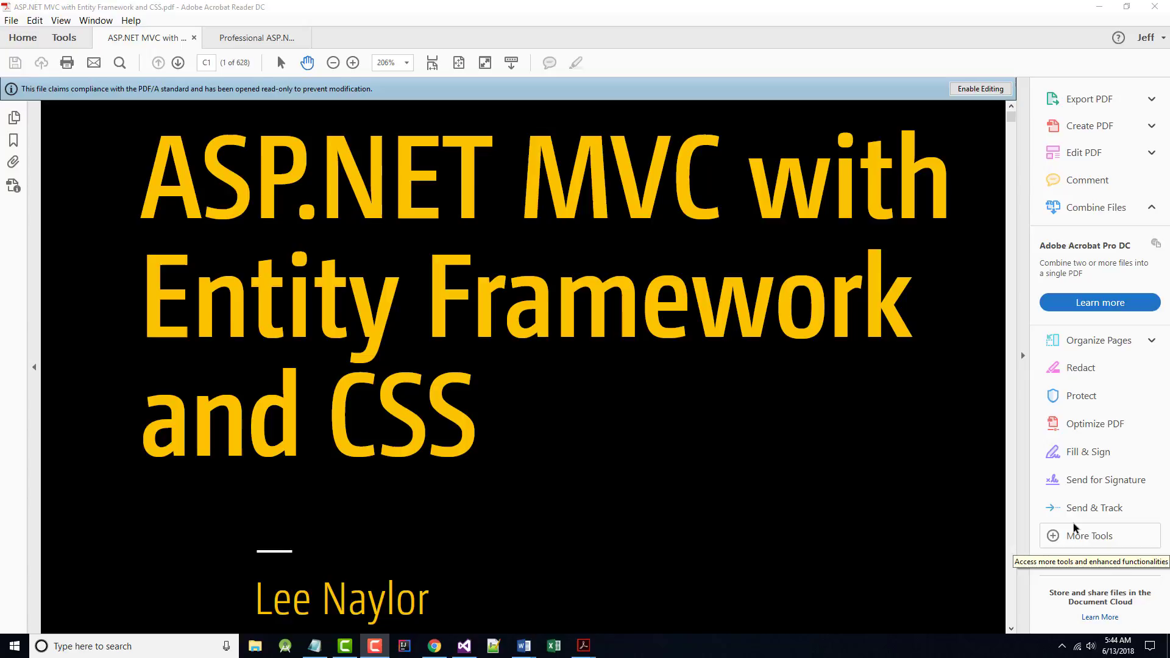
mouse_move(637, 599)
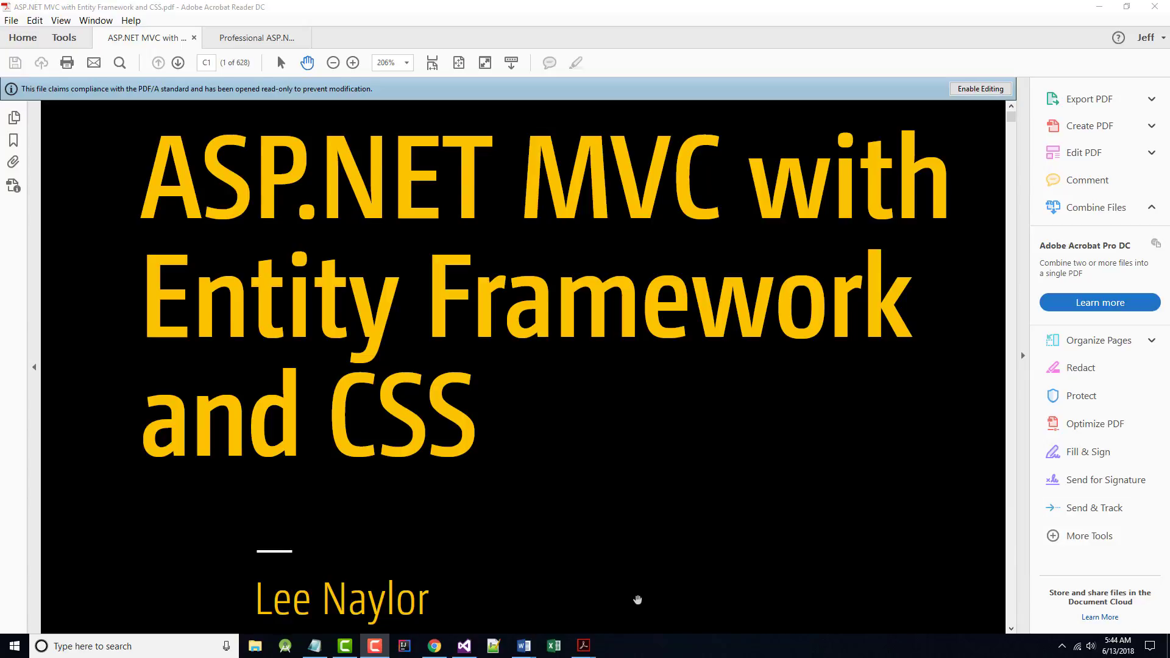
mouse_move(601, 528)
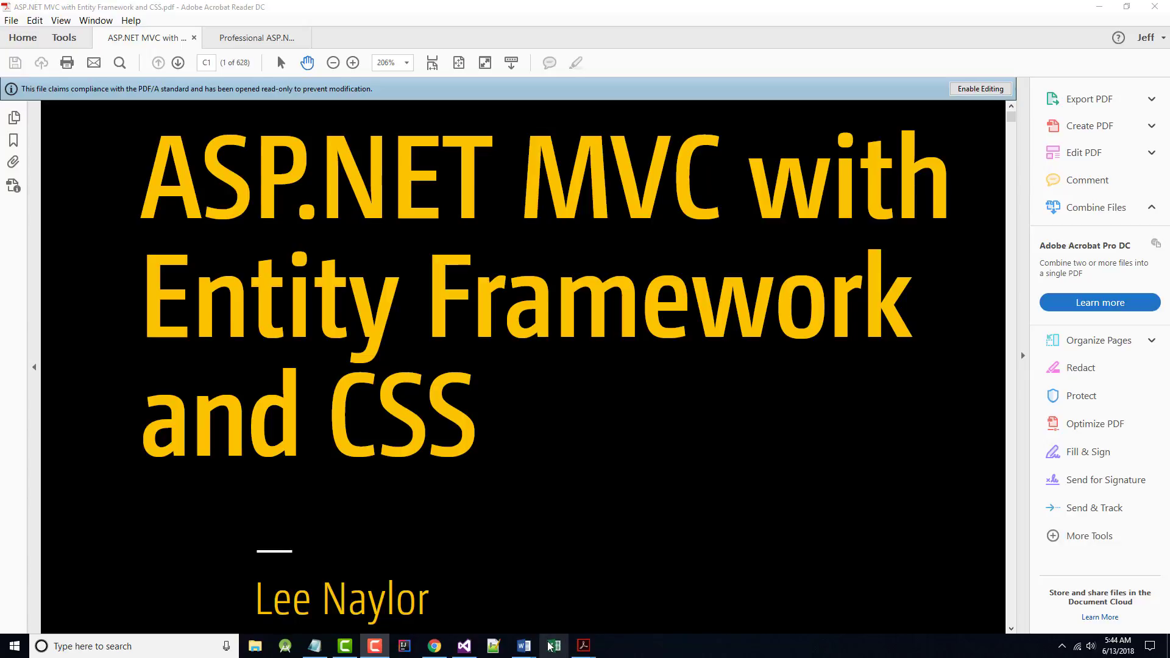
mouse_move(552, 646)
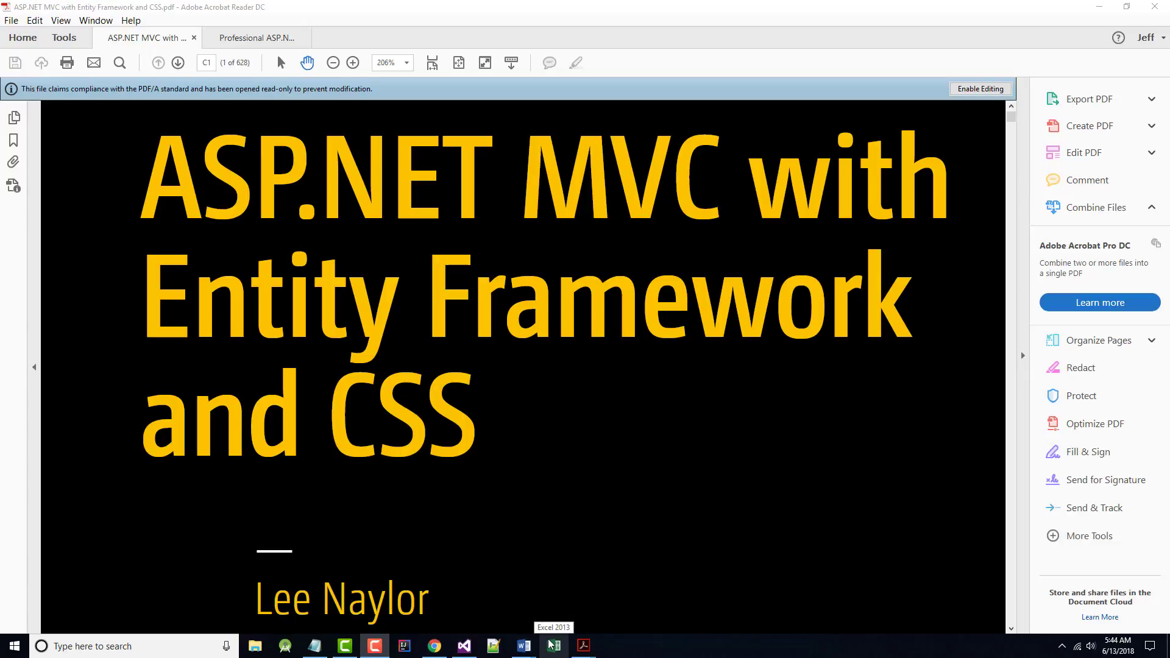
mouse_move(522, 646)
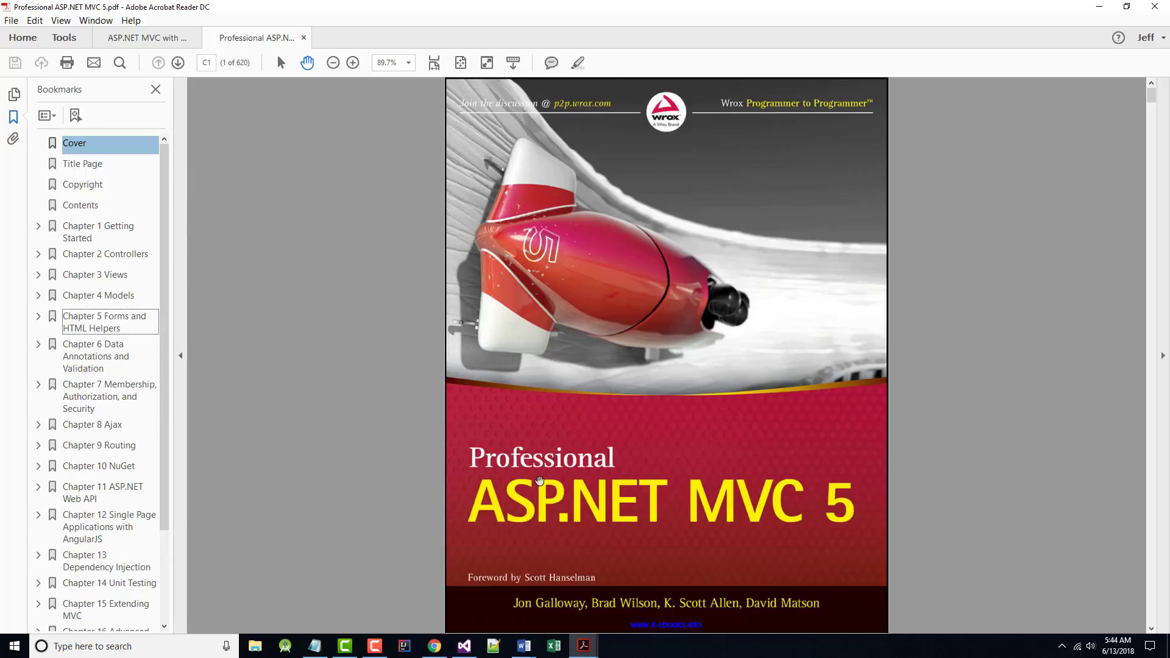
mouse_move(647, 543)
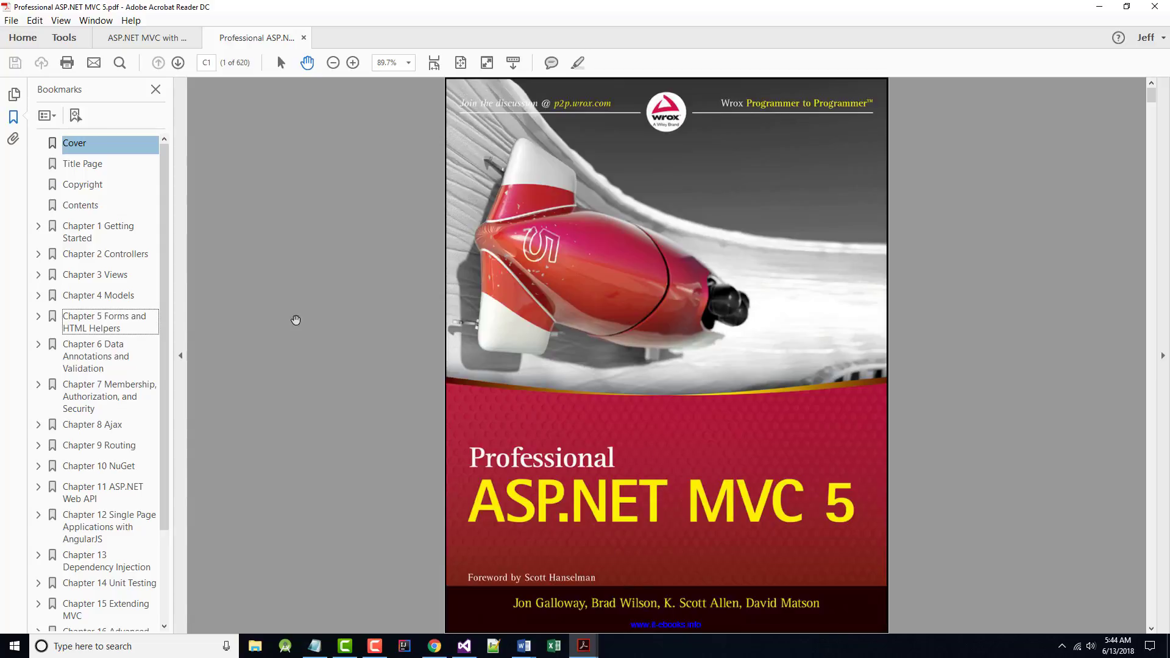
scroll(down, 3)
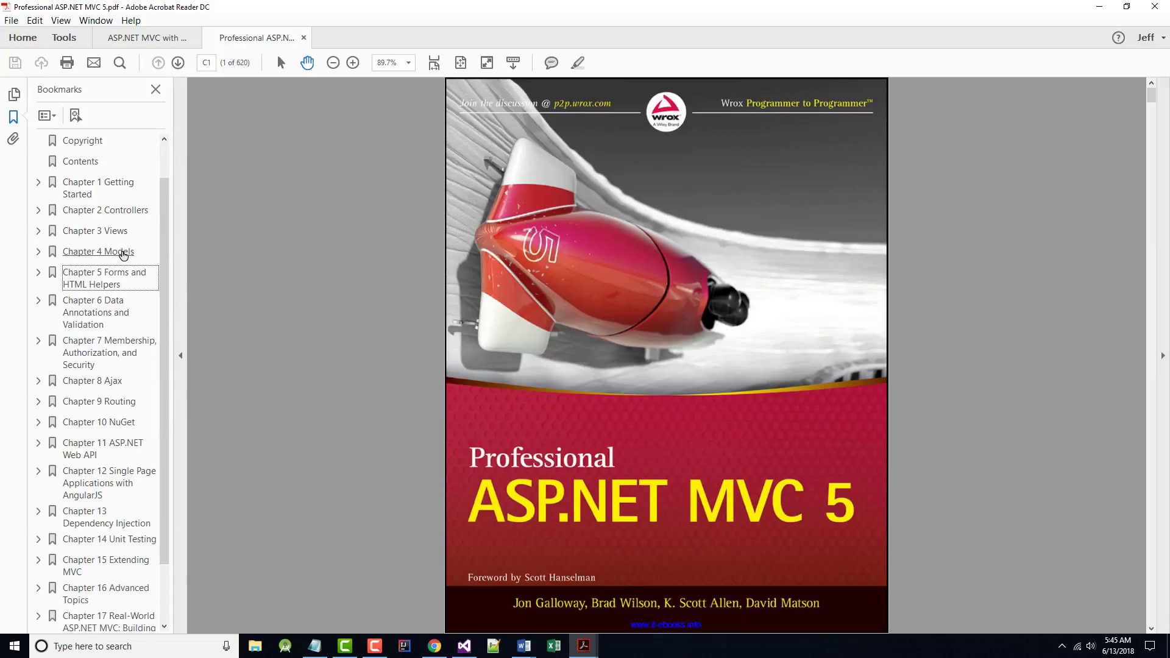
scroll(down, 3)
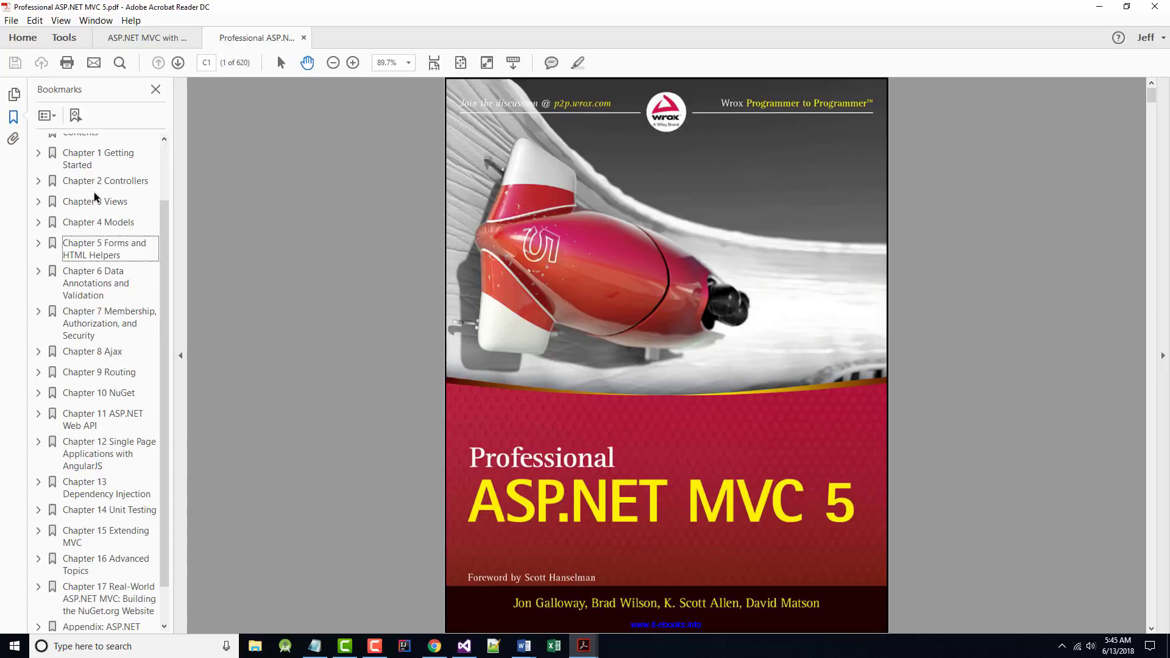
mouse_move(98, 222)
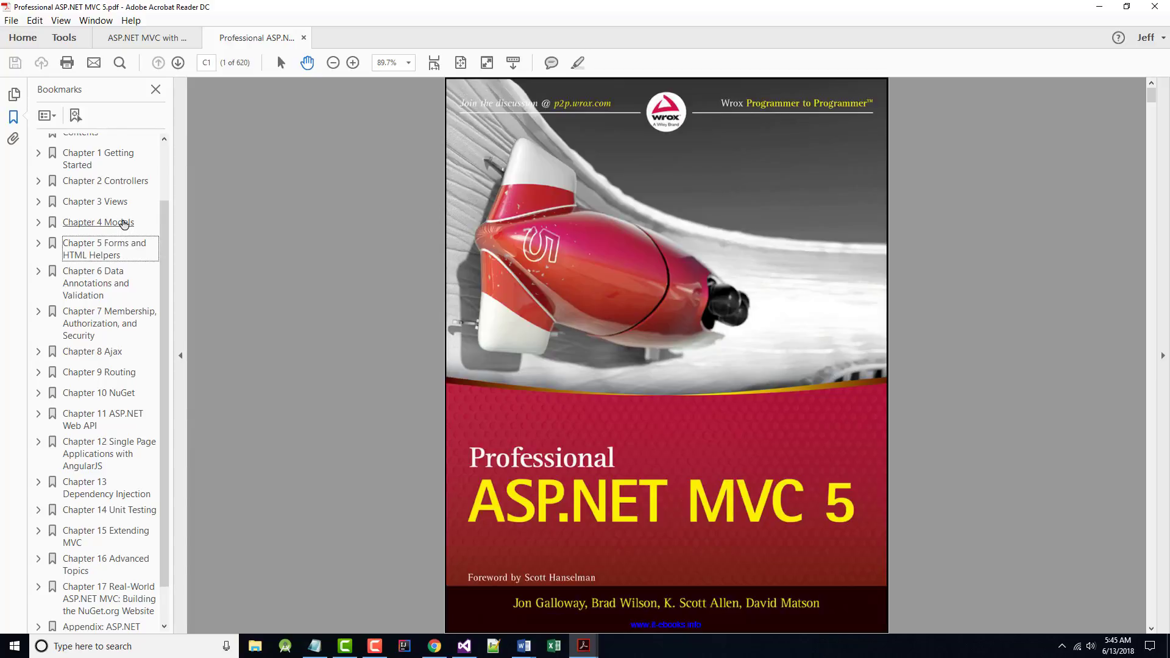
scroll(down, 3)
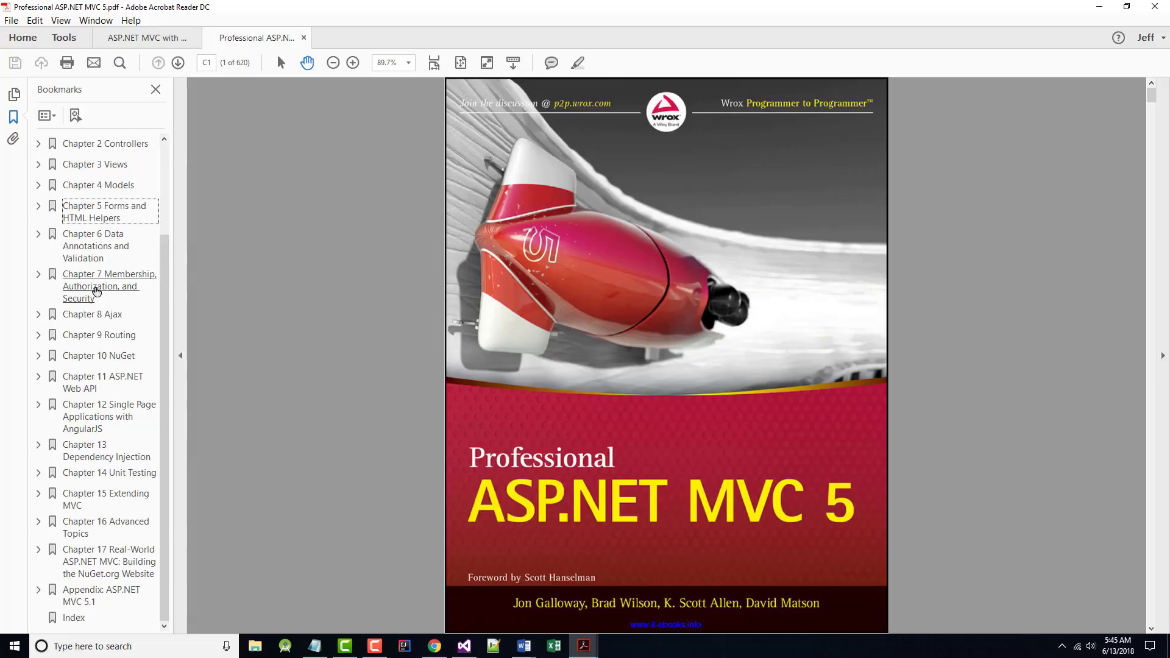
mouse_move(92, 315)
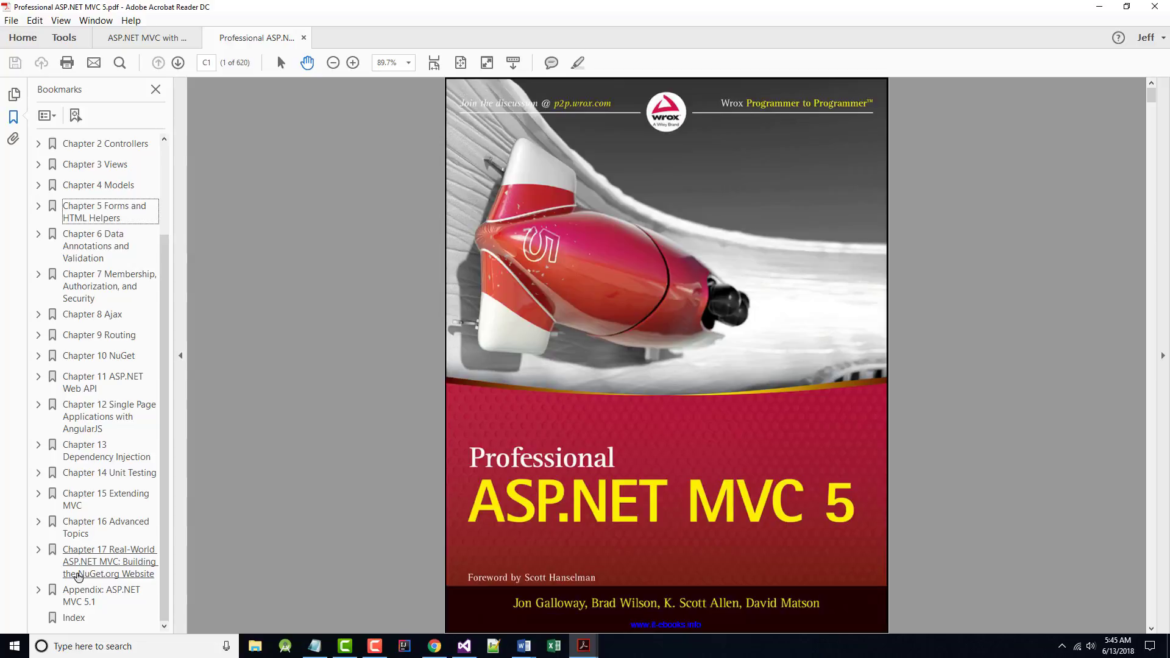
mouse_move(104, 589)
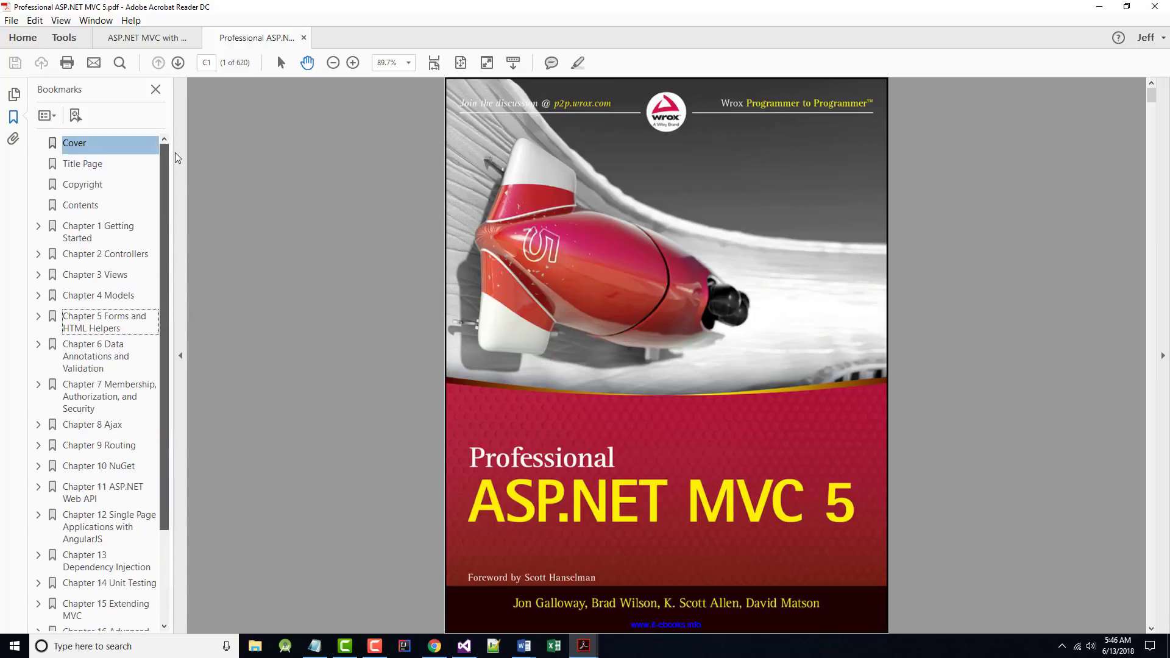
- Jump to the Chapter 7 bookmark and read its opening security section into page 160
click(110, 396)
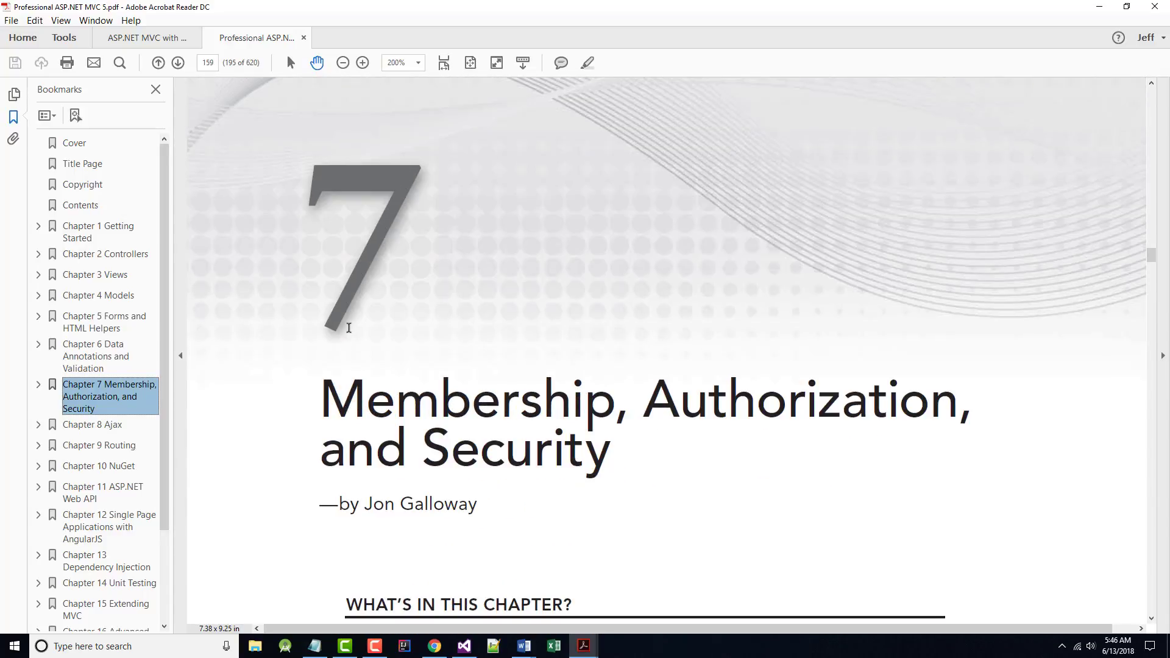
scroll(down, 3)
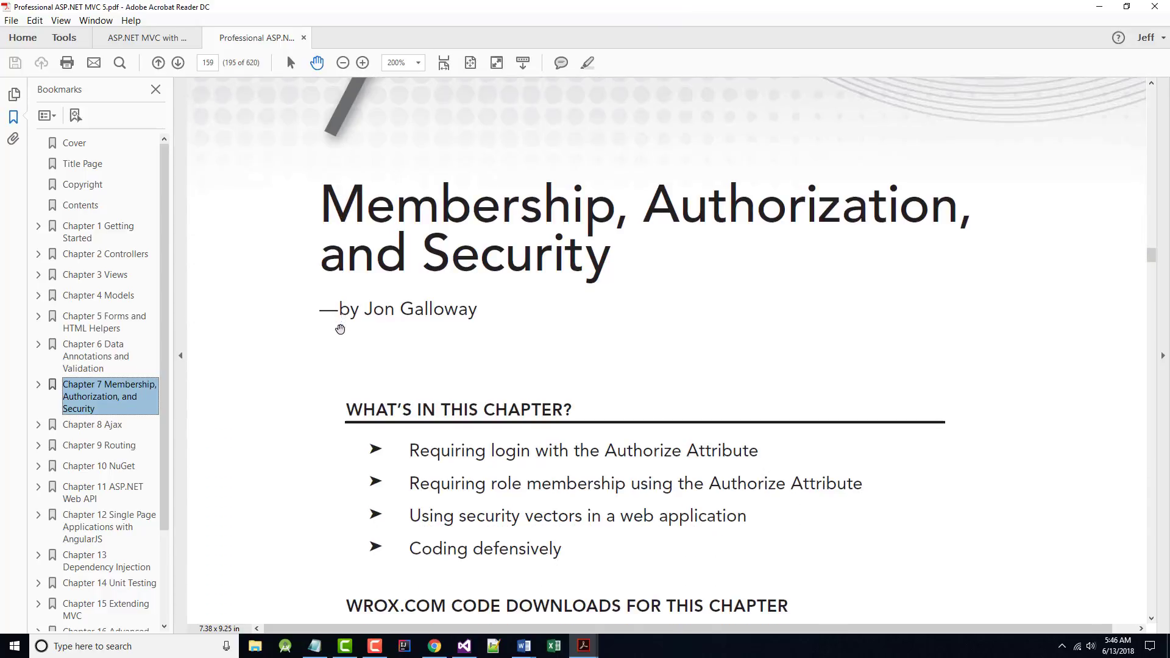
scroll(down, 3)
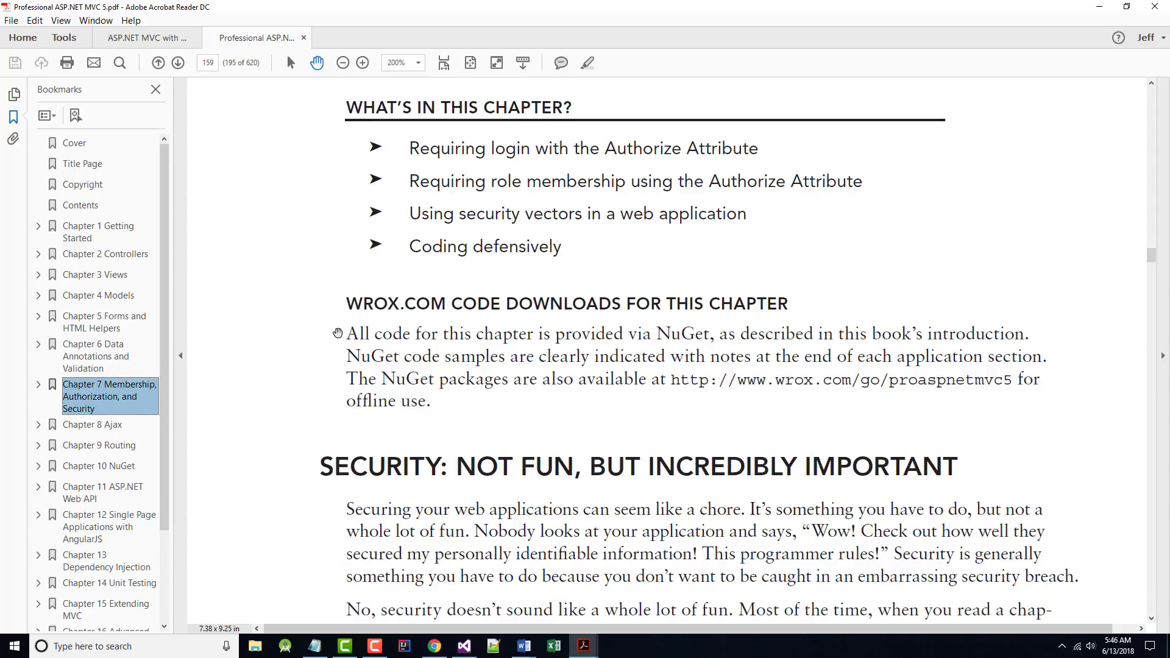
scroll(down, 3)
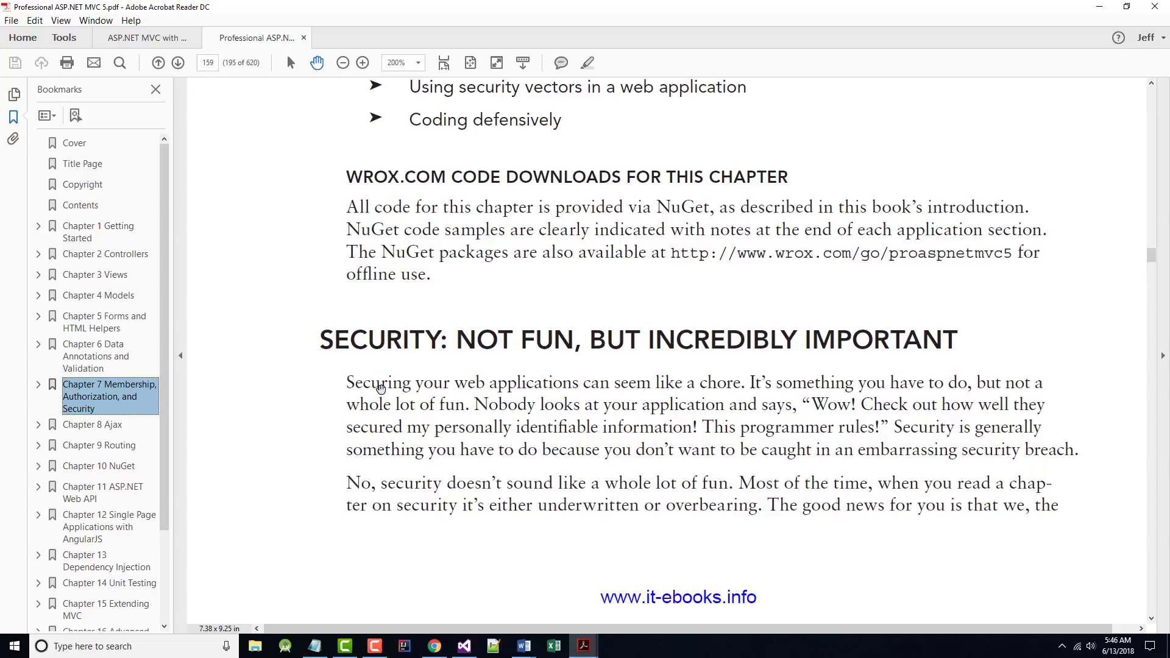
scroll(down, 3)
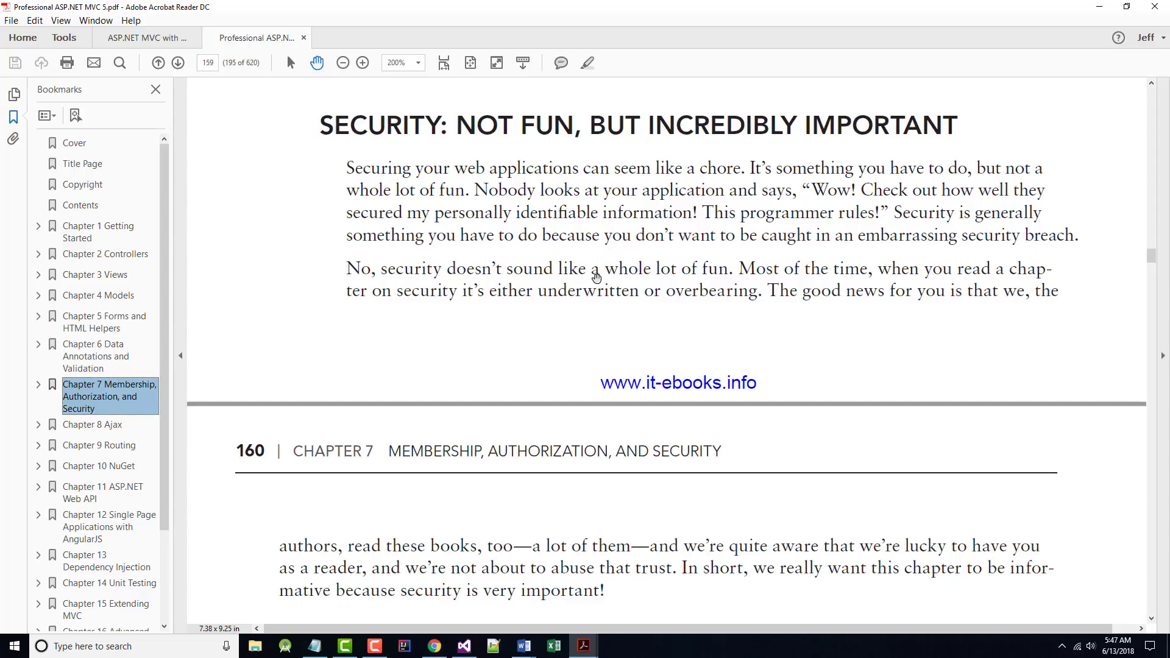
- Scroll through page 160's Web Forms developers sidebar and the never-trust-user-data warning
scroll(down, 3)
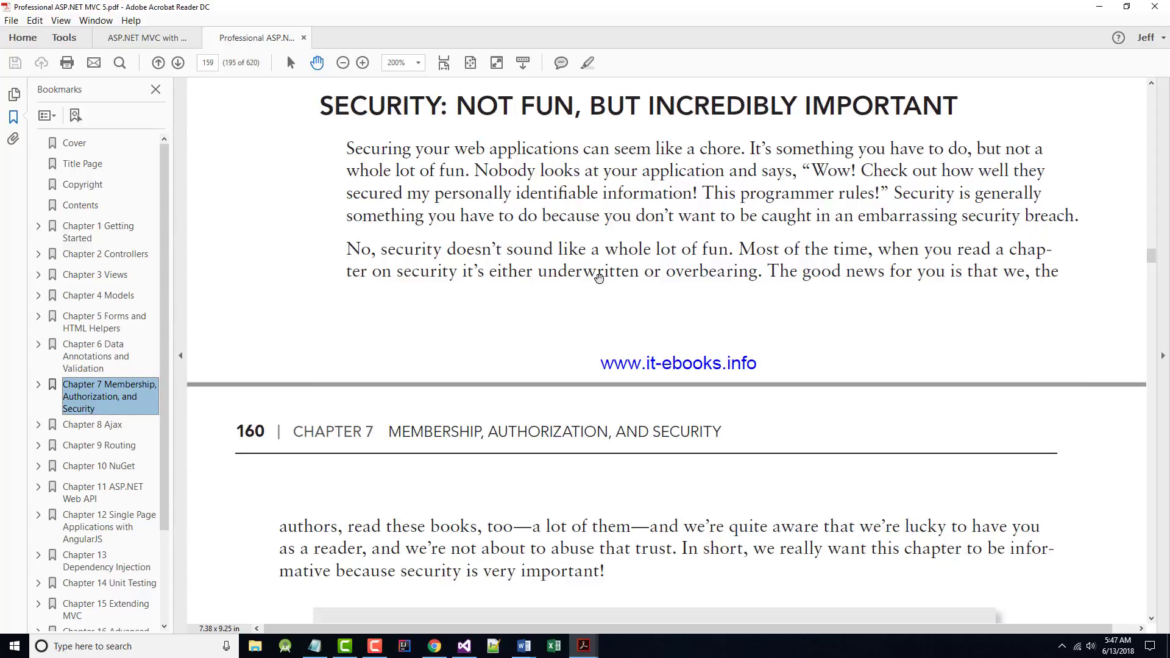
scroll(down, 3)
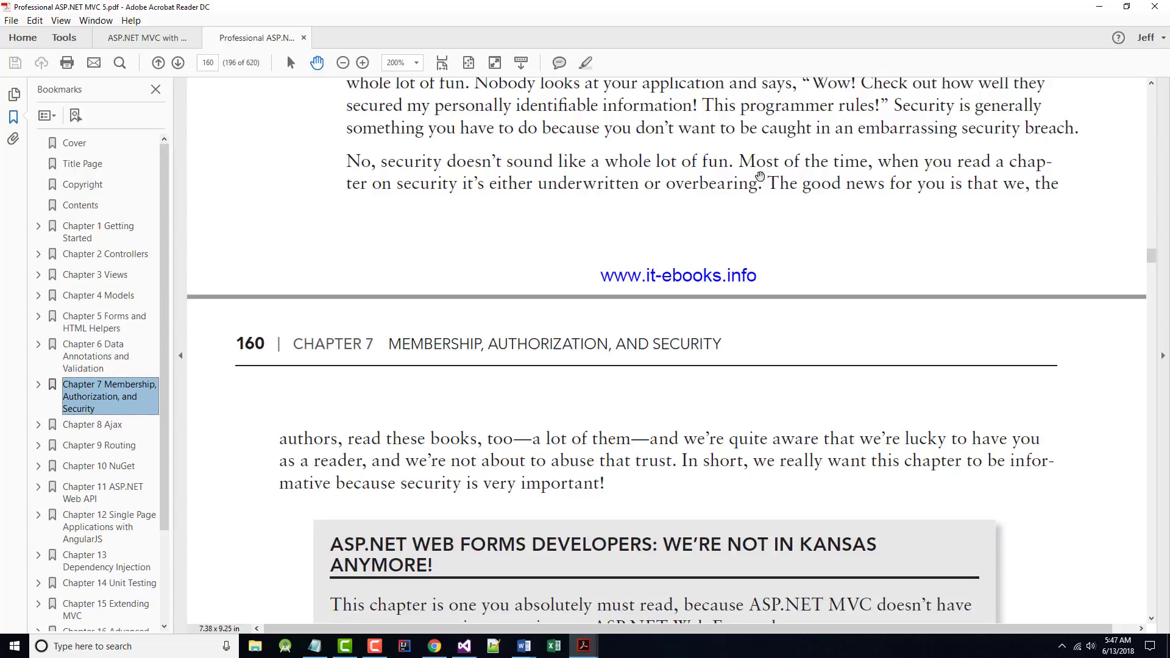
scroll(down, 3)
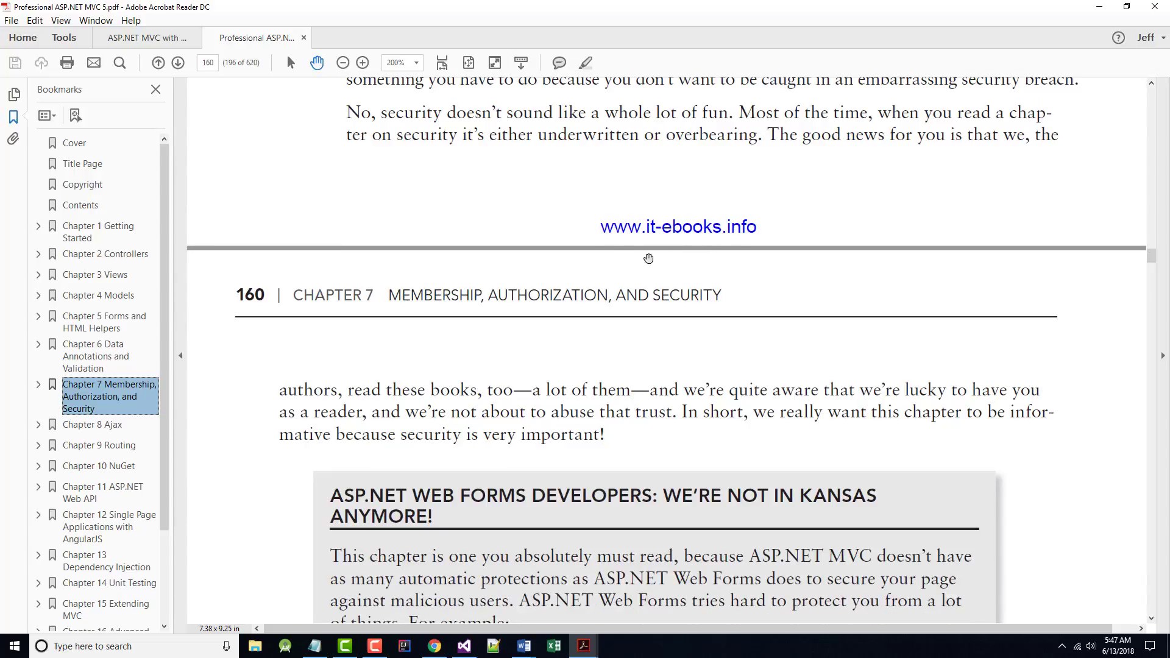
scroll(down, 3)
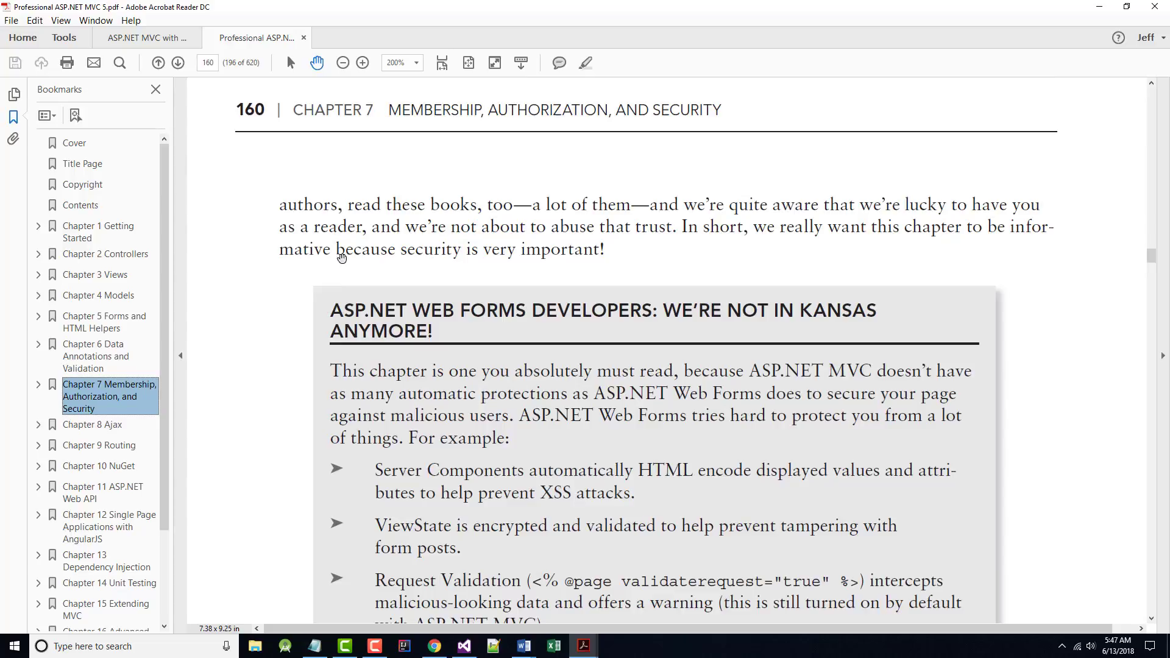
scroll(down, 3)
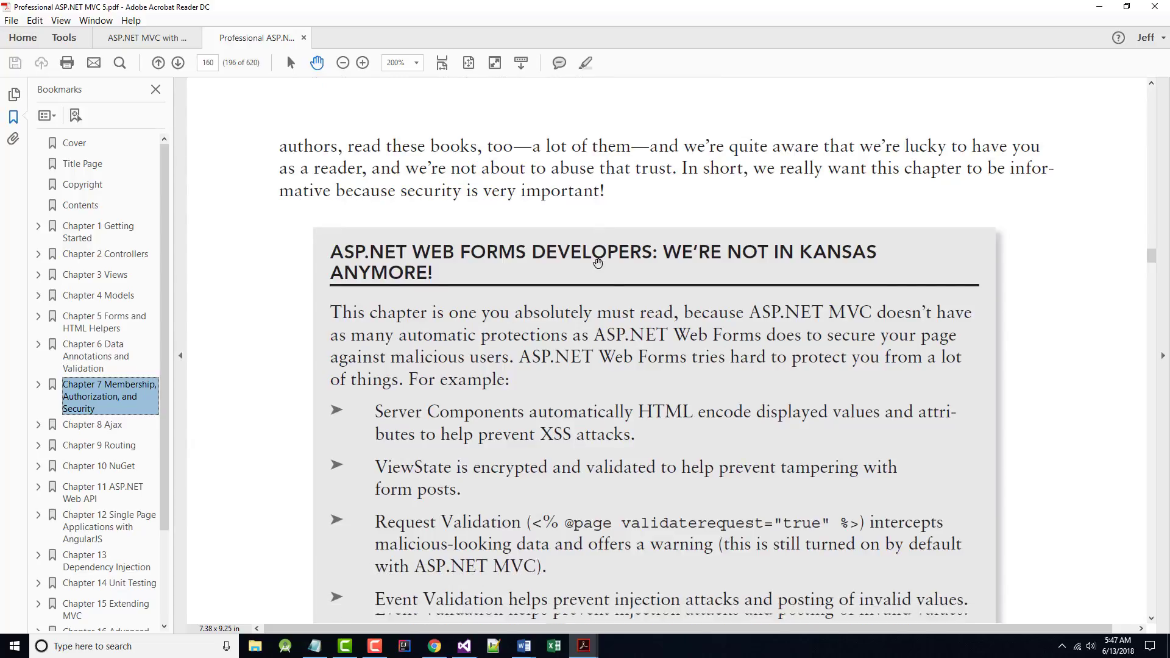
scroll(down, 3)
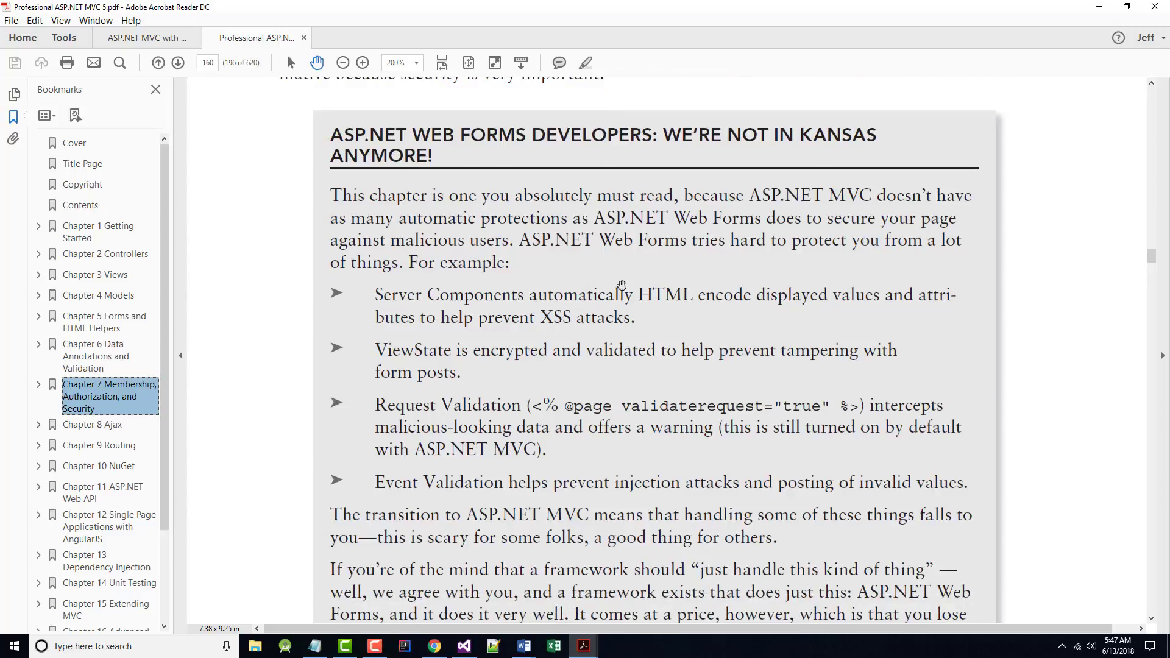
mouse_move(490, 265)
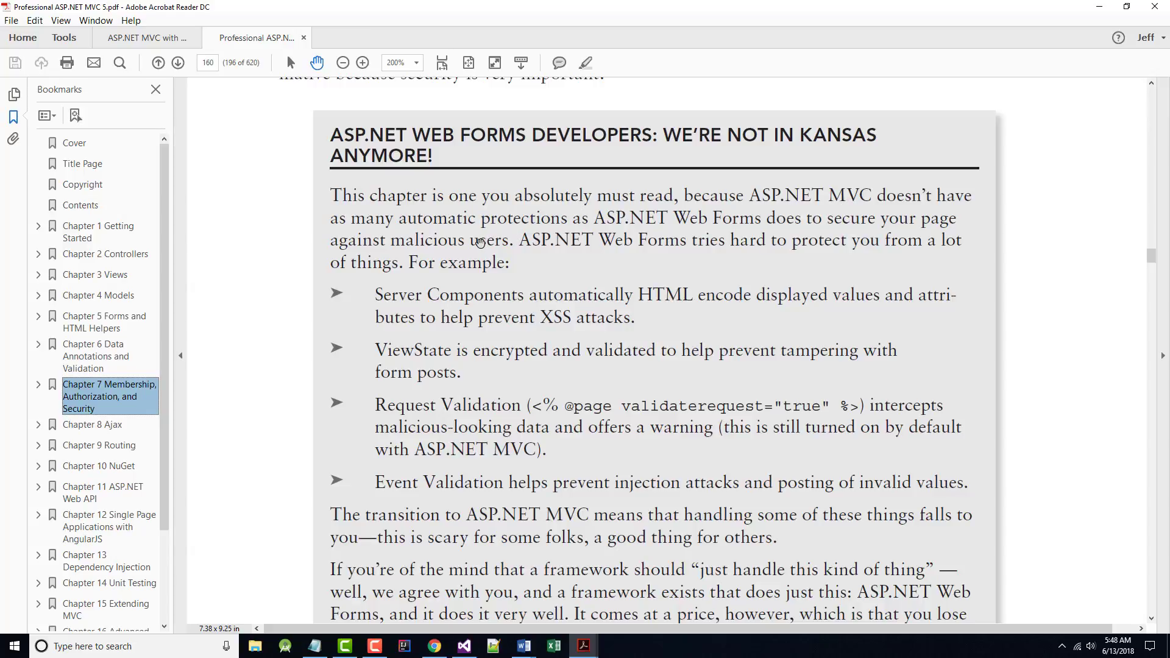
mouse_move(478, 245)
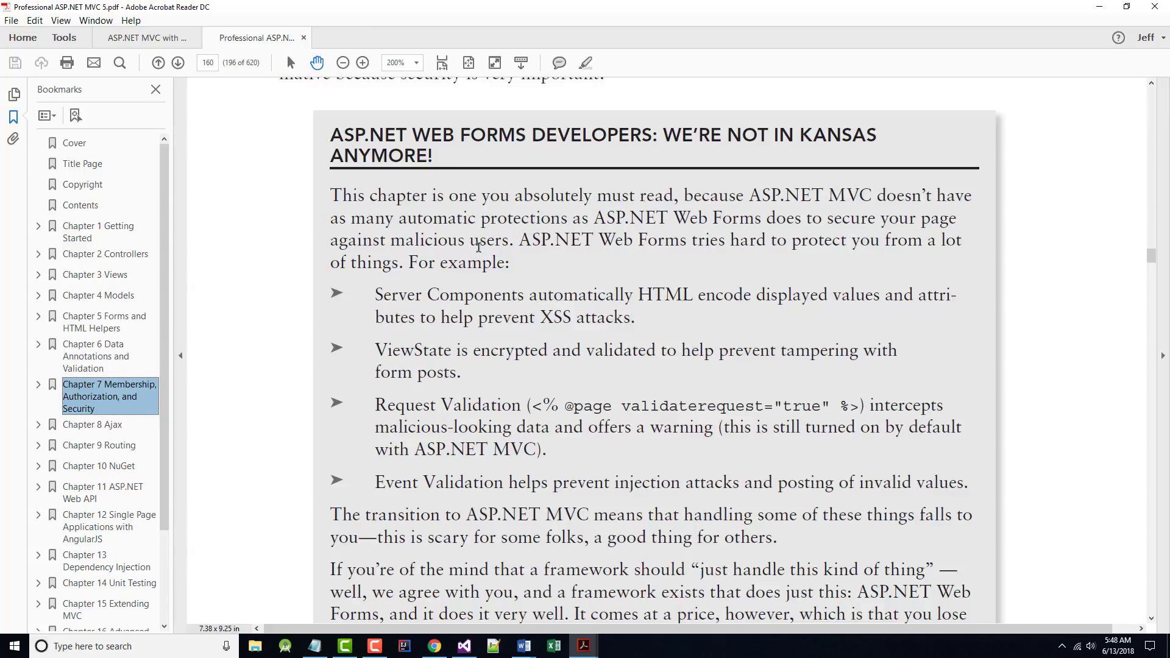
mouse_move(675, 231)
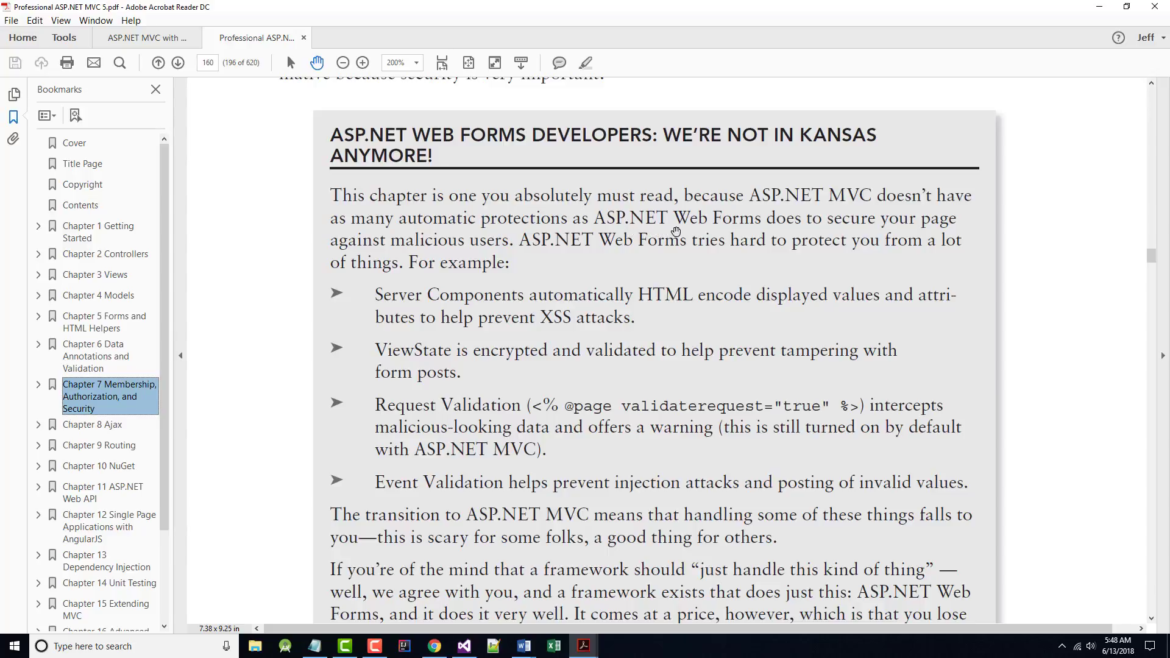
mouse_move(464, 263)
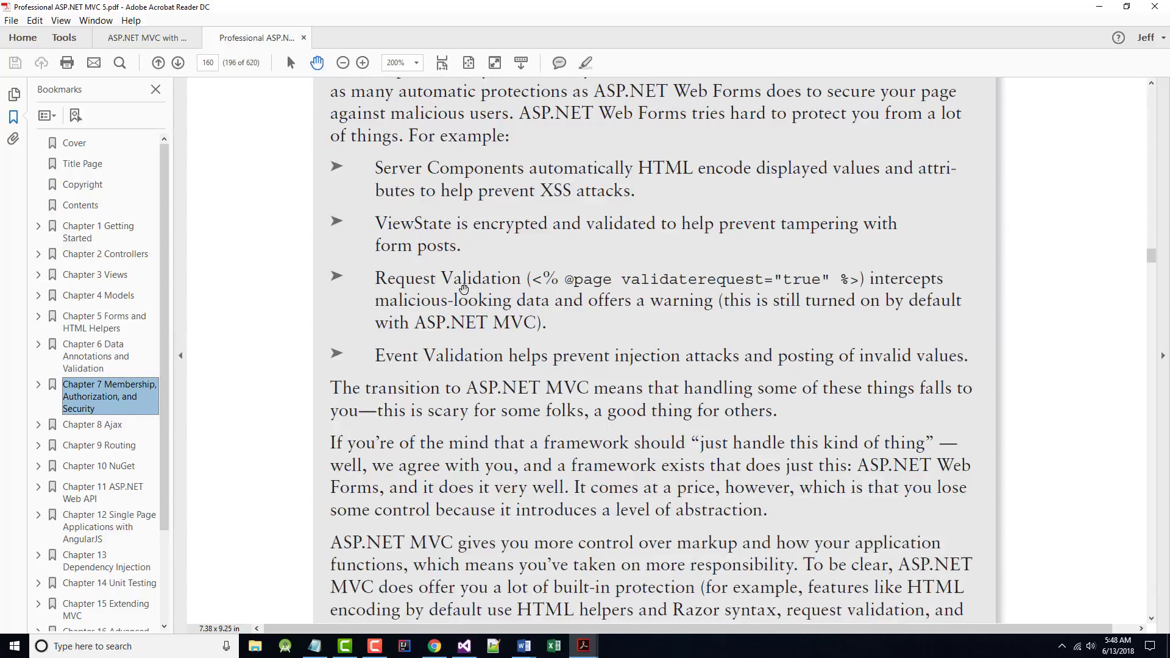
scroll(down, 3)
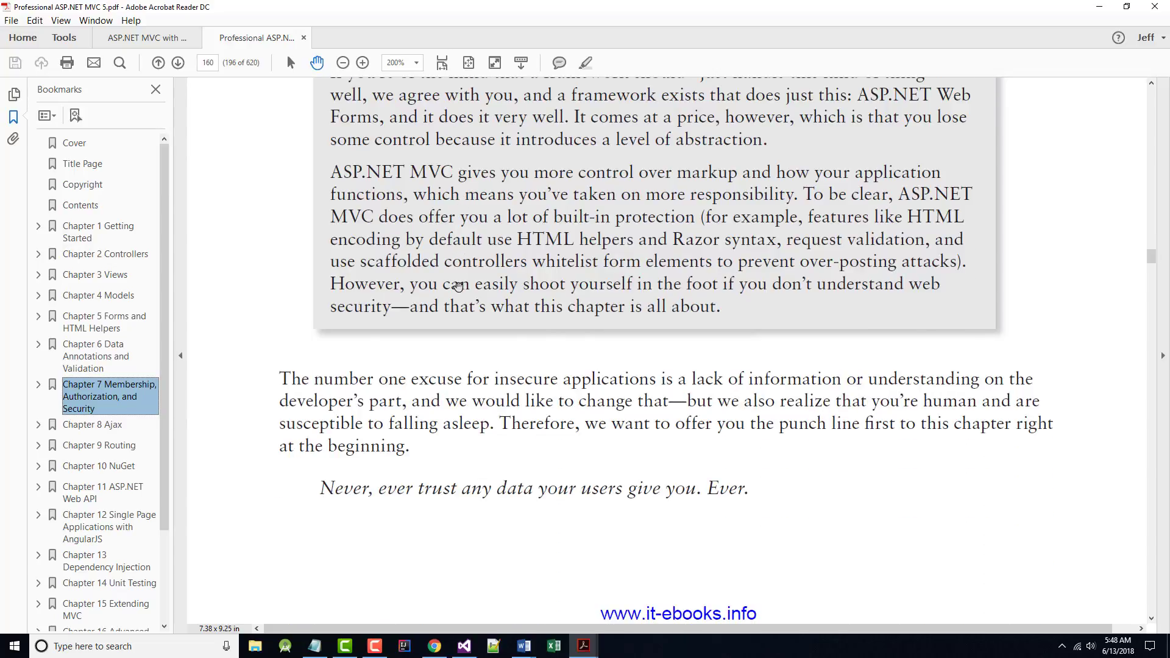
scroll(down, 3)
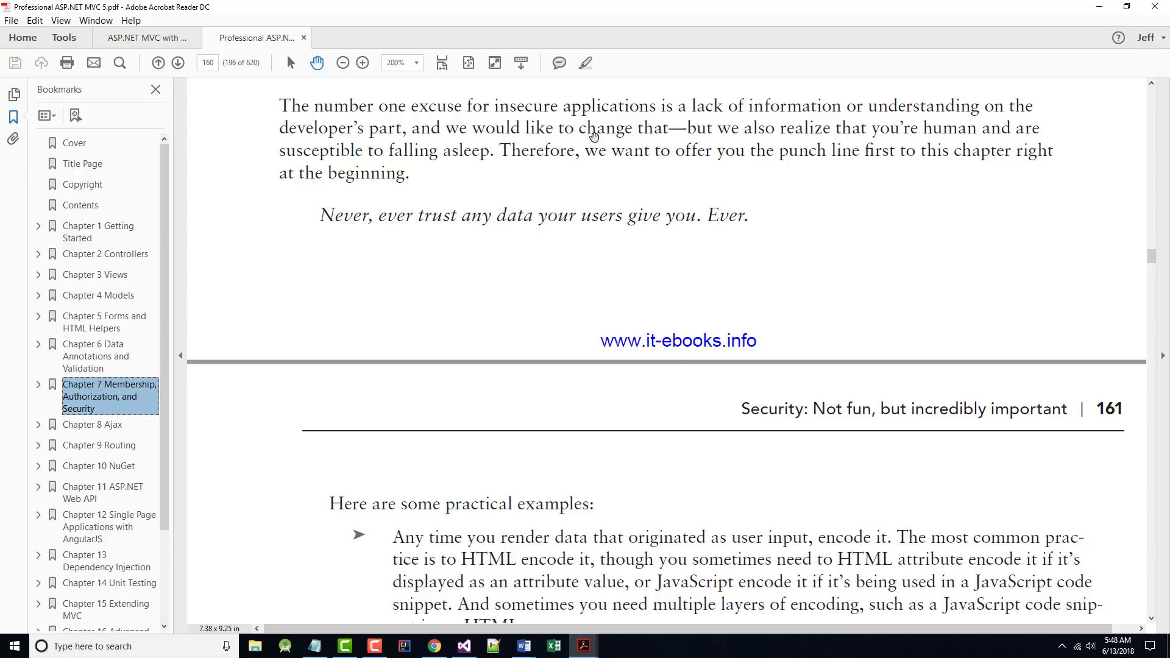
mouse_move(763, 227)
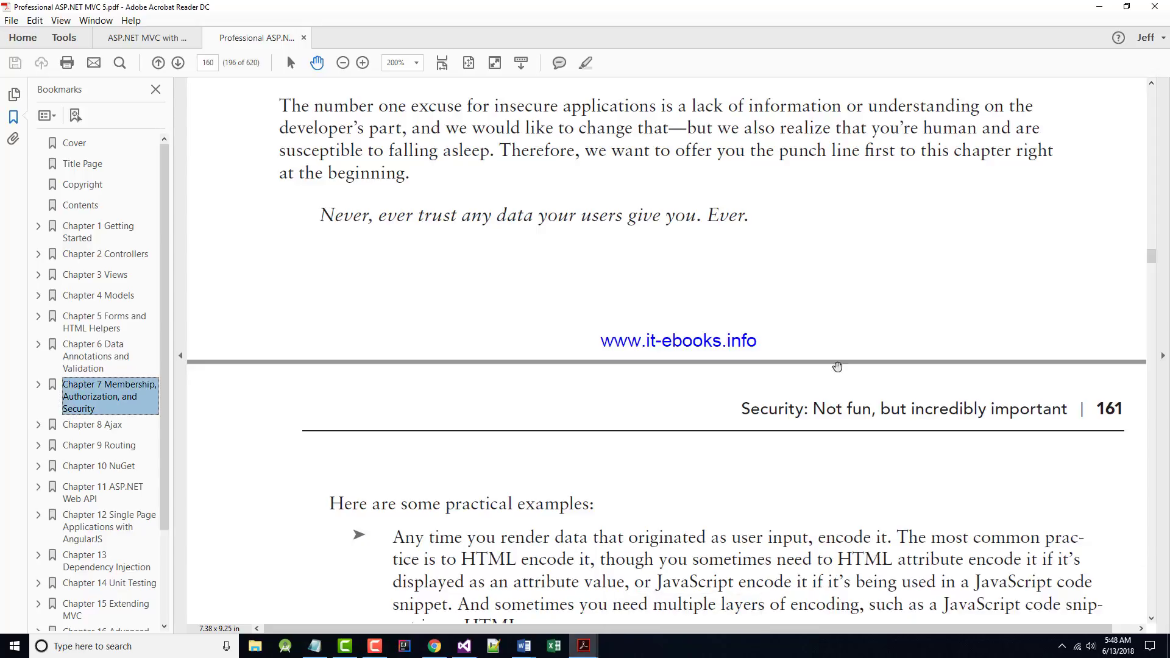
mouse_move(385, 167)
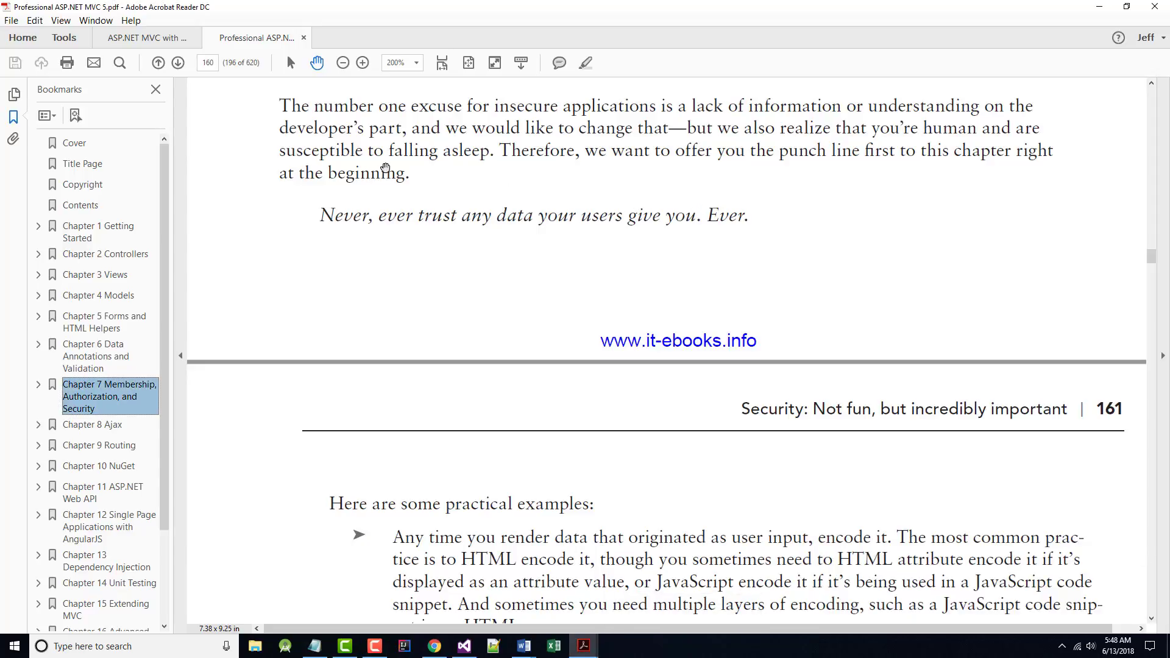
- Scroll to page 161's practical examples on anonymous access and HTML sanitizing
scroll(down, 3)
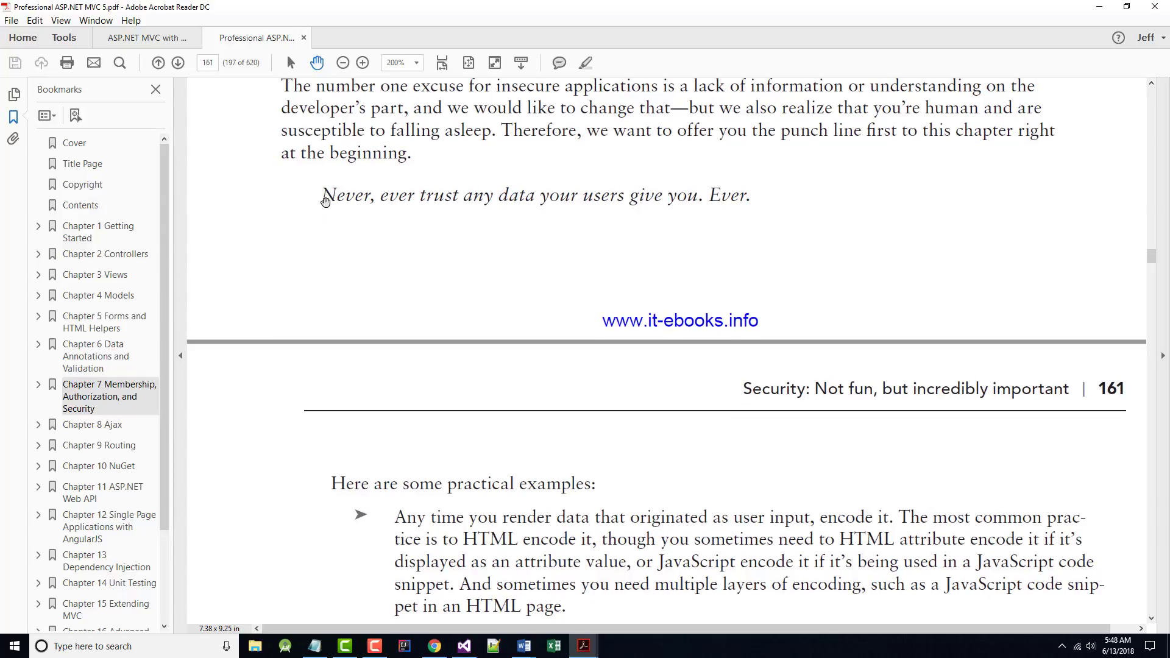
mouse_move(548, 202)
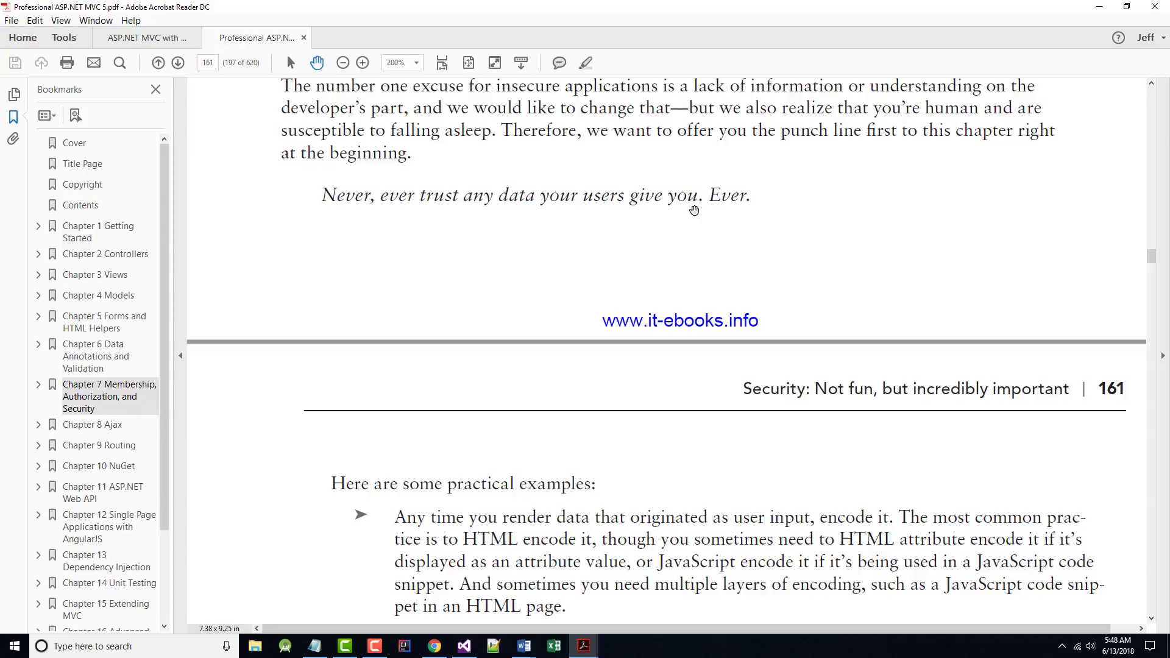
mouse_move(704, 257)
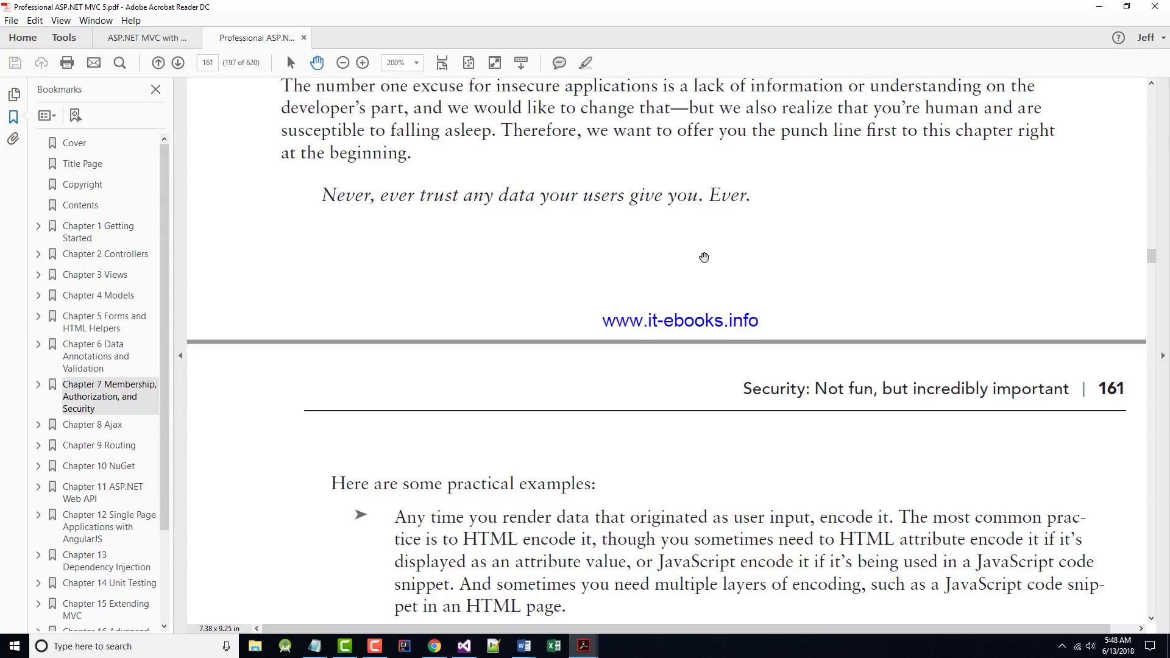
mouse_move(649, 260)
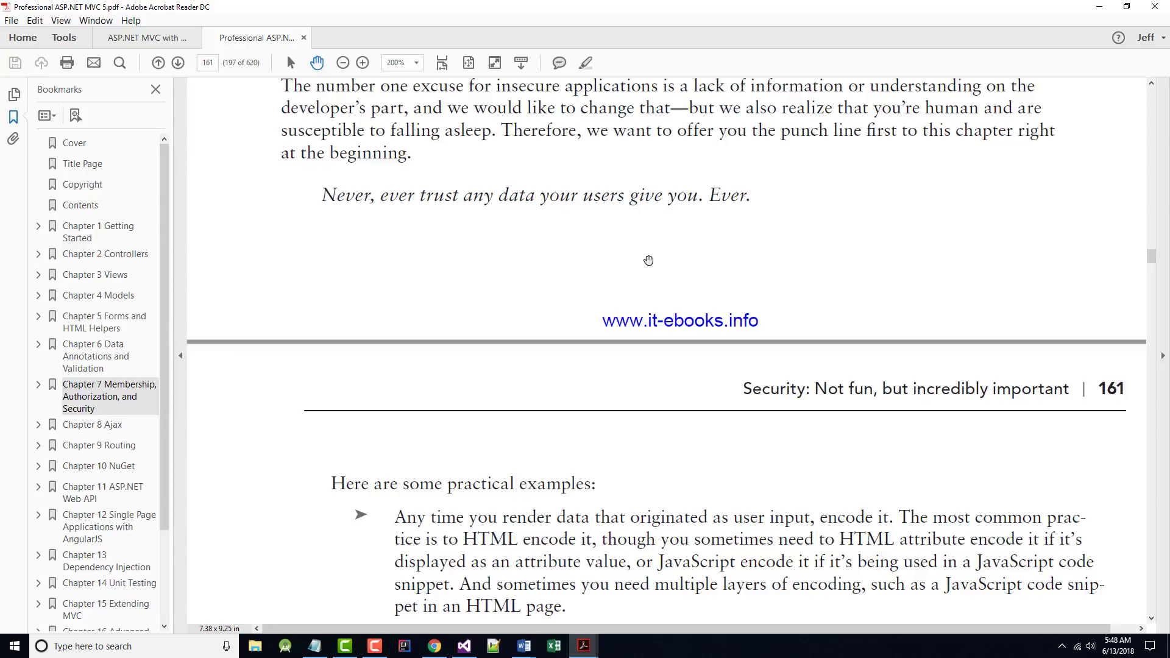
mouse_move(643, 259)
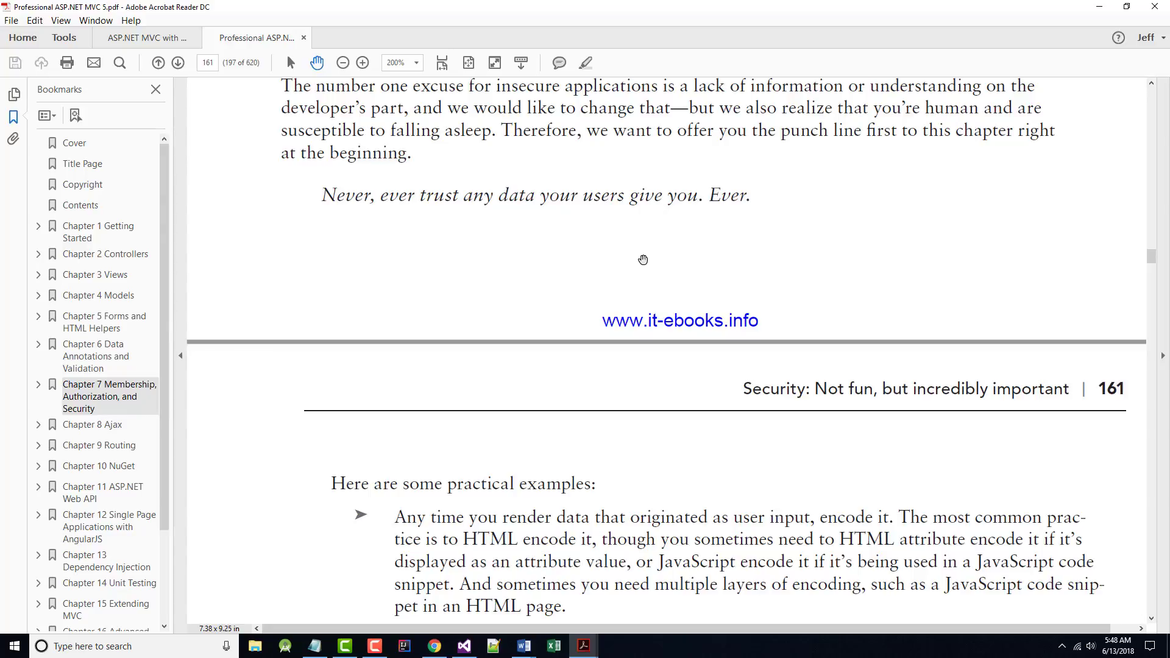
mouse_move(631, 256)
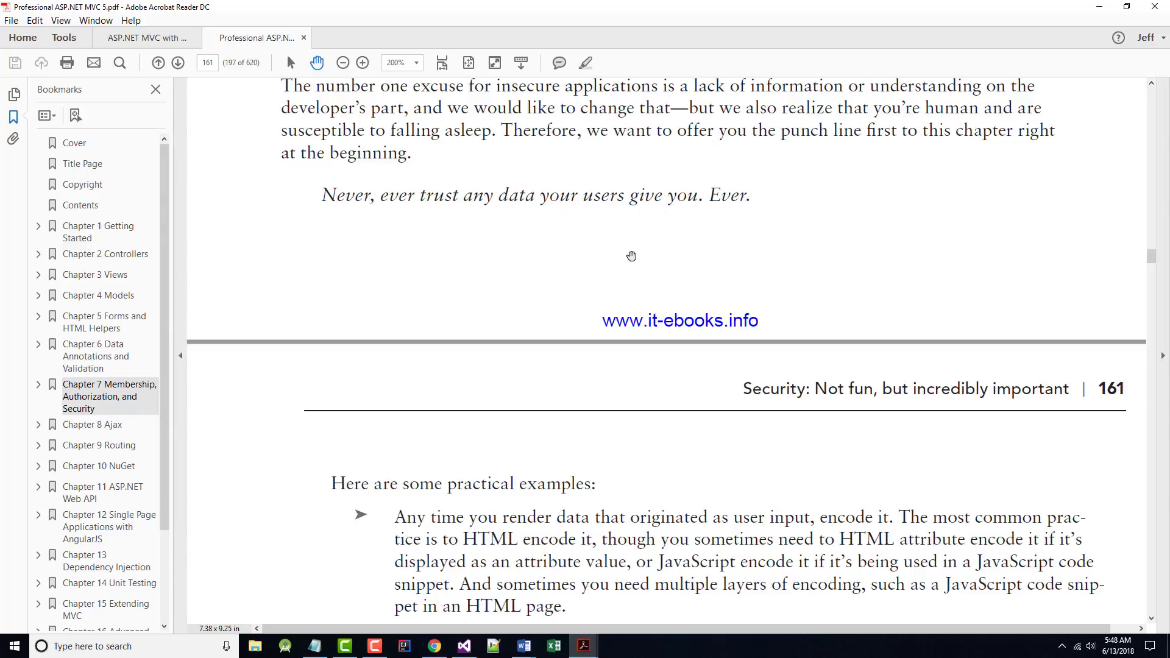
scroll(down, 3)
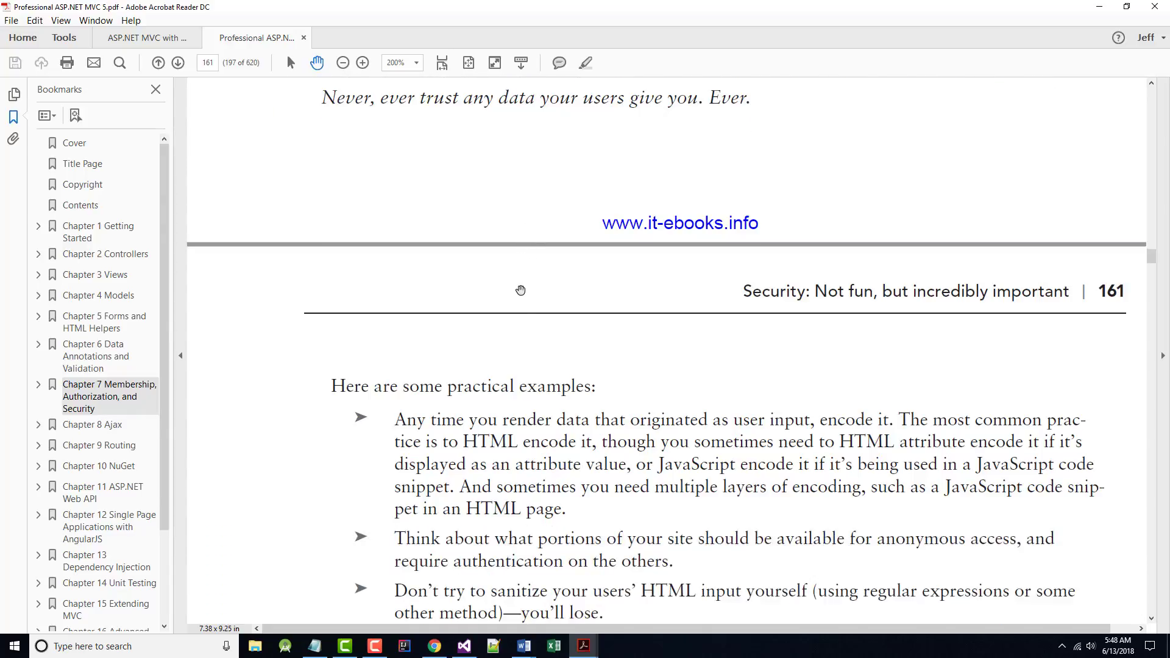
- Scroll past the AntiXSS encoder bullet toward the hackers, crackers and spammers paragraph
scroll(down, 3)
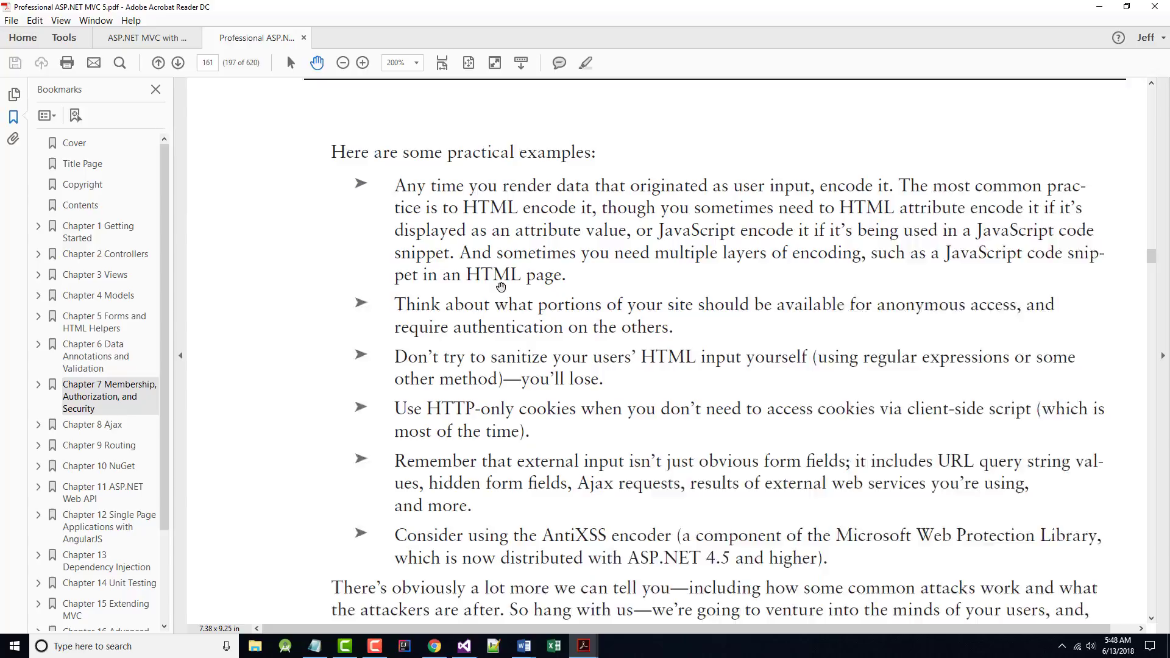
scroll(down, 3)
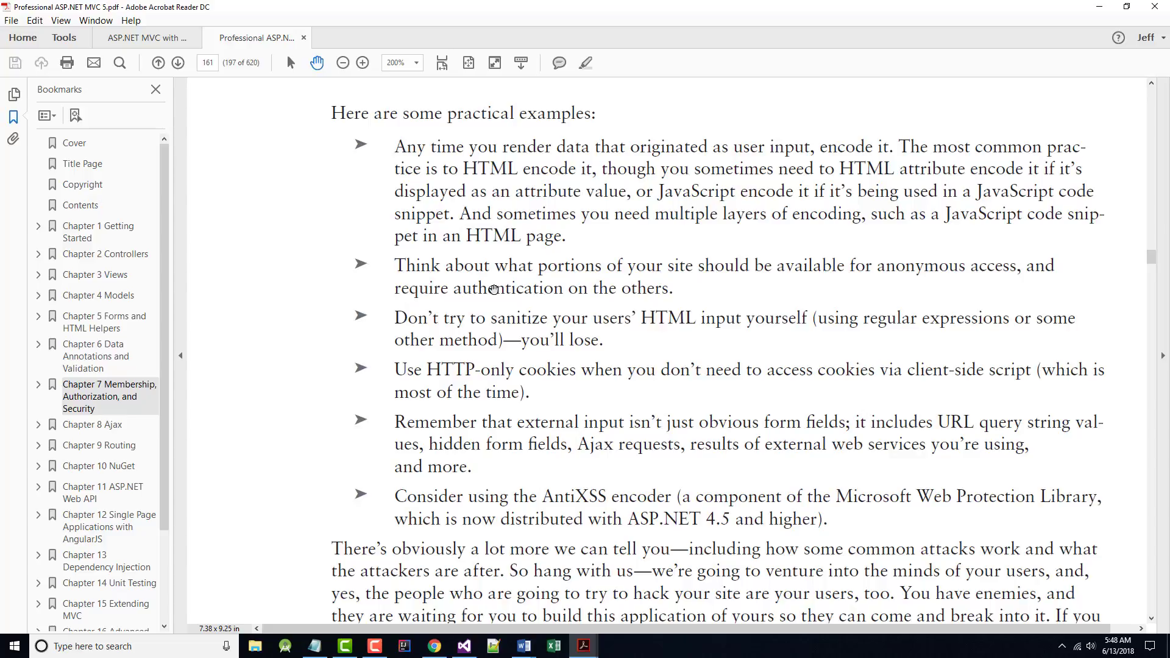
mouse_move(435, 273)
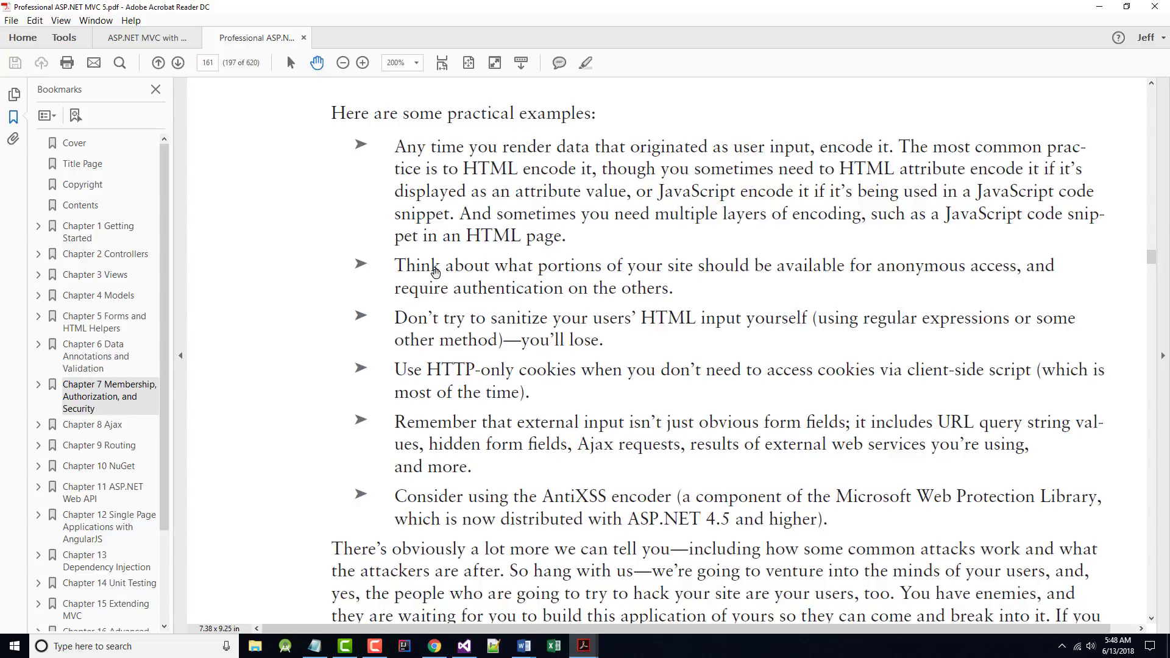
mouse_move(899, 278)
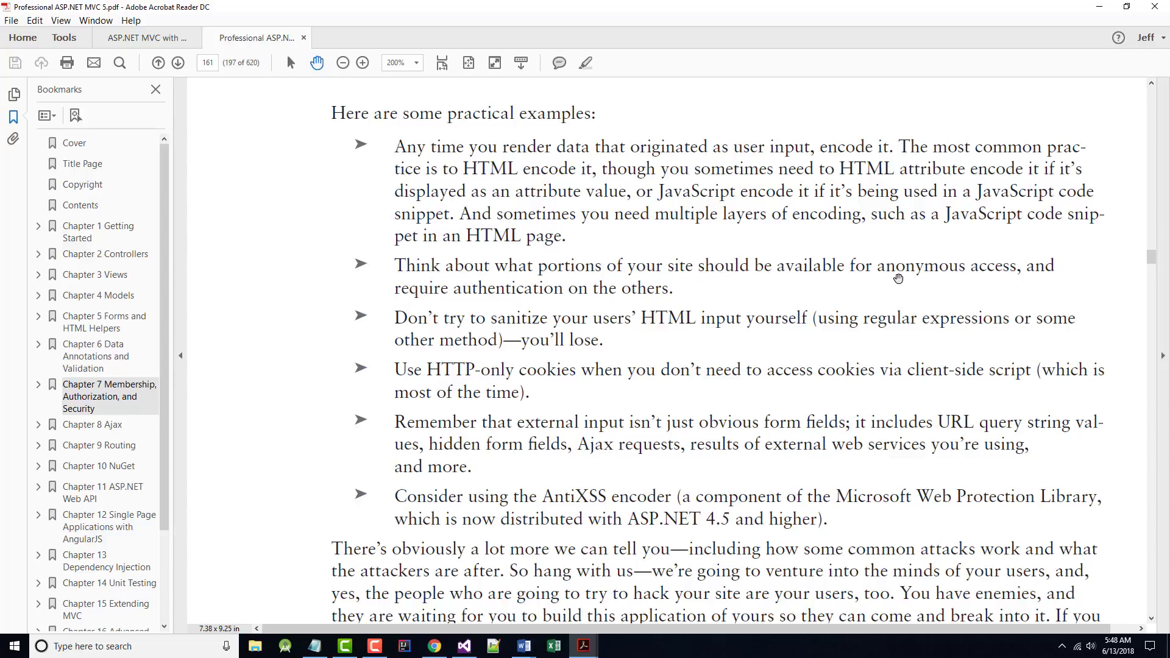
mouse_move(950, 274)
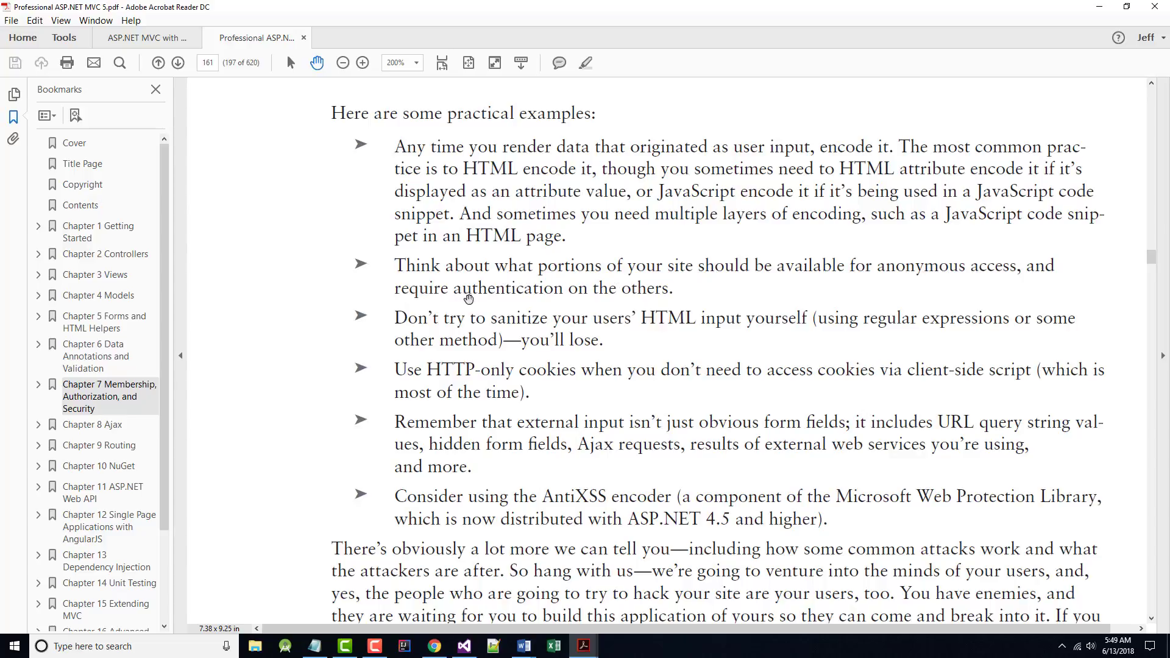
mouse_move(690, 297)
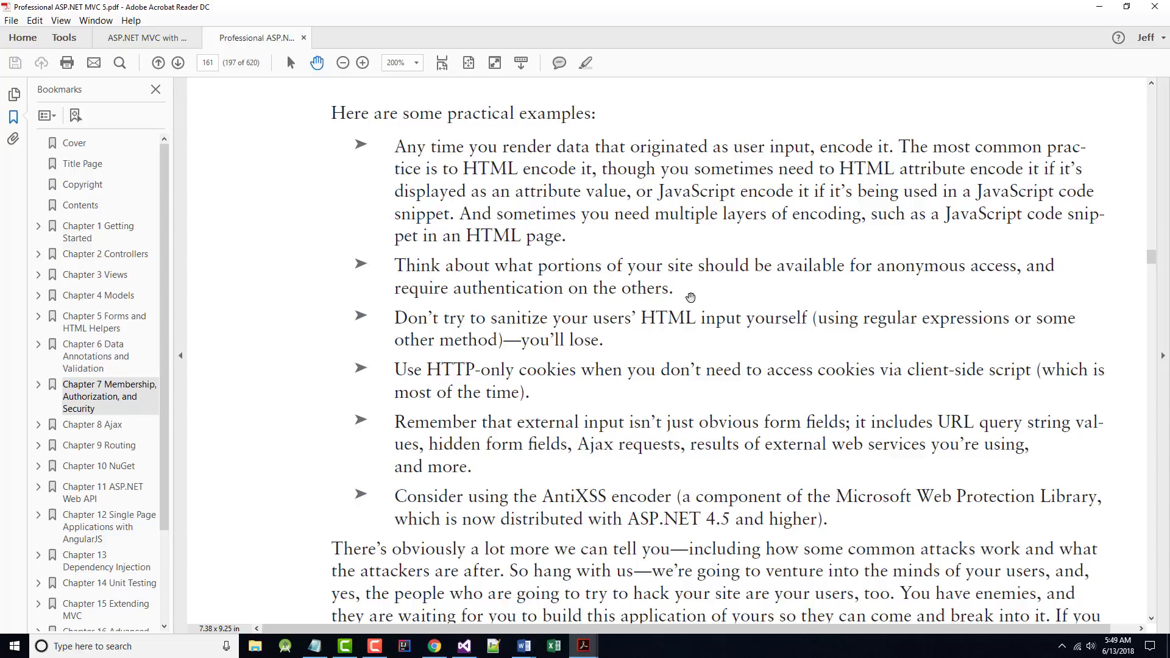
mouse_move(588, 336)
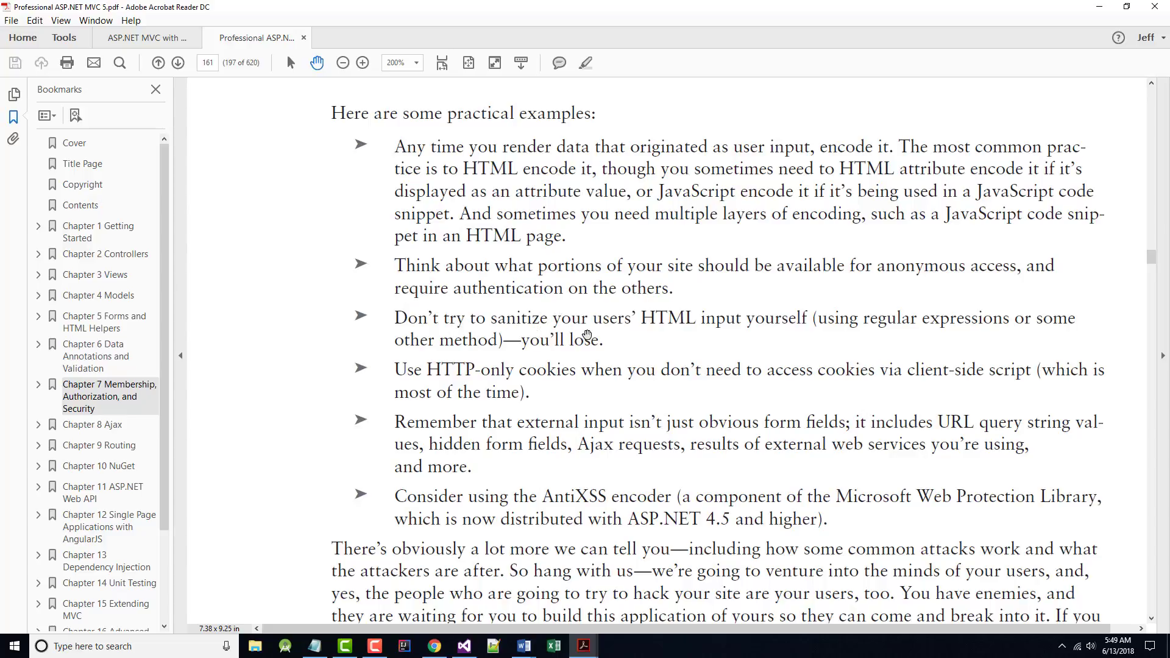
mouse_move(774, 328)
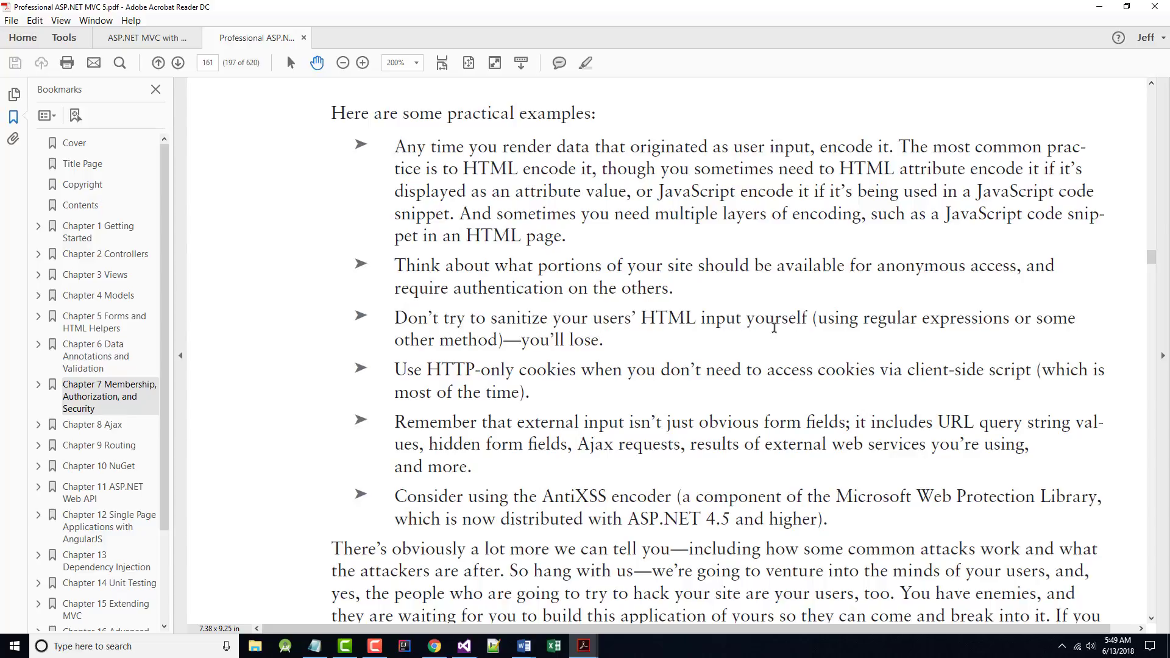
mouse_move(464, 345)
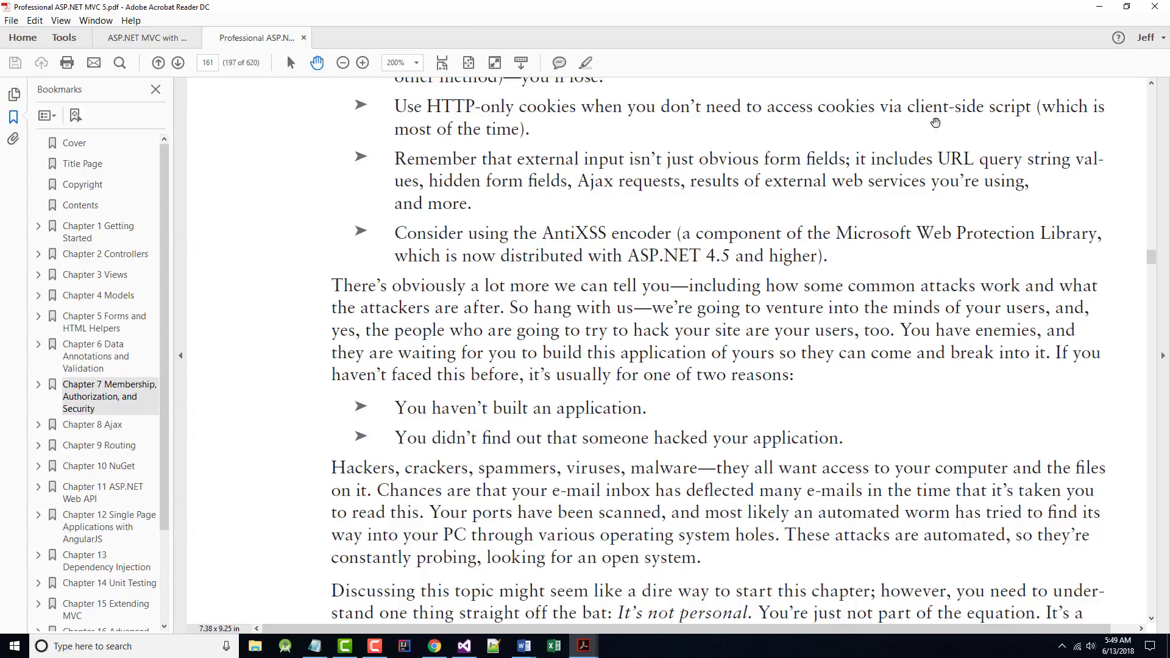
mouse_move(474, 160)
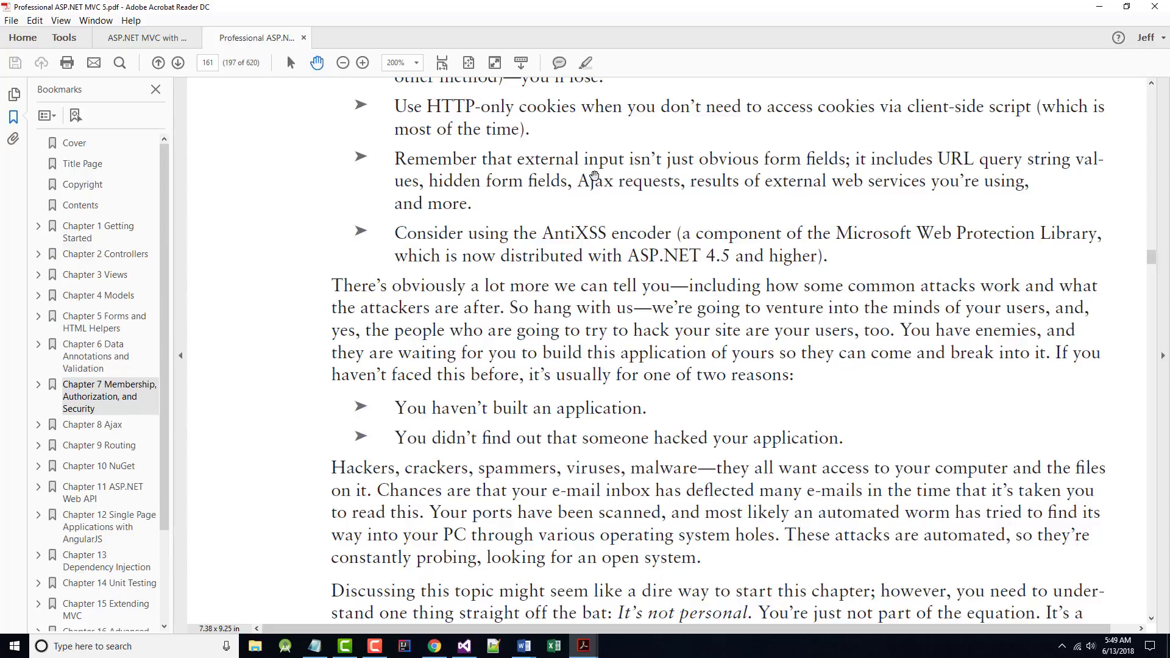
mouse_move(827, 179)
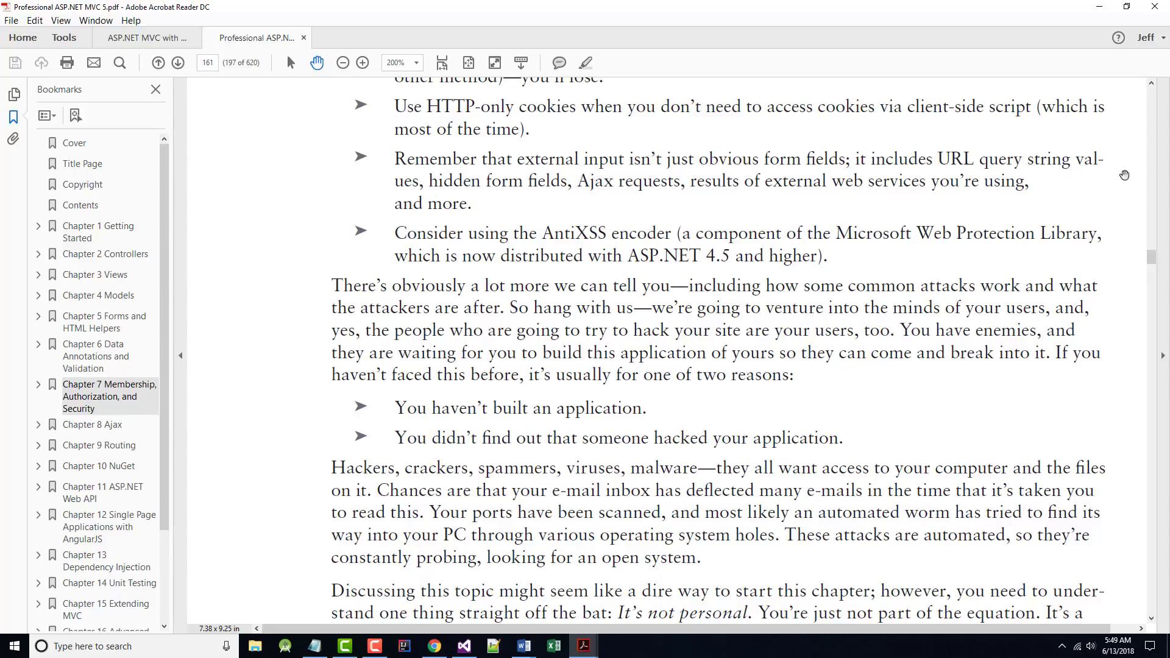
mouse_move(603, 191)
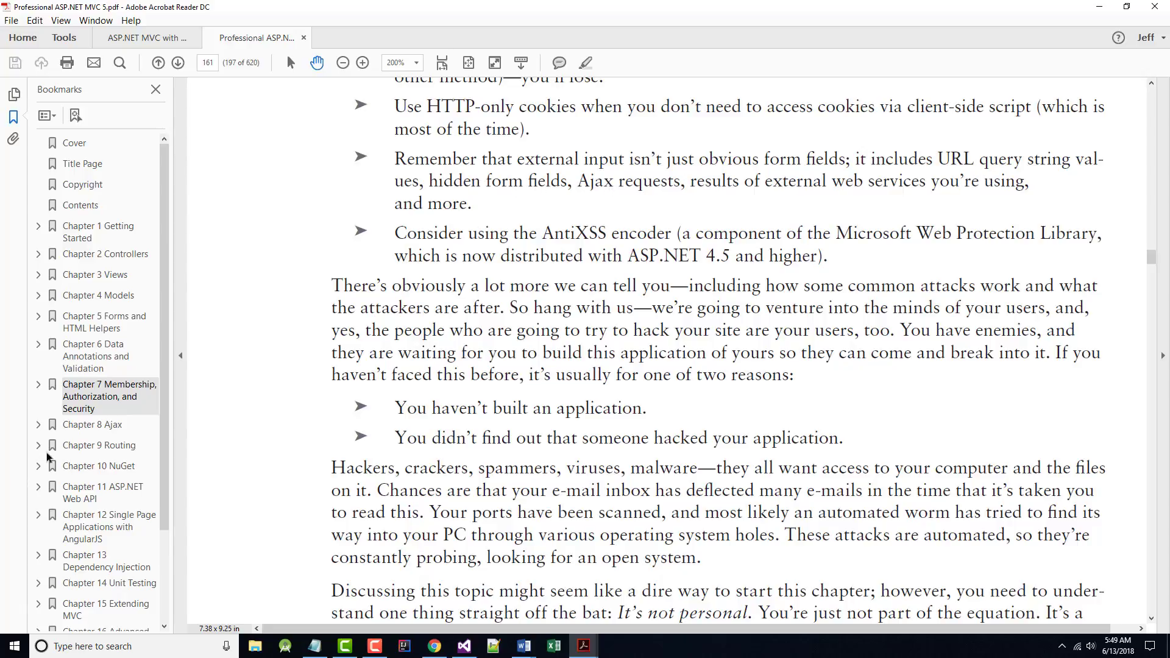
mouse_move(927, 195)
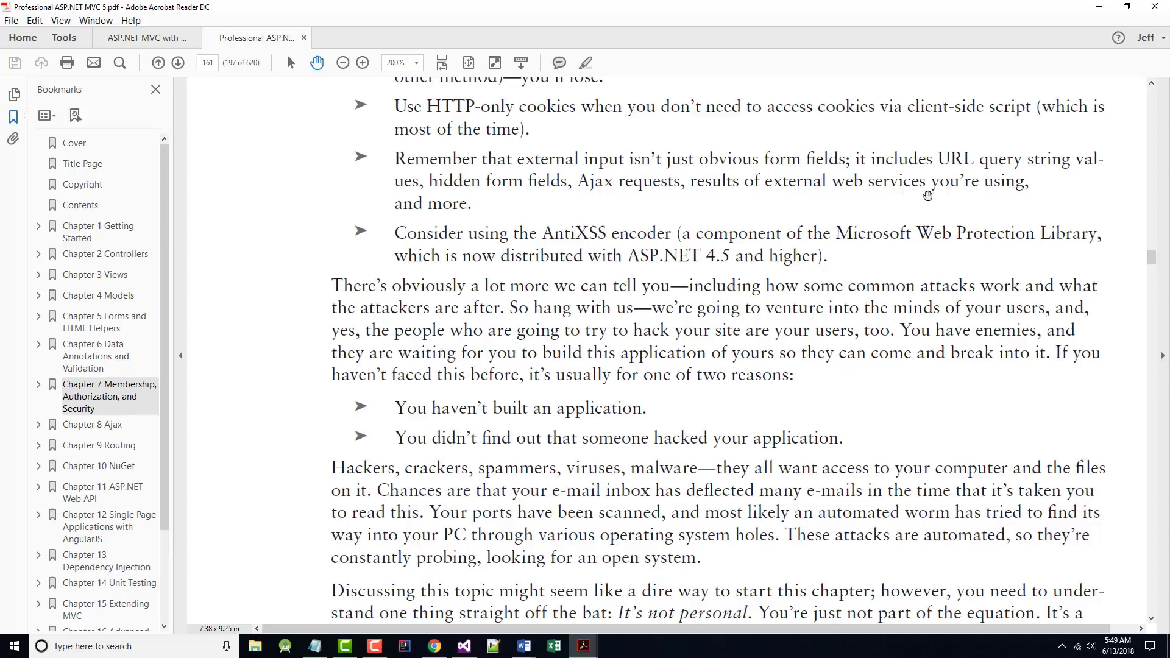
mouse_move(477, 223)
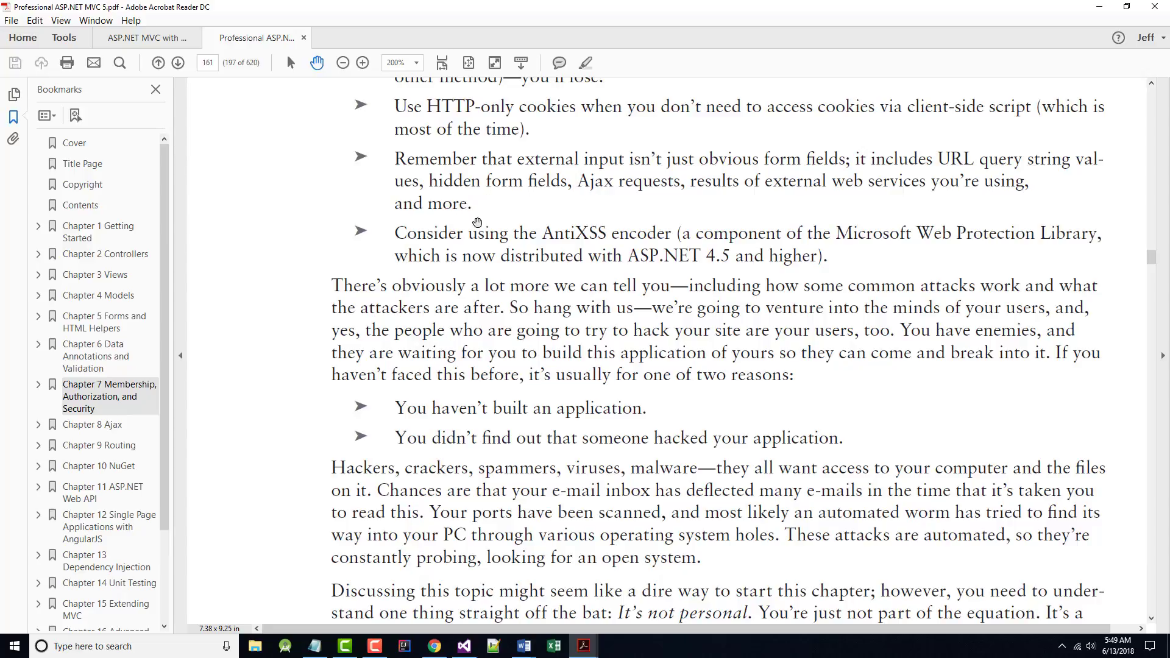
- Read through the attackers passage to the 'Meanwhile, your applications…' paragraph ending page 161
scroll(down, 3)
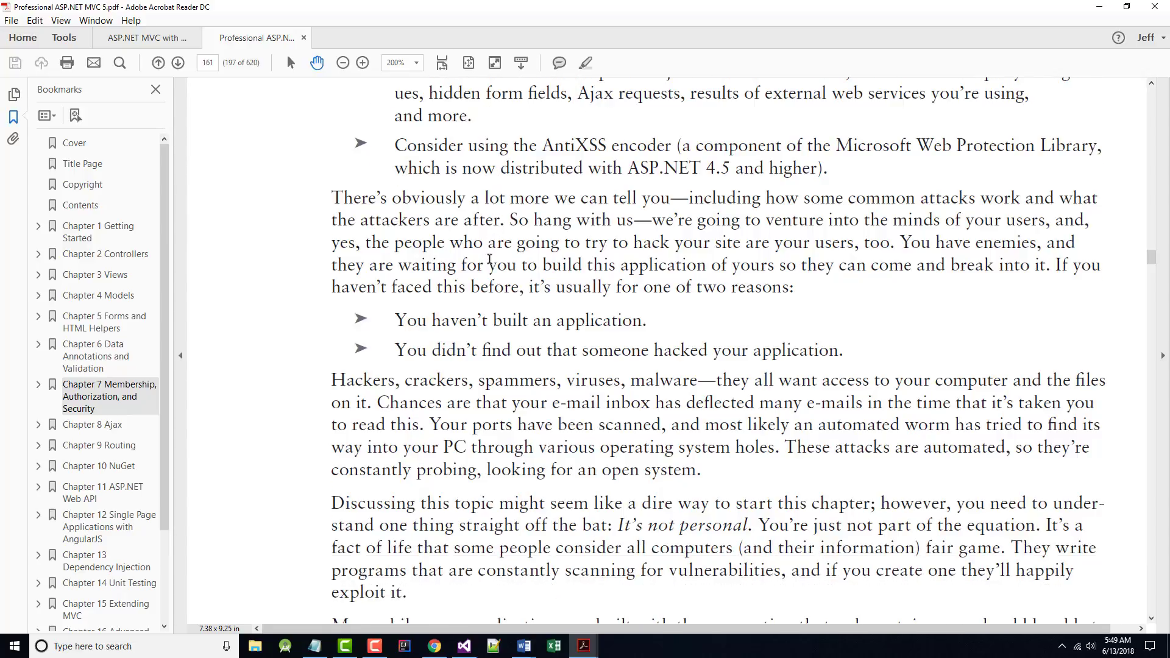
scroll(down, 3)
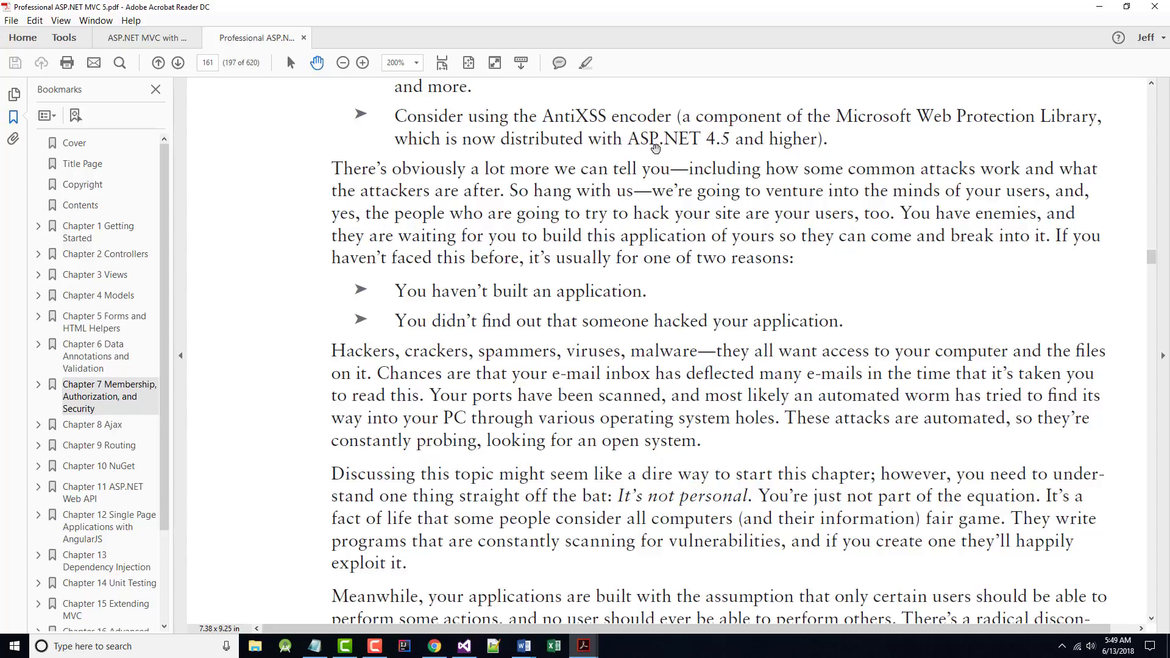
mouse_move(742, 147)
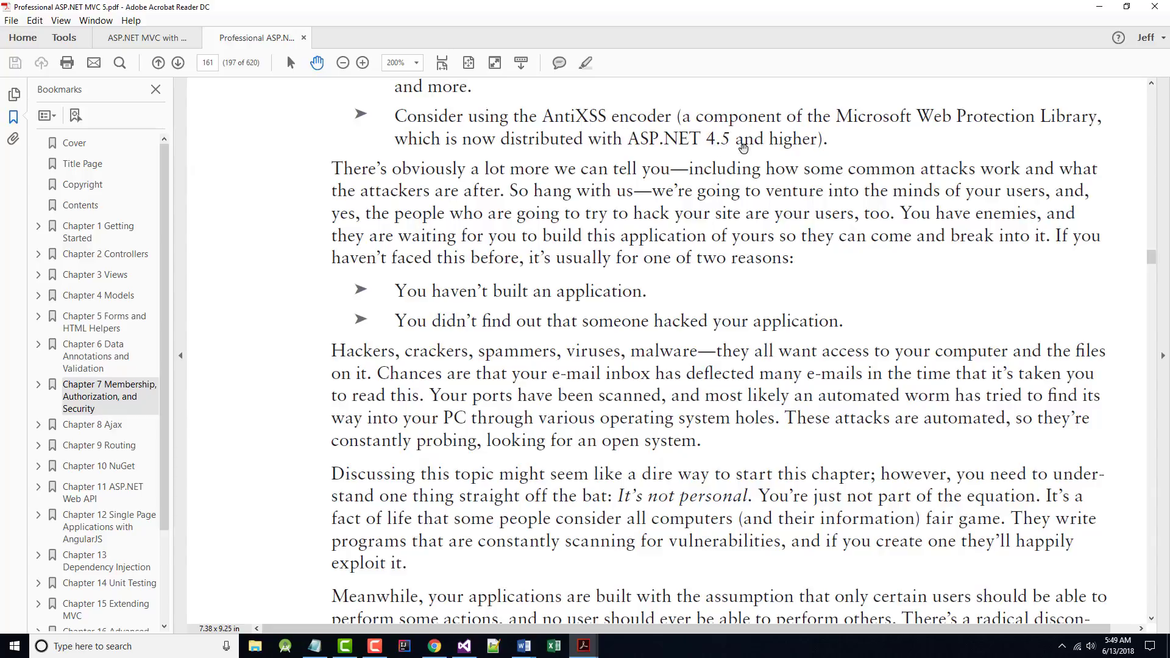
scroll(down, 3)
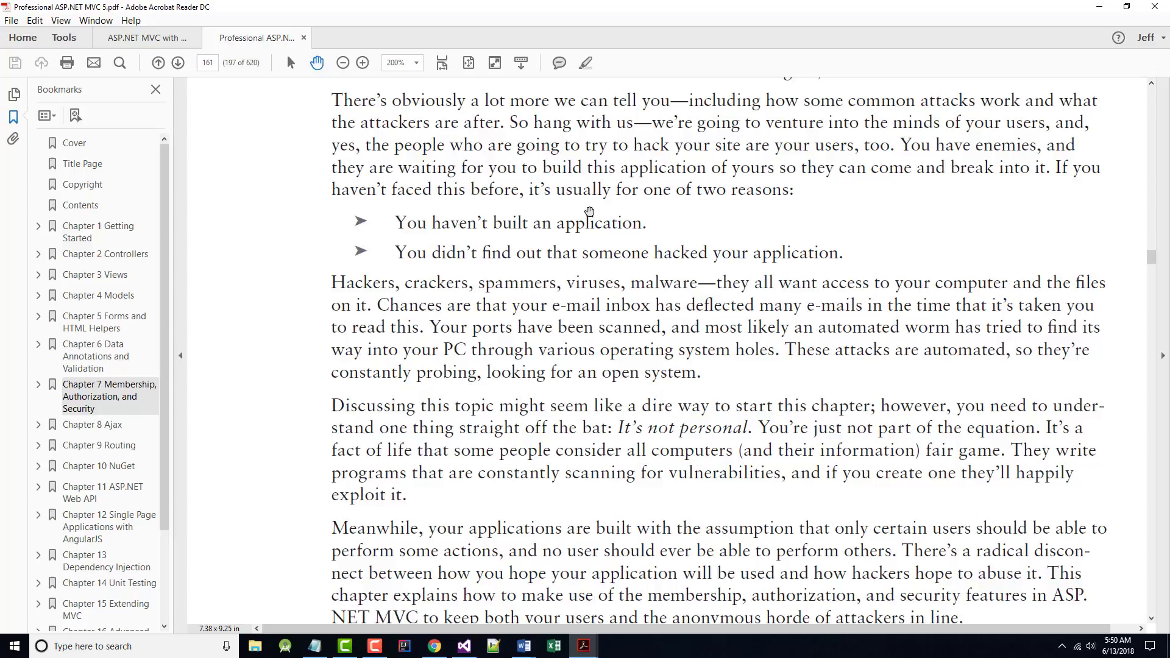
mouse_move(504, 232)
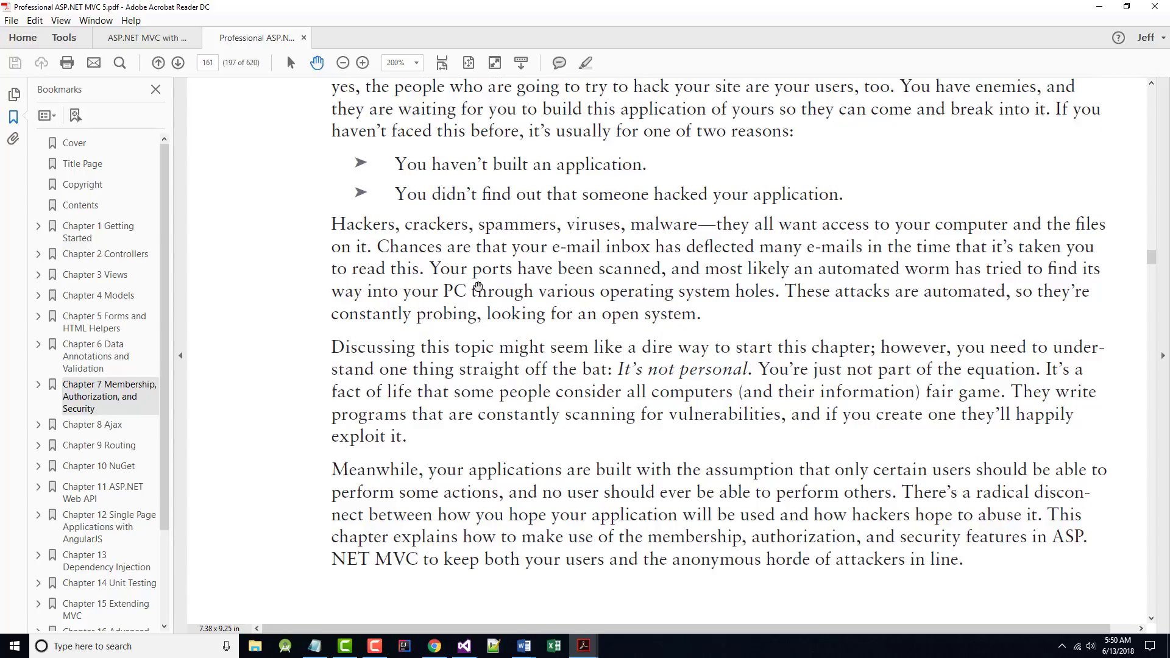
scroll(down, 3)
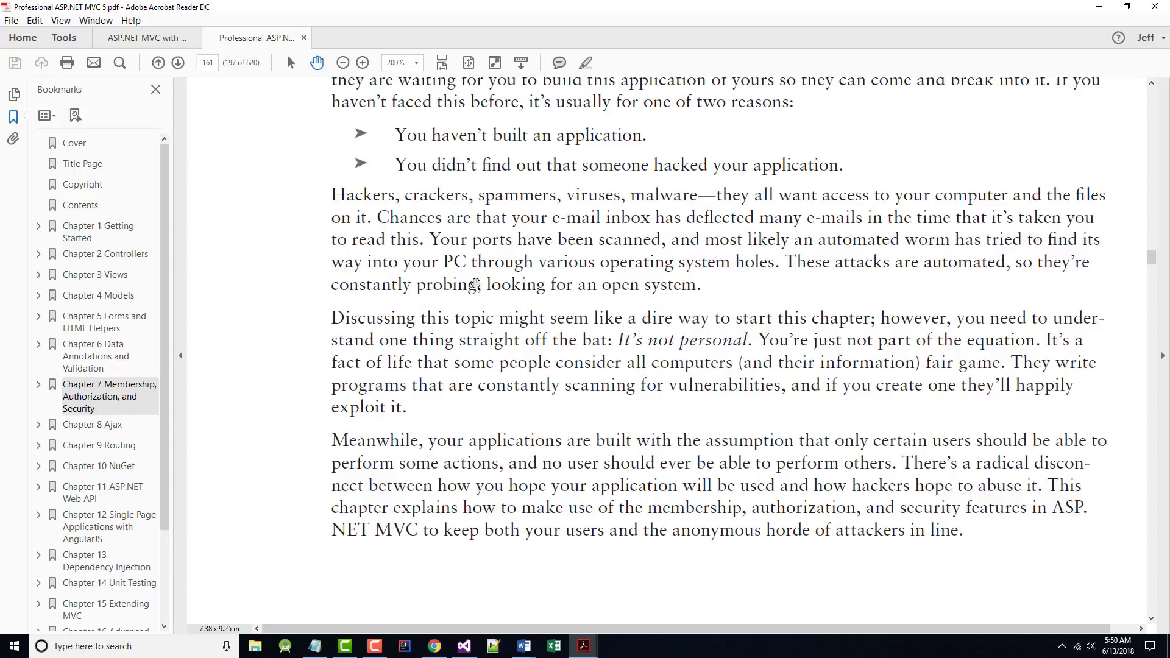
scroll(down, 3)
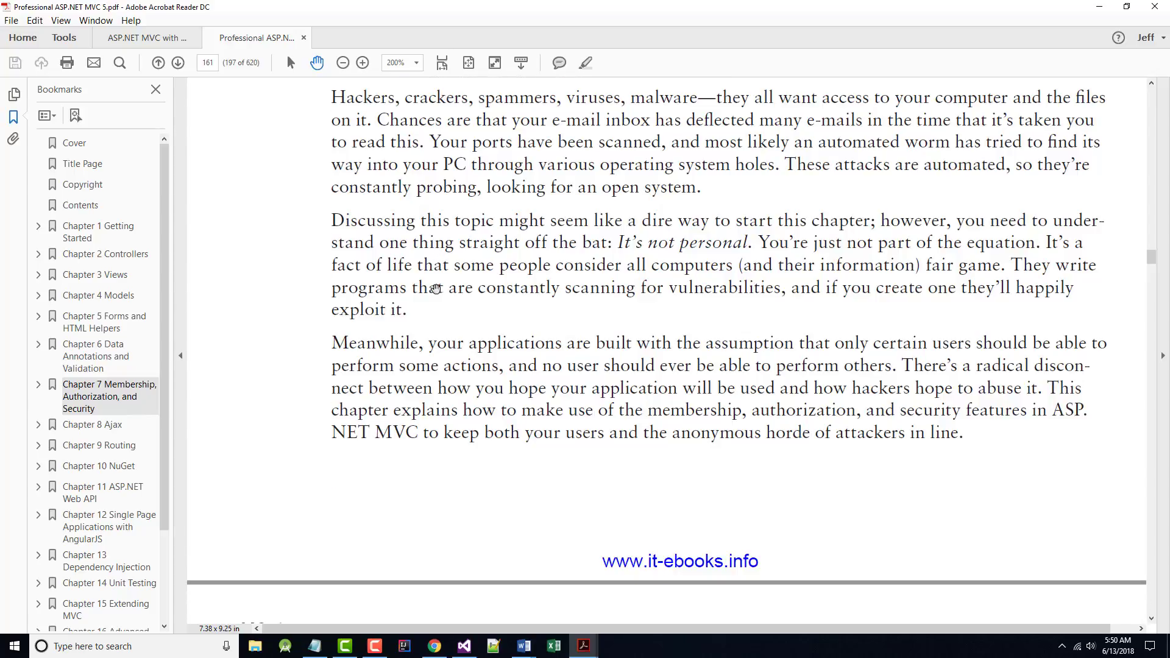
scroll(down, 3)
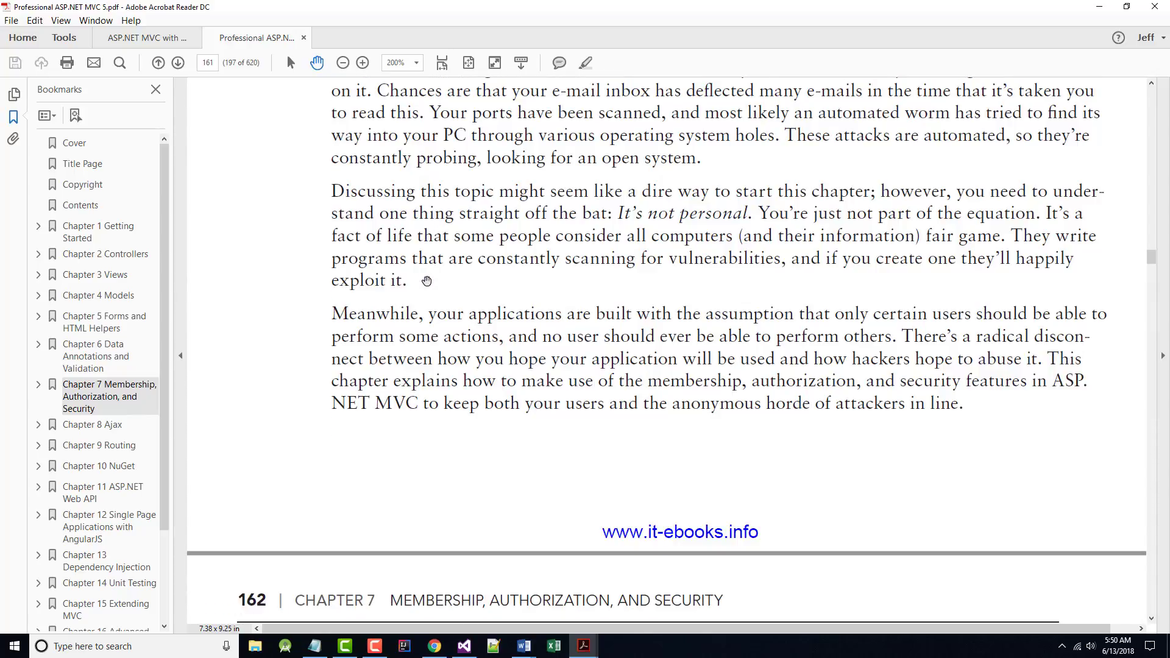
scroll(down, 3)
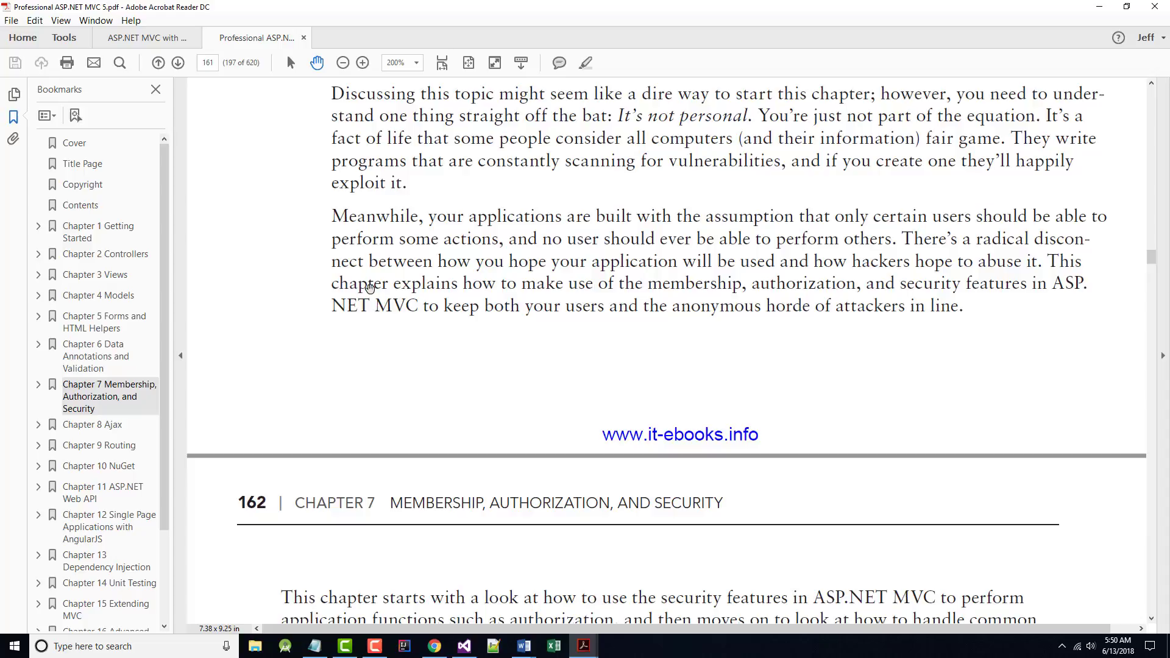
mouse_move(601, 201)
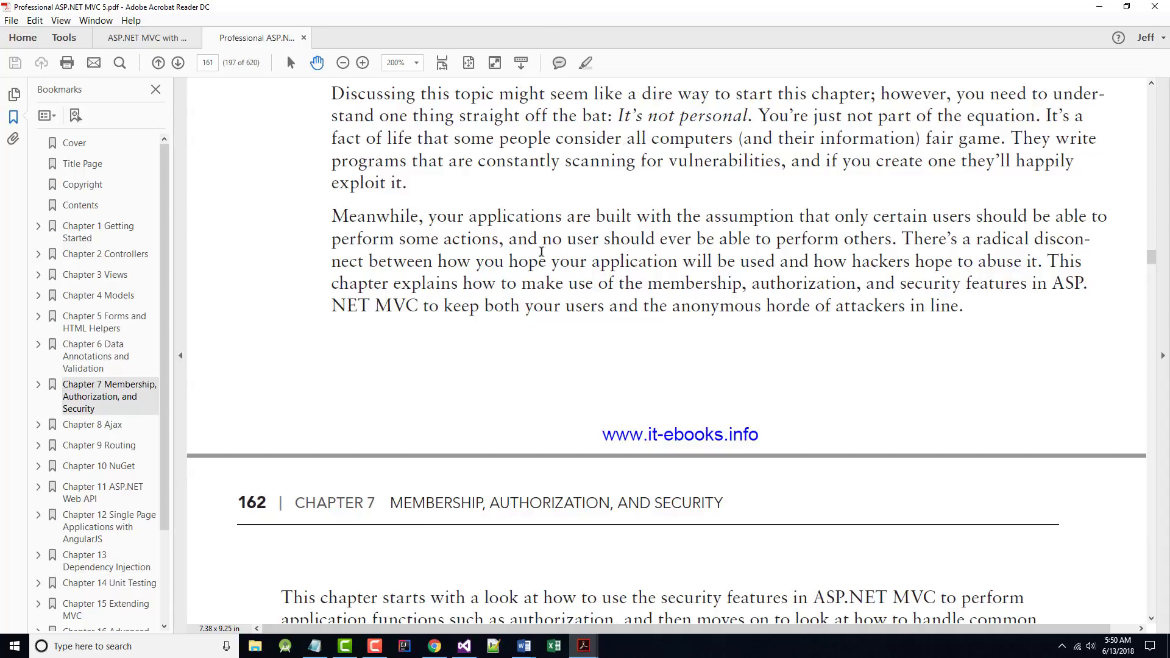
- Read page 162's 'Using the Authorize Attribute to Require Login' section and authentication-versus-authorization sidebar
scroll(down, 3)
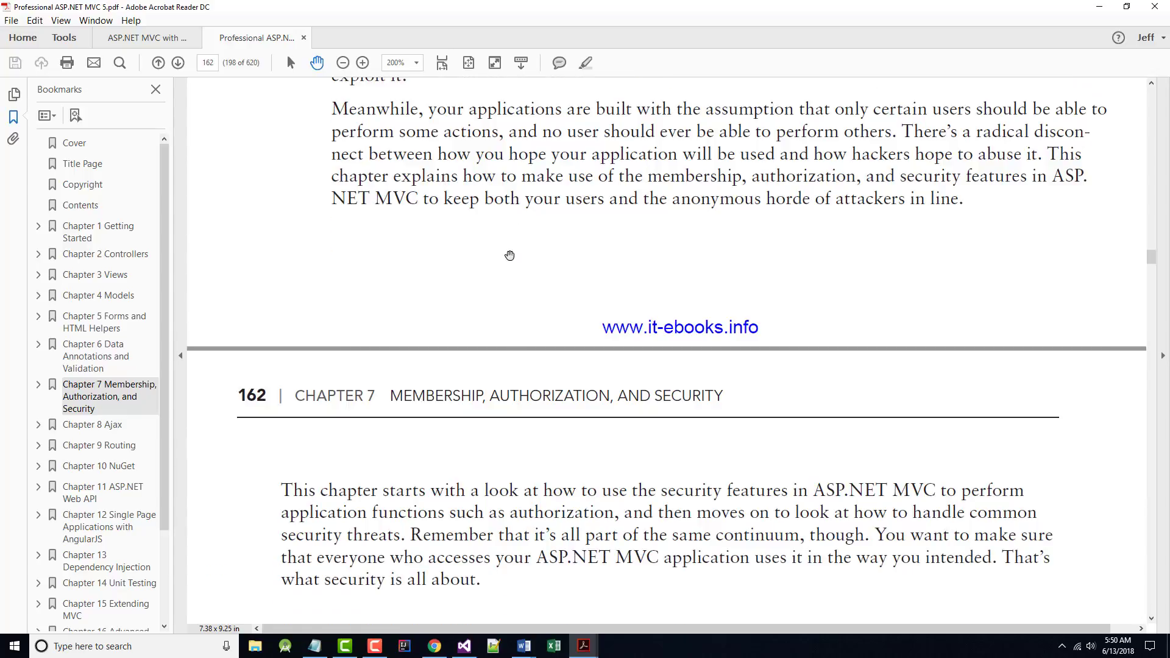
scroll(down, 3)
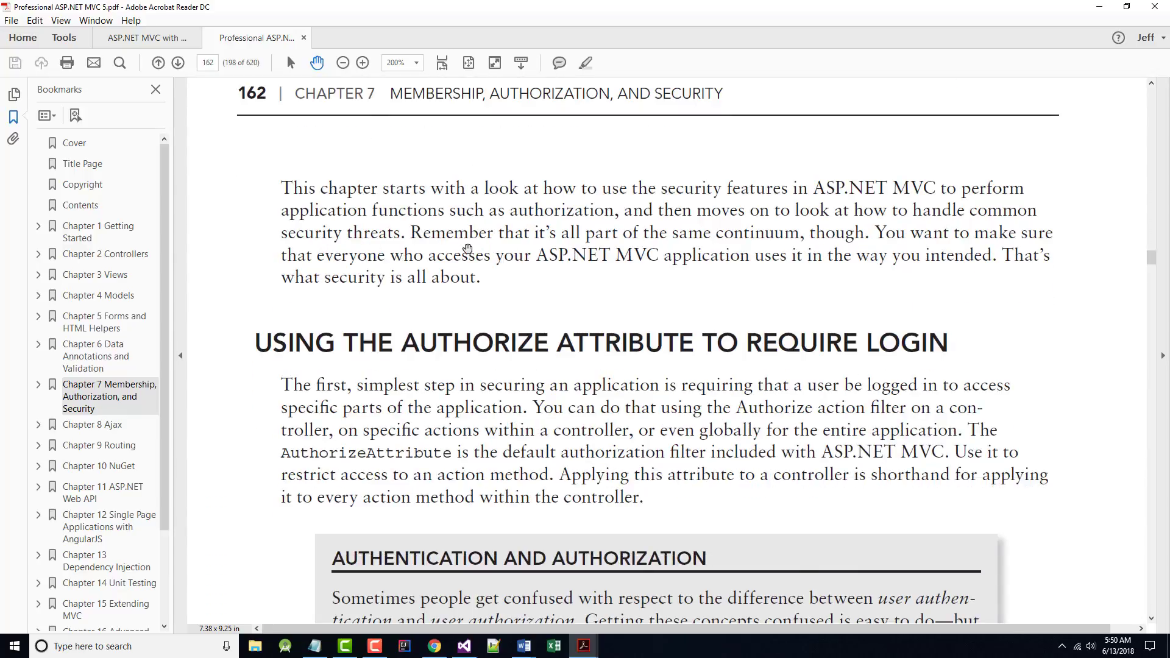
scroll(down, 3)
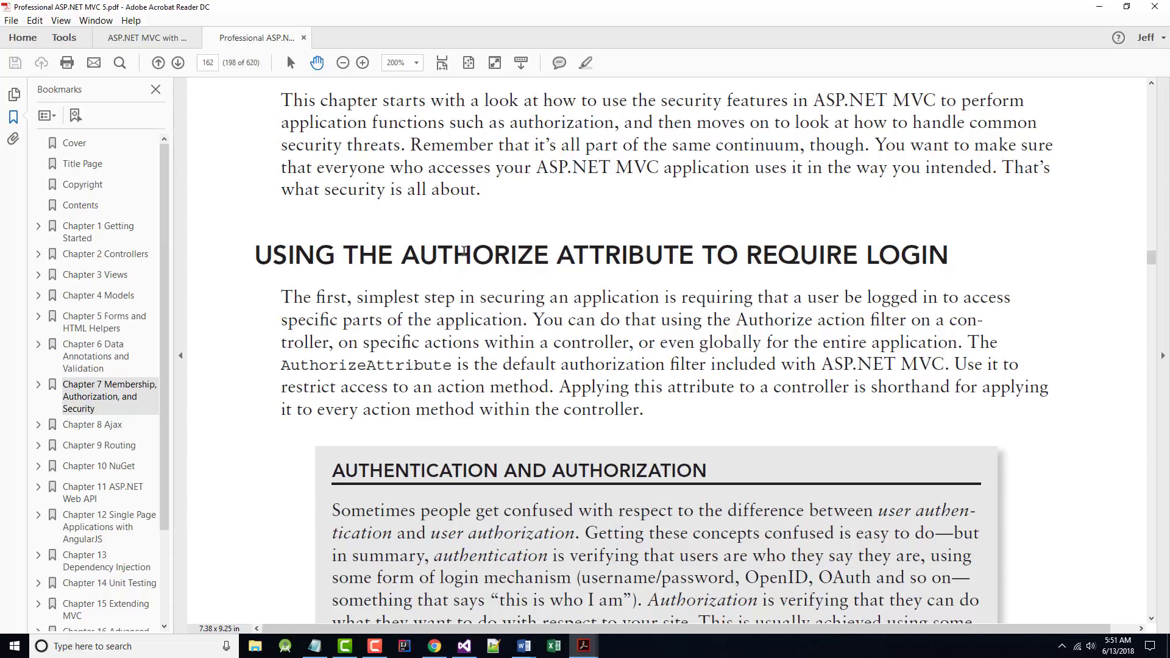
scroll(down, 3)
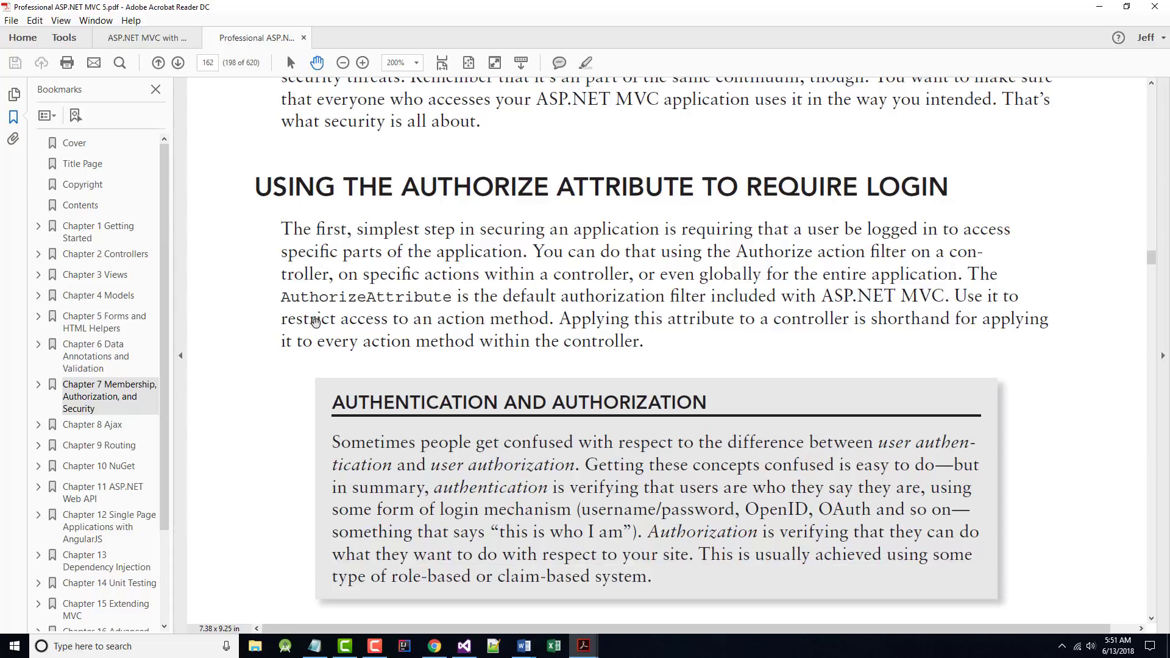
scroll(down, 3)
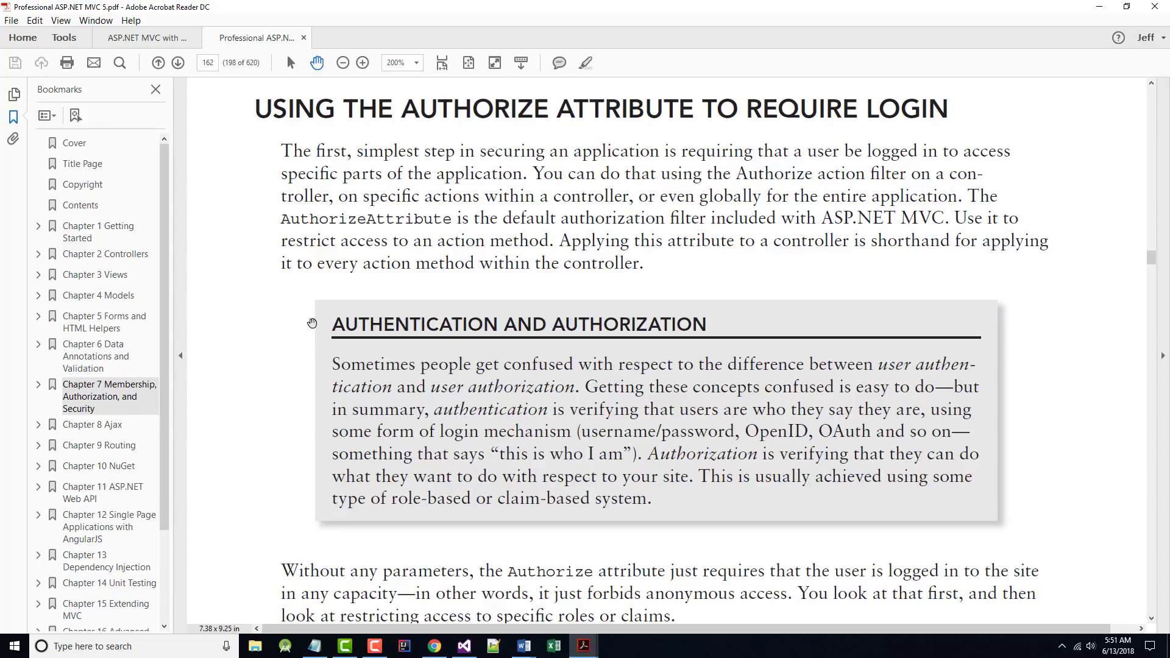
mouse_move(652, 140)
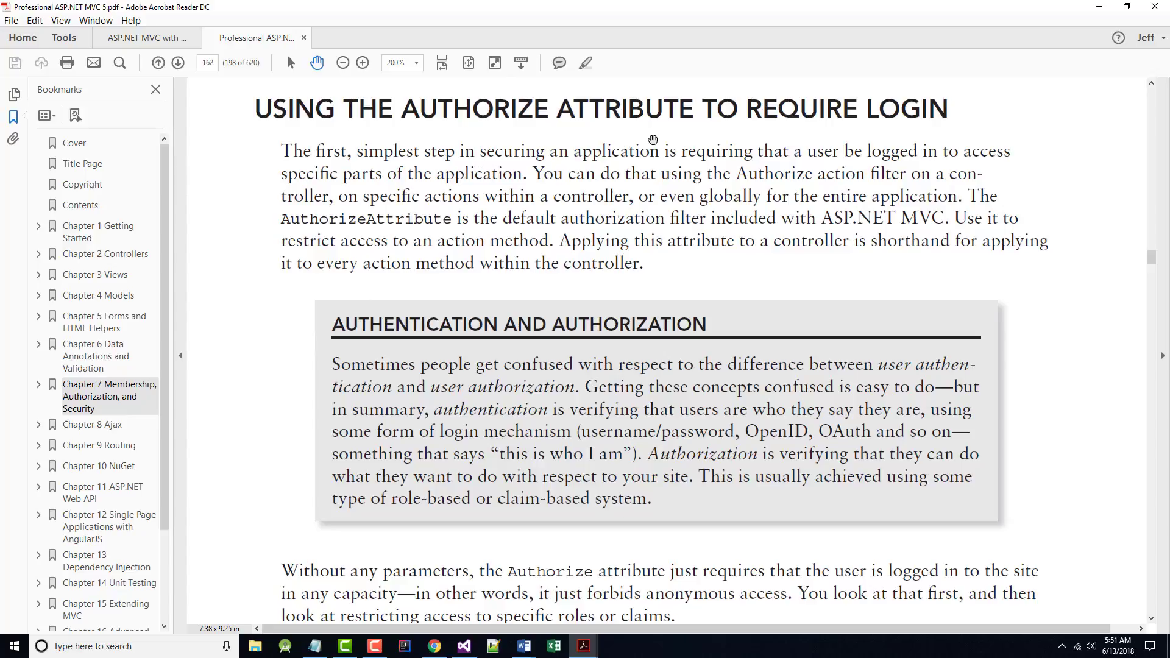
mouse_move(941, 164)
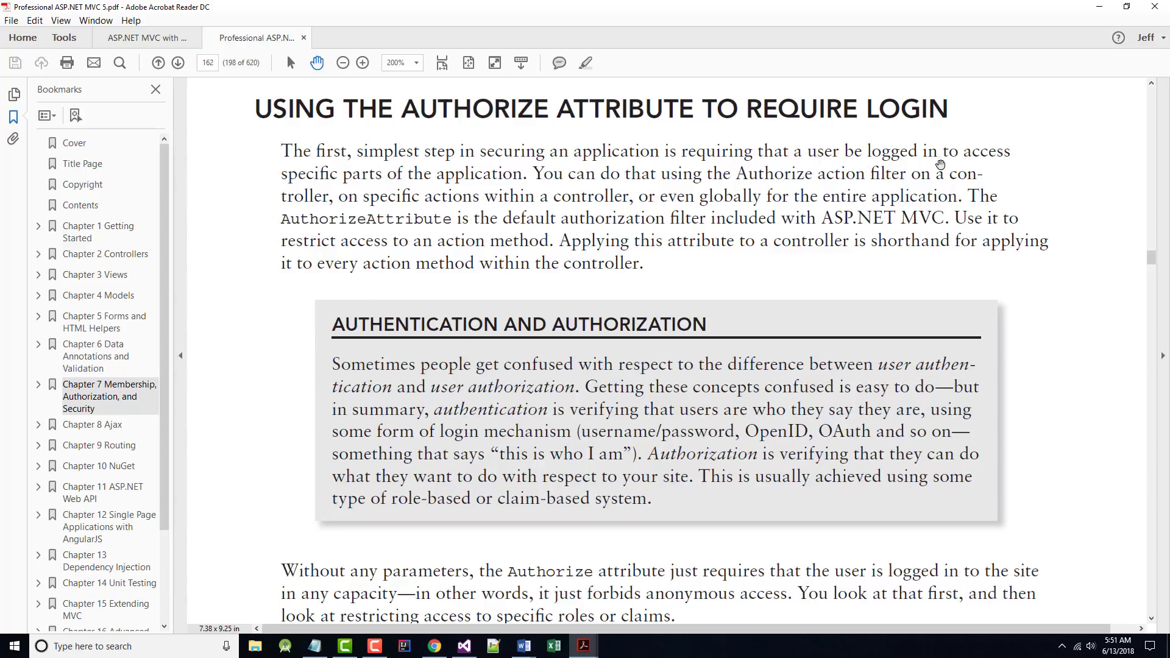
mouse_move(515, 180)
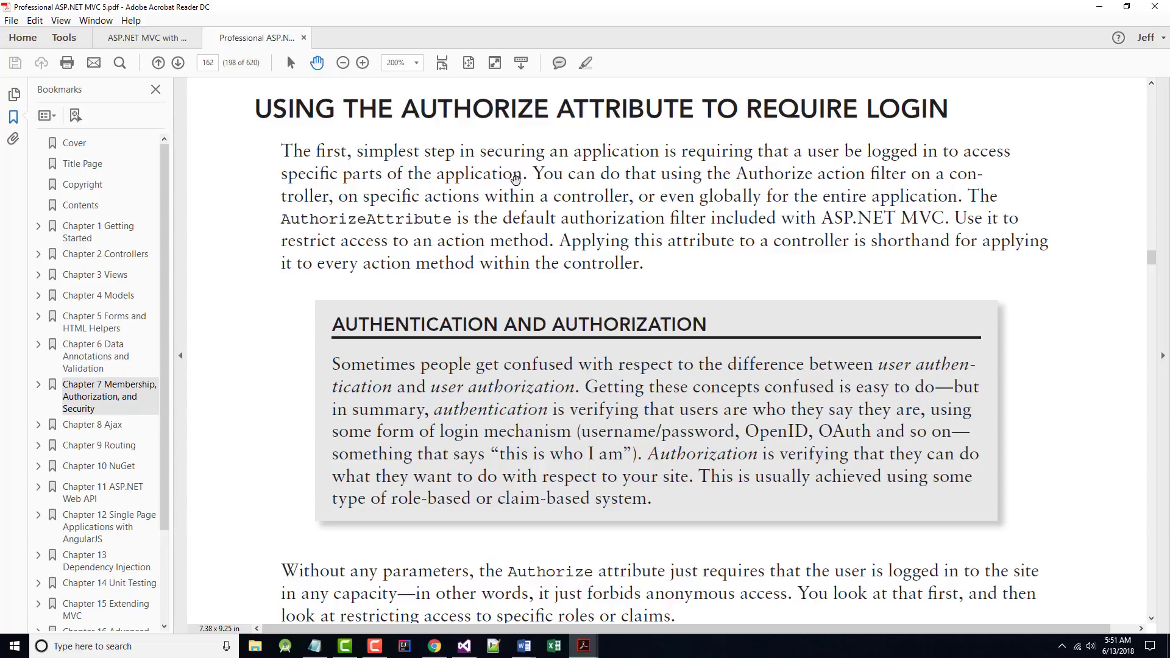
mouse_move(511, 187)
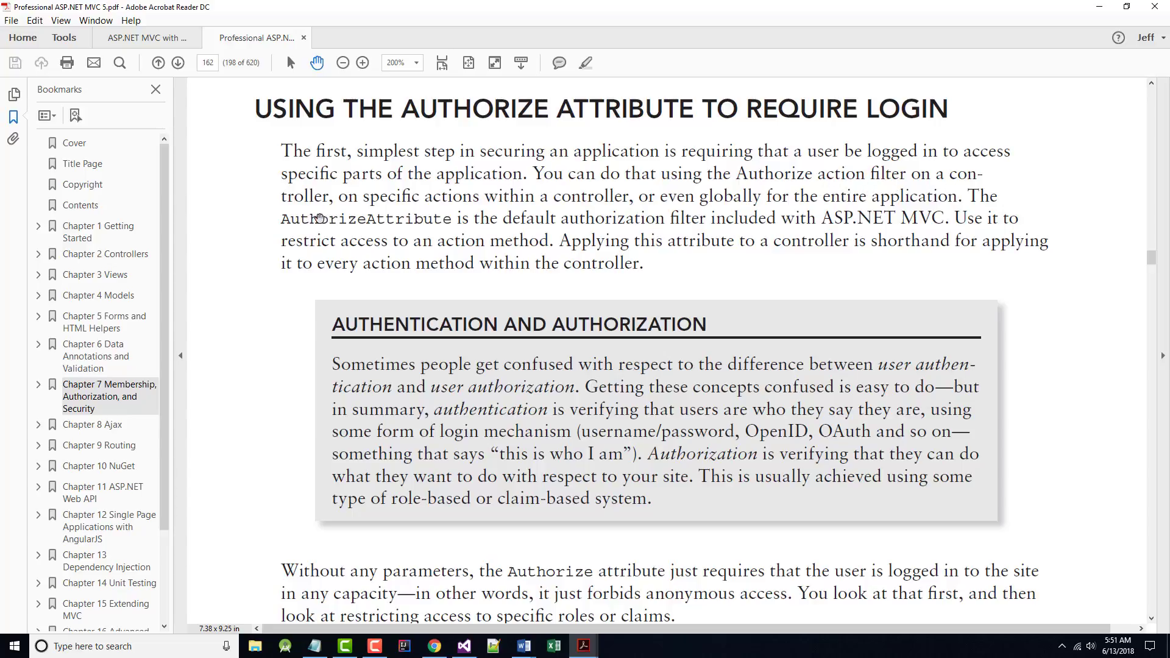
mouse_move(348, 275)
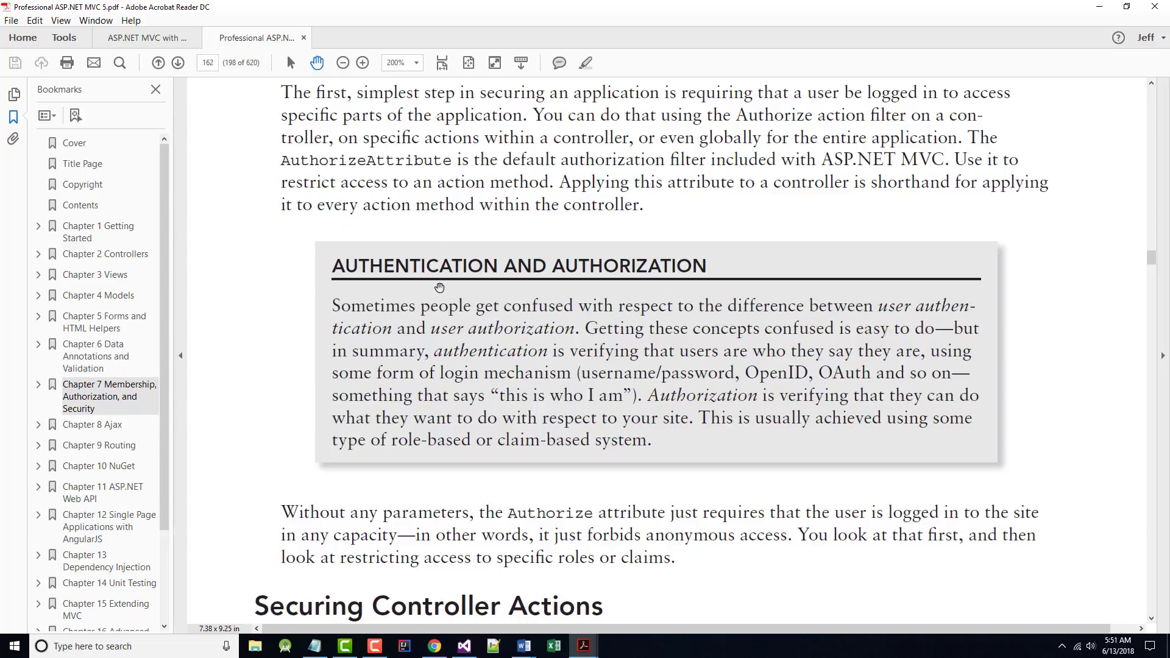
- Scroll to the 'Securing Controller Actions' heading and the start of the StoreController listing
scroll(down, 3)
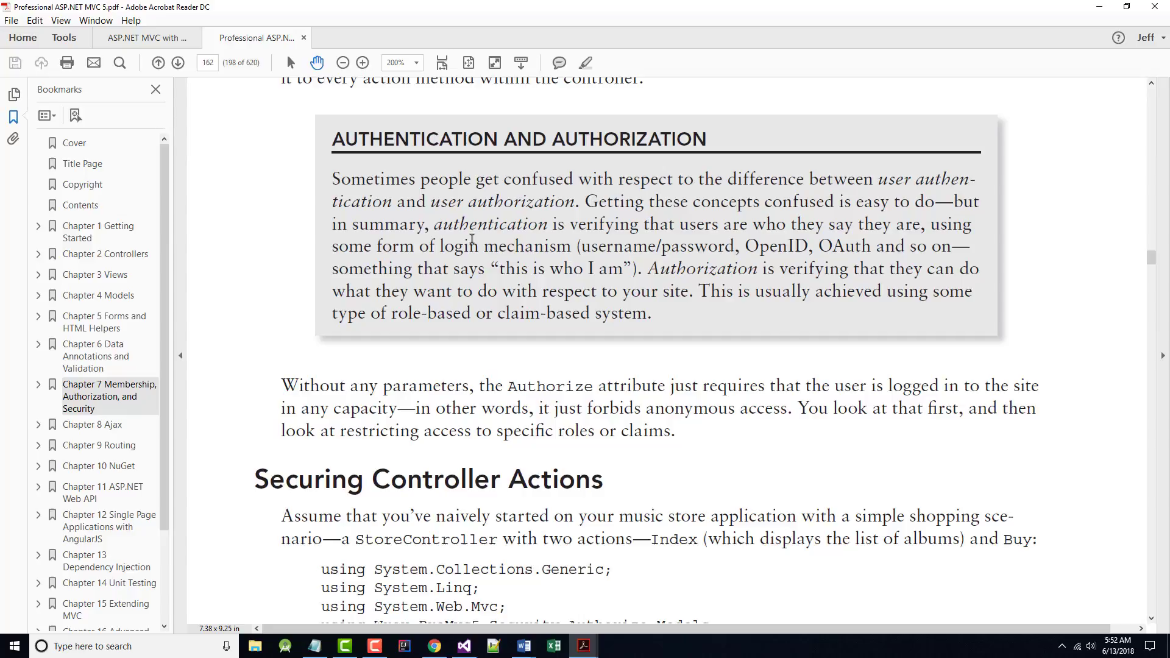
scroll(down, 3)
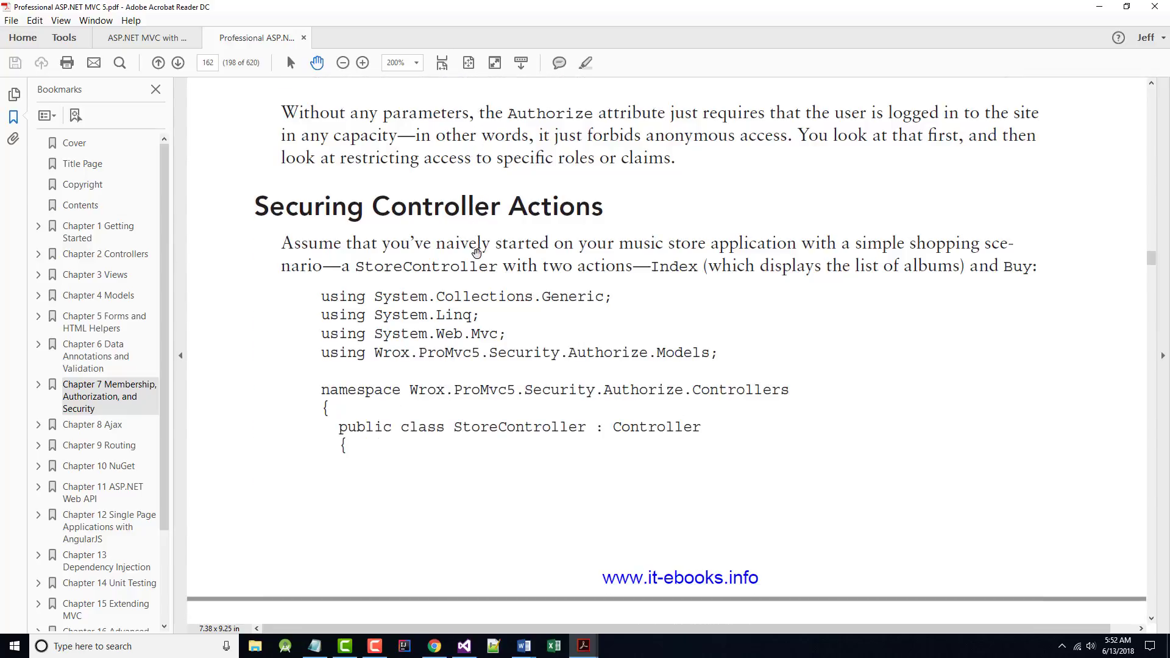
mouse_move(416, 132)
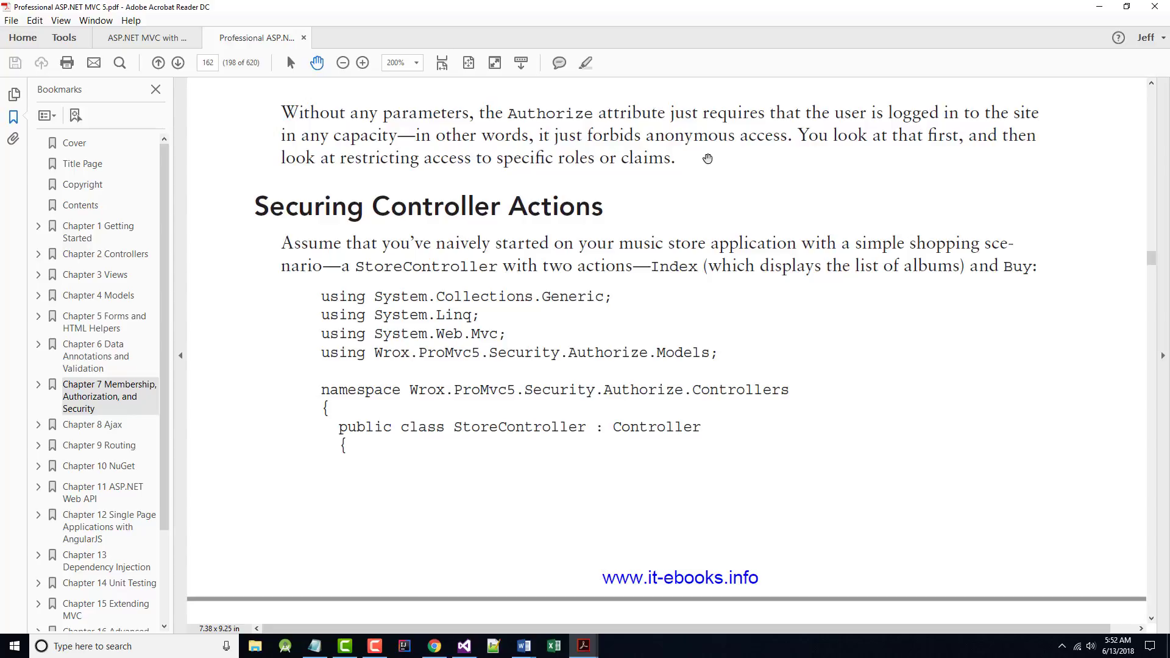
- Read the album catalog code and the [Authorize] Buy action on page 163
scroll(down, 3)
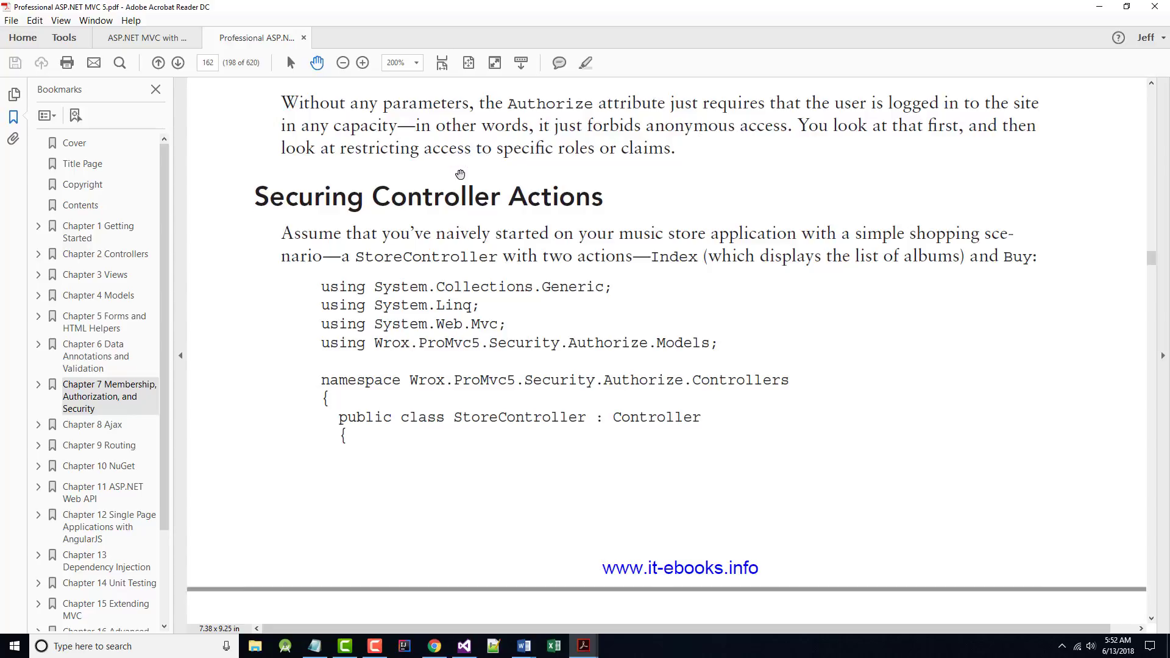
scroll(down, 3)
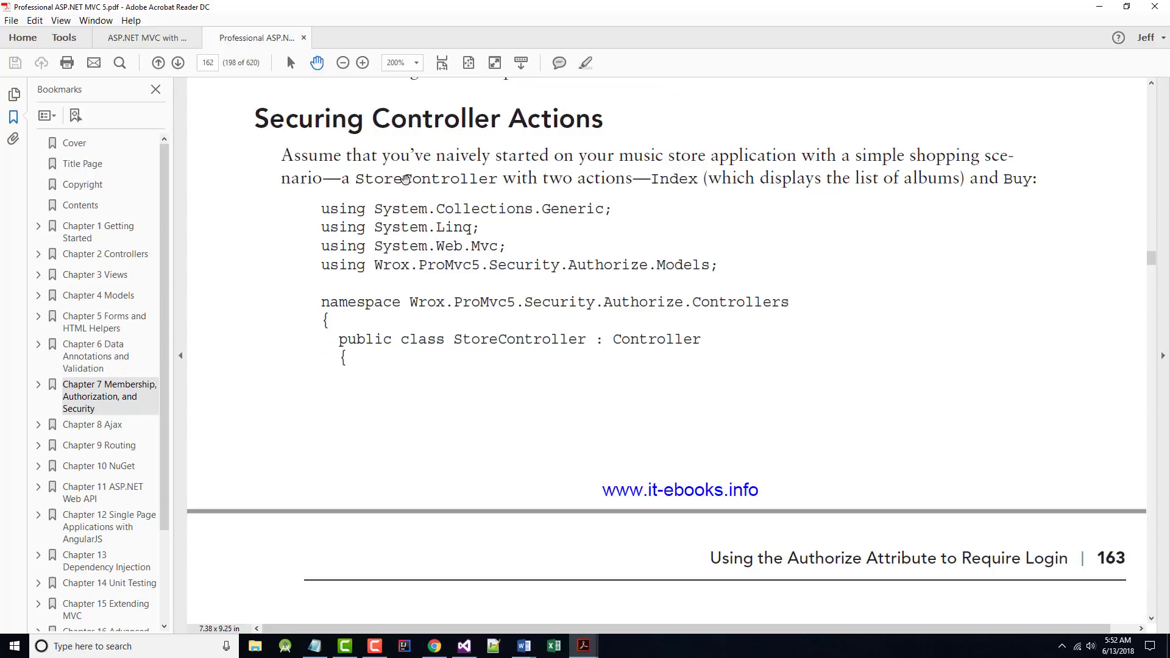
mouse_move(739, 159)
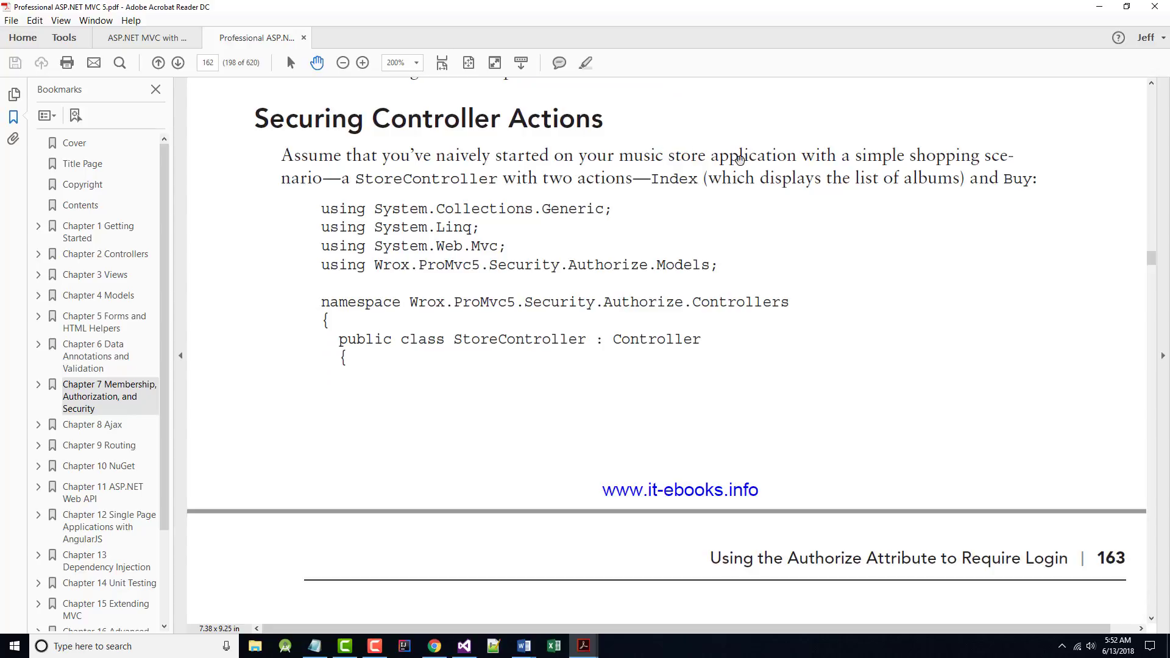
mouse_move(954, 166)
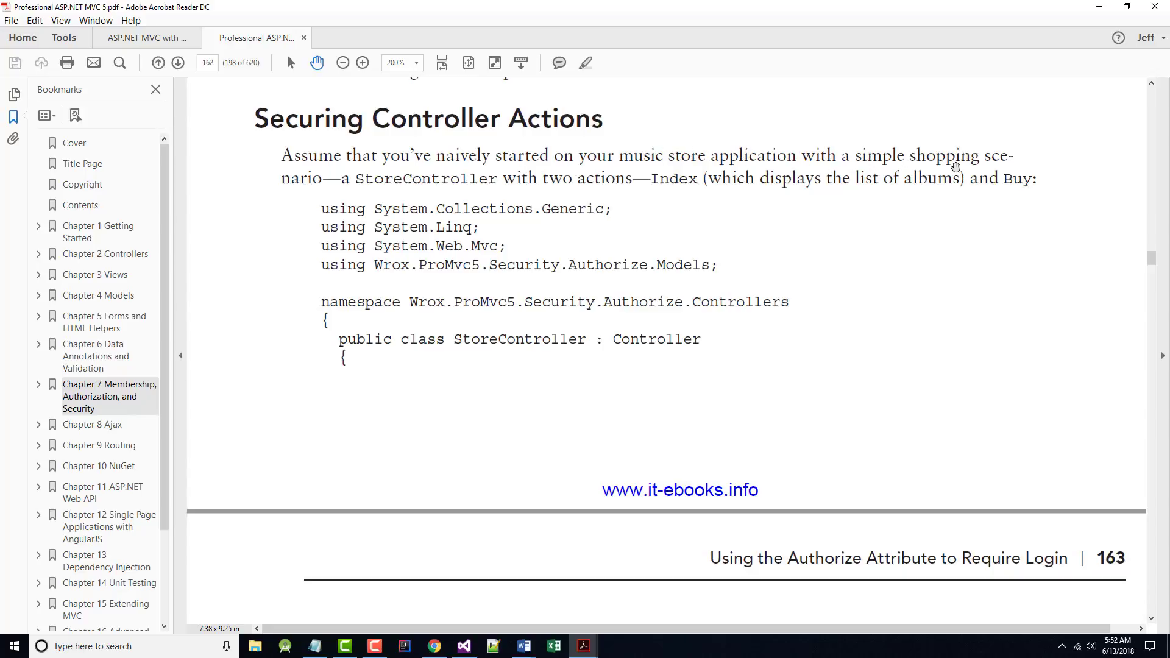
mouse_move(696, 184)
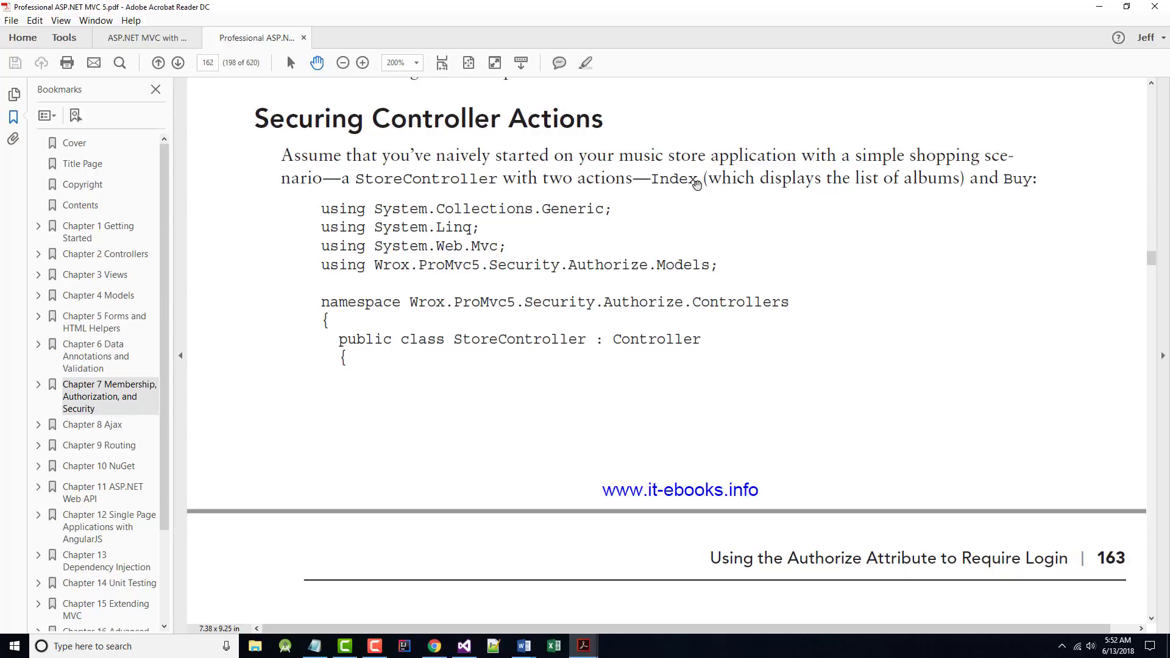
mouse_move(453, 191)
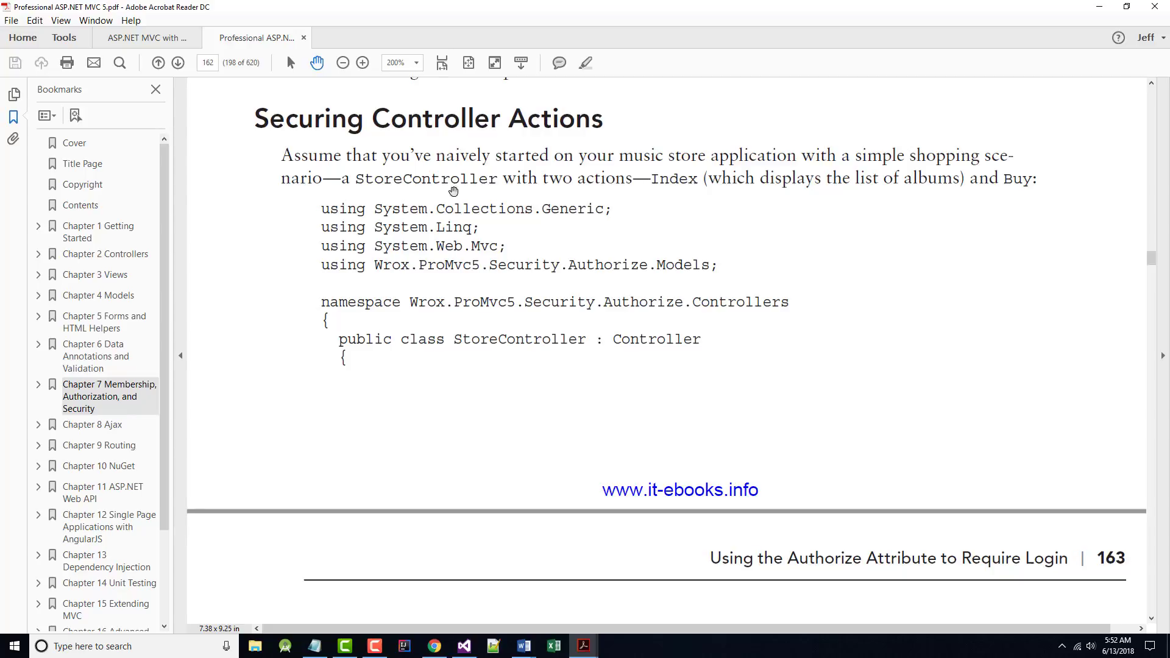
mouse_move(671, 189)
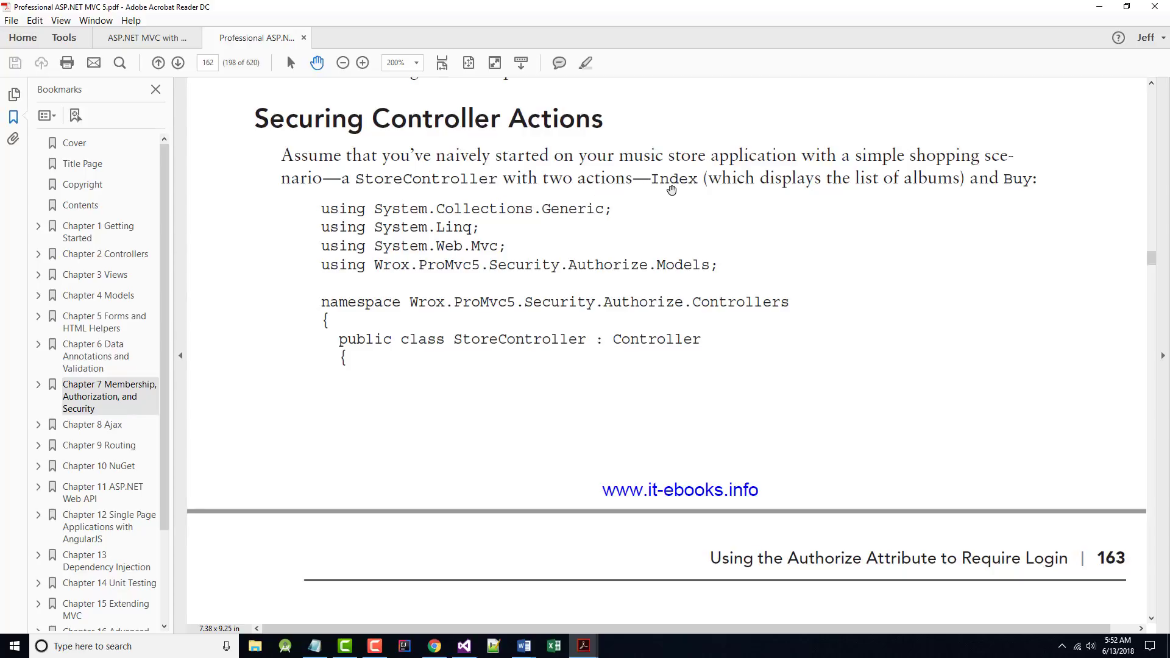
mouse_move(886, 190)
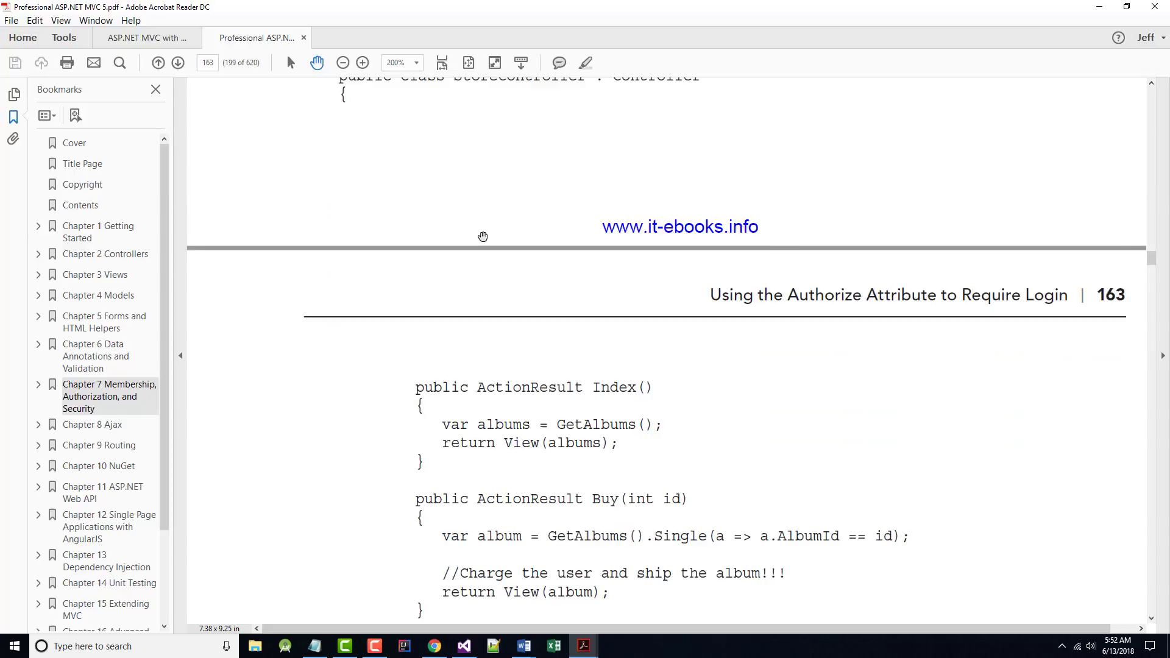
scroll(down, 3)
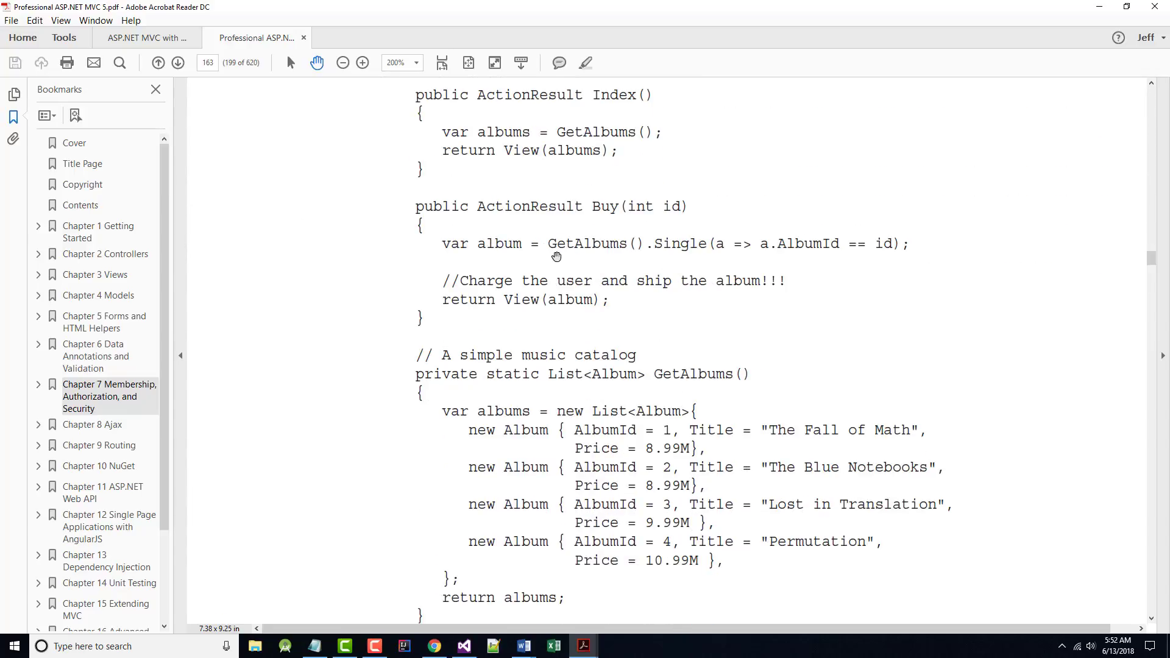
scroll(down, 3)
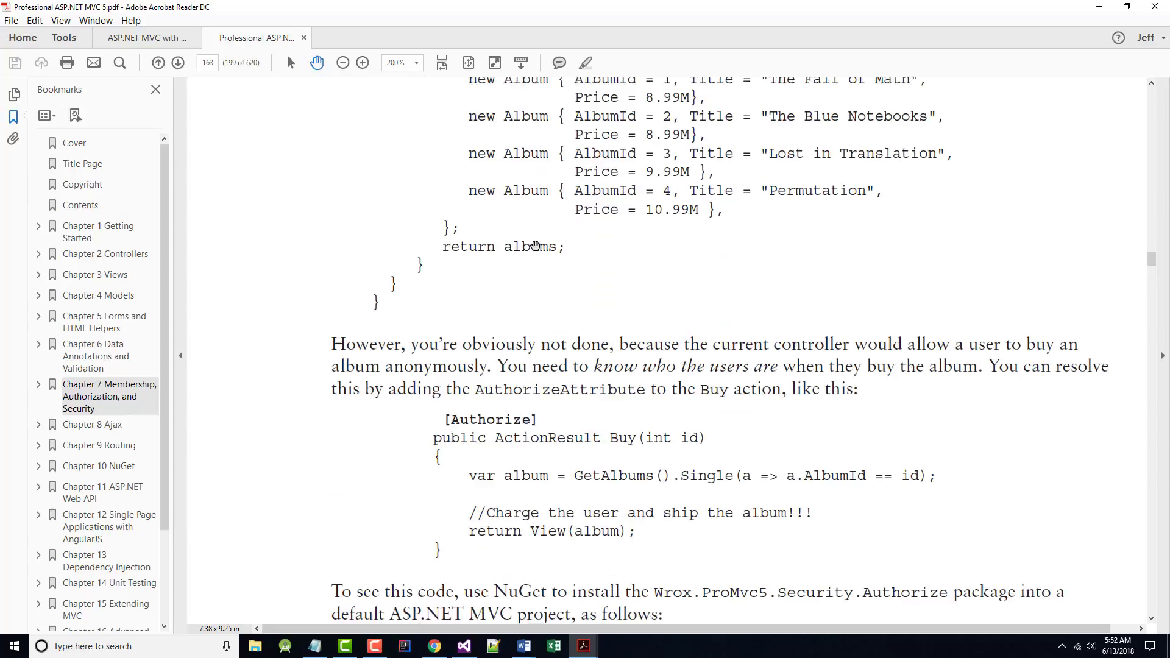
- Select the [Authorize] attribute and Buy signature, then read on to the Install-Package step
scroll(down, 3)
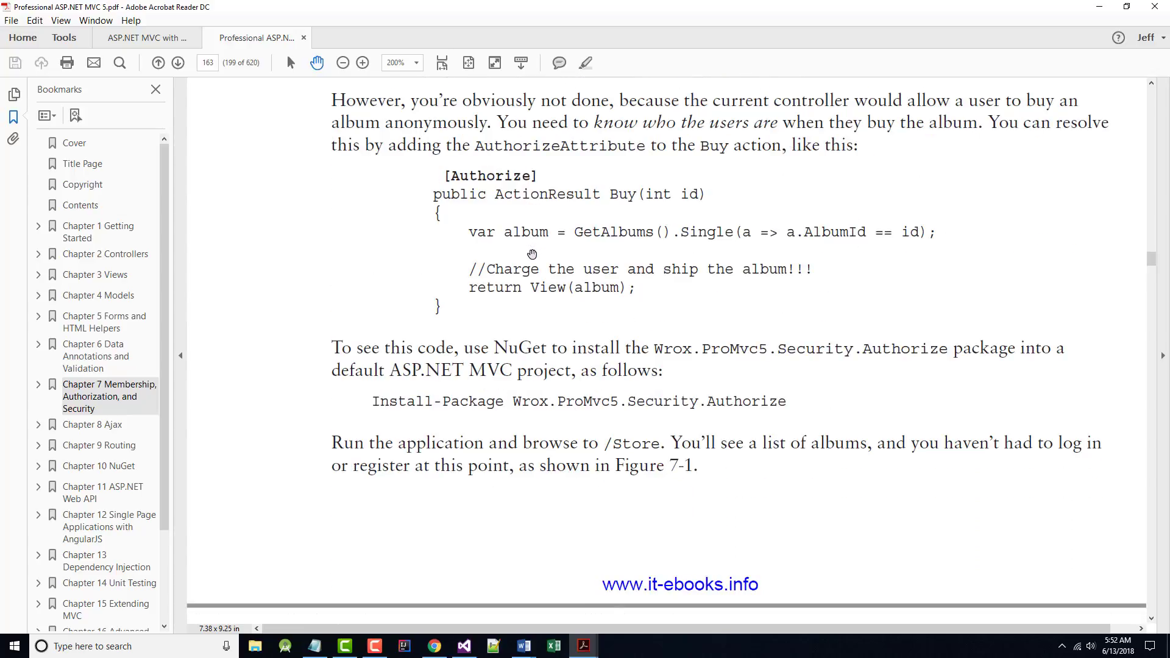
mouse_move(531, 254)
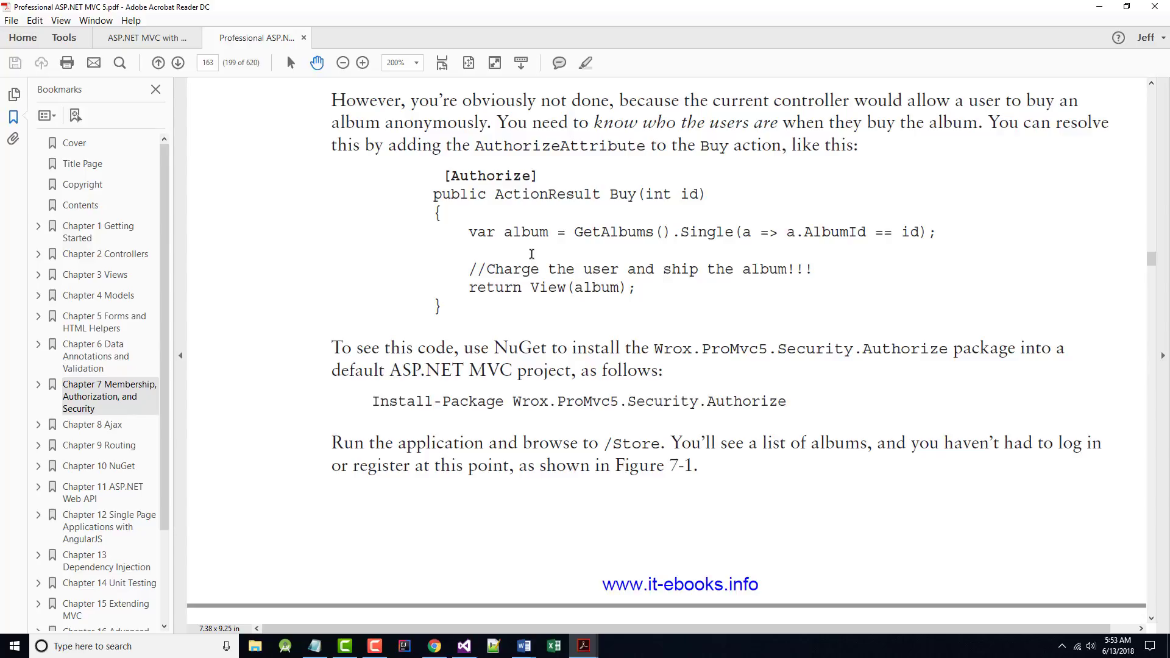
mouse_move(446, 175)
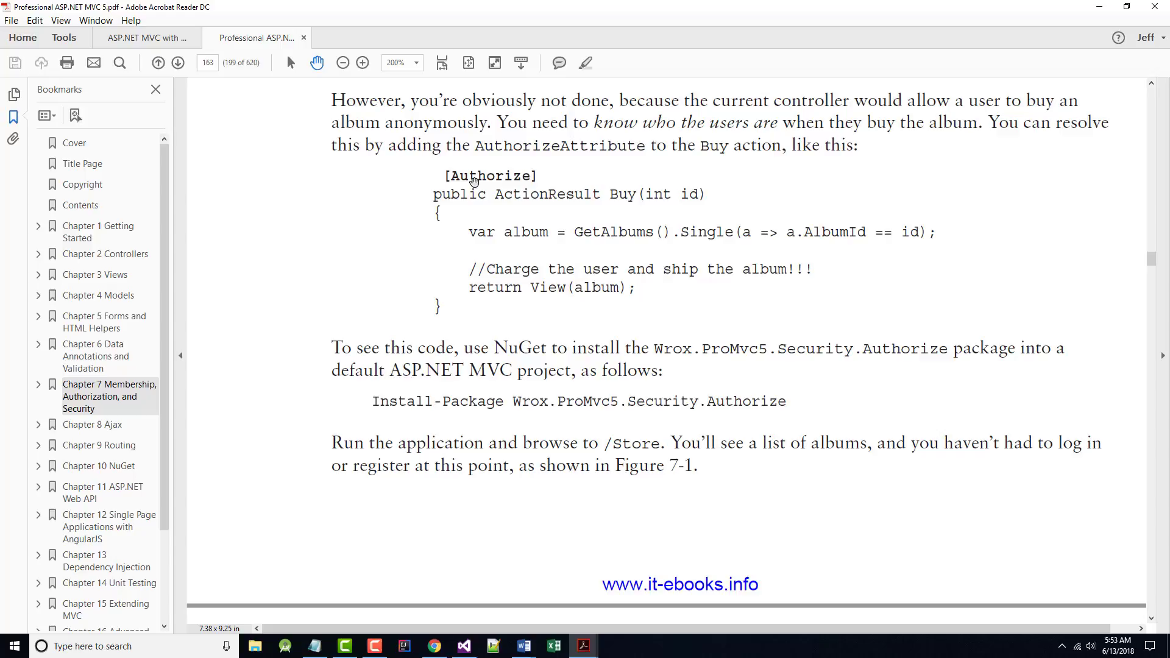
mouse_move(446, 175)
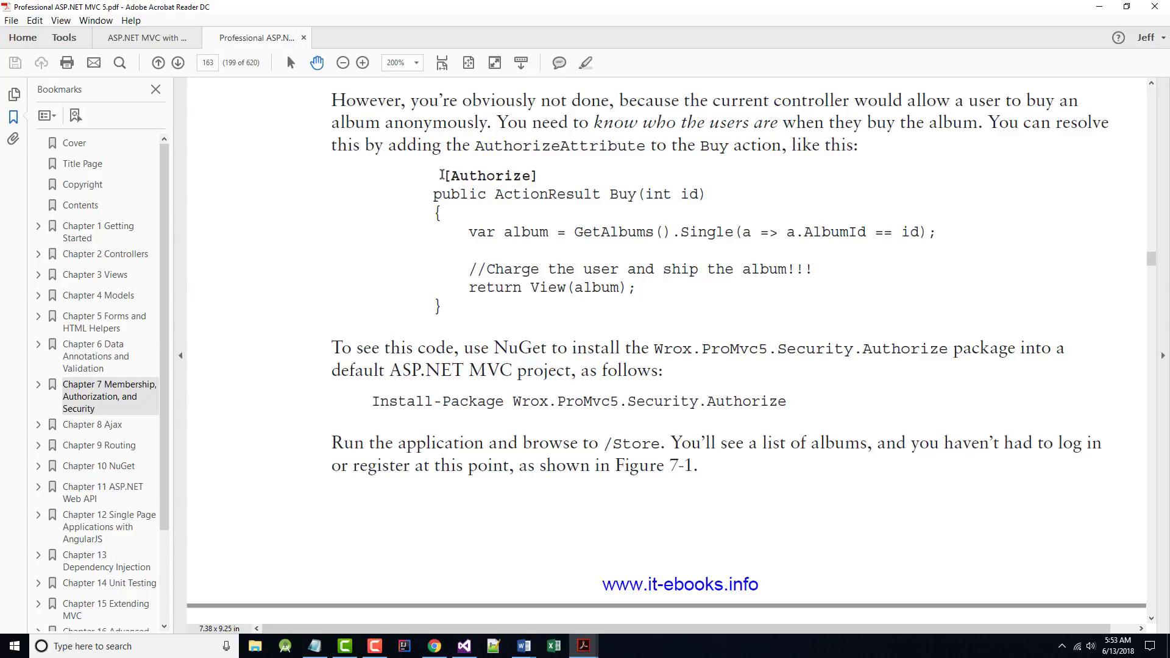
drag(440, 176, 601, 193)
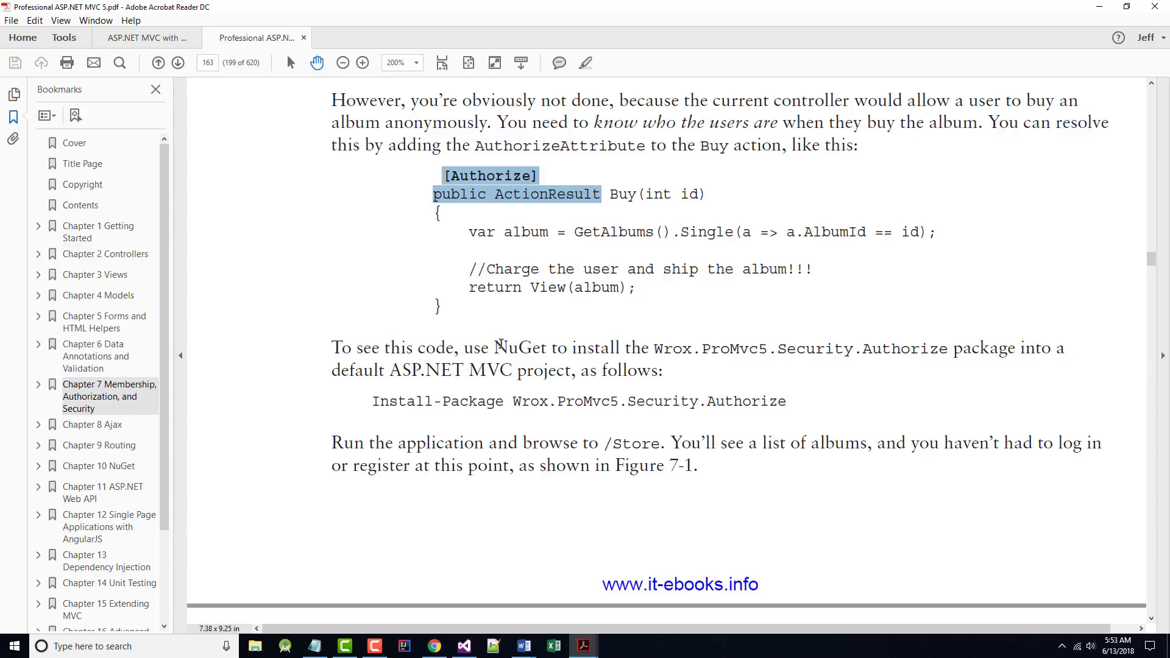
scroll(down, 3)
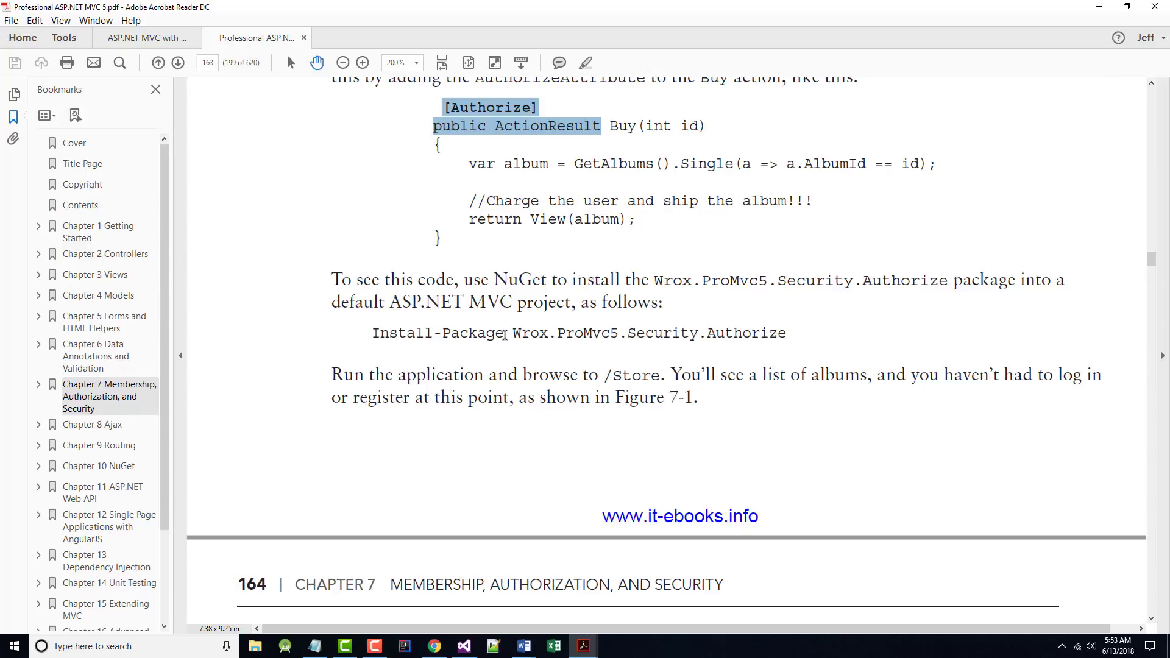
scroll(down, 3)
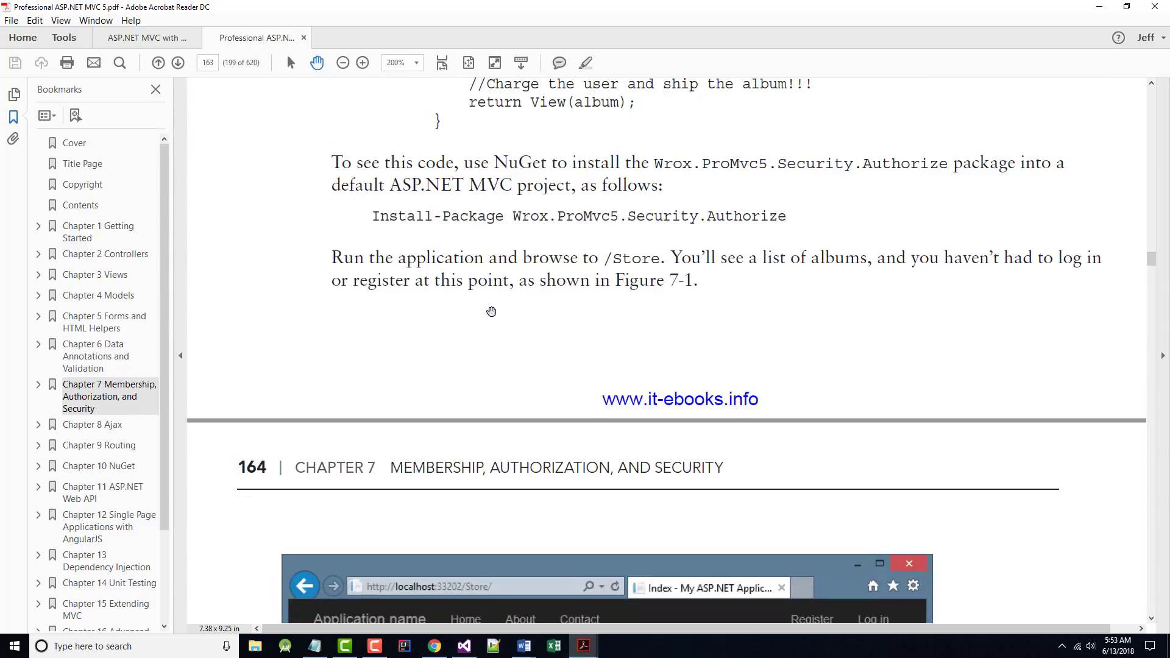
scroll(down, 3)
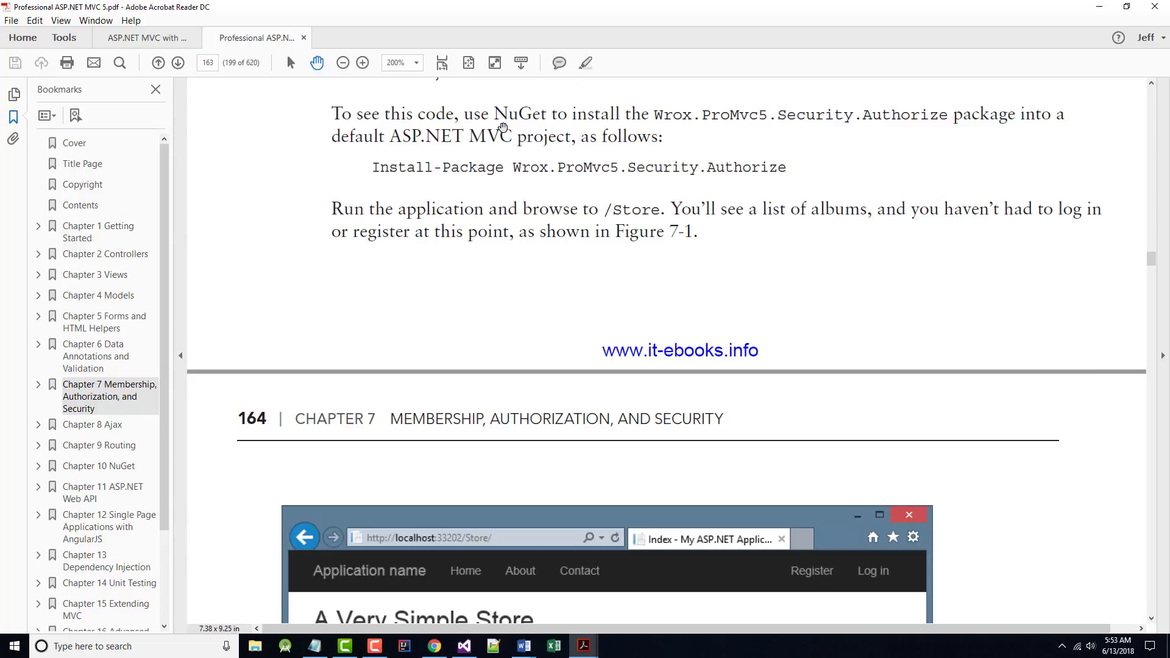
mouse_move(407, 161)
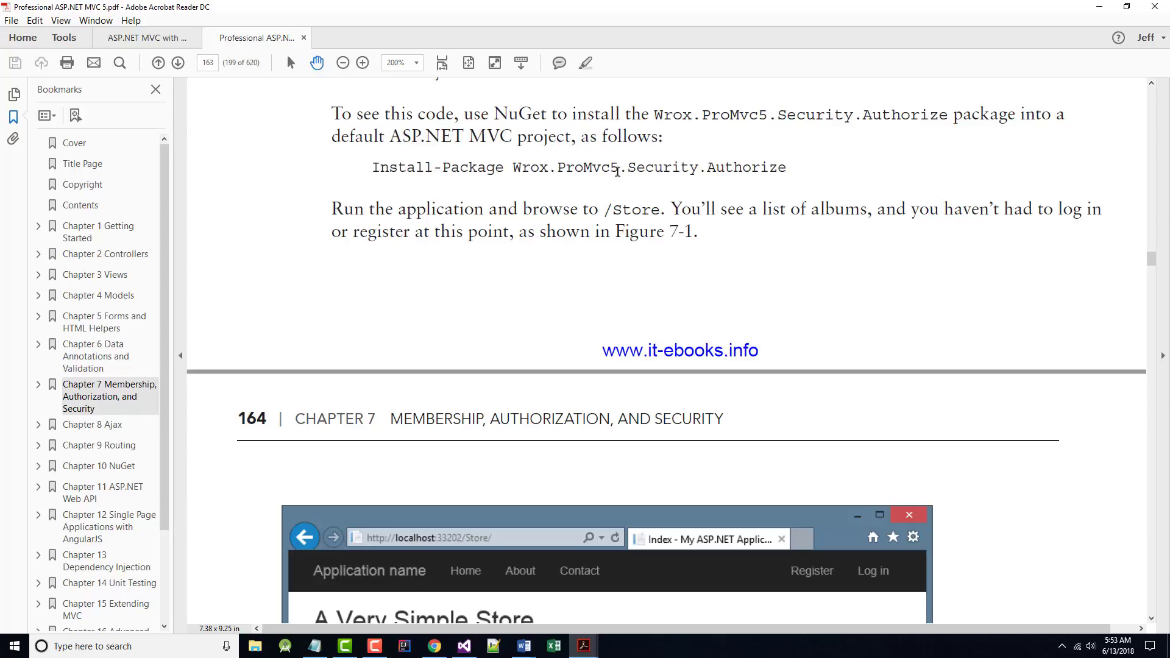
- View Figure 7-1's store screenshot on page 164 and show Visual Studio's recent solutions
scroll(down, 3)
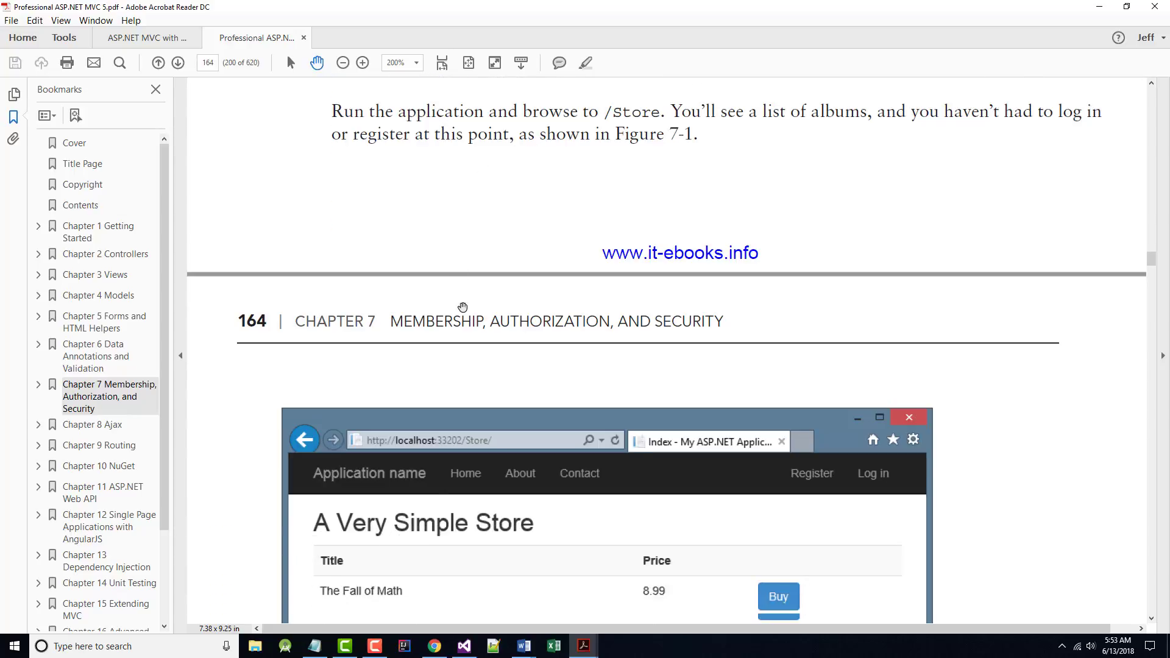
scroll(up, 3)
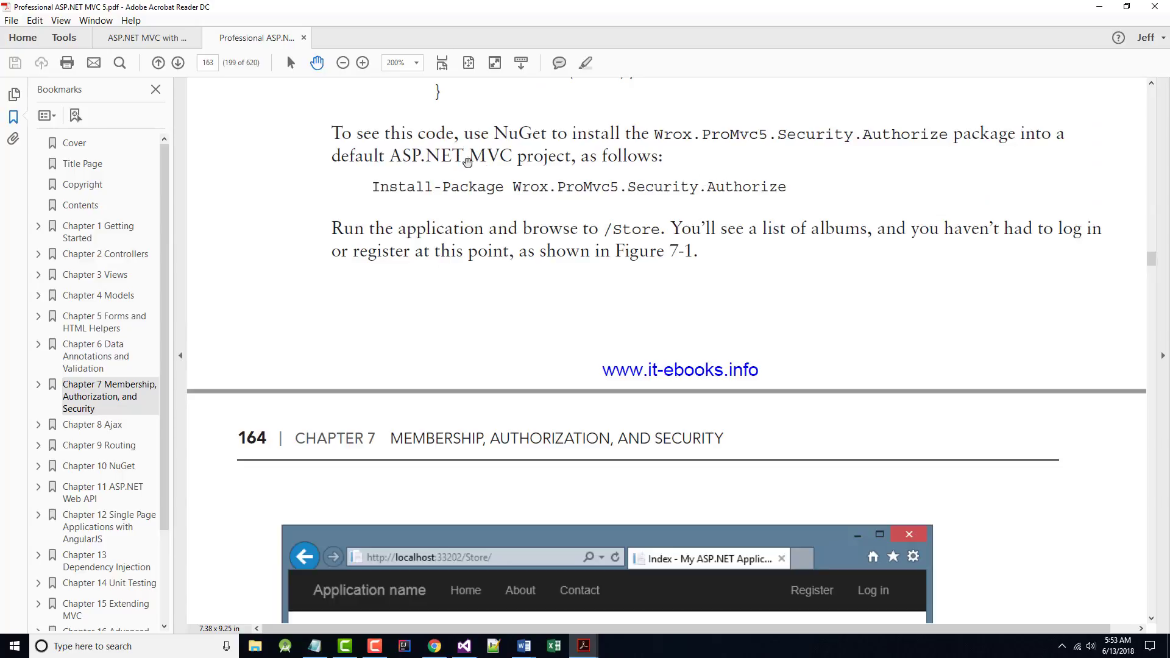
mouse_move(414, 485)
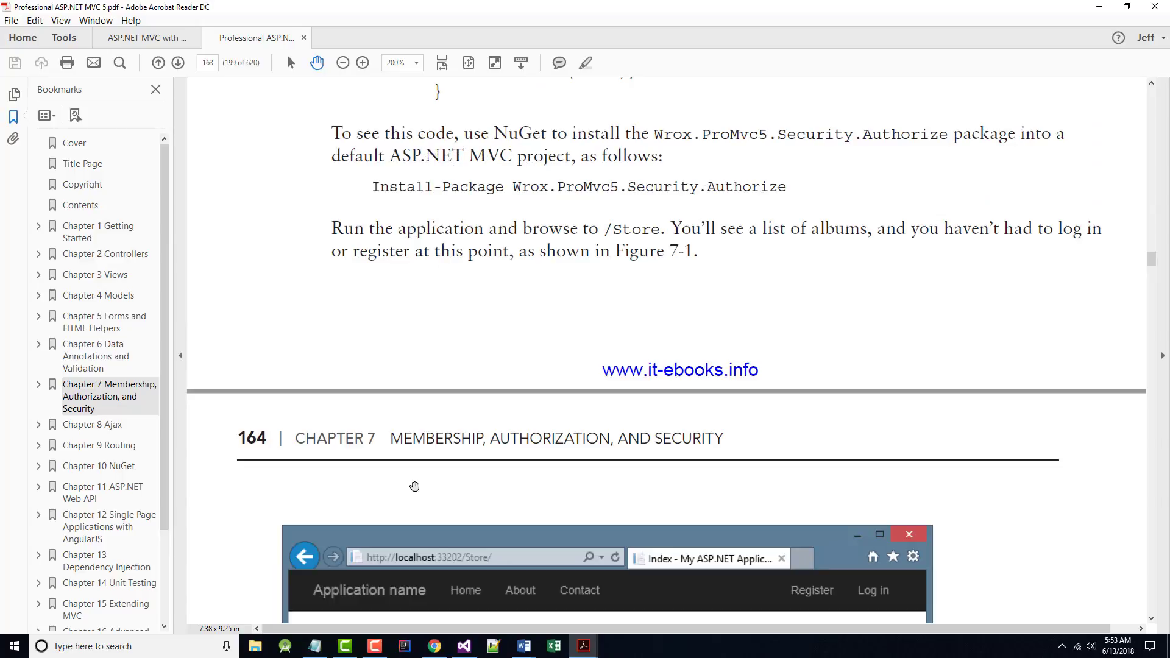
scroll(down, 3)
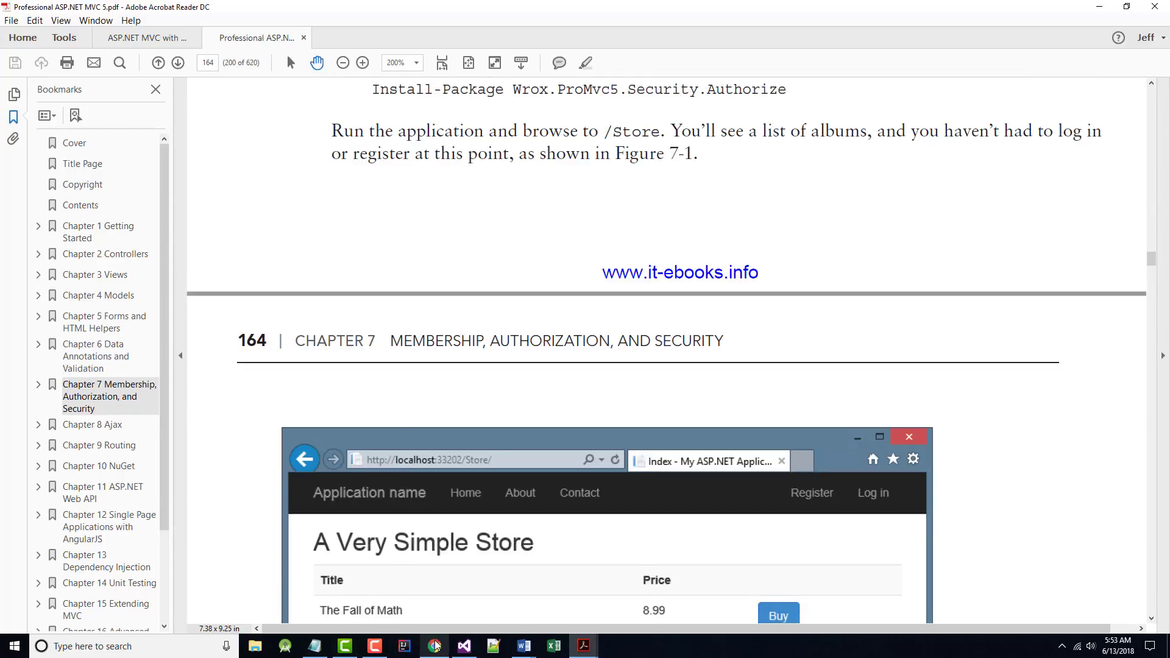
right_click(464, 646)
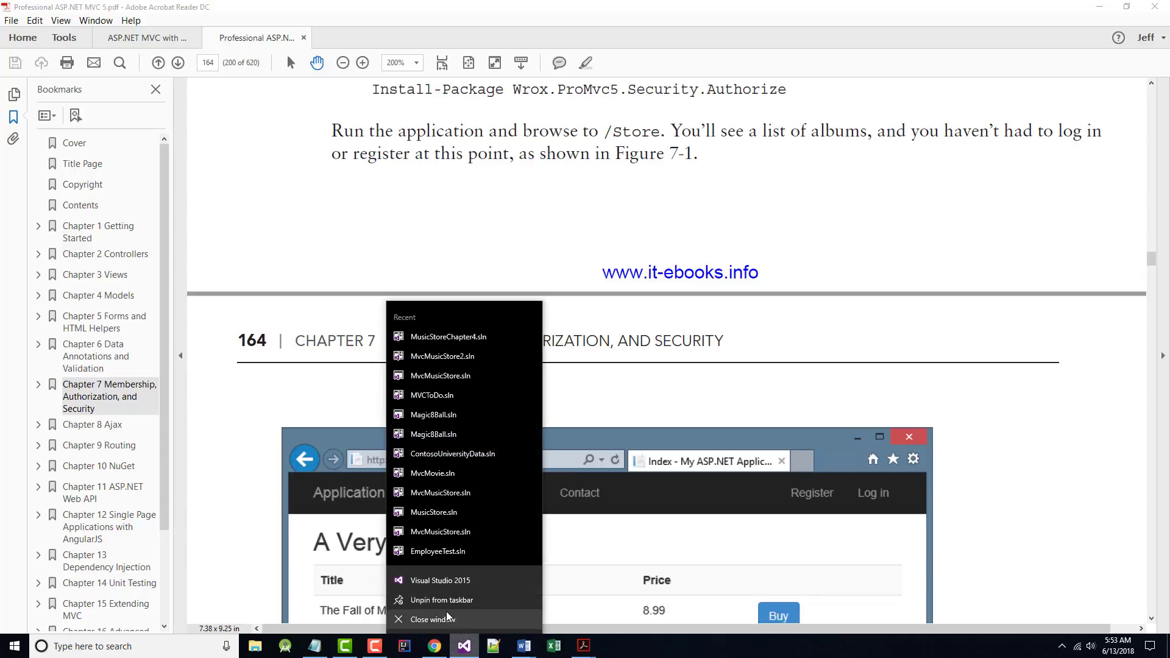
- Launch Visual Studio 2015, create the DefaultMVC project from the MVC template, and return to Acrobat
click(441, 579)
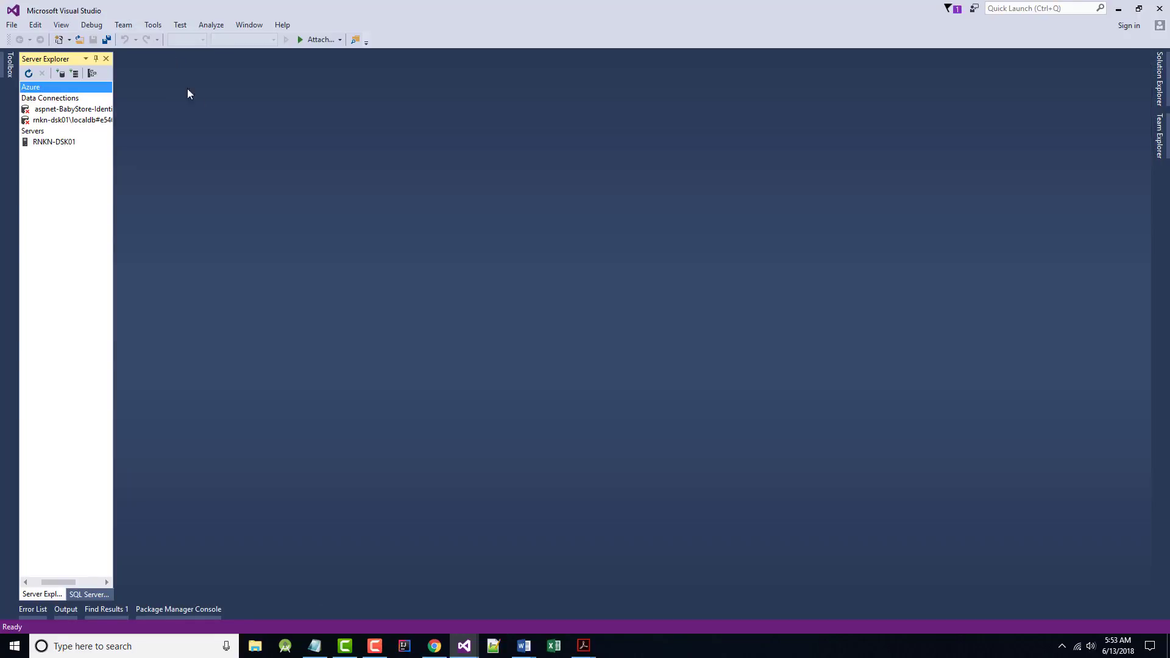
click(13, 24)
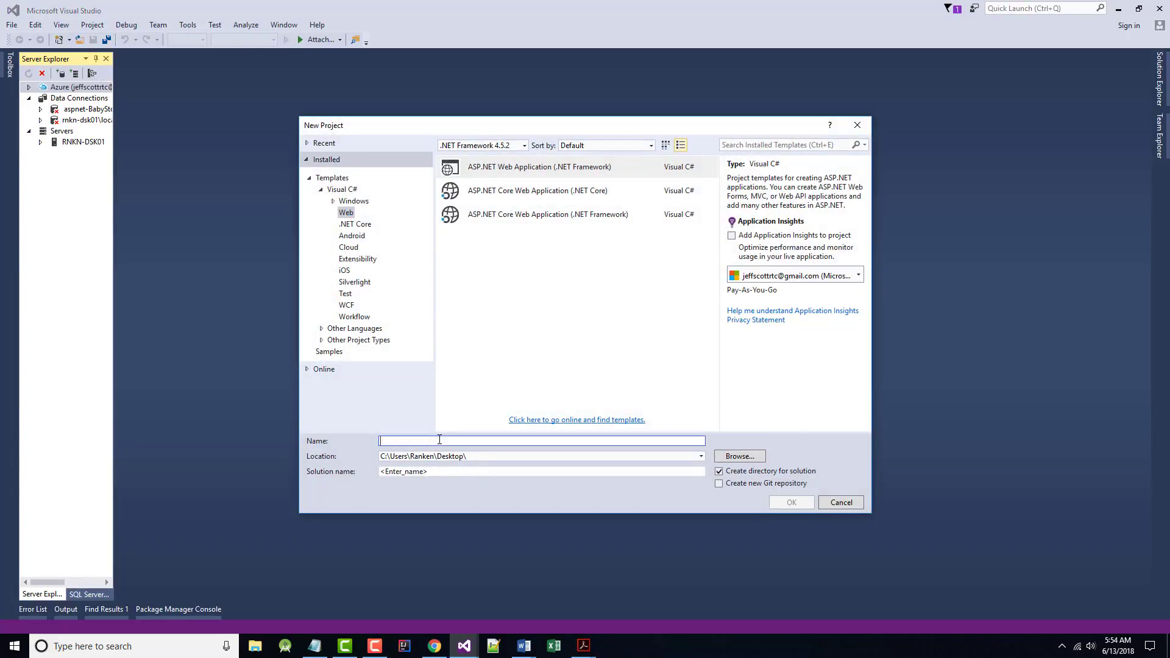
text(DefaultMV)
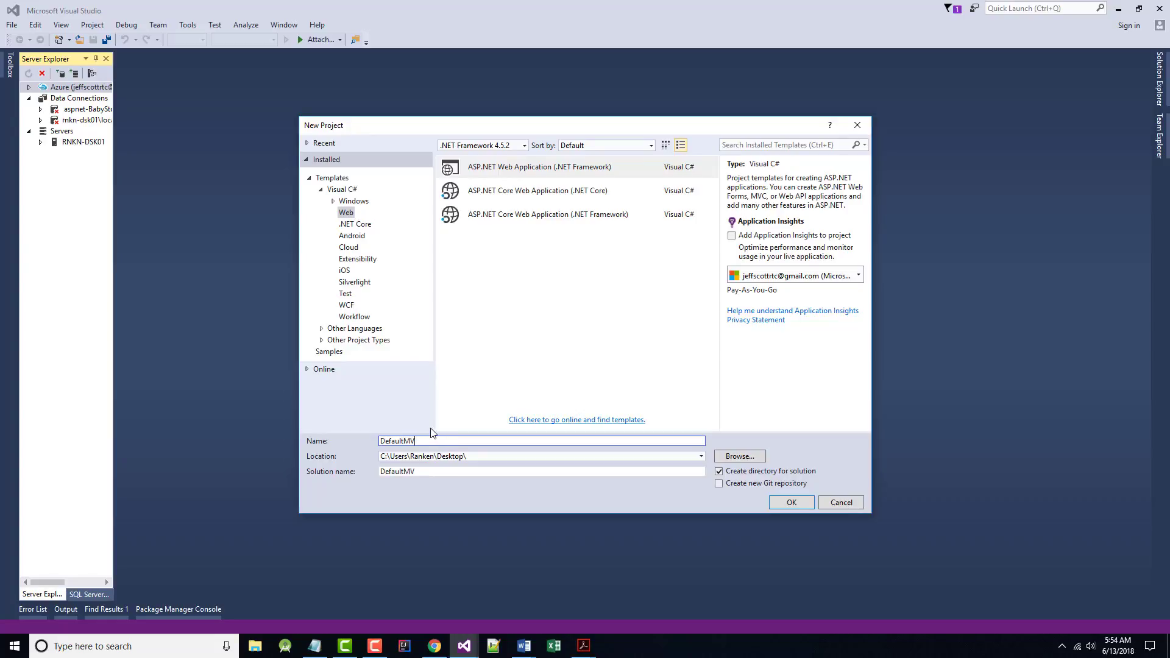
click(547, 214)
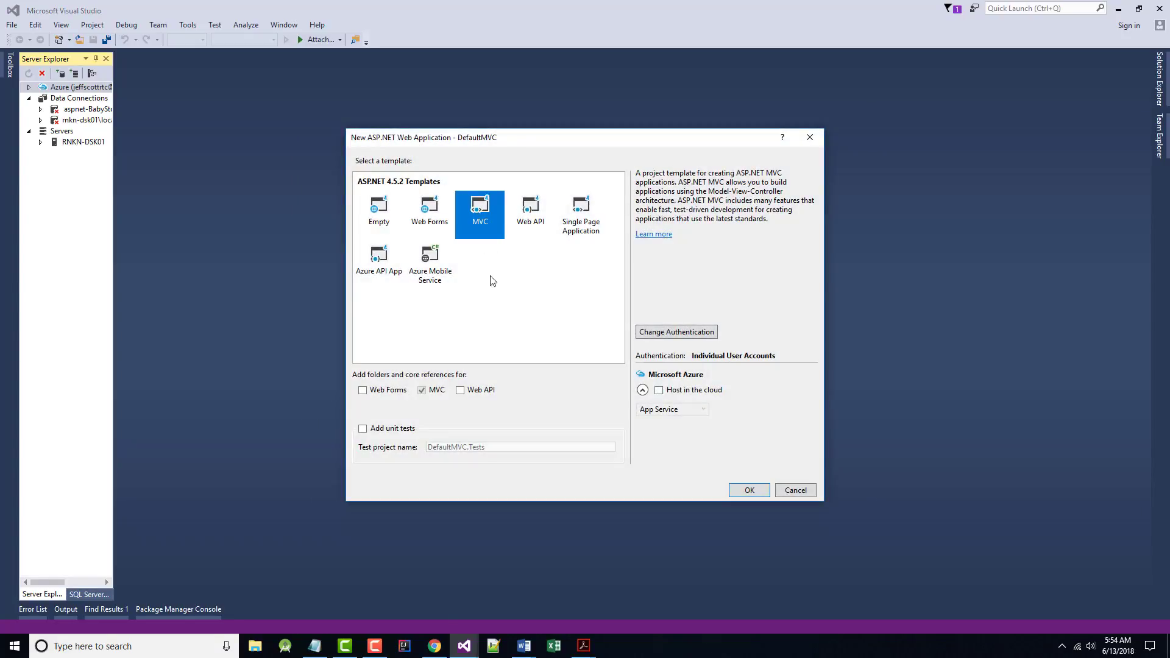
click(747, 490)
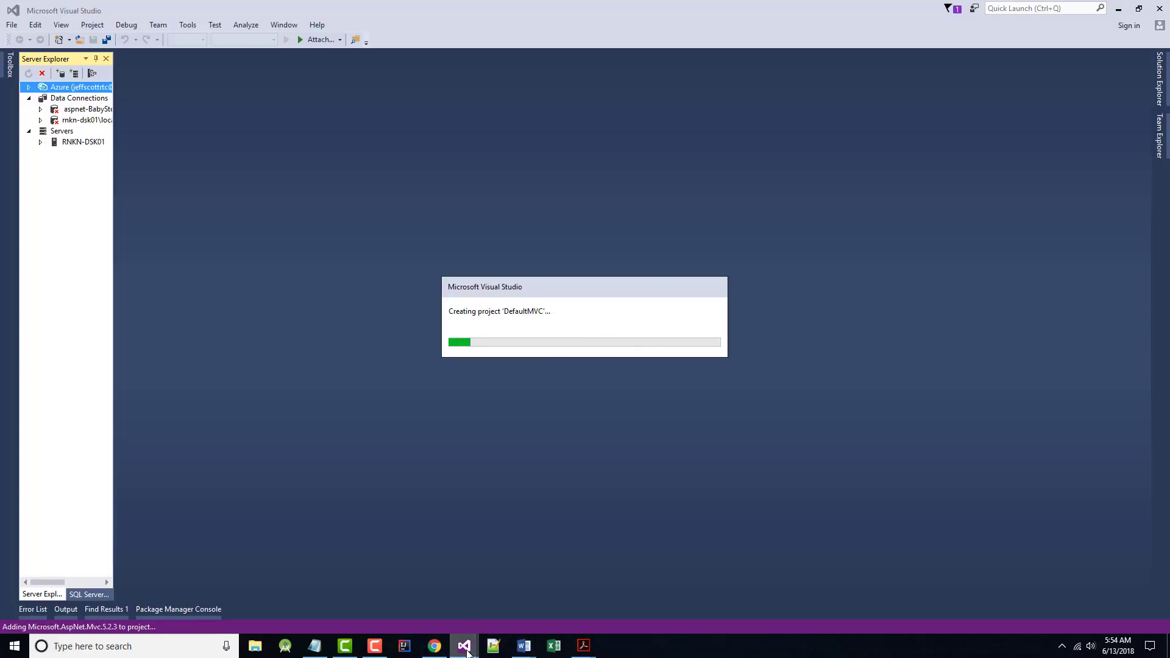
click(582, 645)
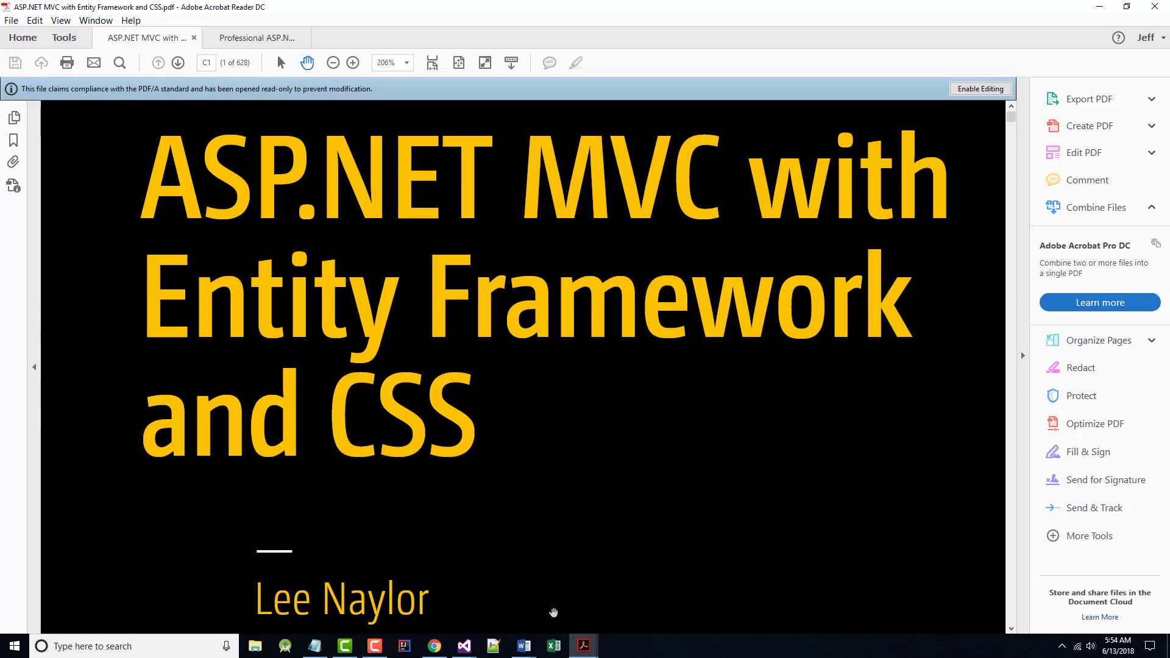
- Copy the 'Install-Package Wrox.ProMvc5.Security.Authorize' command line from the book
click(257, 37)
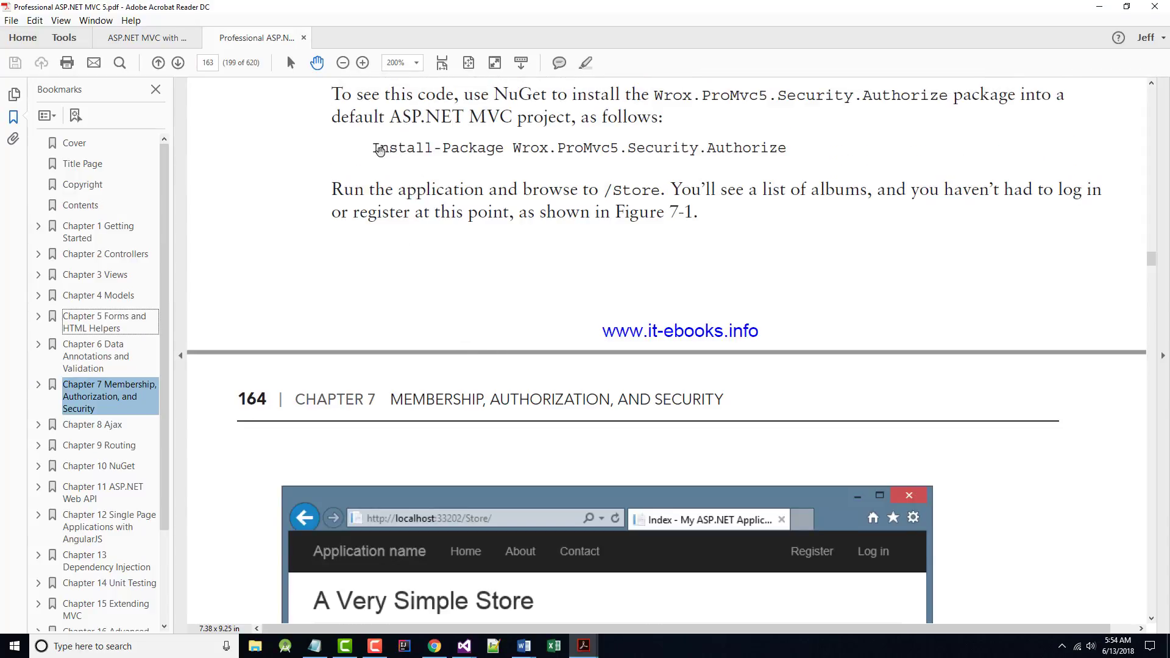
drag(372, 147, 705, 147)
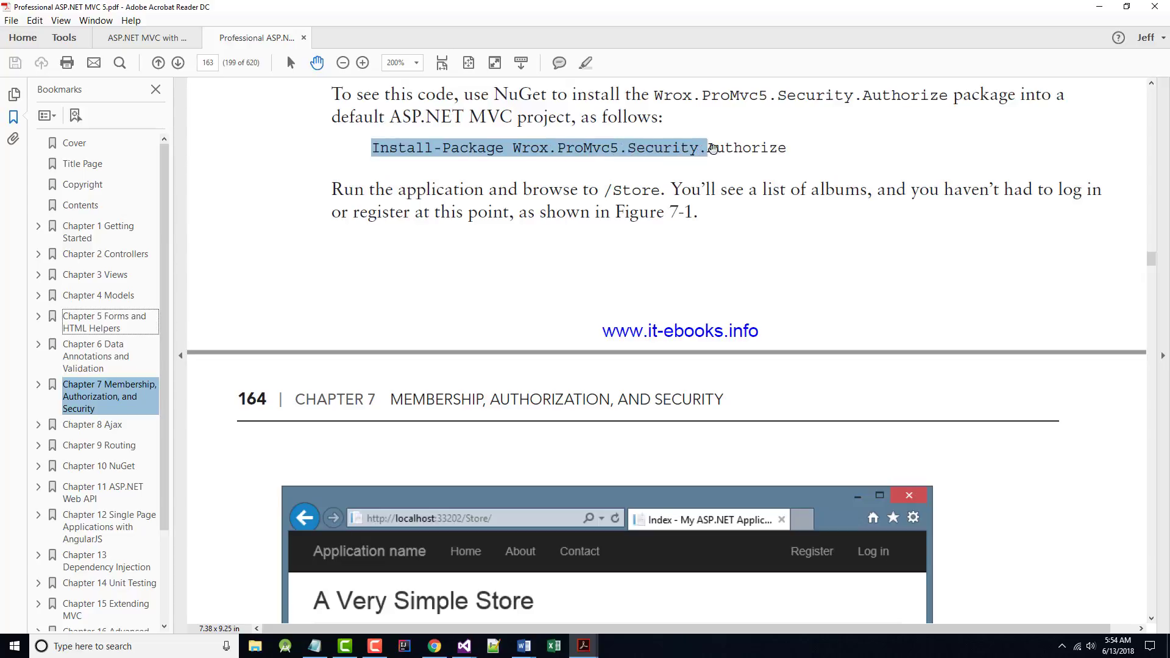
right_click(708, 148)
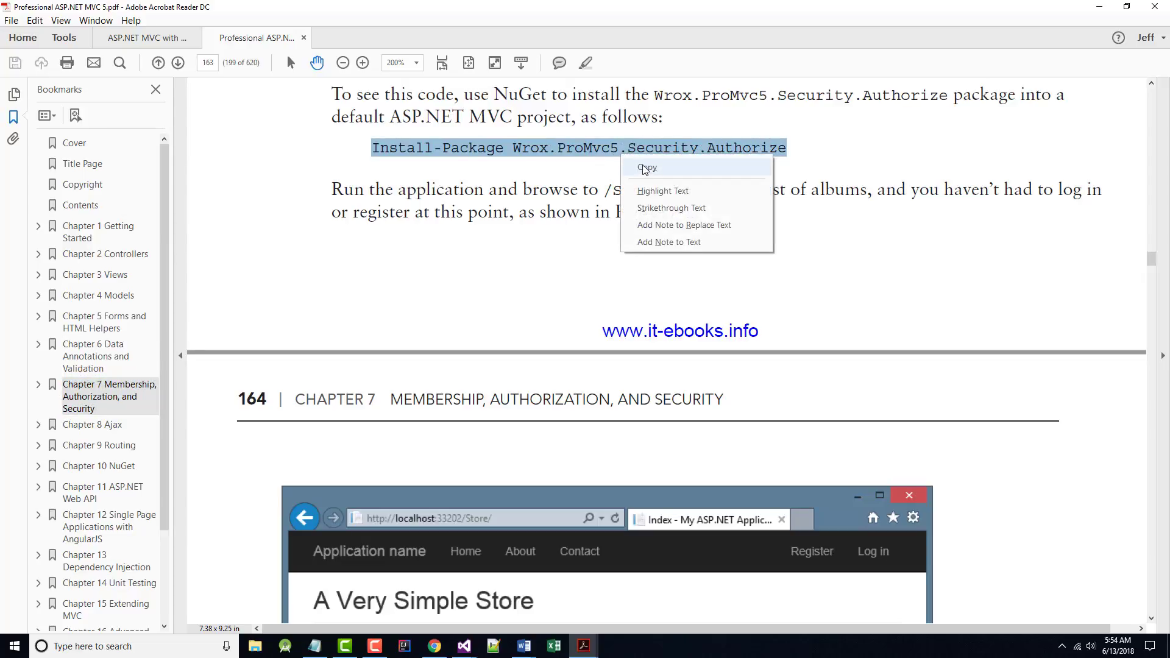
click(646, 167)
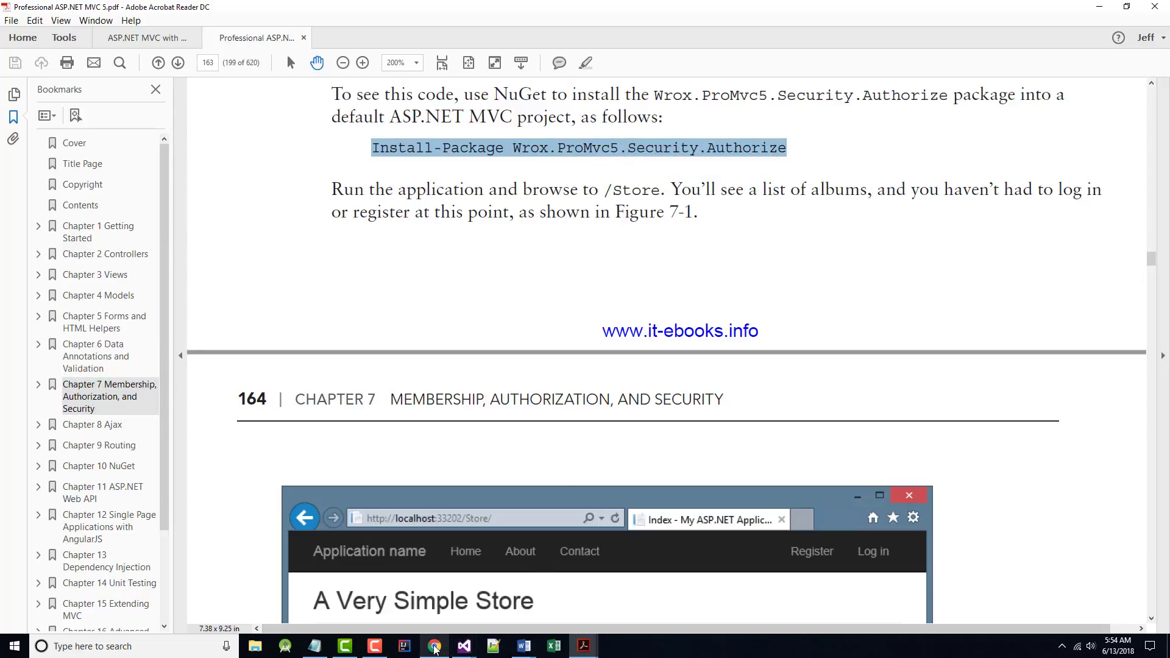
click(463, 646)
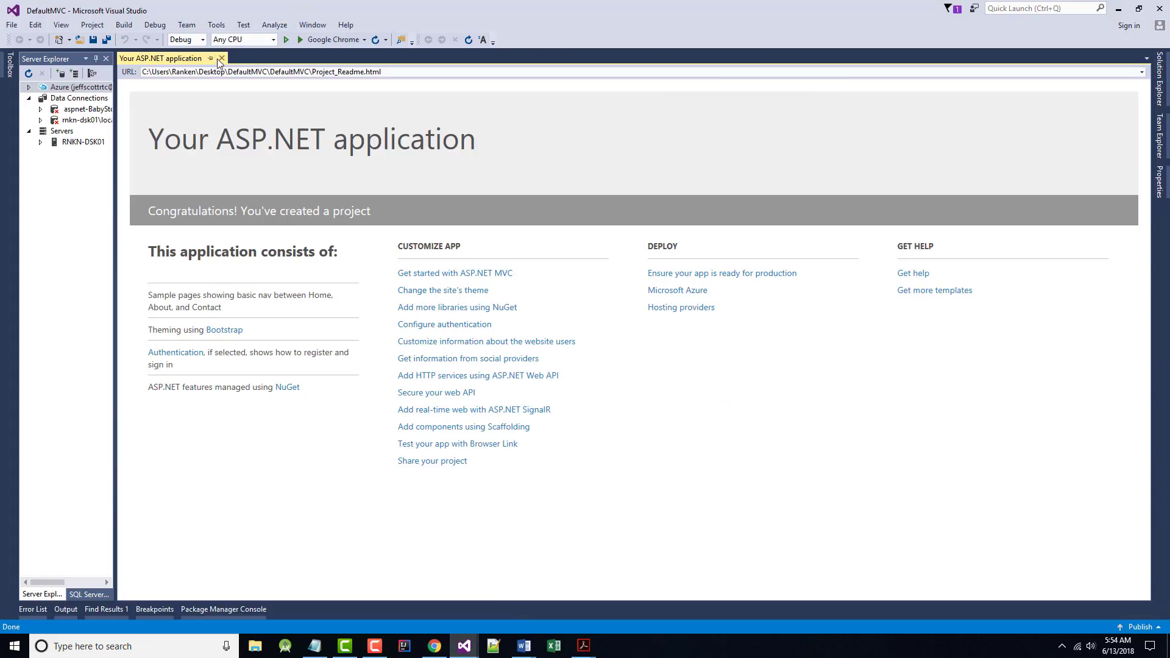
- Run Install-Package Wrox.ProMvc5.Security.Authorize in Package Manager Console, then expand Controllers to find StoreController
click(221, 58)
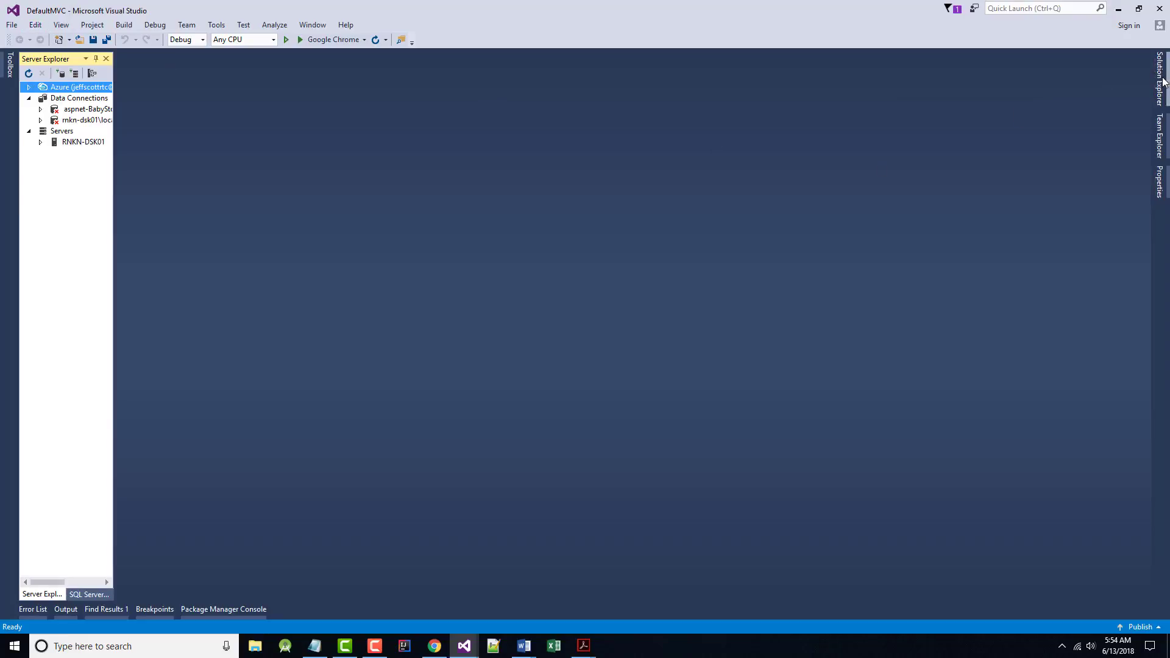
click(60, 25)
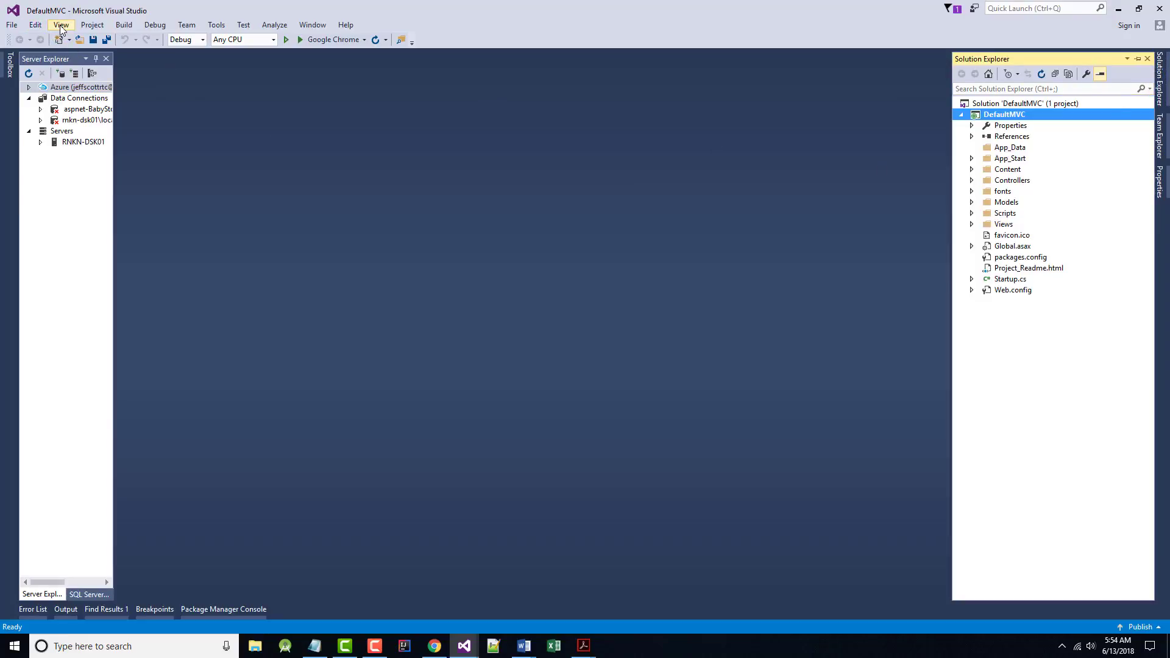
click(60, 25)
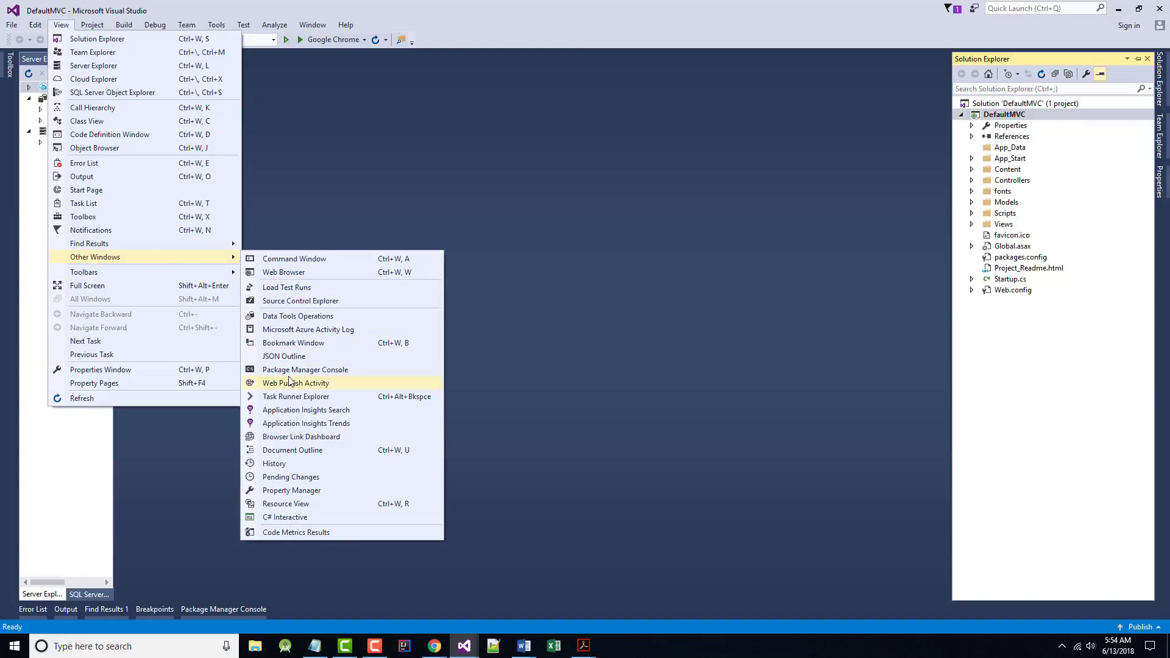
click(305, 369)
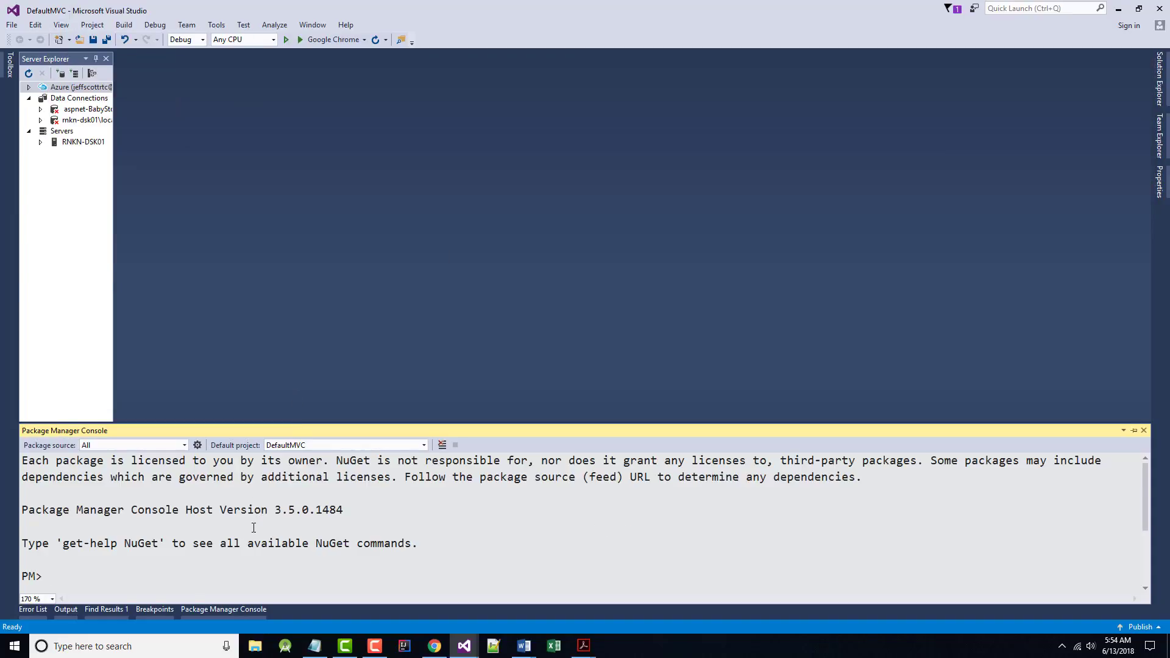
text(Install-Package Wrox.ProMvc5.Security.Authorize)
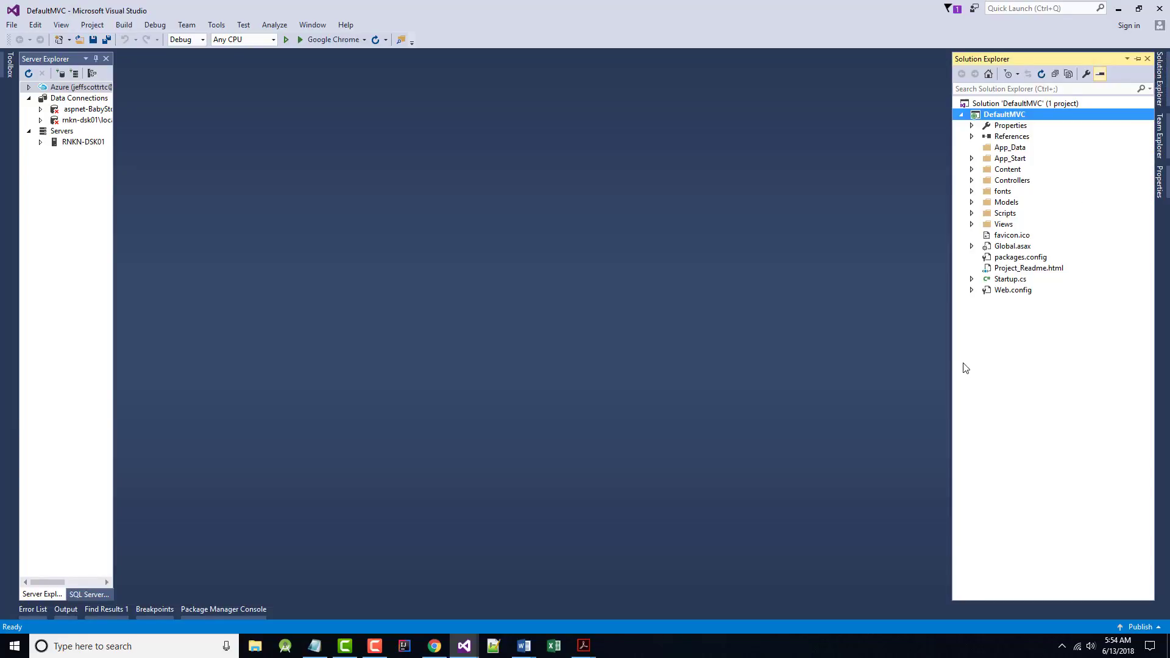
click(973, 180)
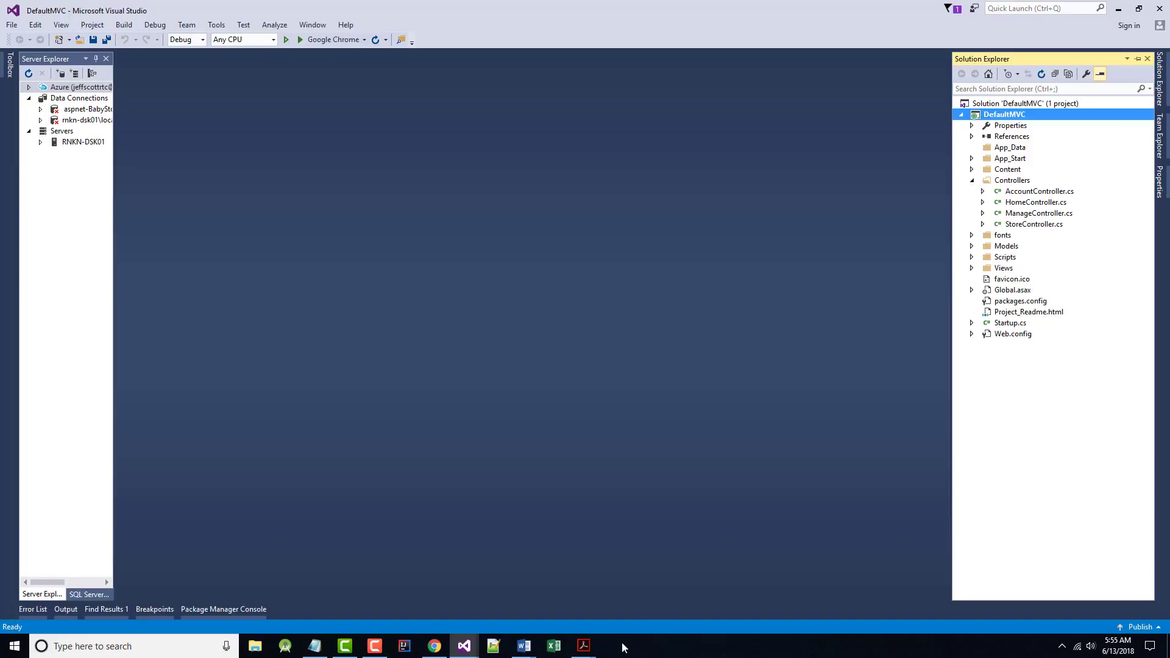
mouse_move(522, 646)
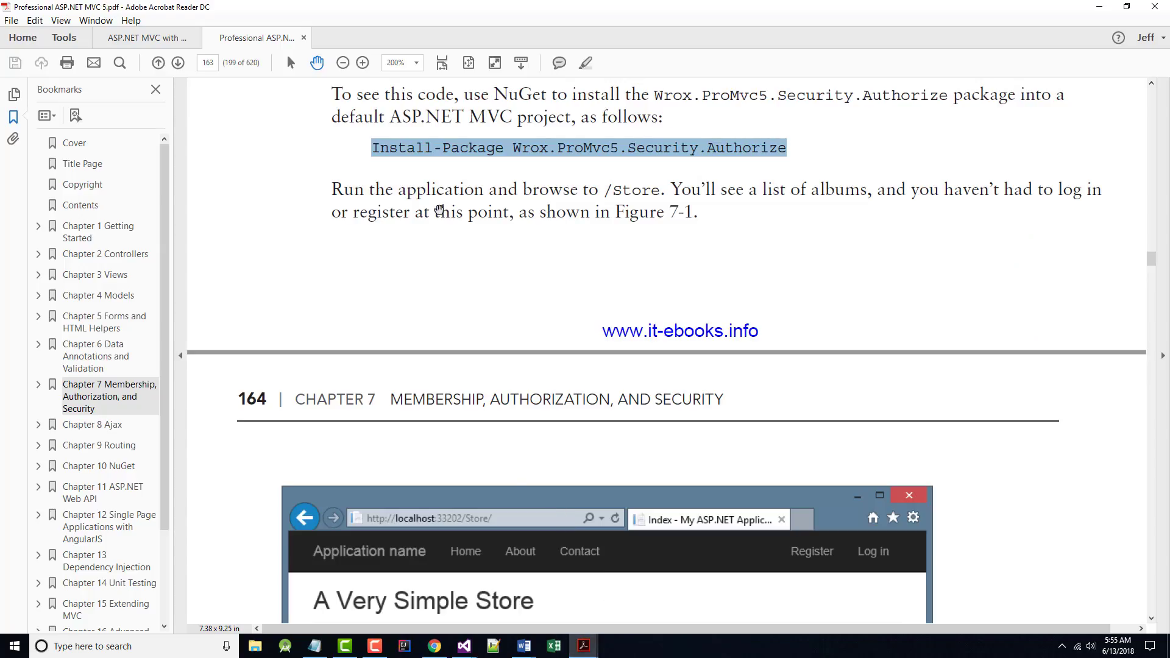
mouse_move(545, 252)
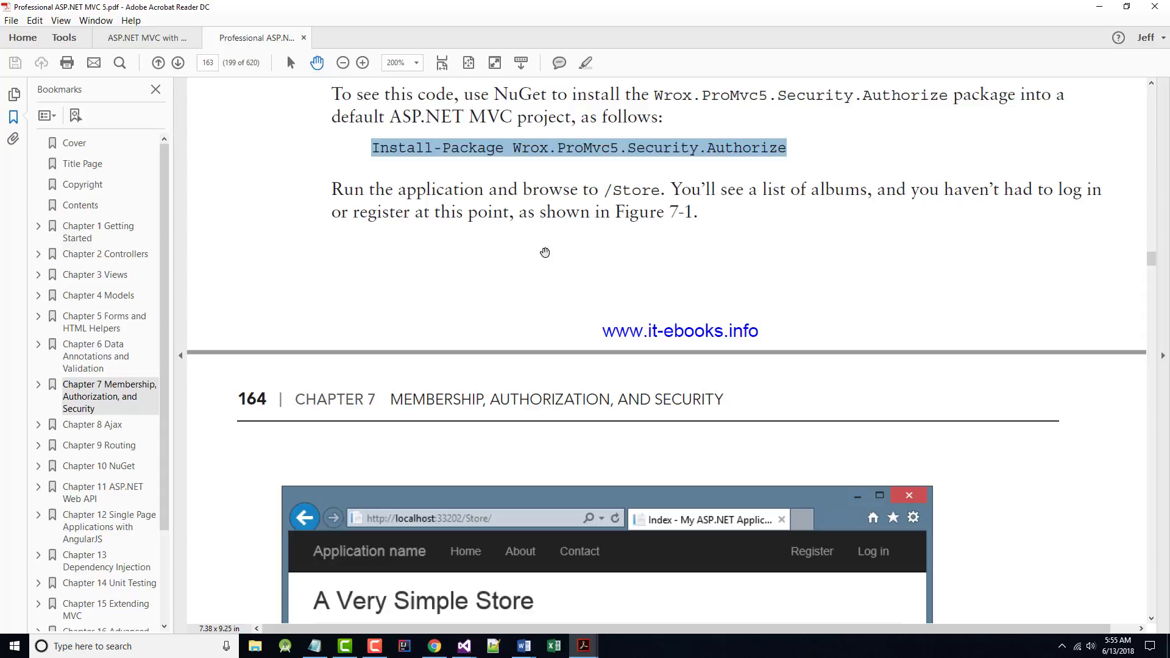
- Scroll the book back to page 164's Figure 7-1 store screenshot
scroll(down, 3)
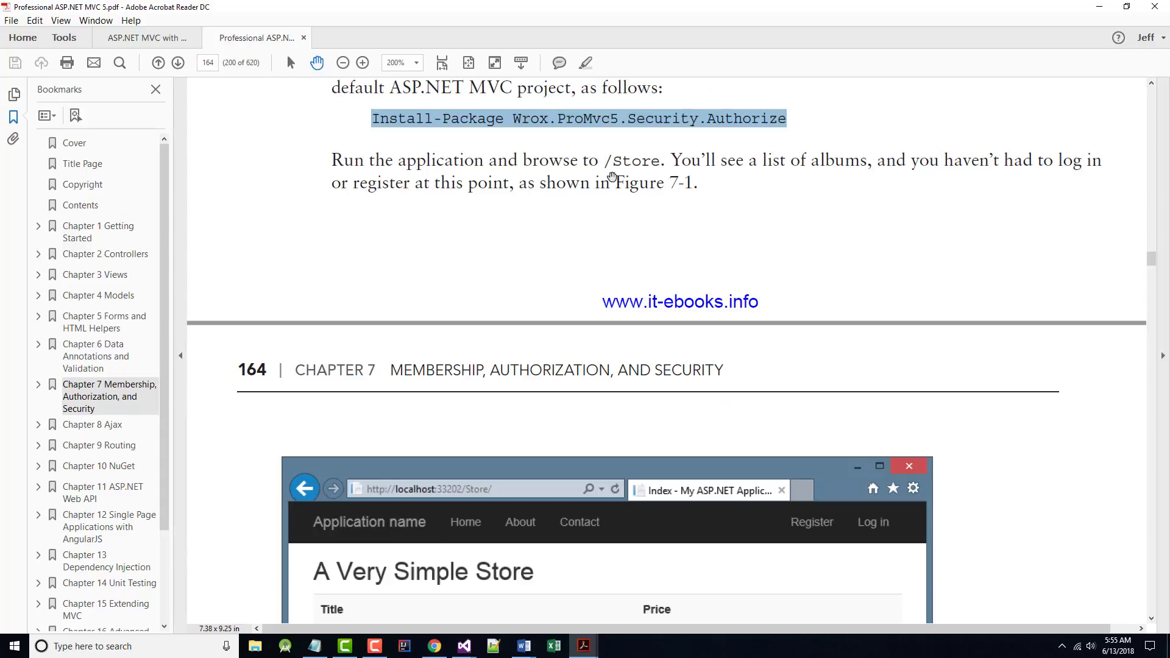
scroll(down, 3)
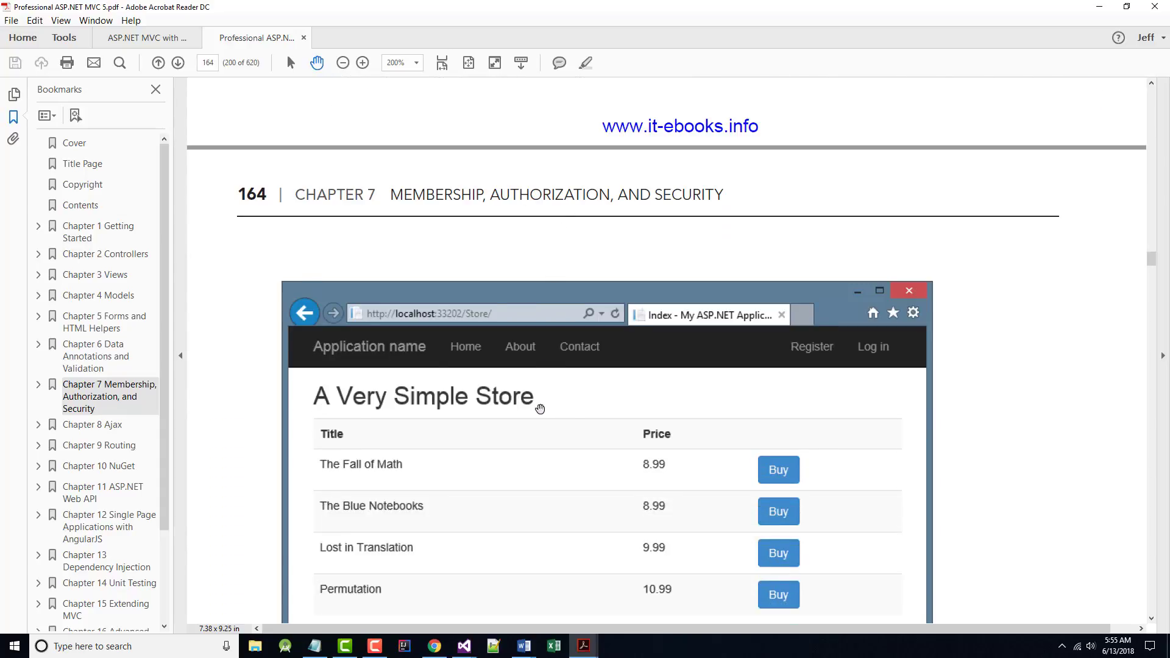
scroll(down, 3)
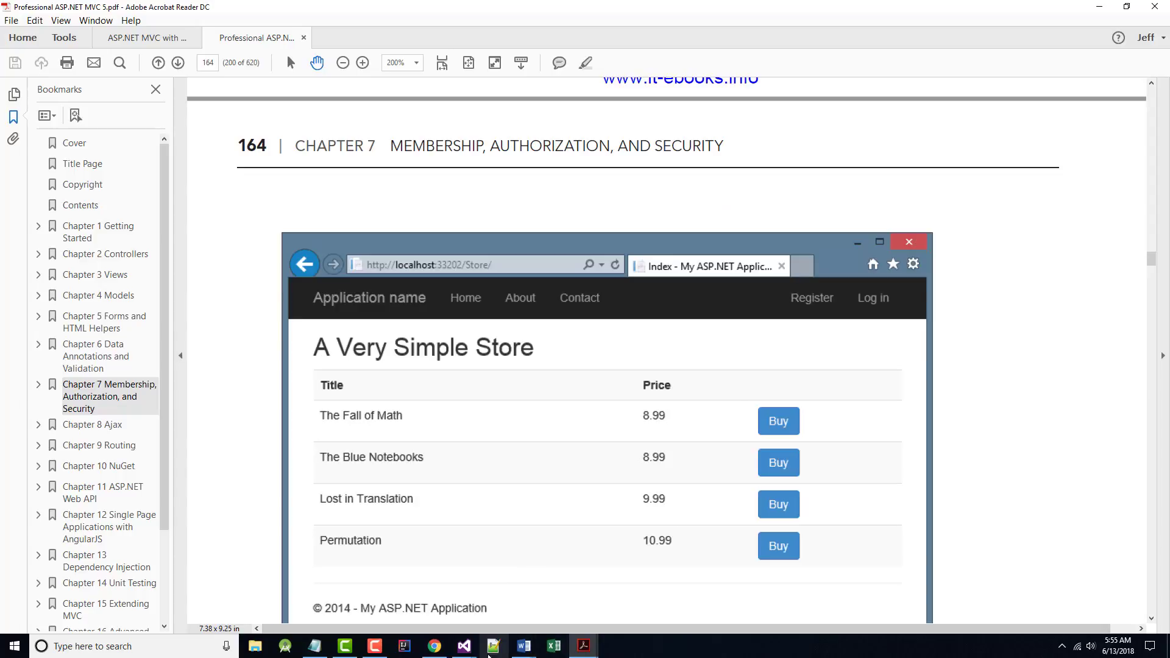
mouse_move(463, 646)
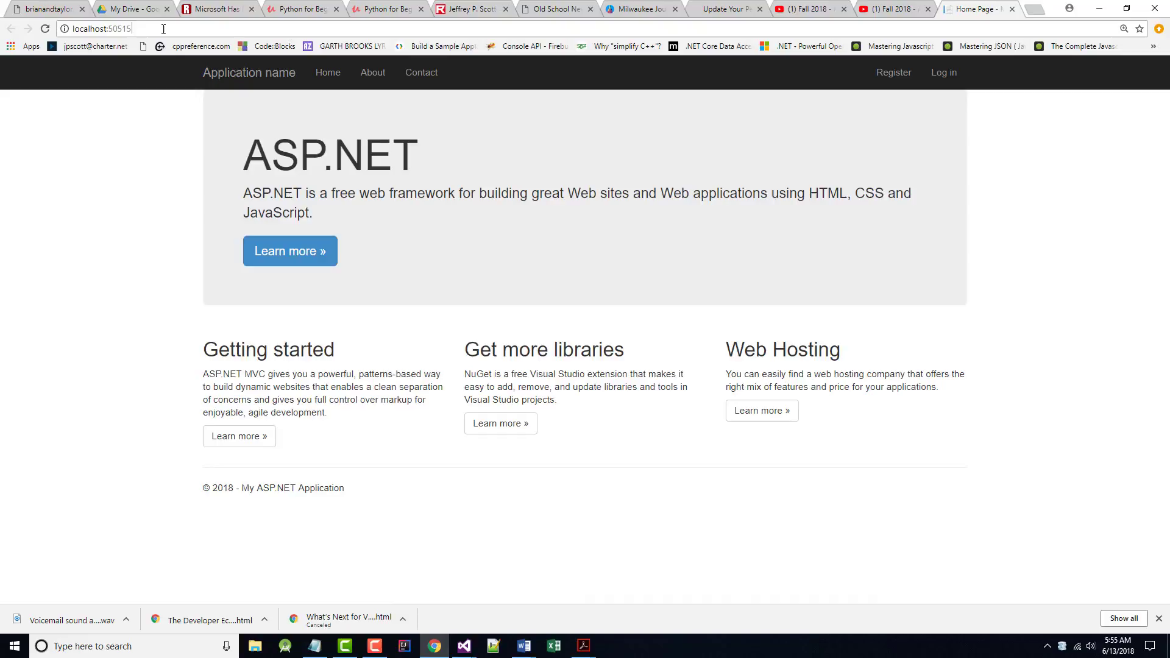
- Open the app's /Store page and compare it with Figure 7-1 in the book
text(/St)
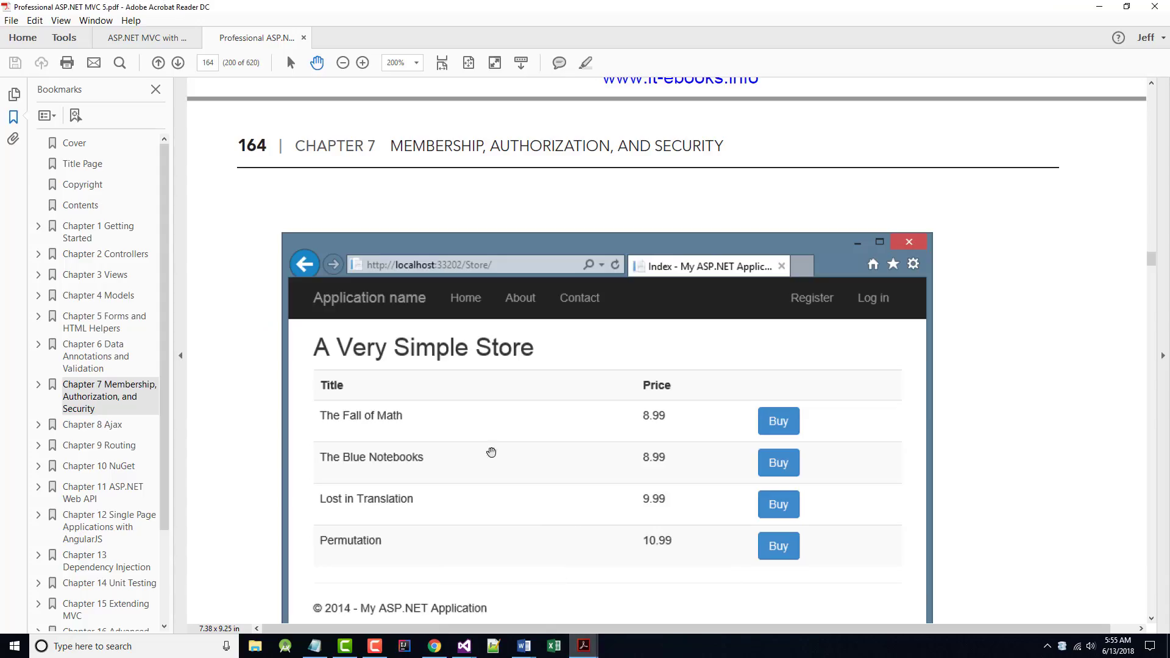
scroll(down, 3)
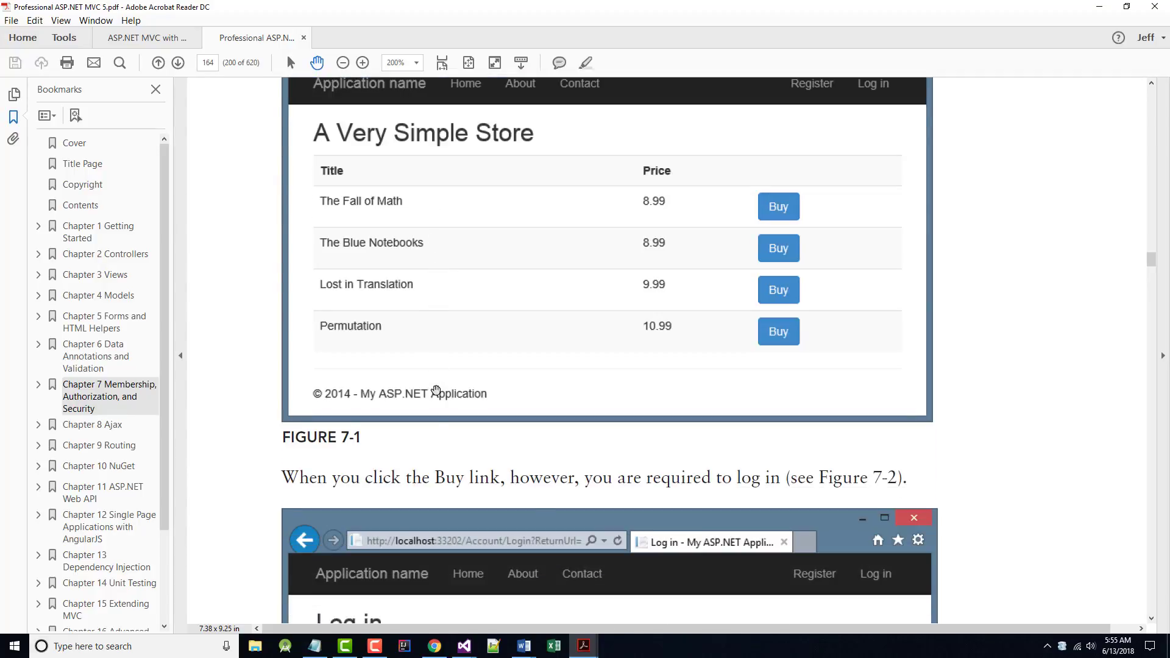
scroll(down, 3)
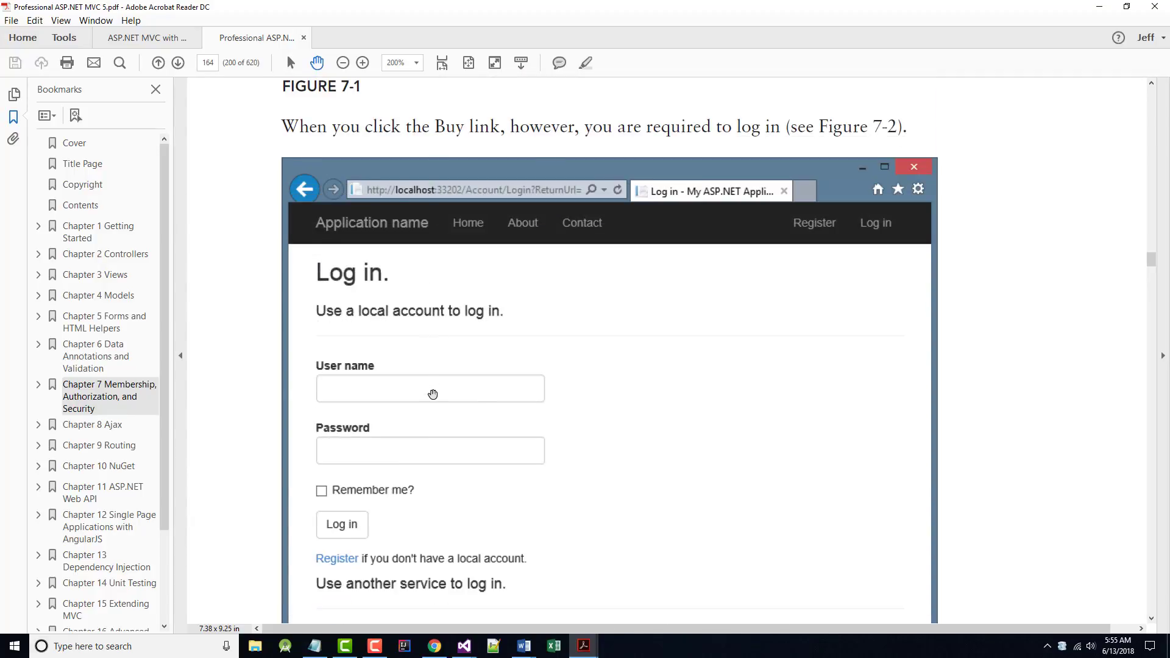
scroll(down, 3)
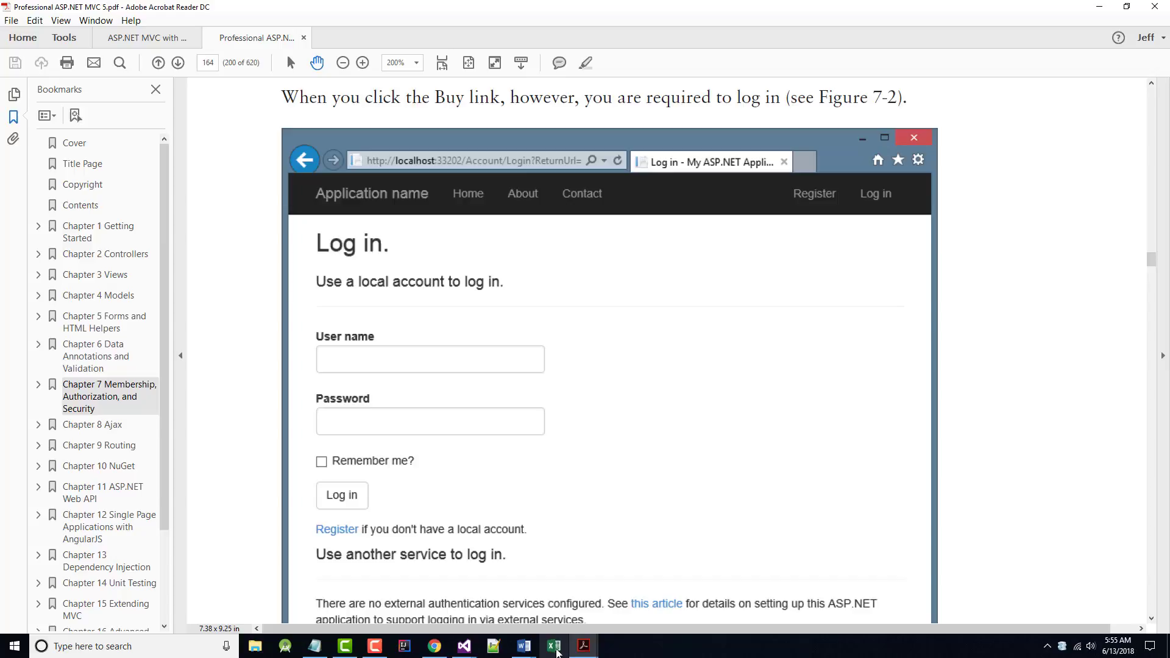
click(462, 646)
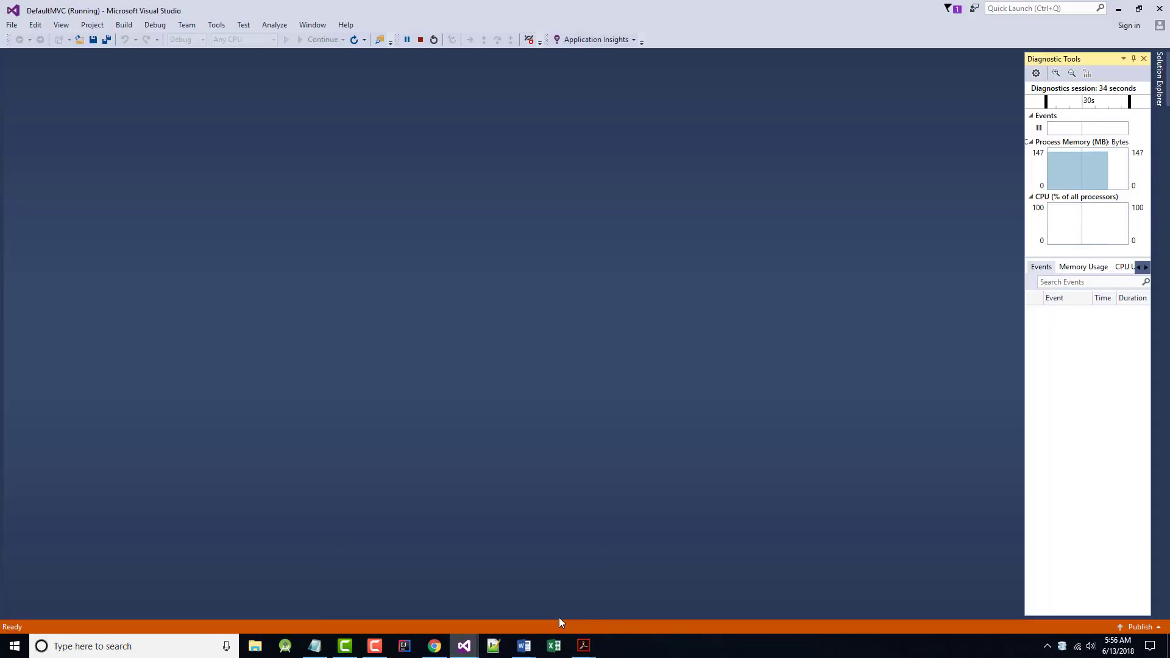
- Click Buy beside The Fall of Math, landing on the login page
click(433, 646)
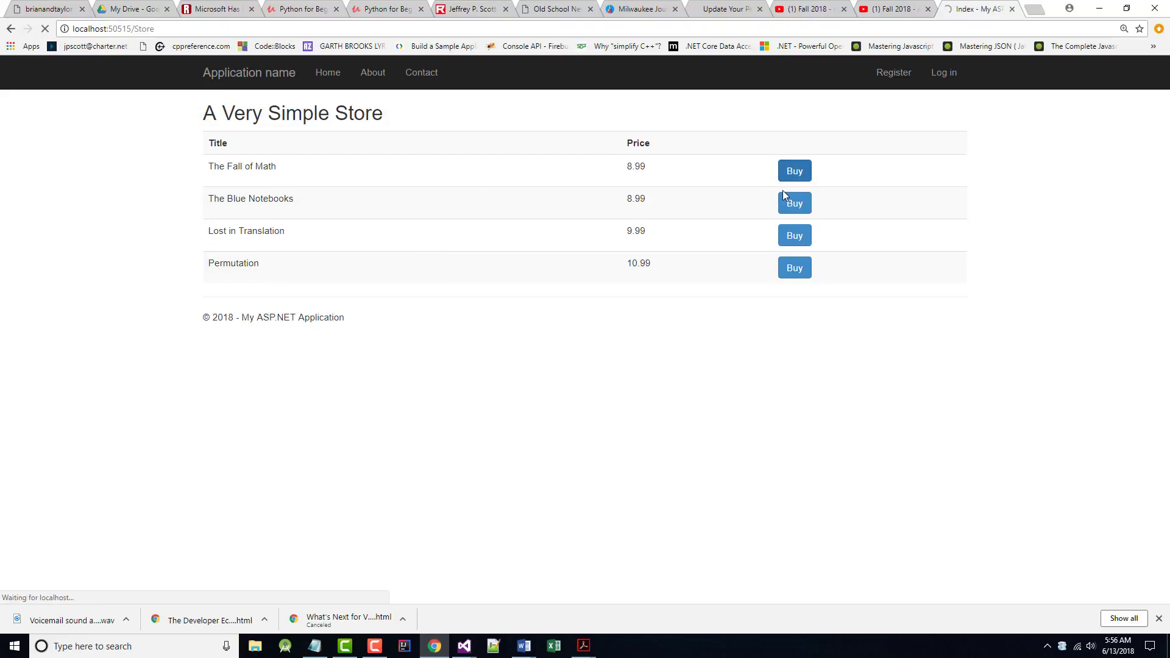
click(794, 170)
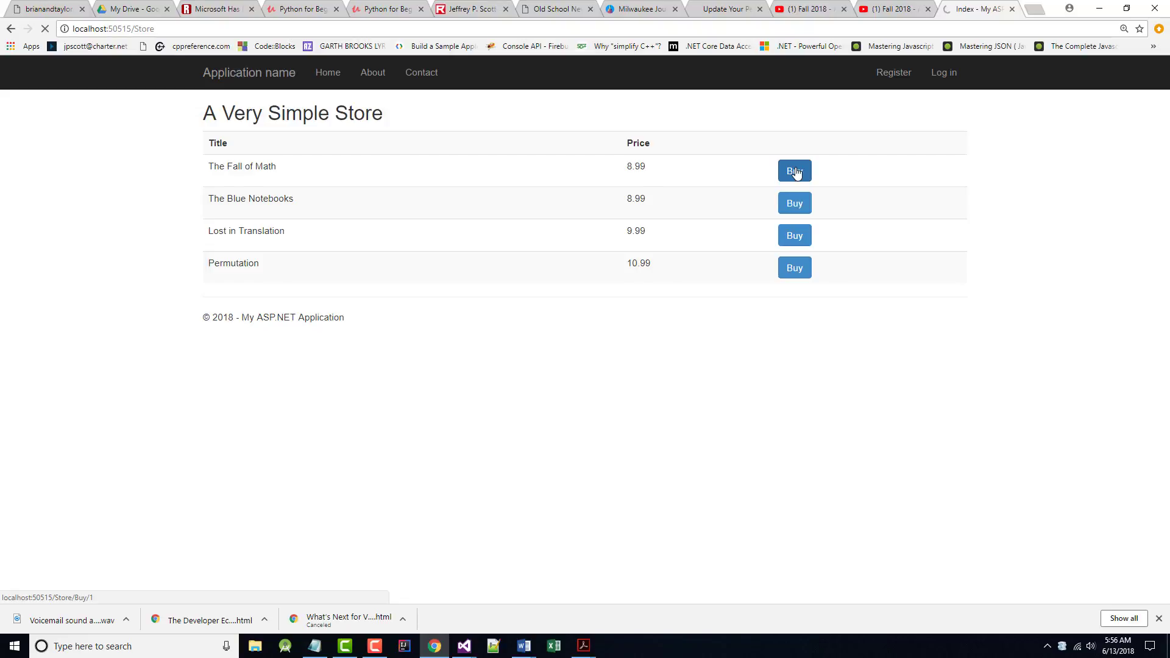
click(794, 171)
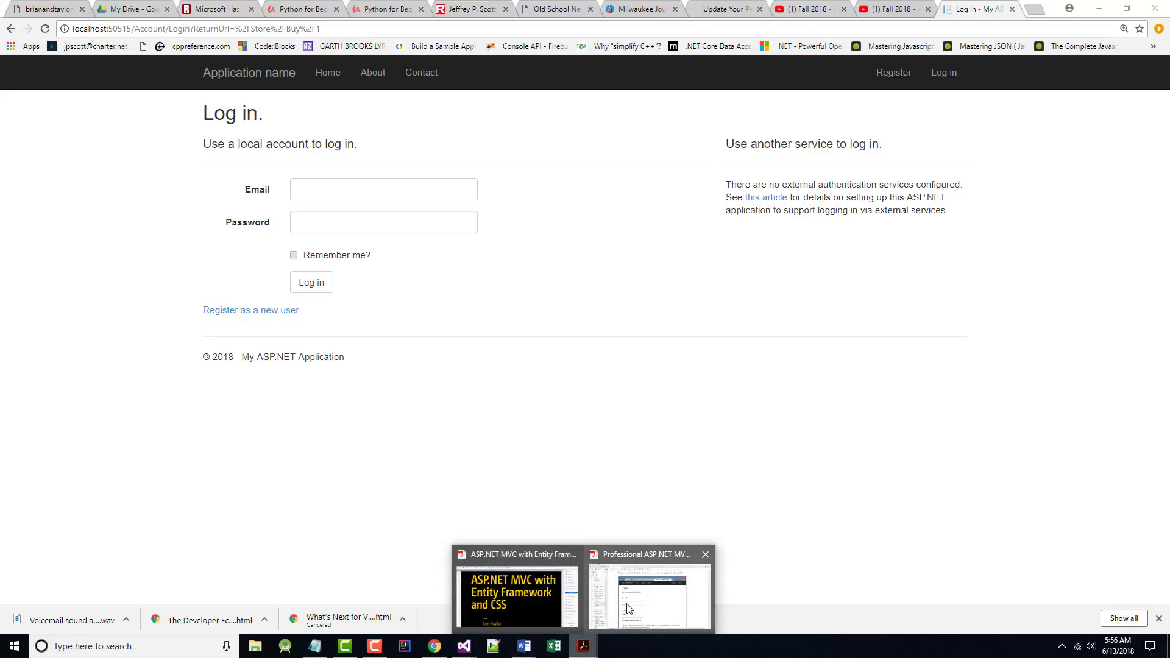
- Scroll the book past Figure 7-2 to page 165's Figure 7-3 signup form
click(647, 593)
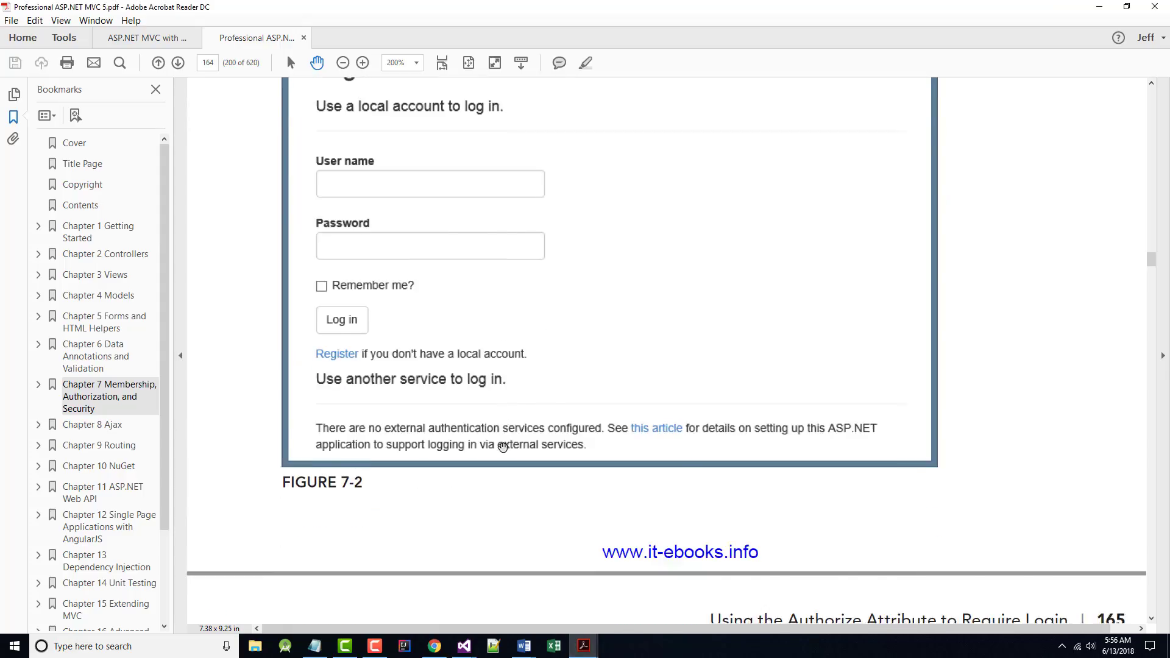
scroll(down, 3)
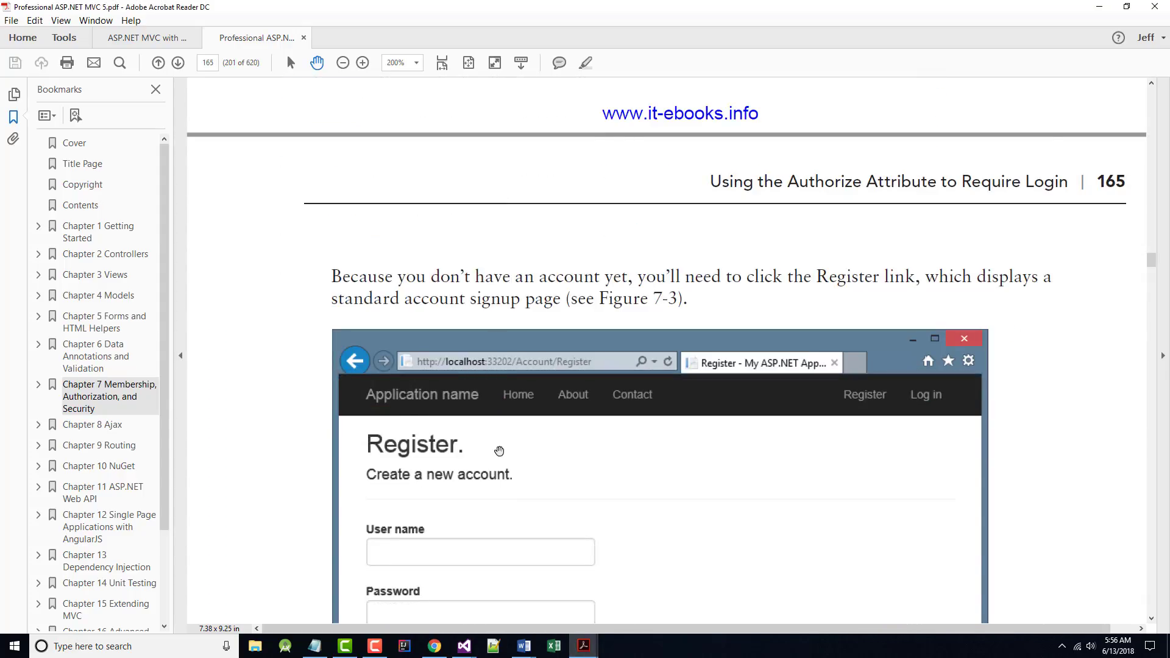
scroll(down, 3)
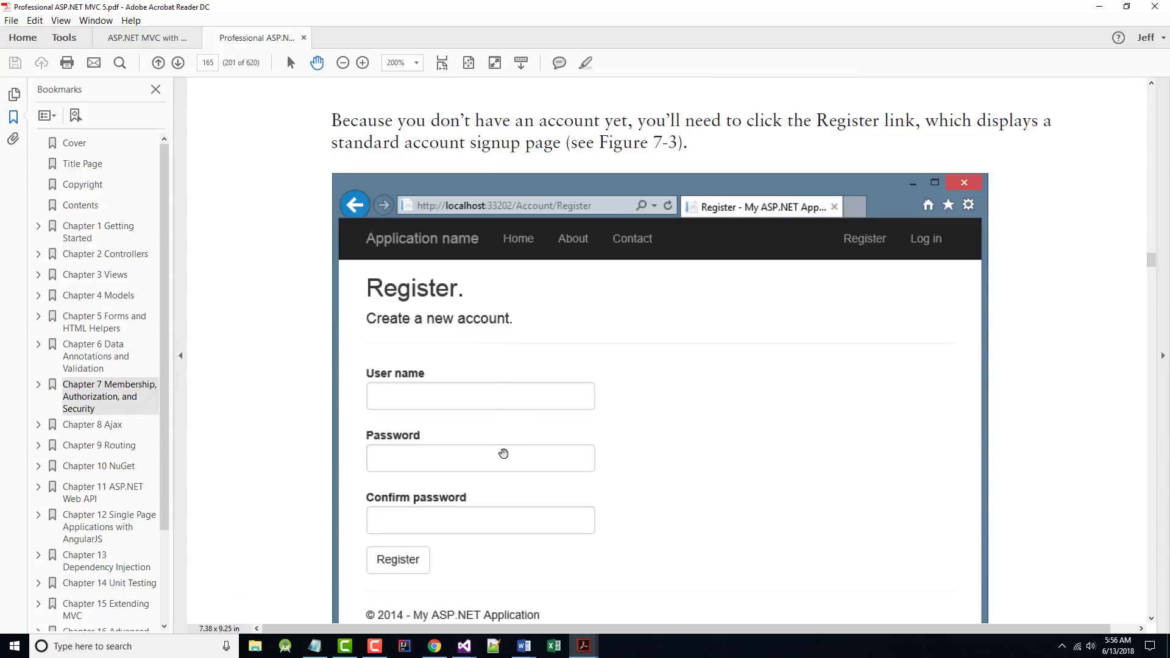
mouse_move(489, 395)
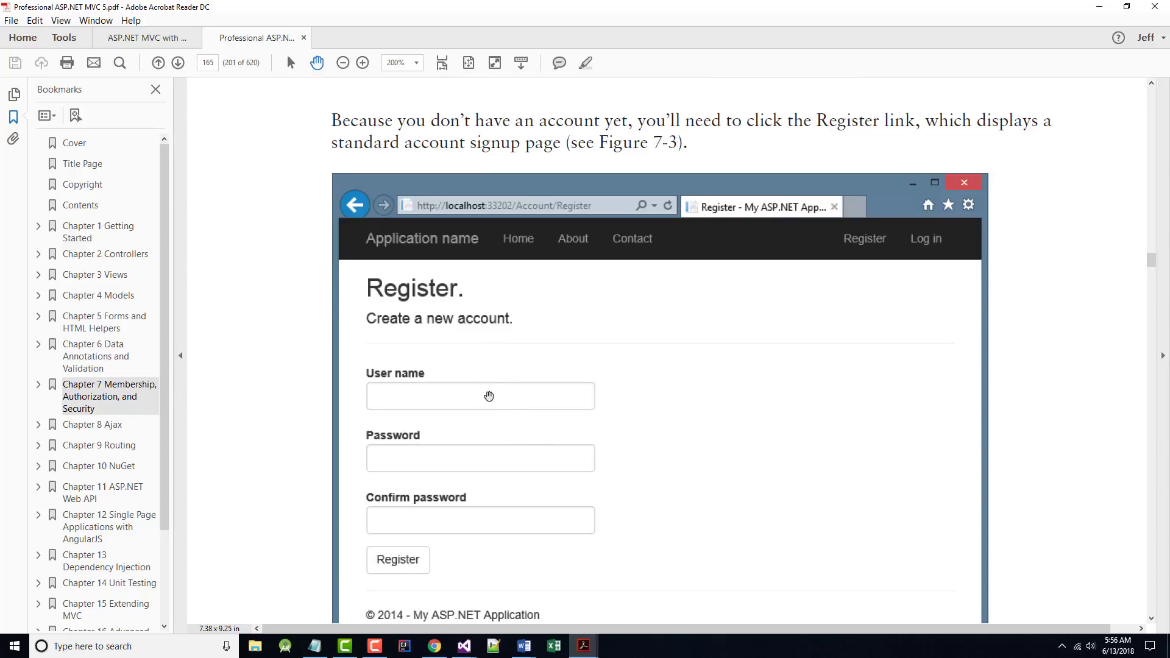
scroll(down, 3)
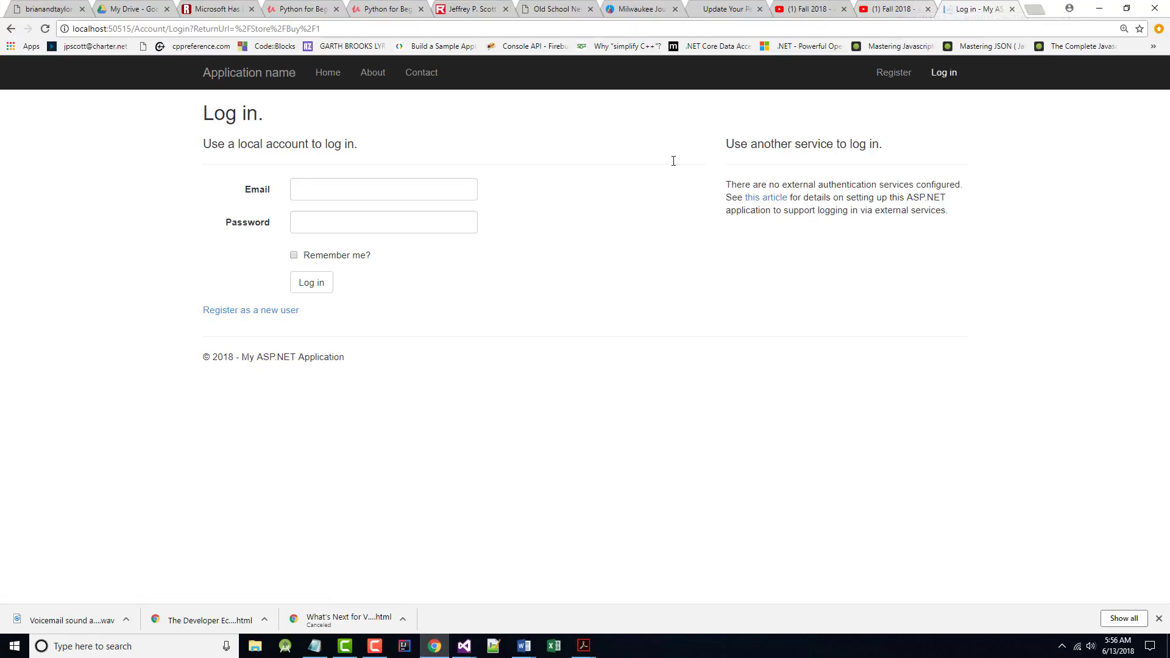
mouse_move(249, 309)
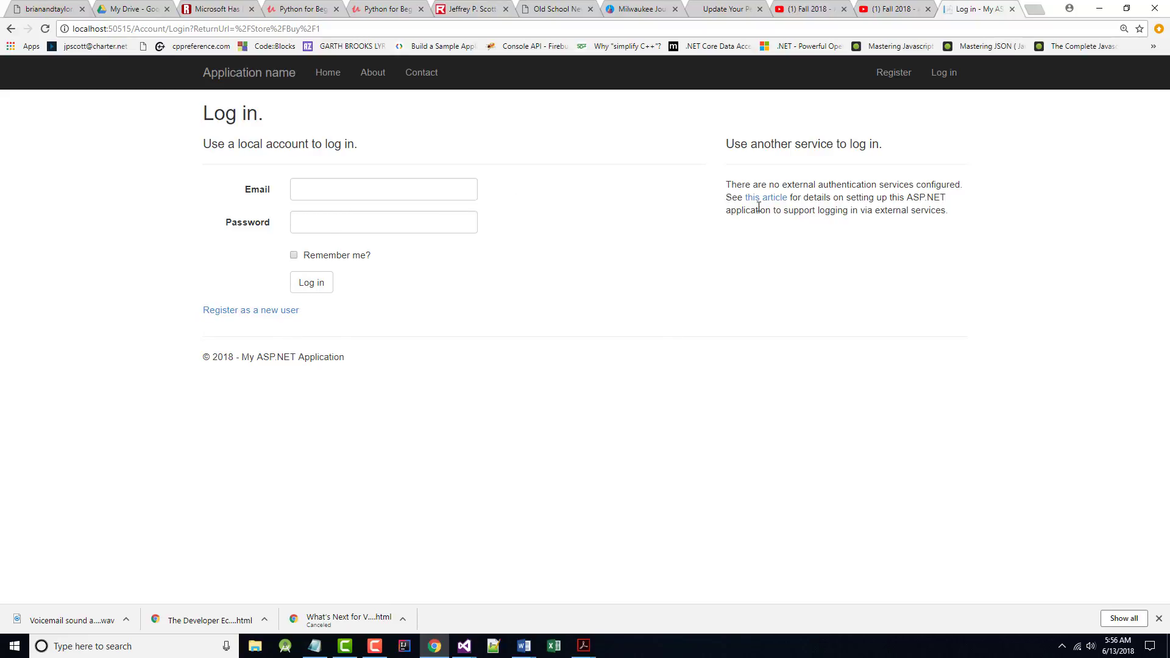
- Follow the 'Register as a new user' link on the app's login page
click(251, 309)
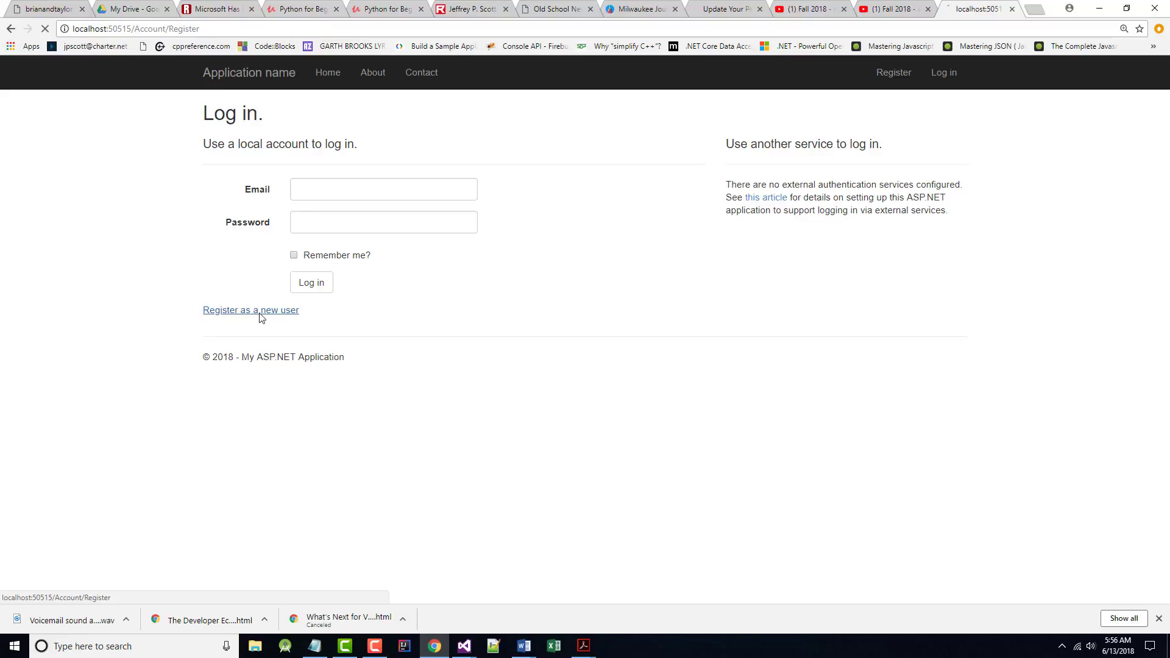
click(250, 310)
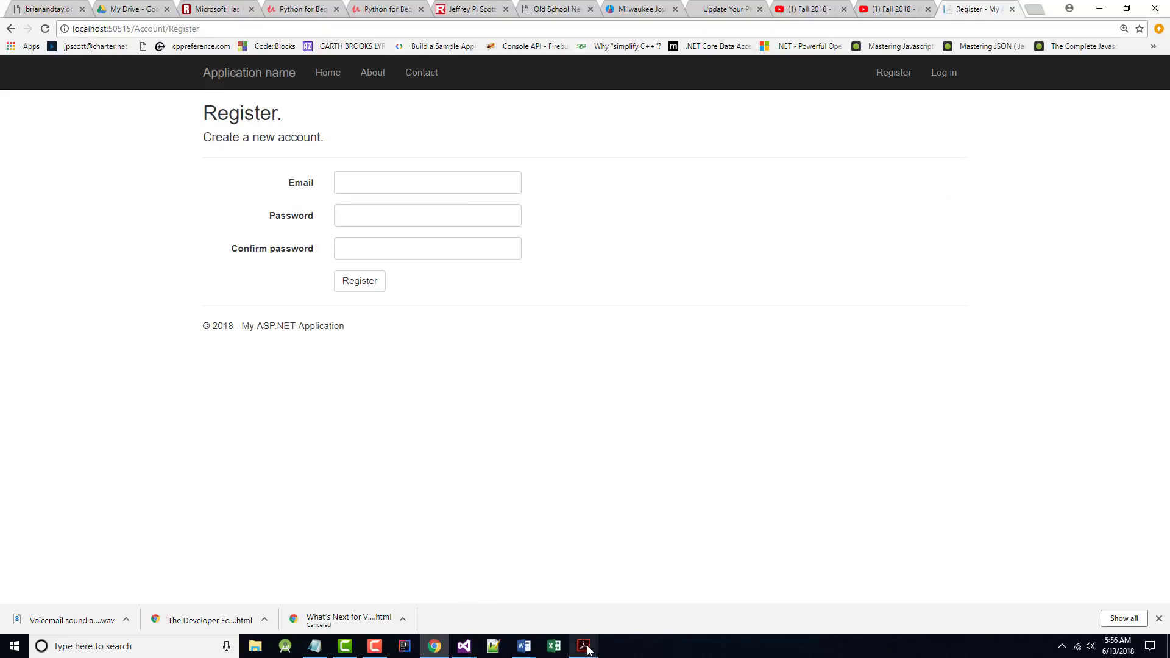
click(584, 645)
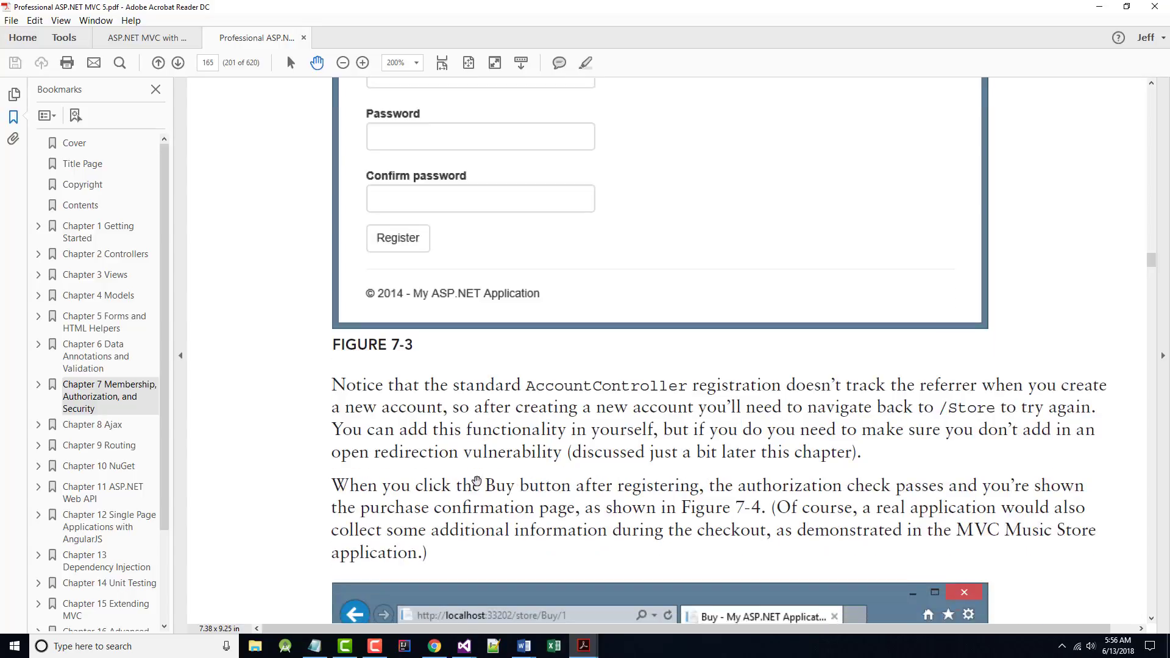
- Scroll the book past Figure 7-3 to Figure 7-4's purchase confirmation screenshot
scroll(down, 3)
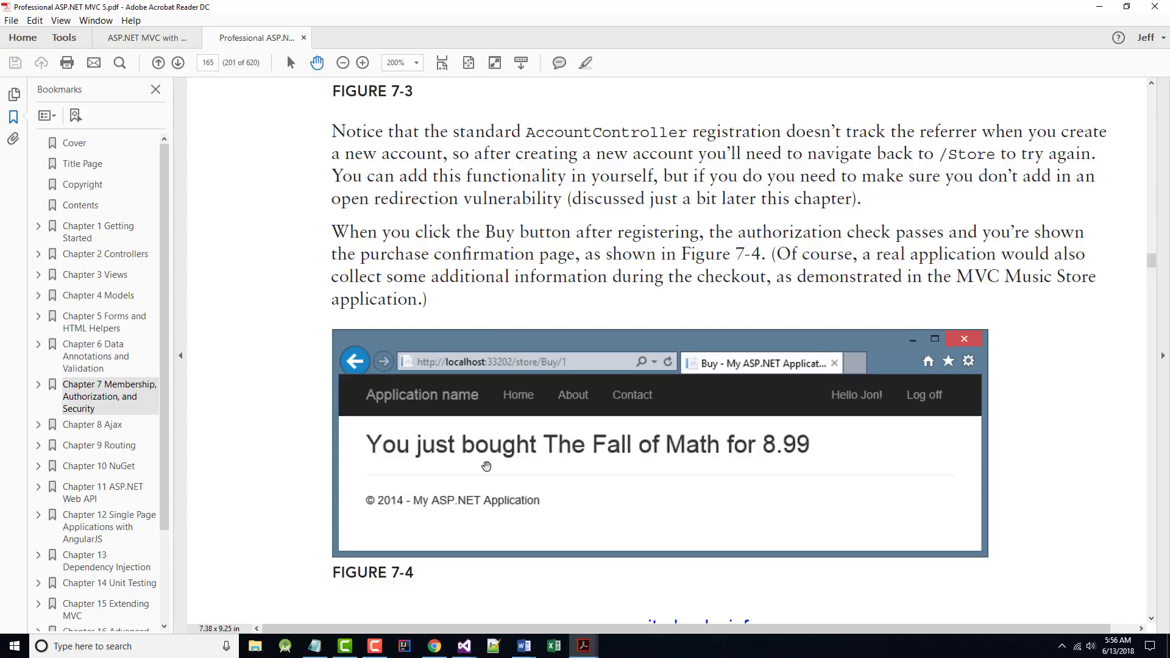
mouse_move(985, 173)
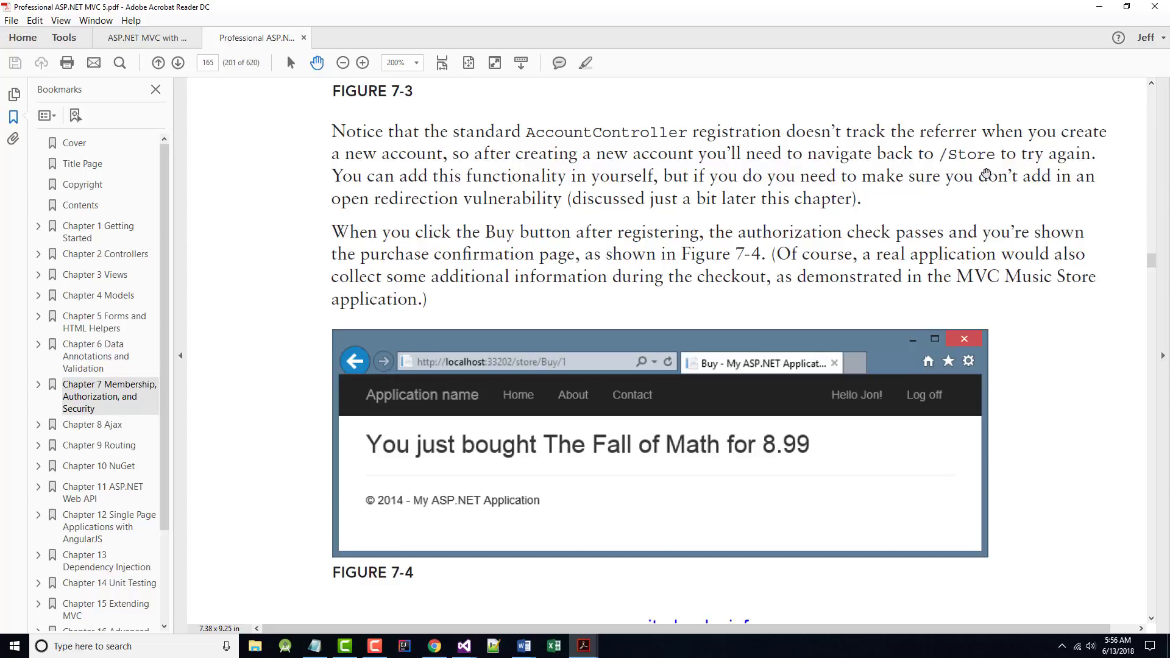
mouse_move(393, 196)
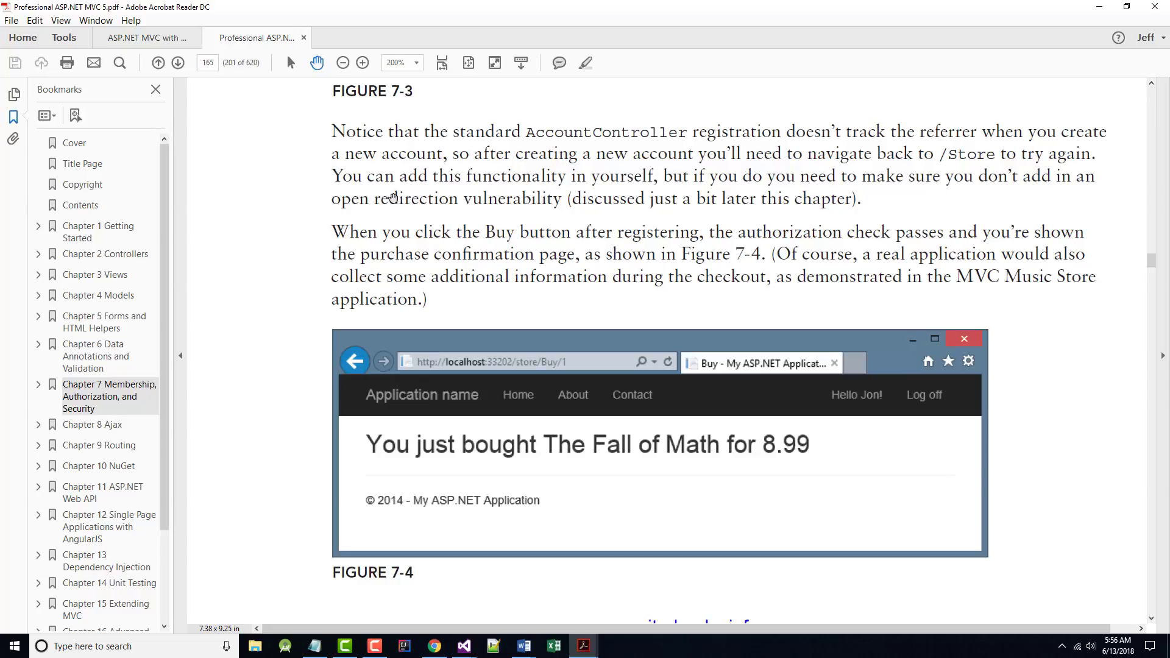
mouse_move(789, 194)
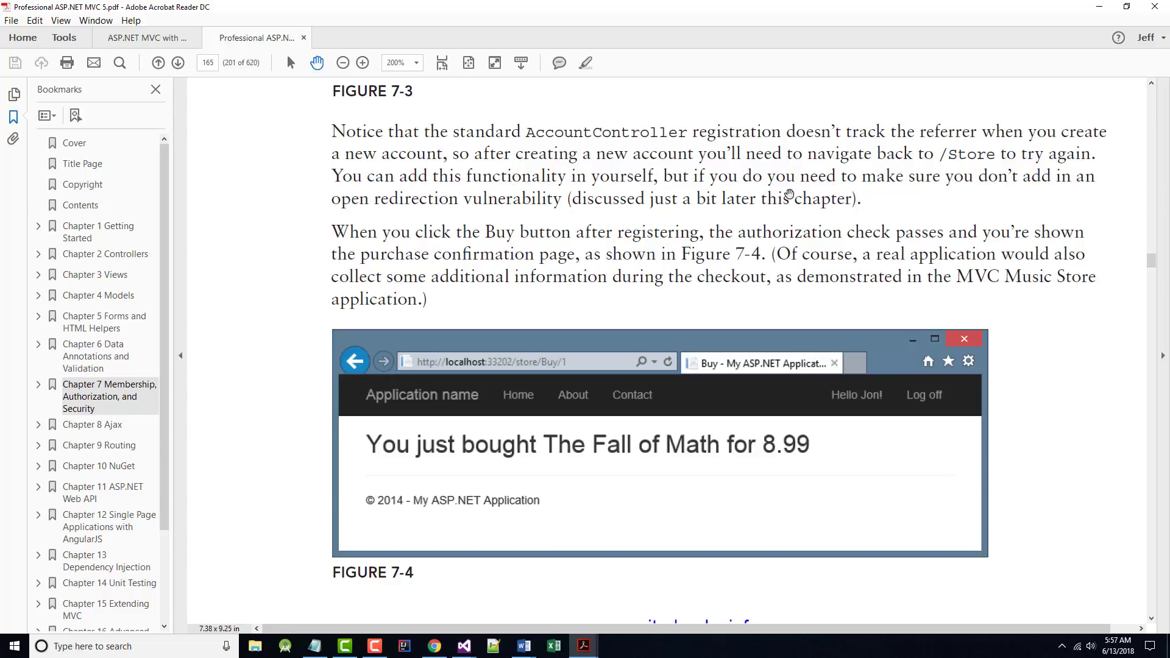
mouse_move(847, 196)
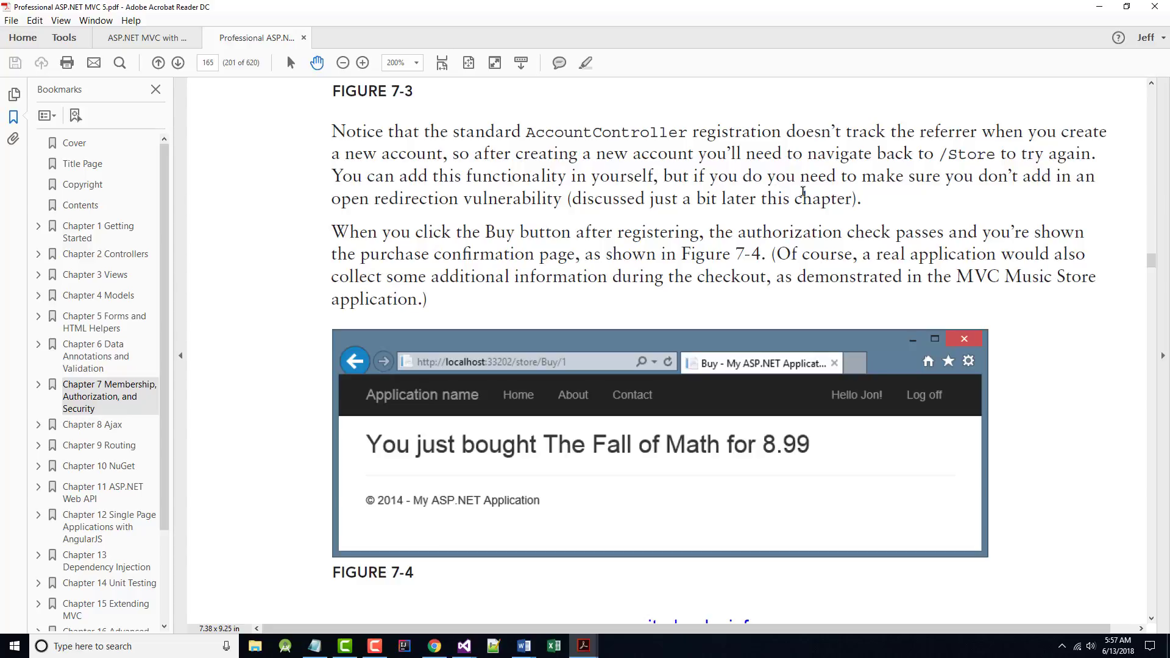
mouse_move(575, 205)
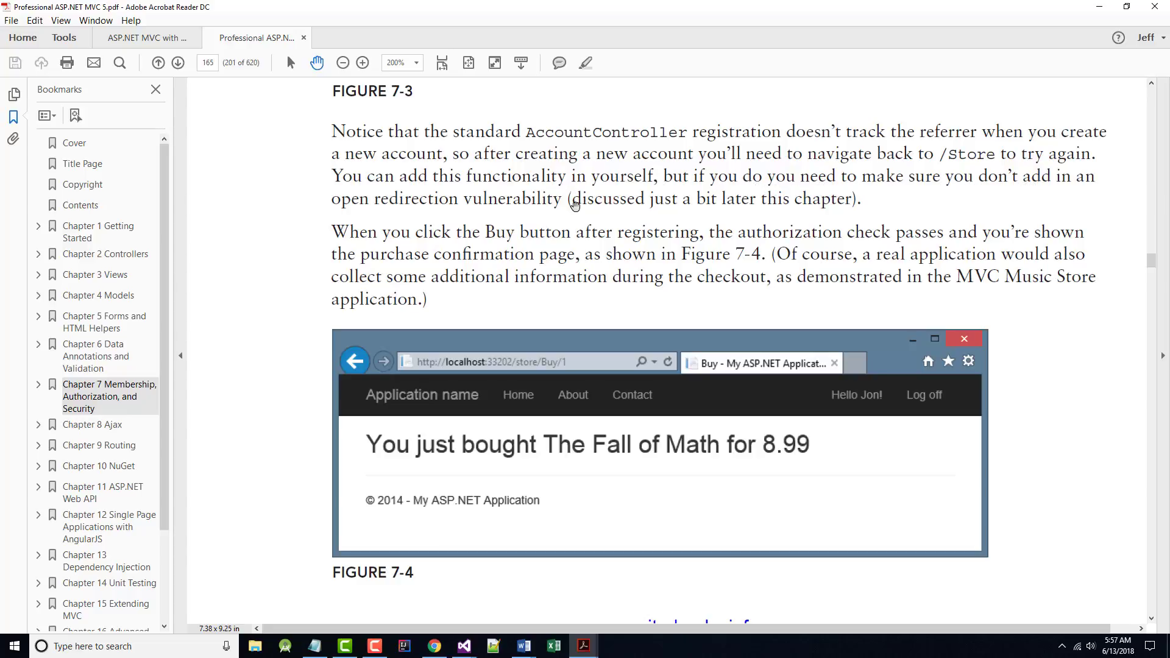
mouse_move(478, 207)
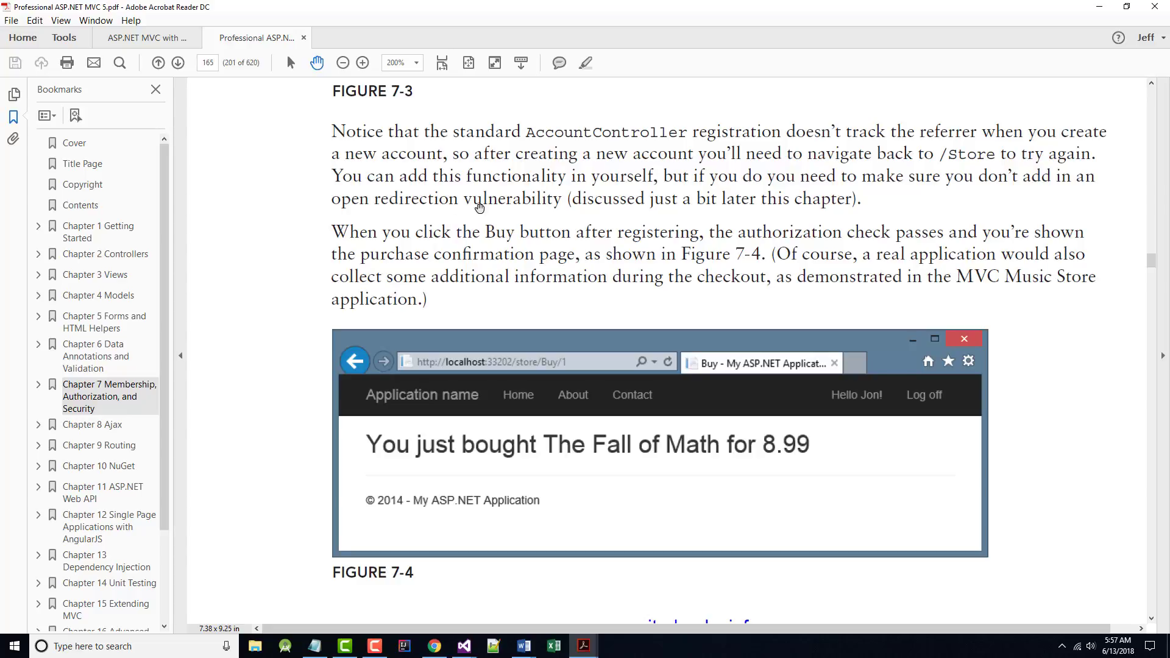
scroll(down, 3)
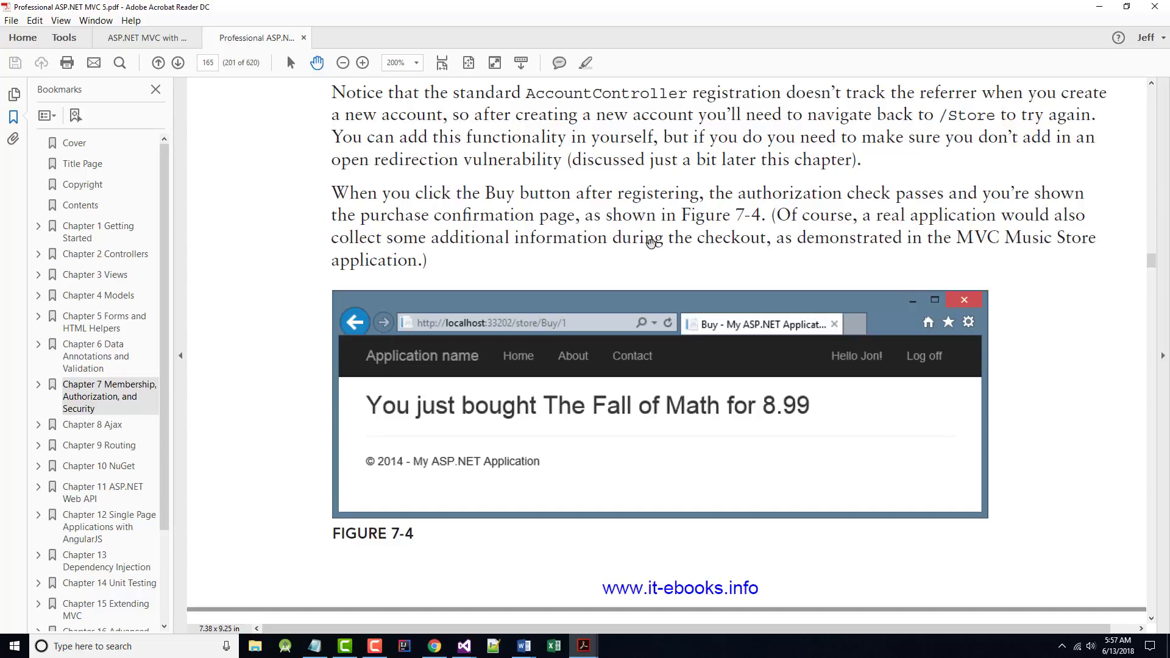
scroll(down, 3)
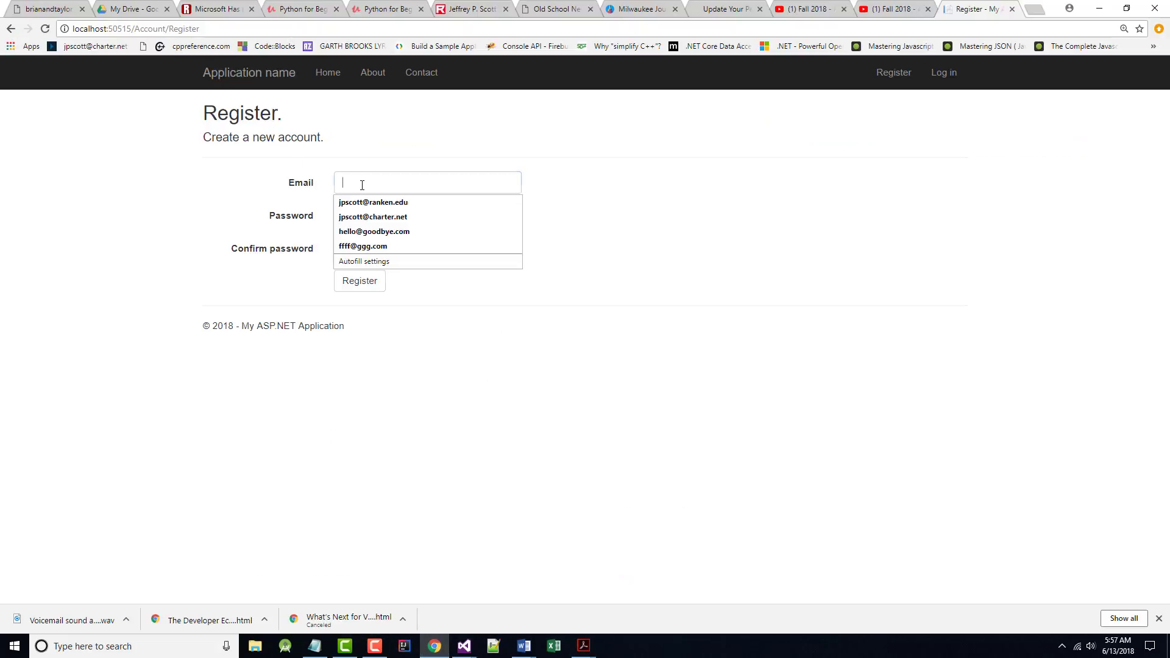
- Fill the Register form with a saved email suggestion and password, then submit it
click(373, 203)
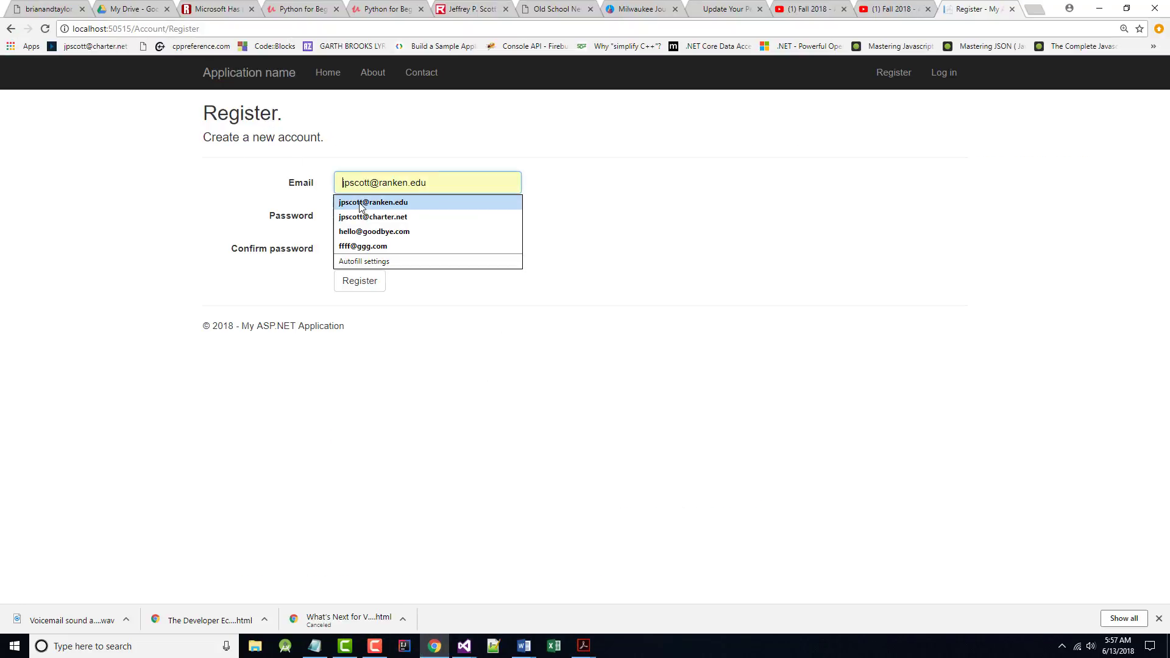
click(426, 216)
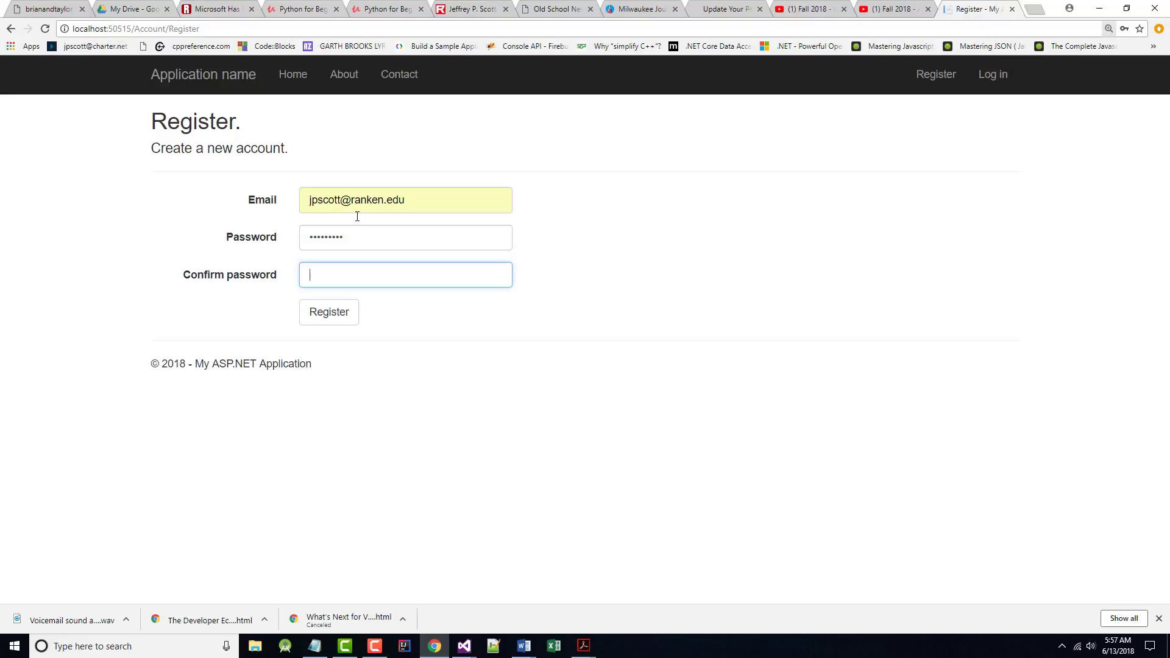
text(password)
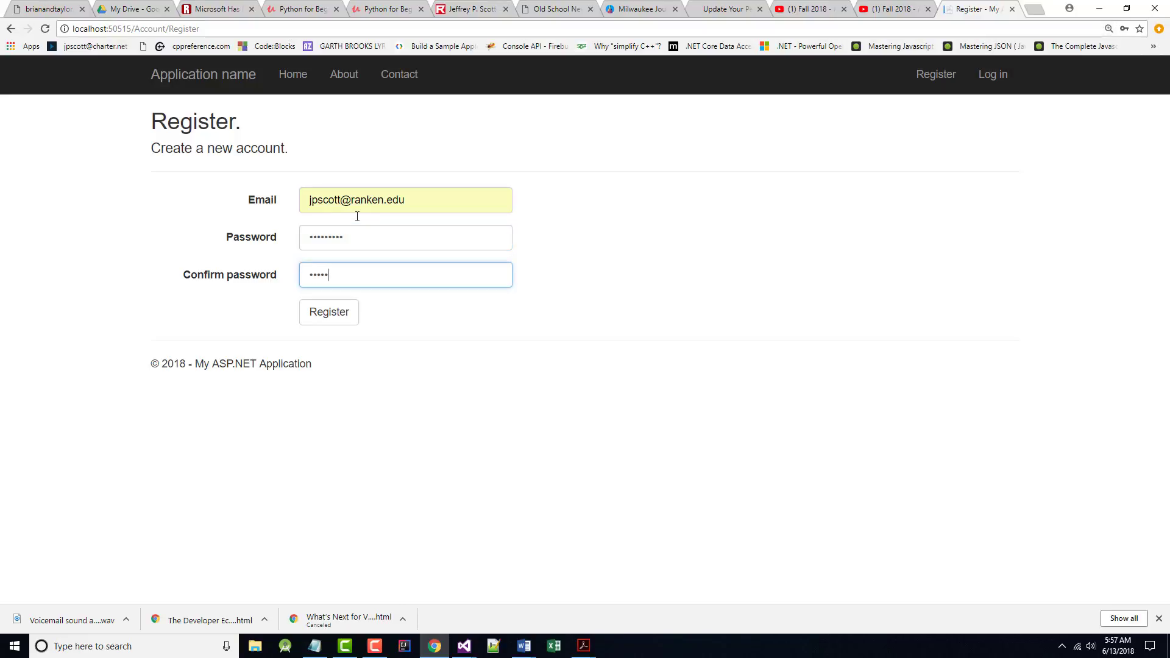
text(•••••)
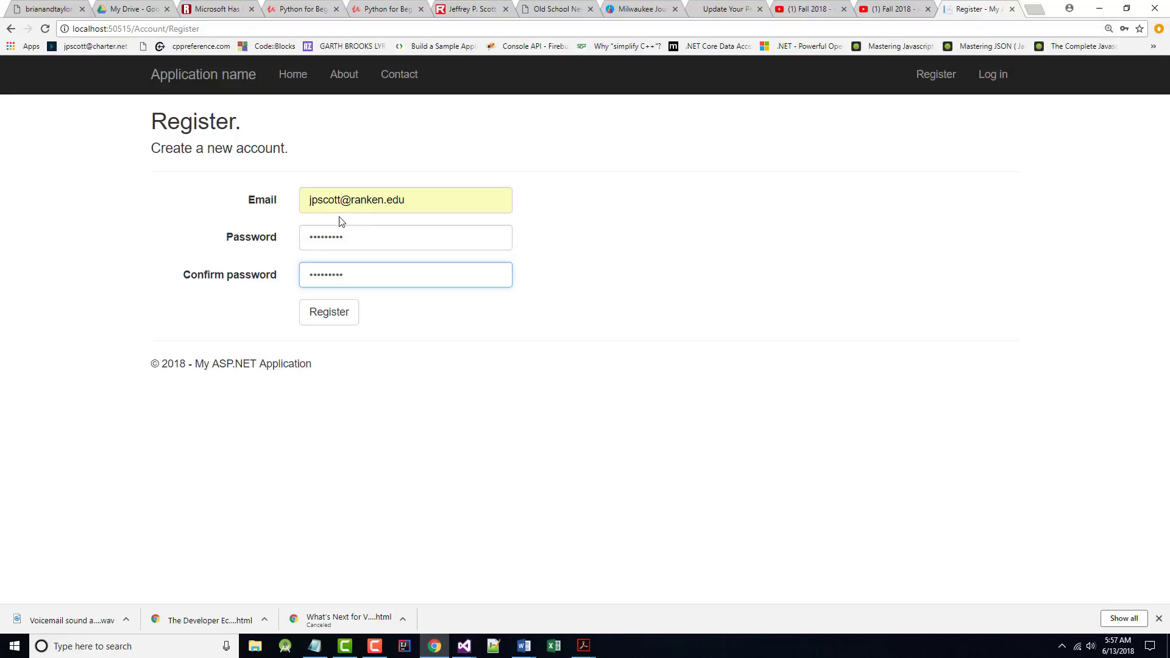
click(328, 312)
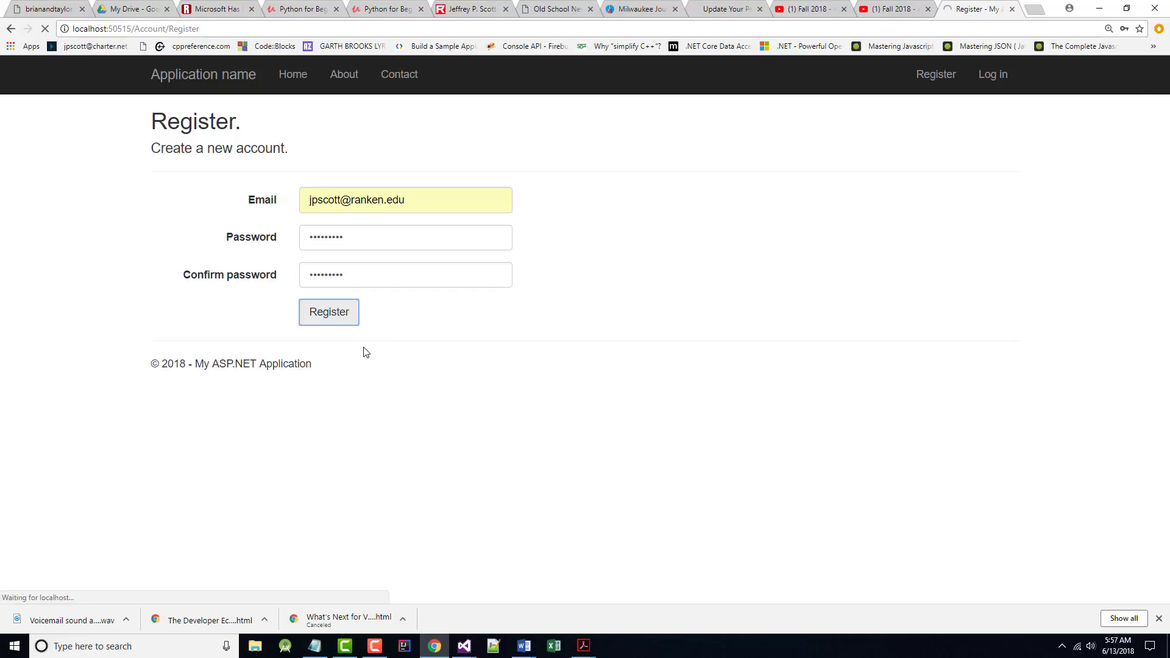
click(329, 312)
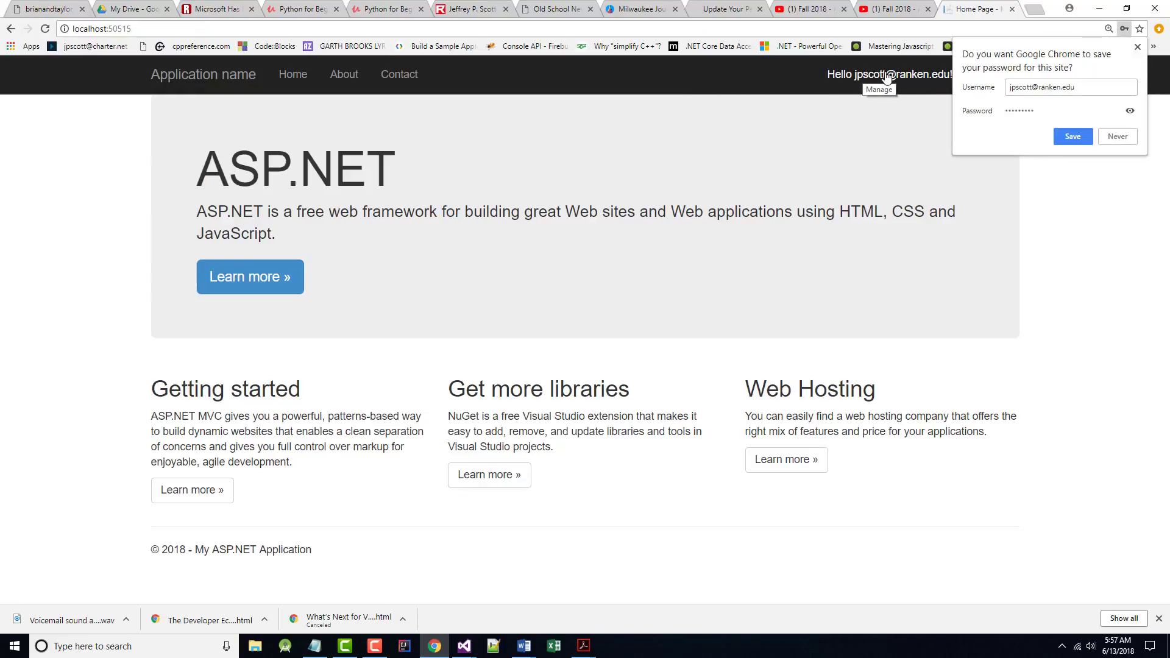
- Decline saving the password and reopen the app's /Store page while signed in
click(1117, 135)
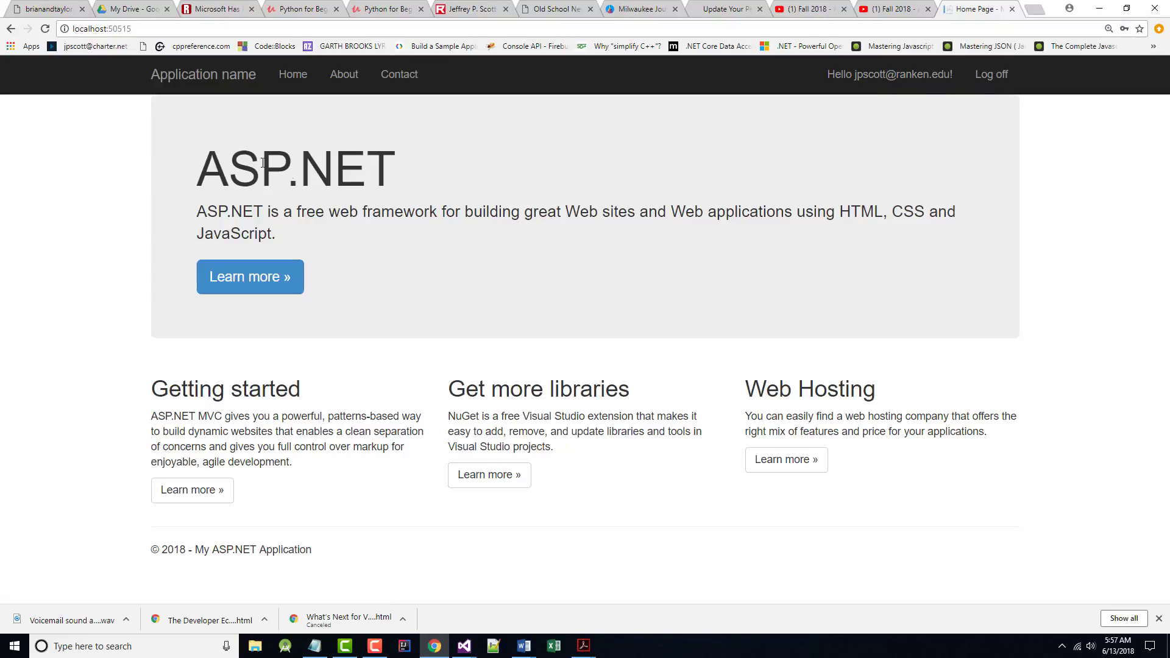
click(97, 29)
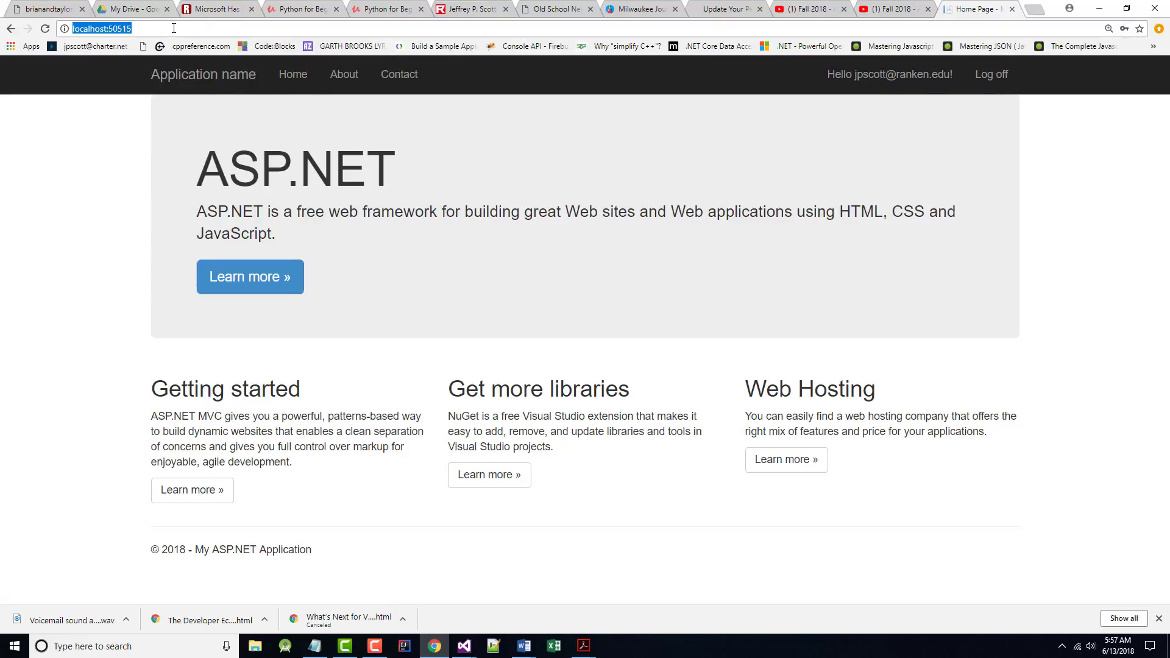
click(112, 28)
text(/Store)
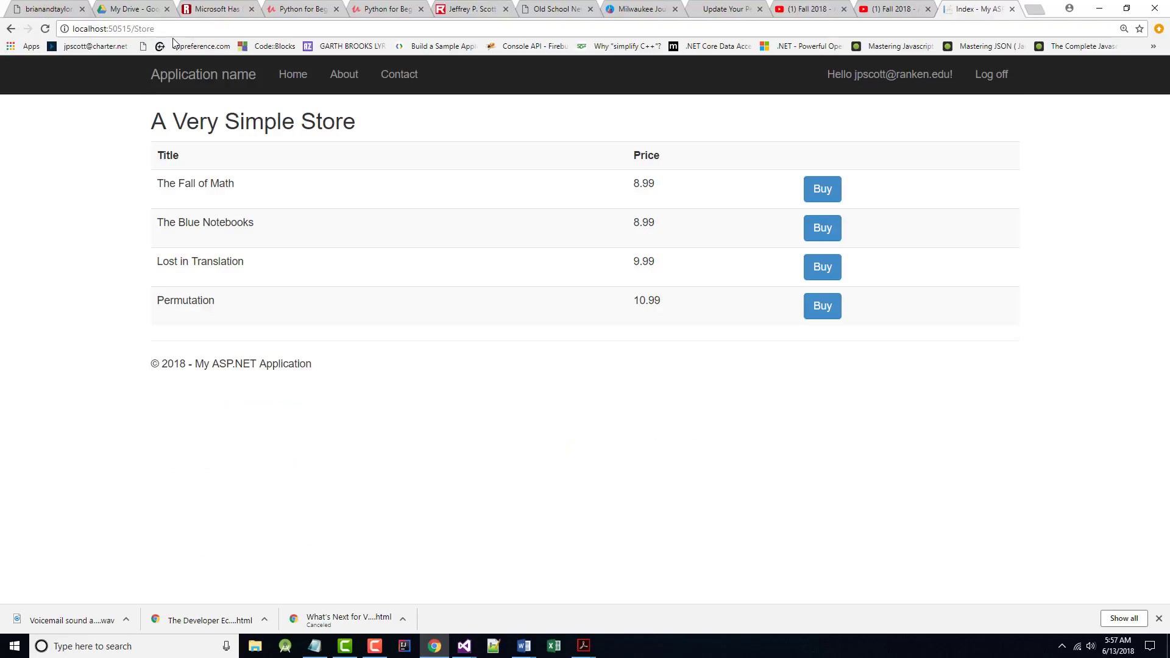
click(822, 189)
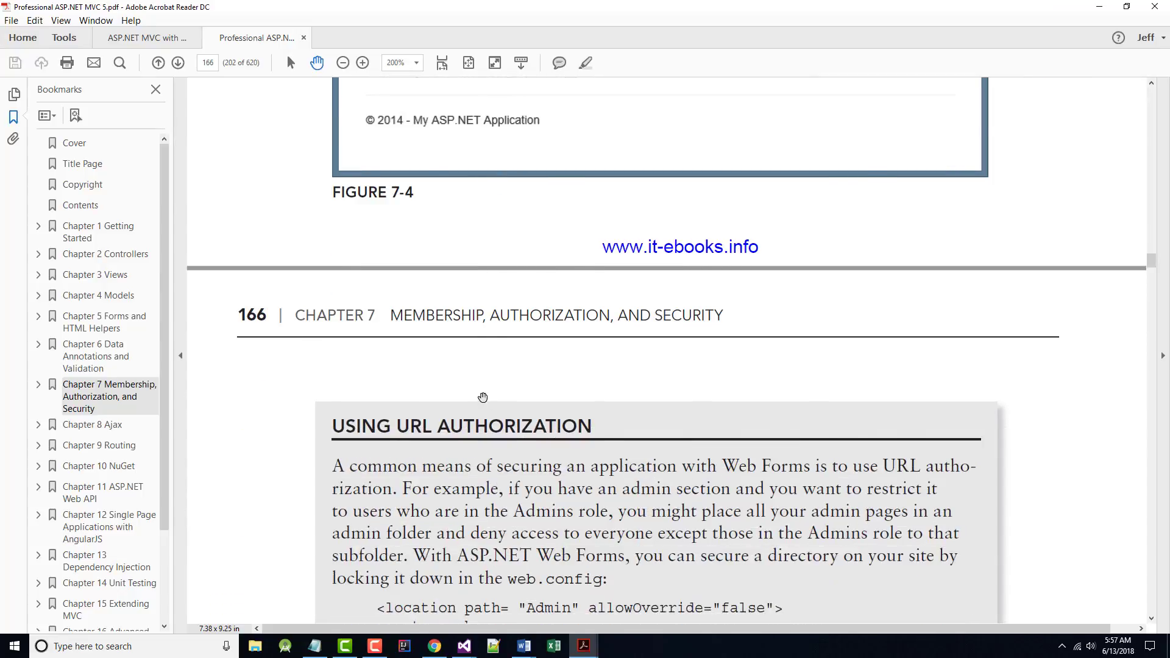
- Scroll through page 166's Using URL Authorization sidebar to the AuthorizeAttribute recommendation
scroll(down, 3)
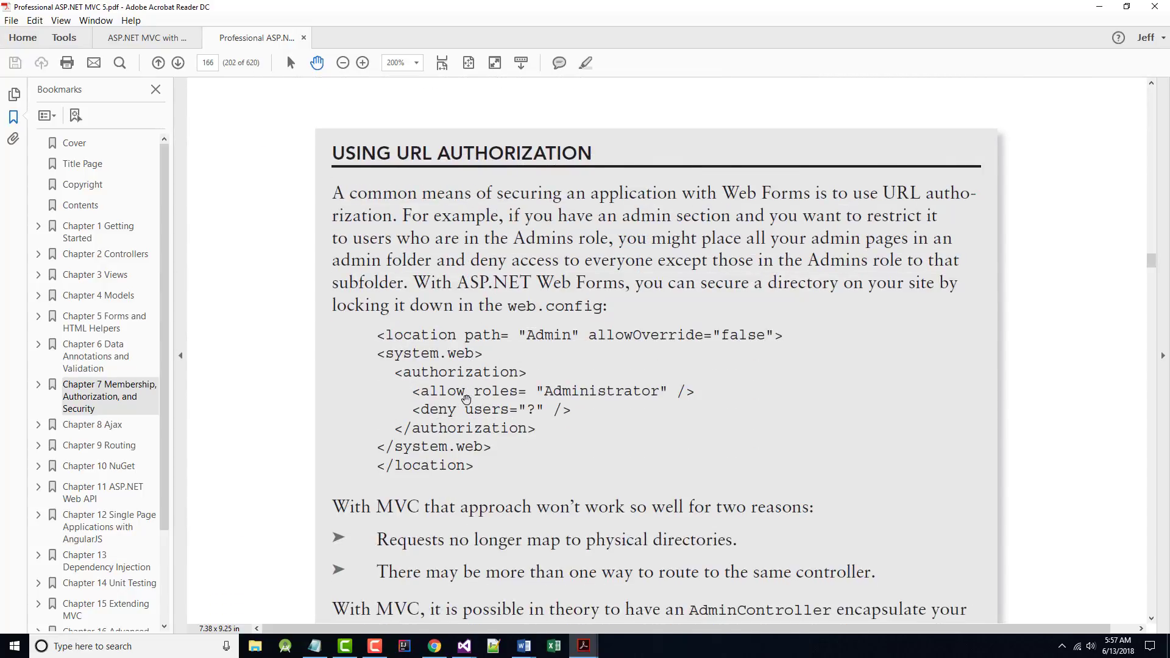
scroll(down, 3)
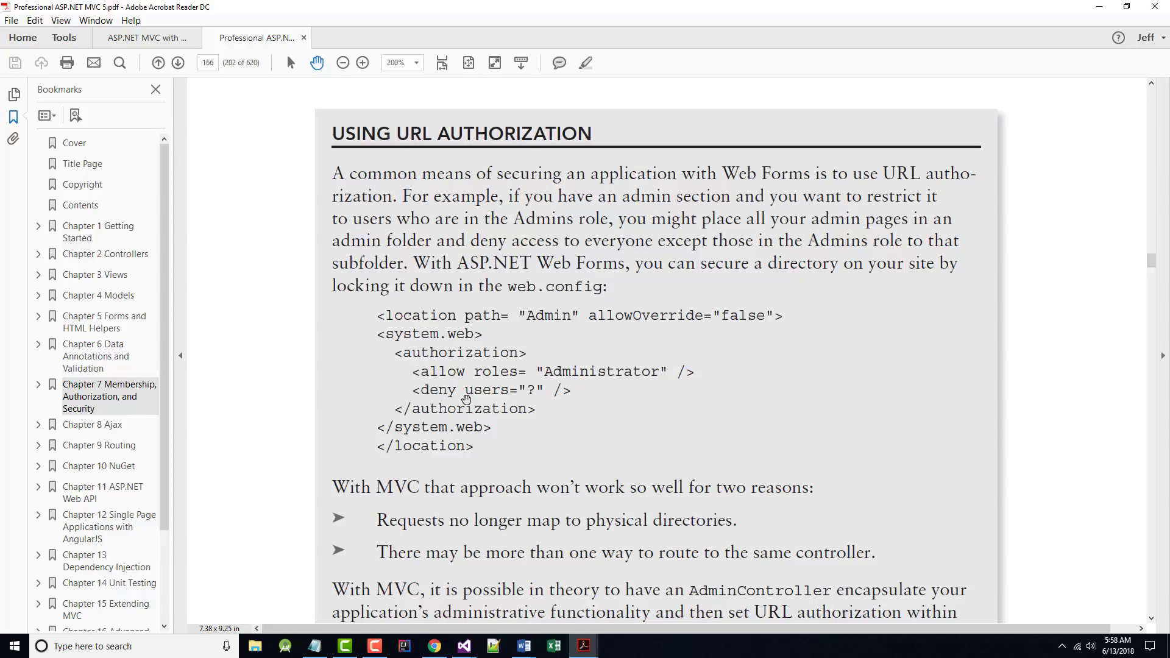
scroll(down, 3)
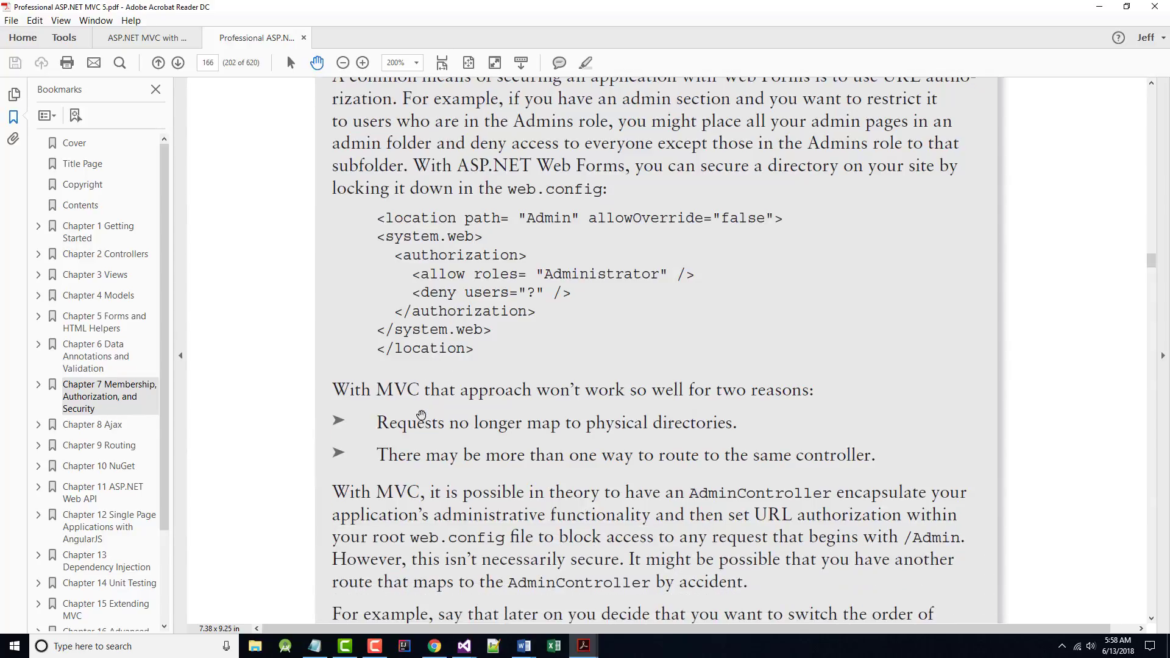
scroll(down, 3)
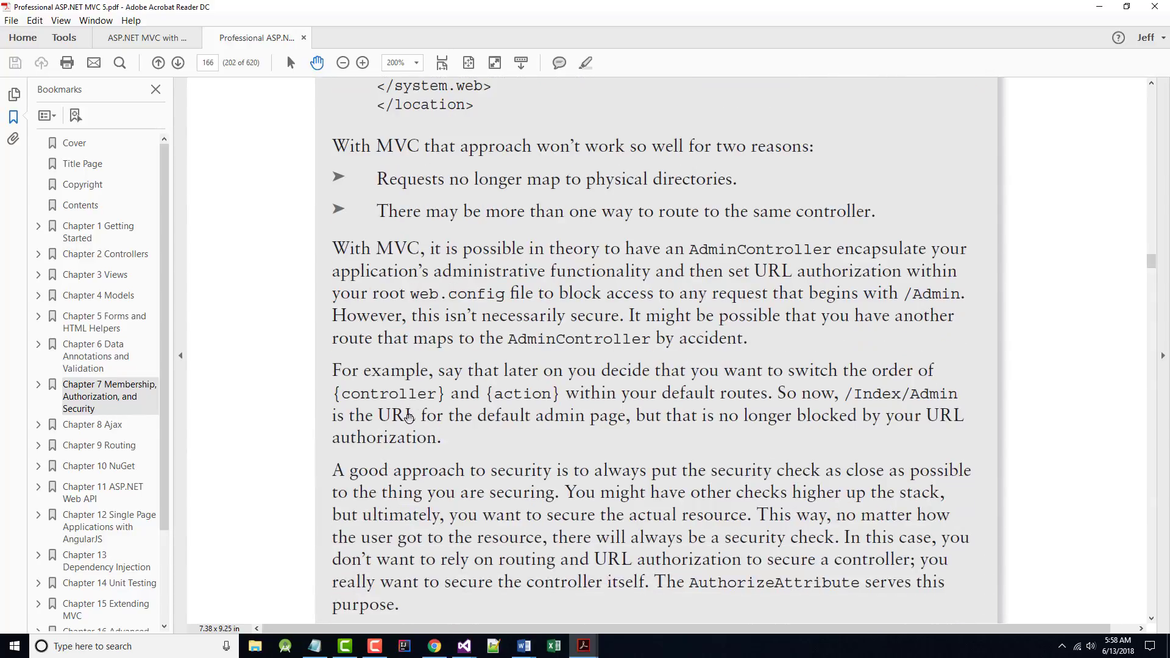
scroll(down, 3)
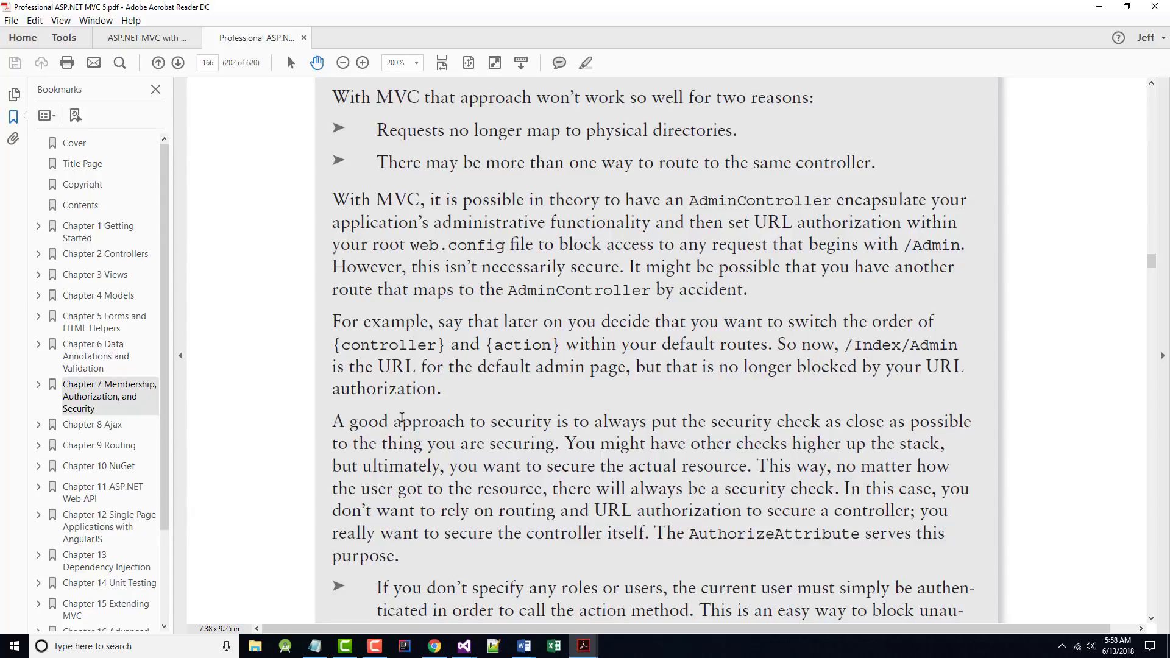
mouse_move(535, 236)
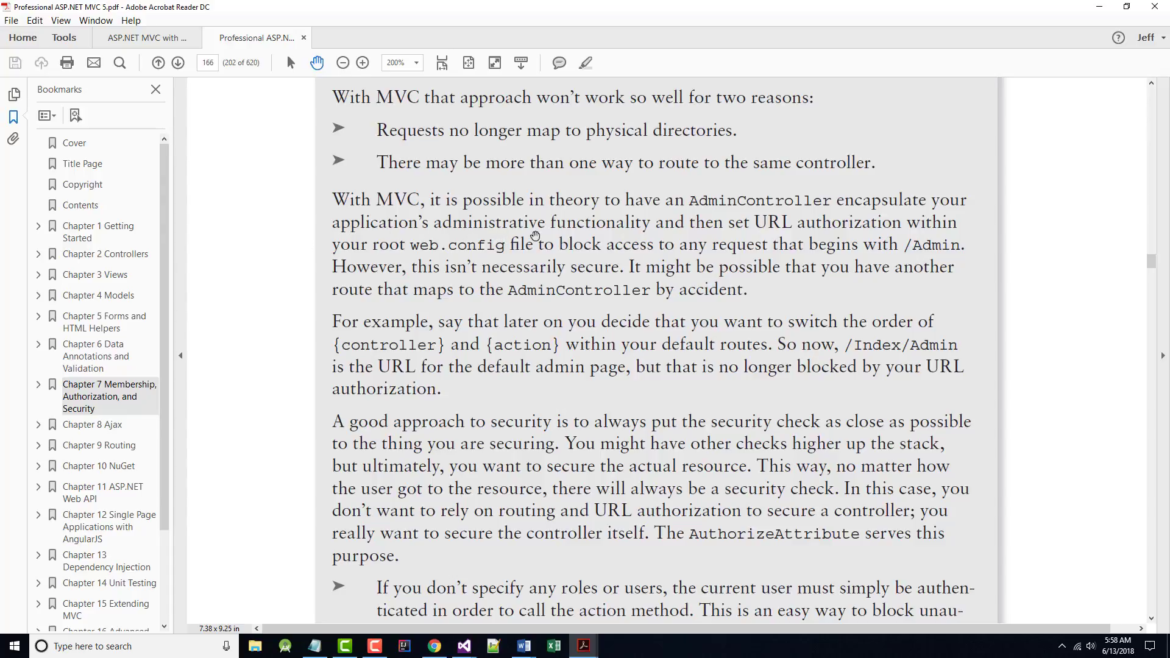
mouse_move(380, 296)
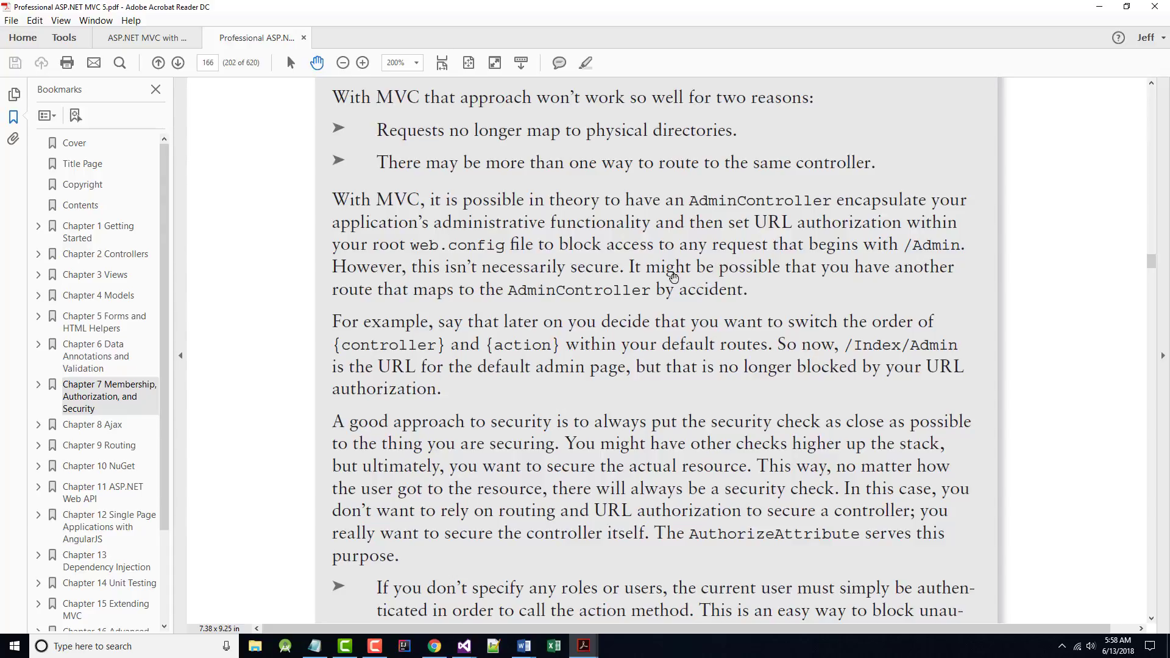
mouse_move(522, 291)
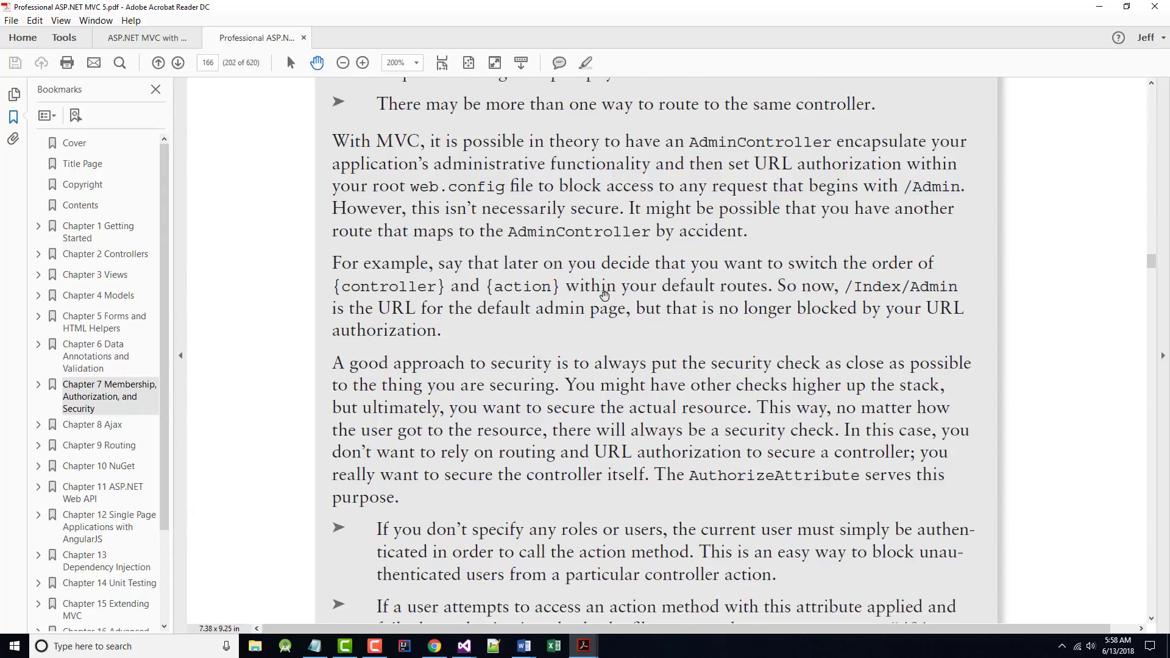
- Scroll past the URL authorization sidebar to page 167's AuthorizeAttribute with forms authentication section
scroll(down, 3)
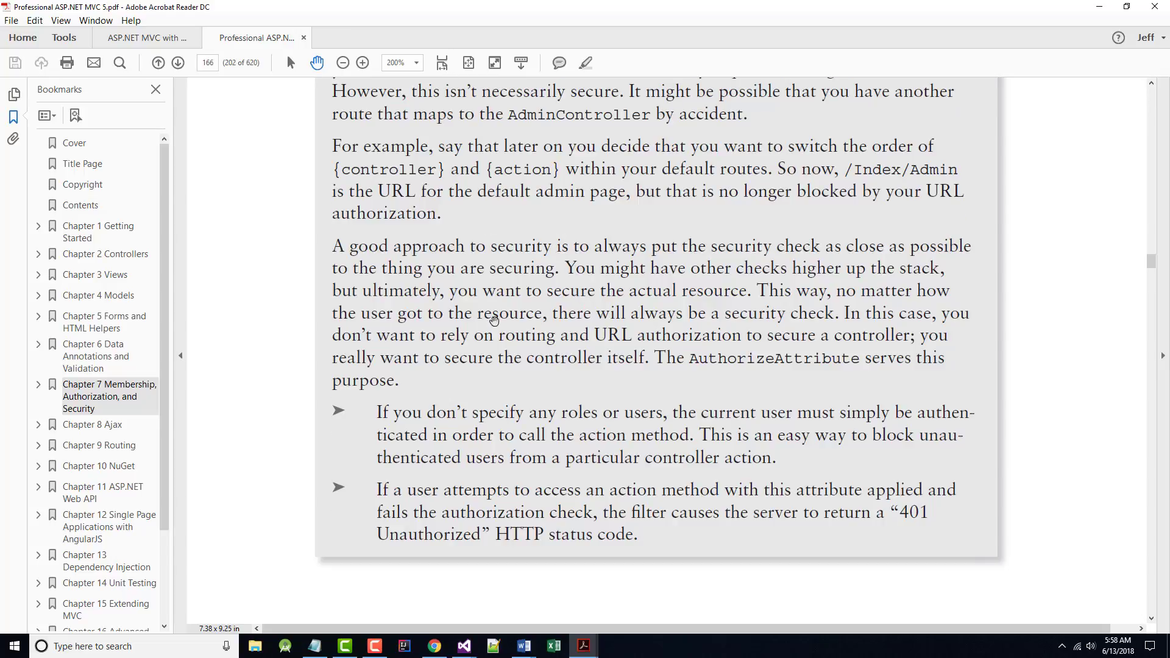
scroll(down, 3)
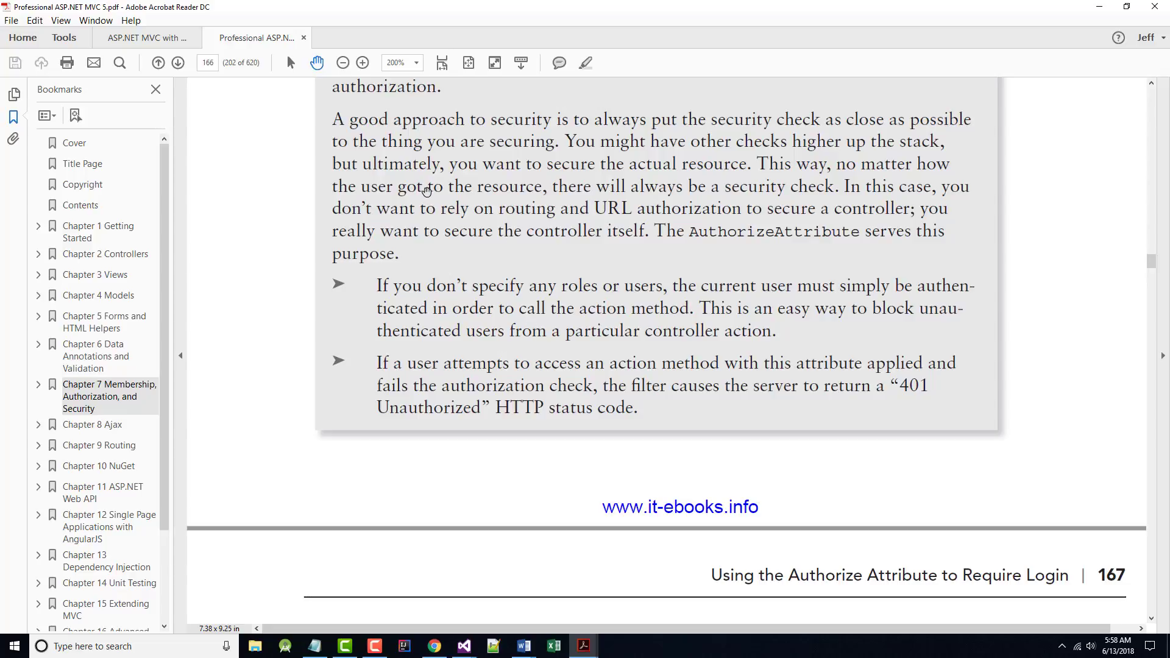
mouse_move(928, 195)
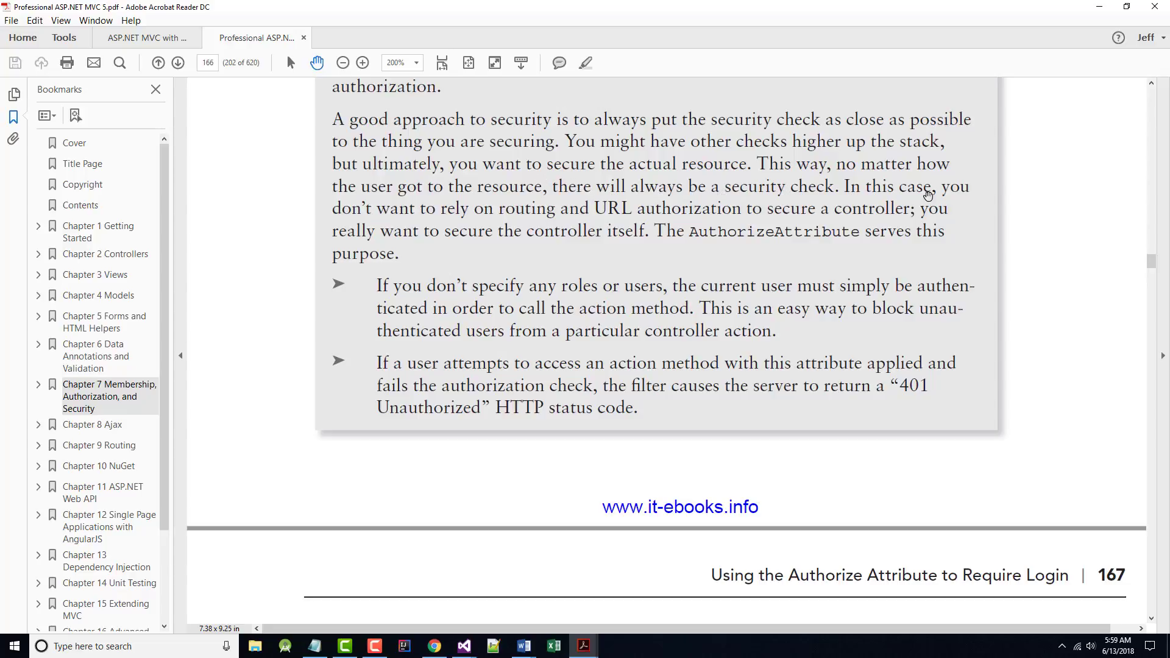
mouse_move(668, 323)
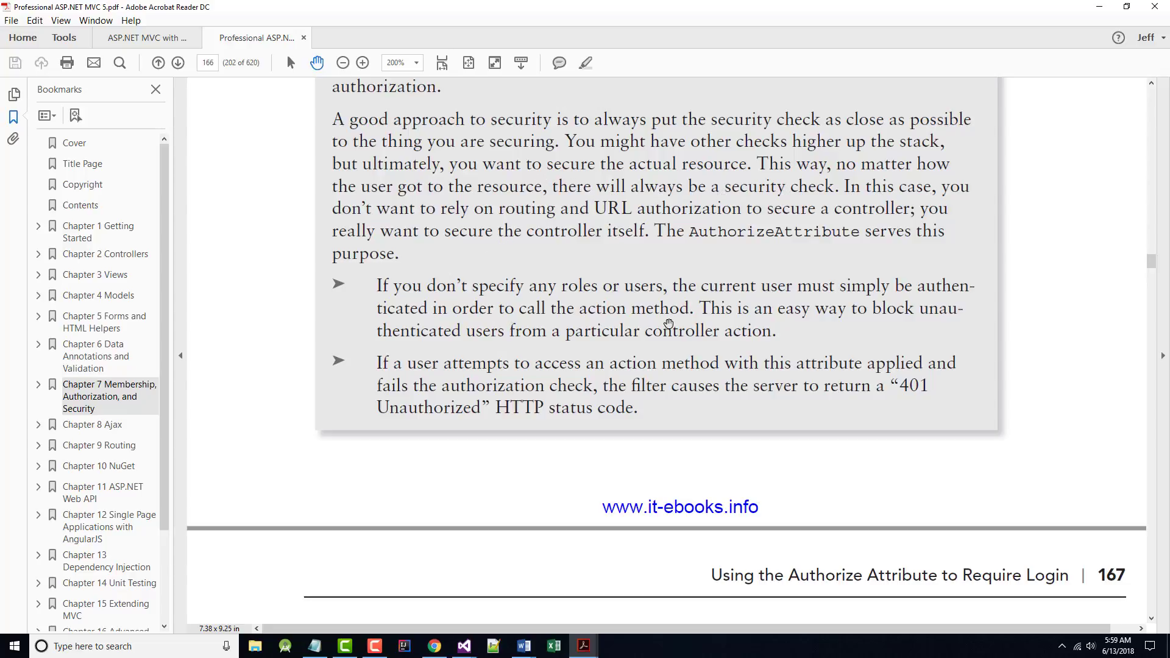
mouse_move(880, 200)
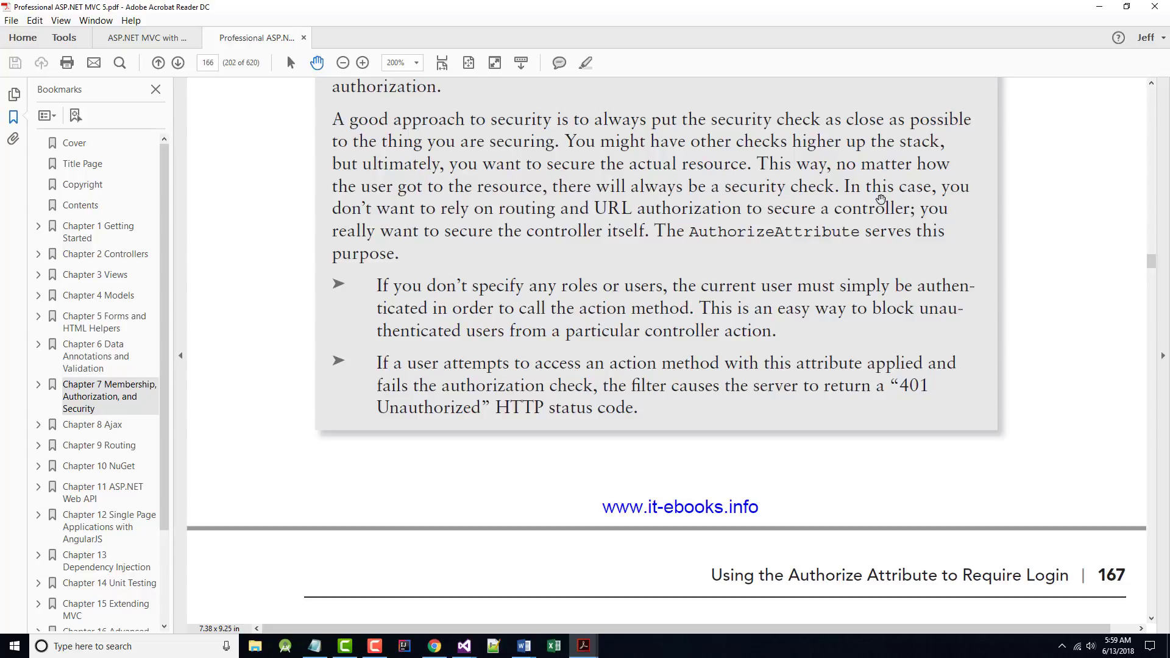
mouse_move(529, 229)
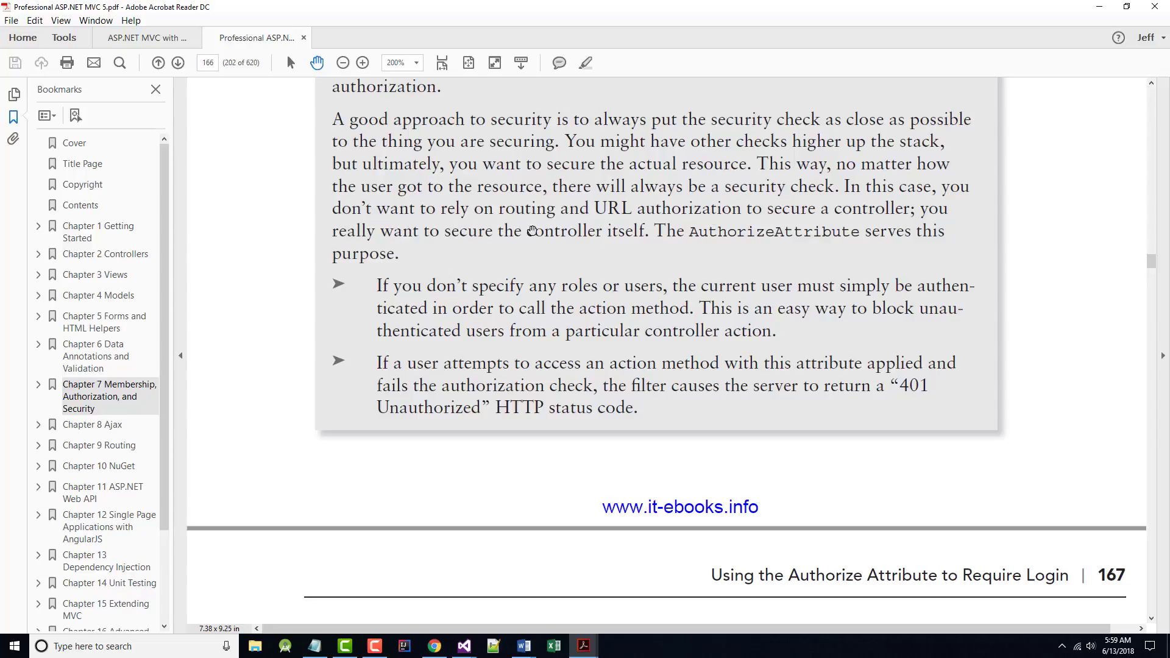
mouse_move(823, 243)
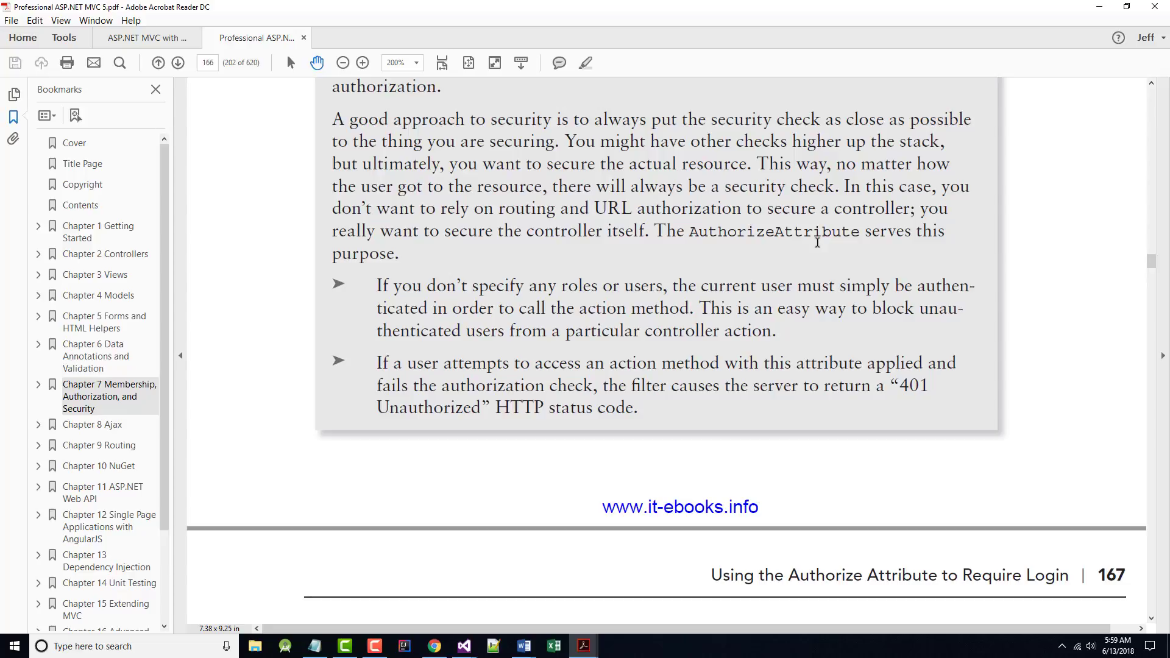
mouse_move(667, 265)
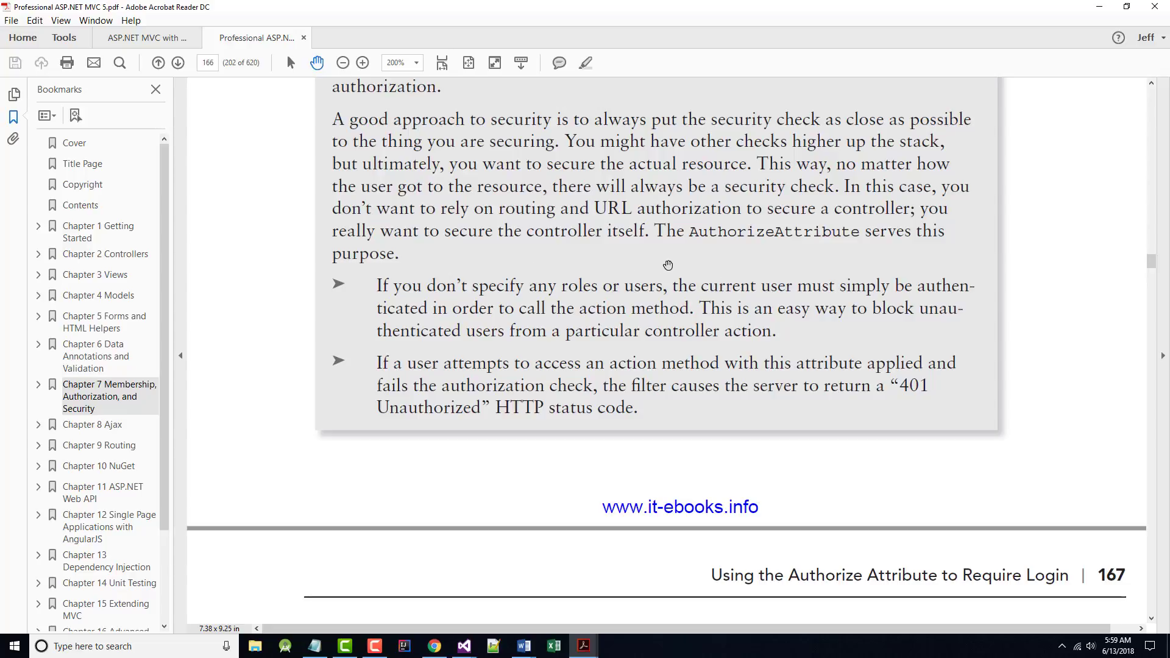
mouse_move(446, 262)
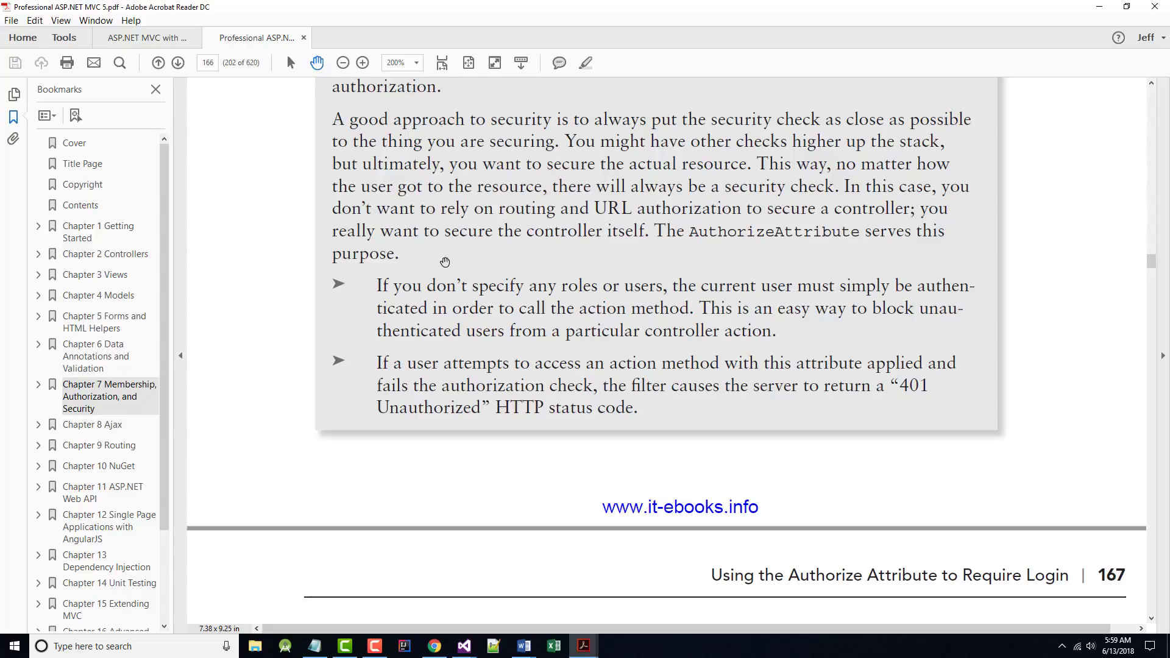
scroll(down, 3)
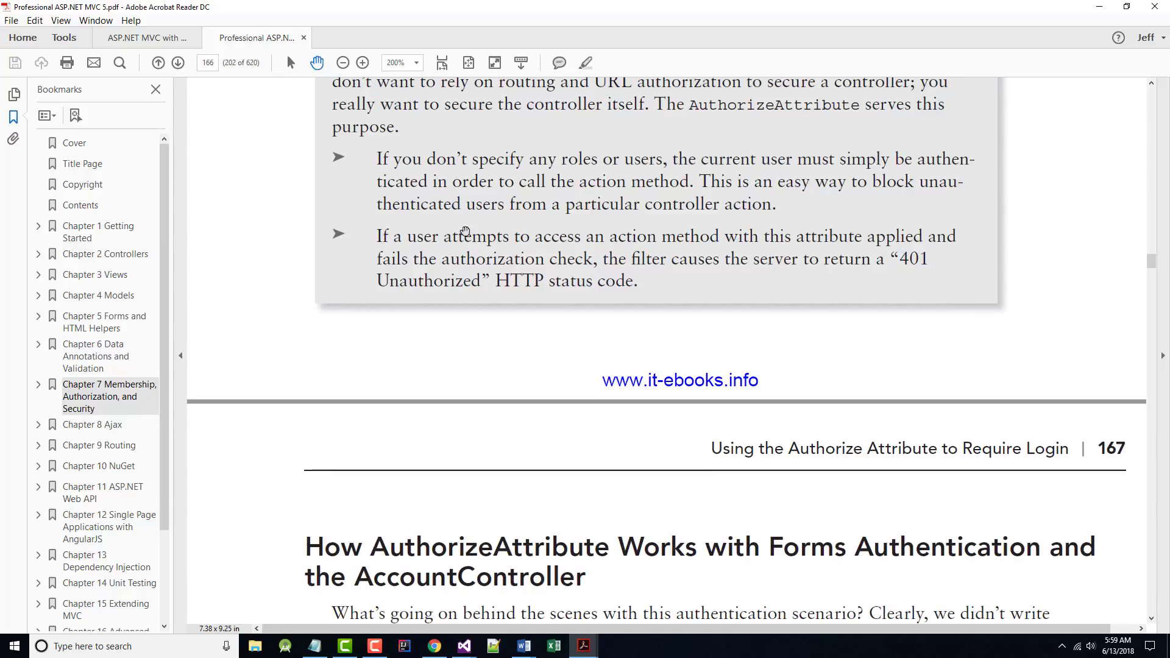
mouse_move(705, 163)
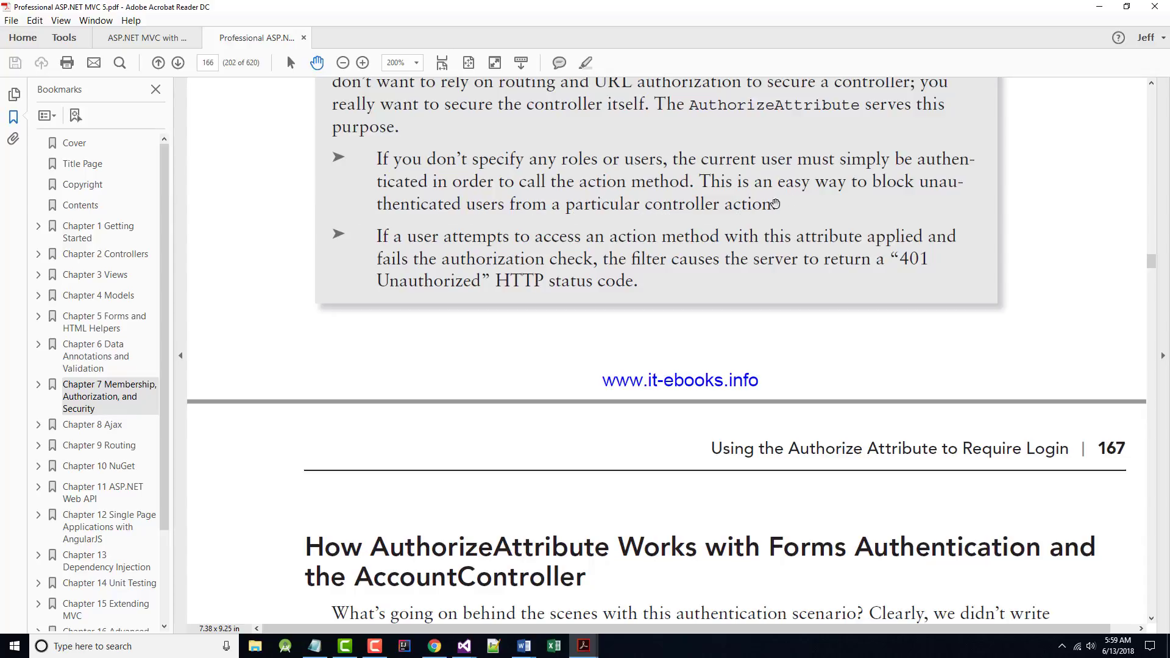
mouse_move(582, 246)
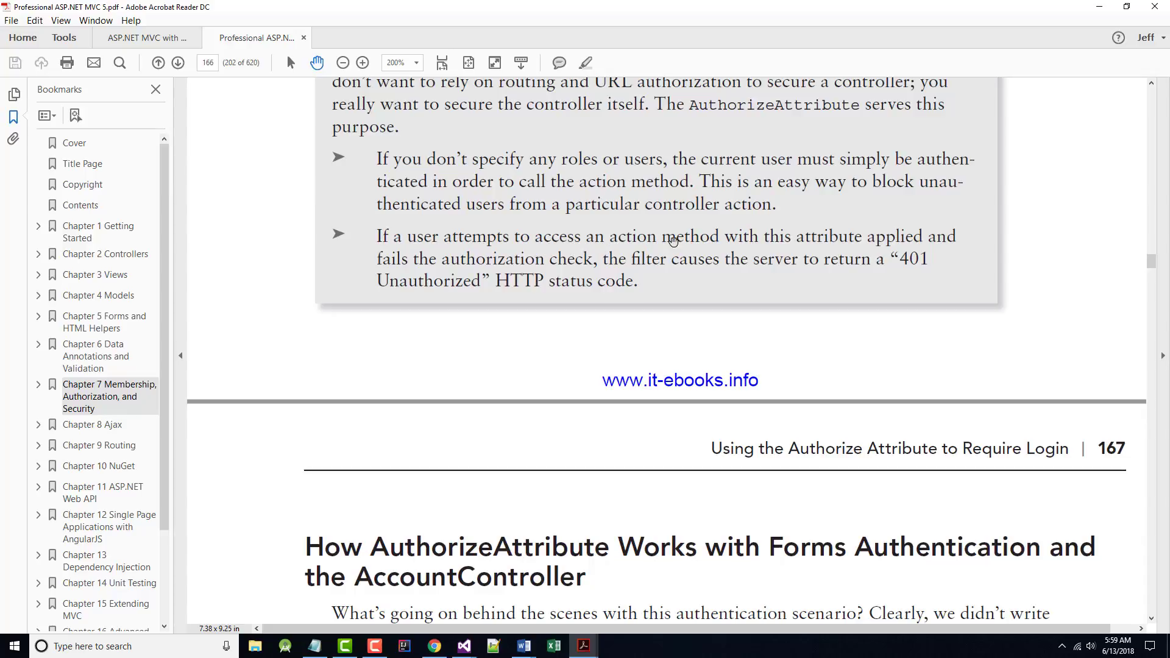
mouse_move(788, 262)
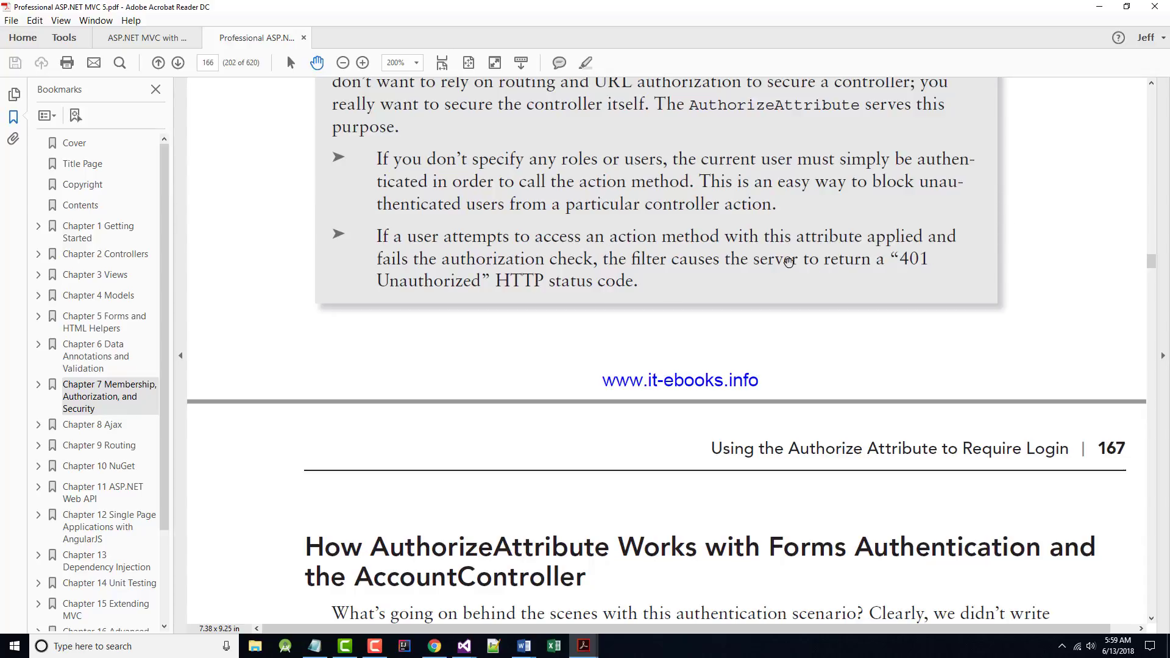
scroll(down, 3)
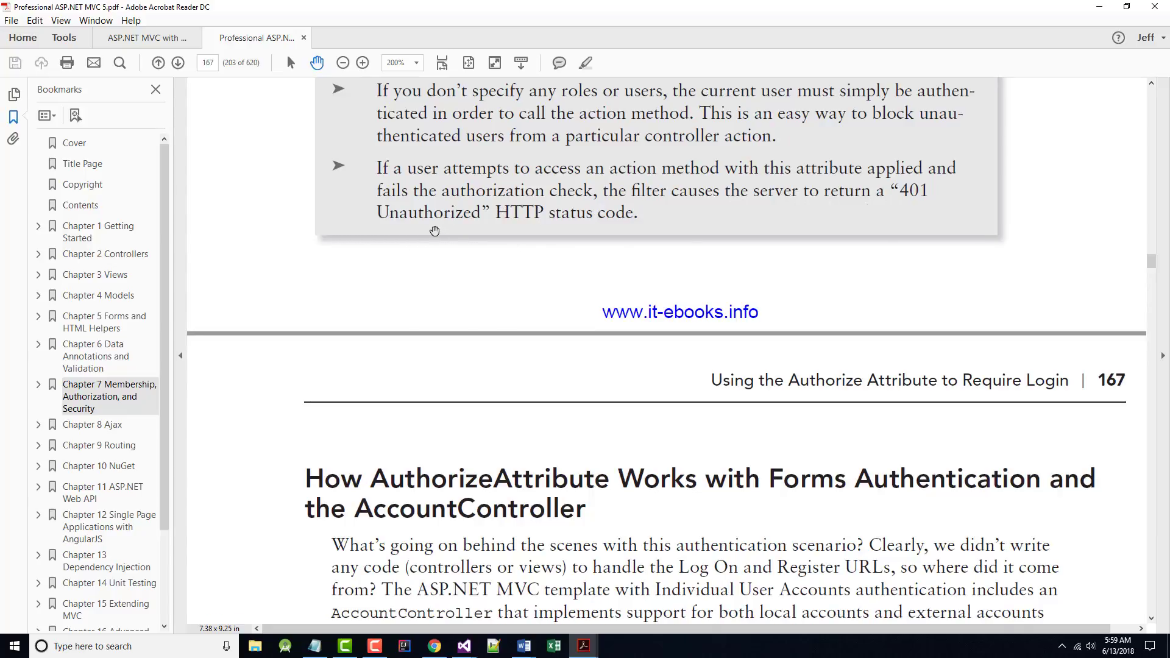
scroll(down, 3)
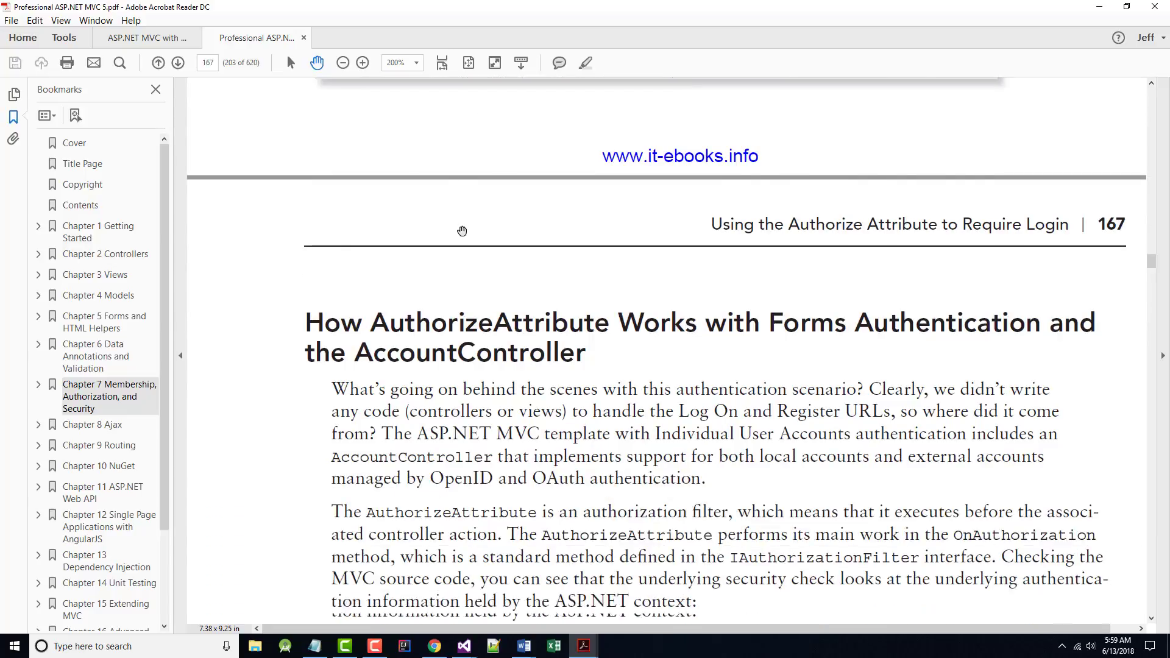
scroll(down, 3)
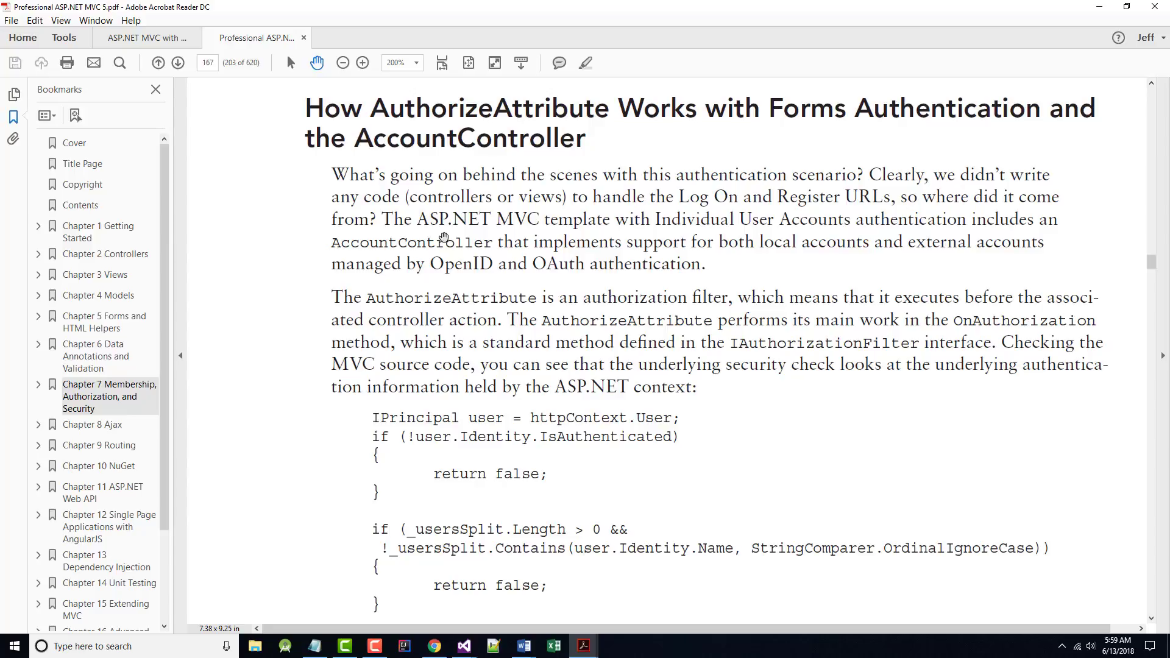
mouse_move(455, 256)
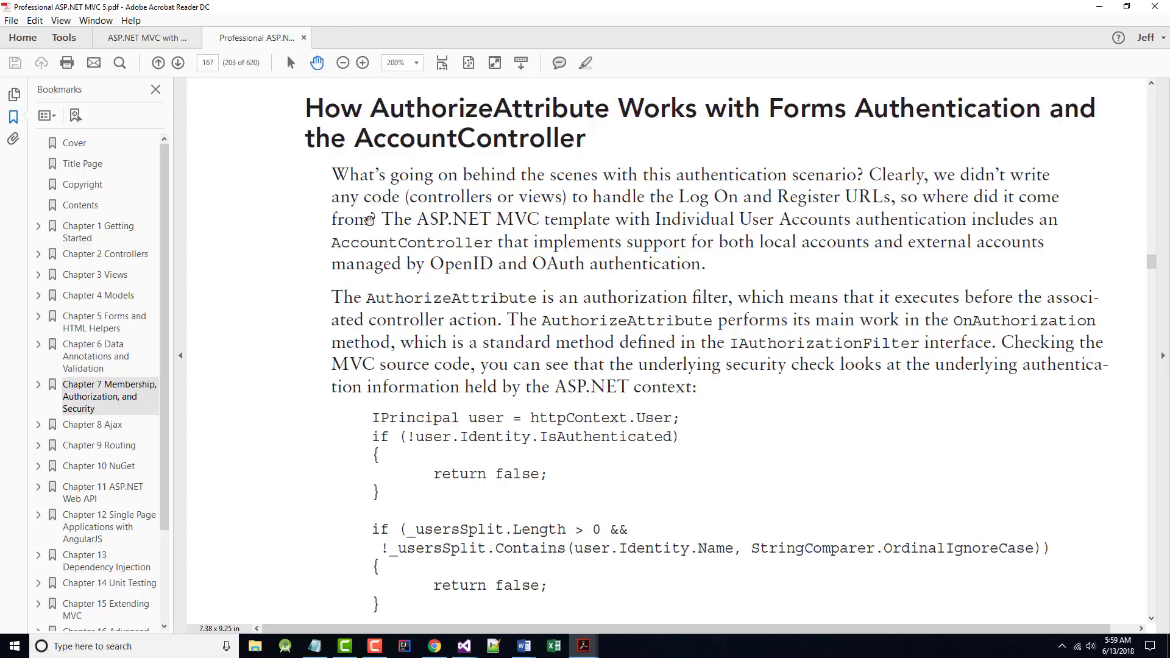
mouse_move(824, 211)
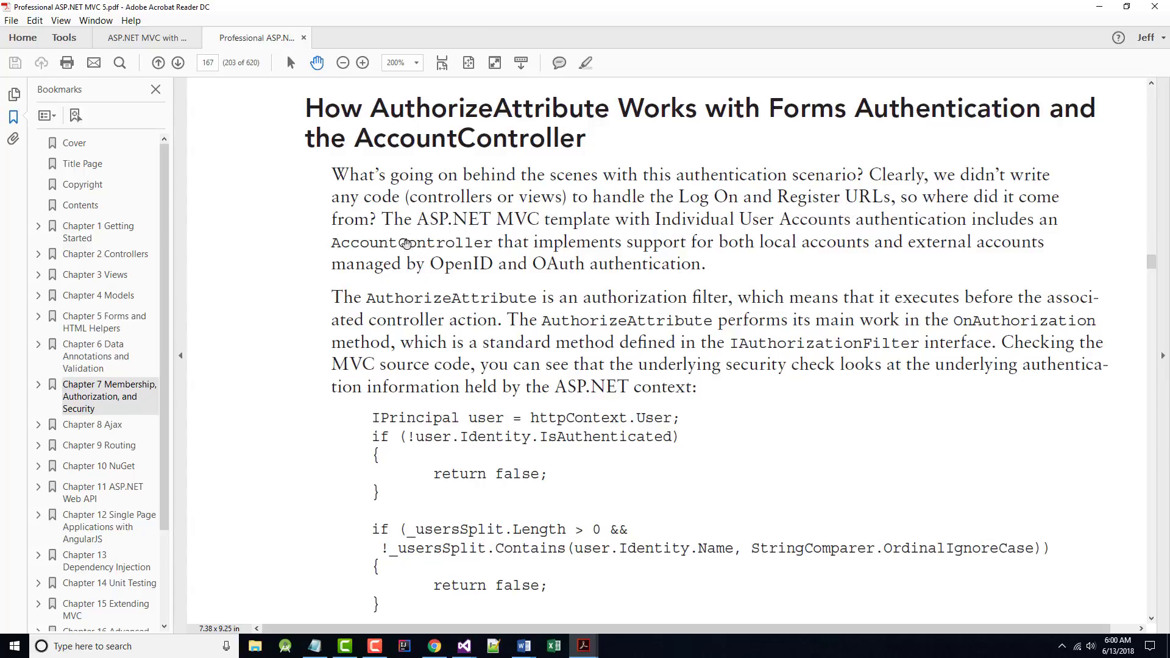
mouse_move(506, 227)
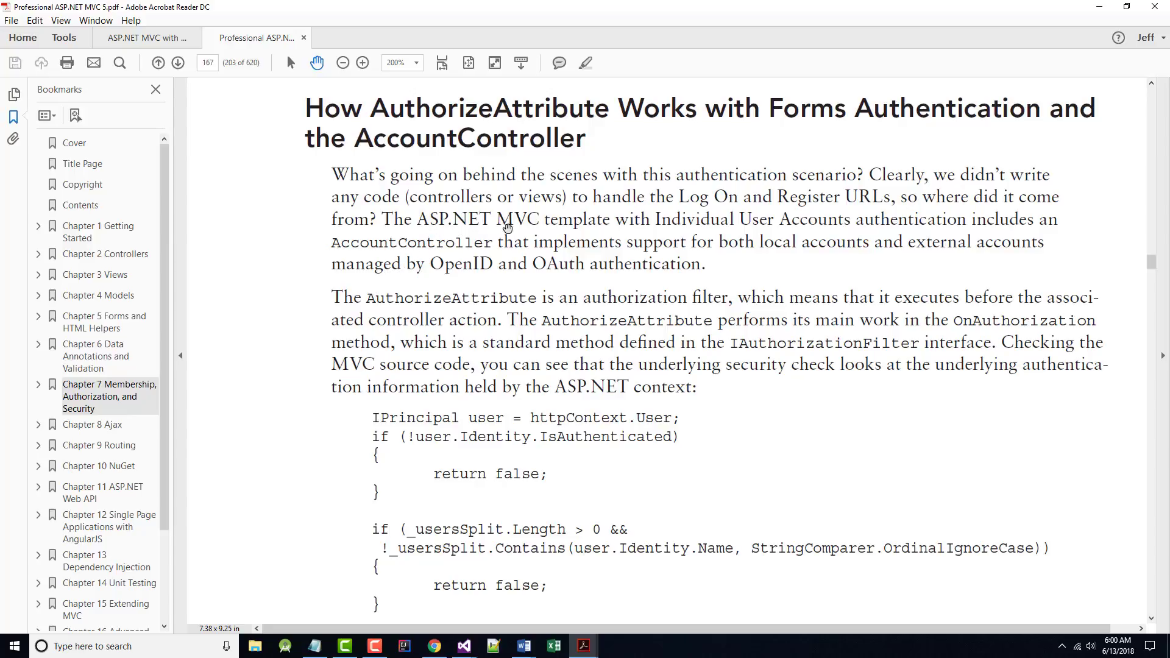
mouse_move(659, 229)
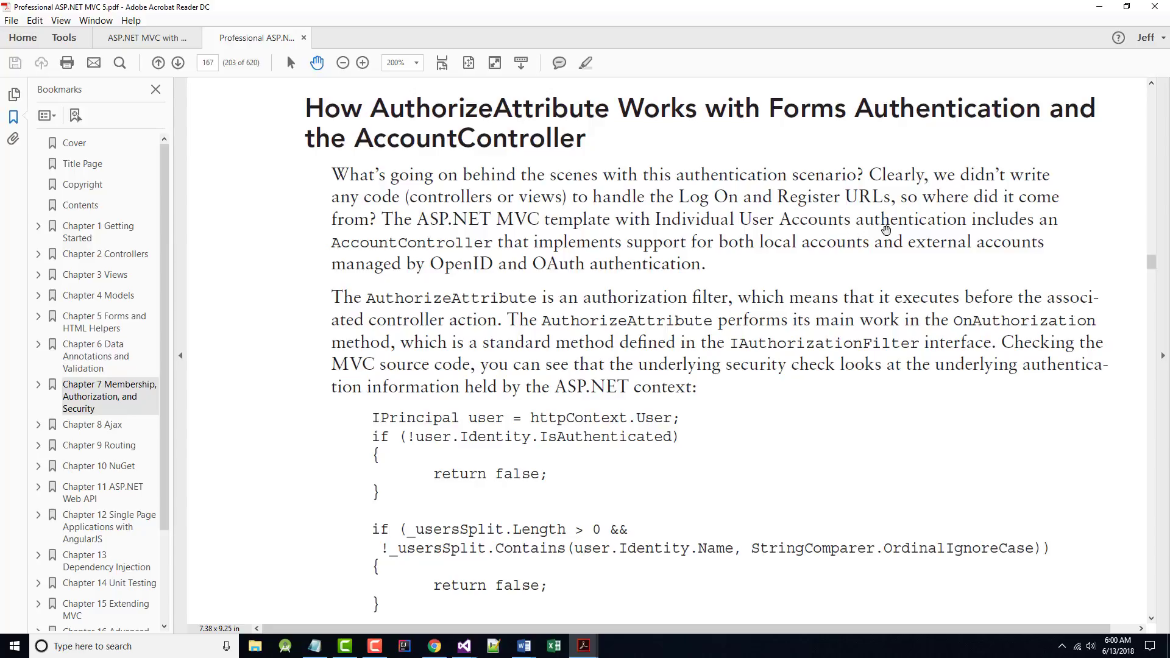
mouse_move(885, 231)
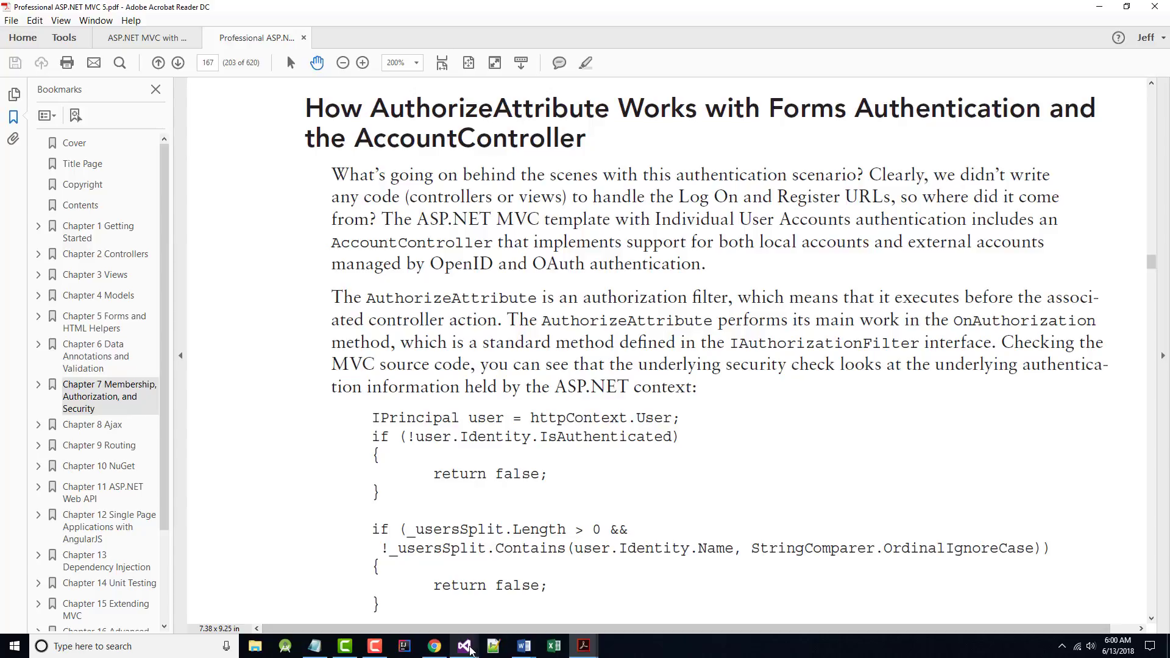
- Open AccountController.cs in the DefaultMVC project, then return to the book
click(463, 646)
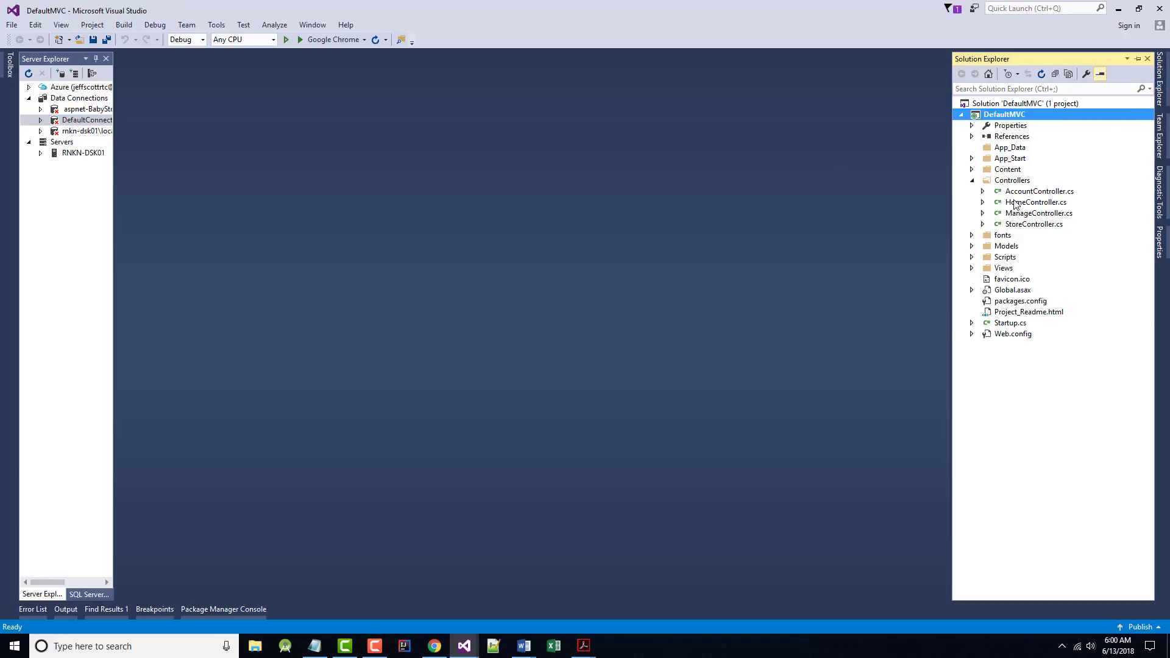
double_click(1038, 191)
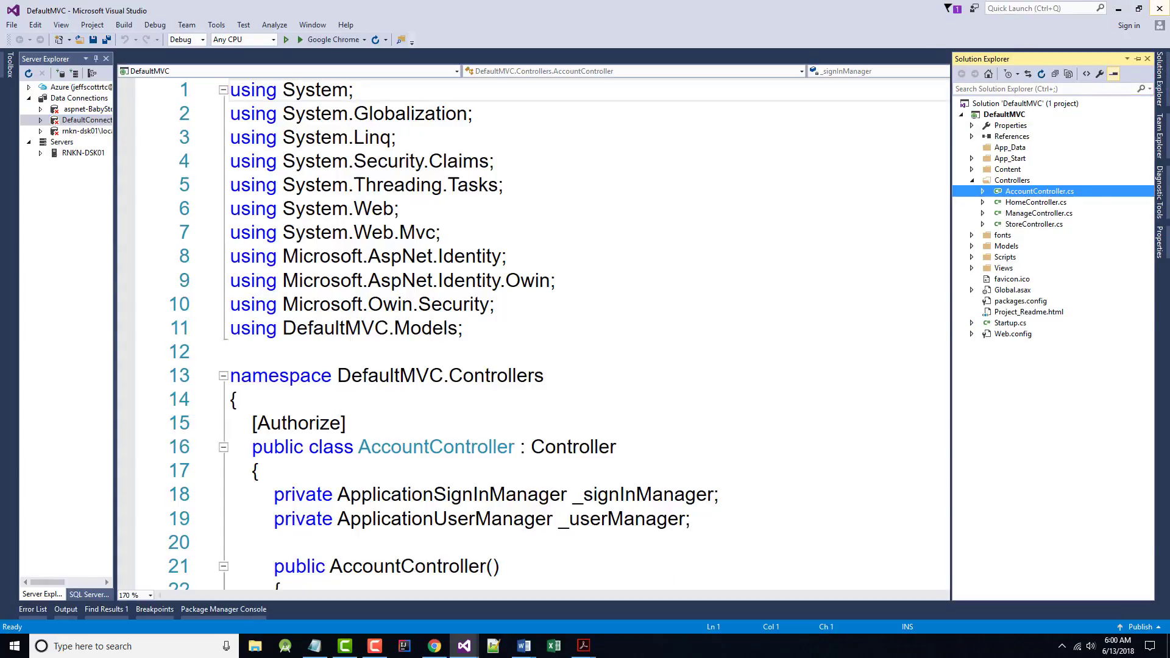
click(583, 646)
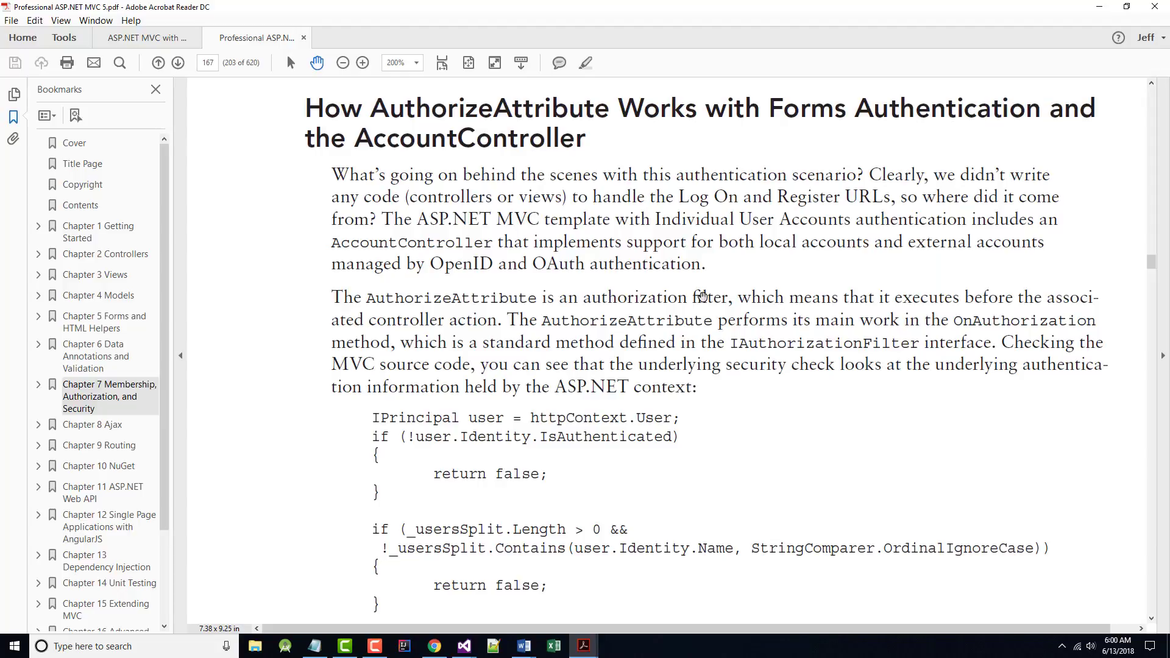
mouse_move(701, 296)
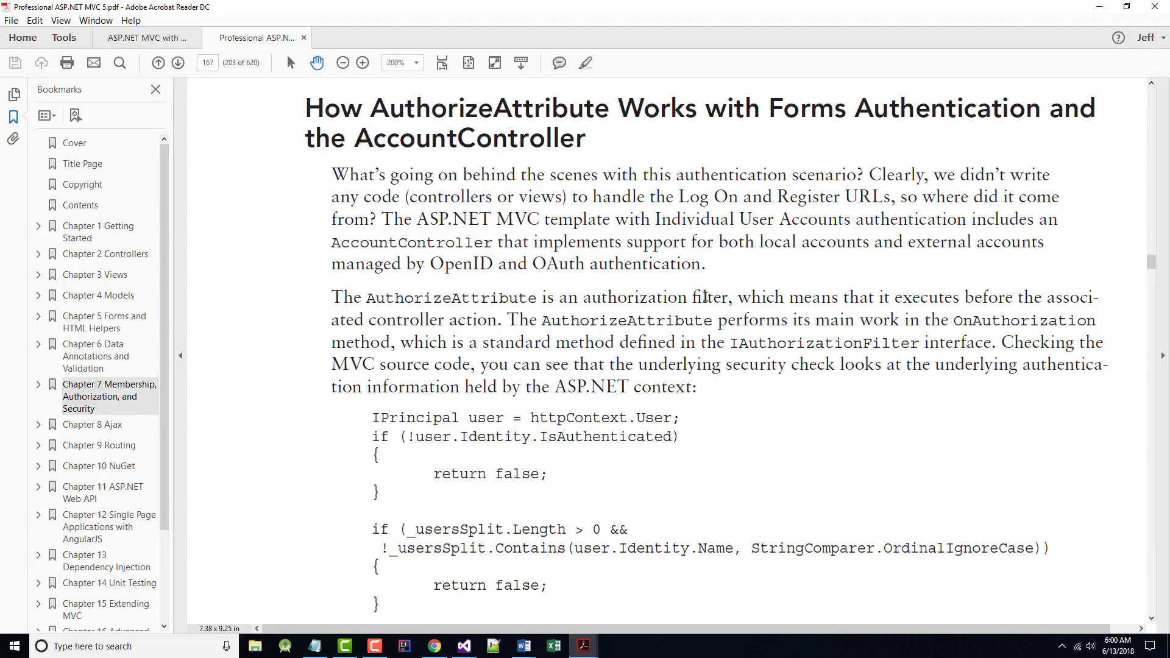
mouse_move(501, 252)
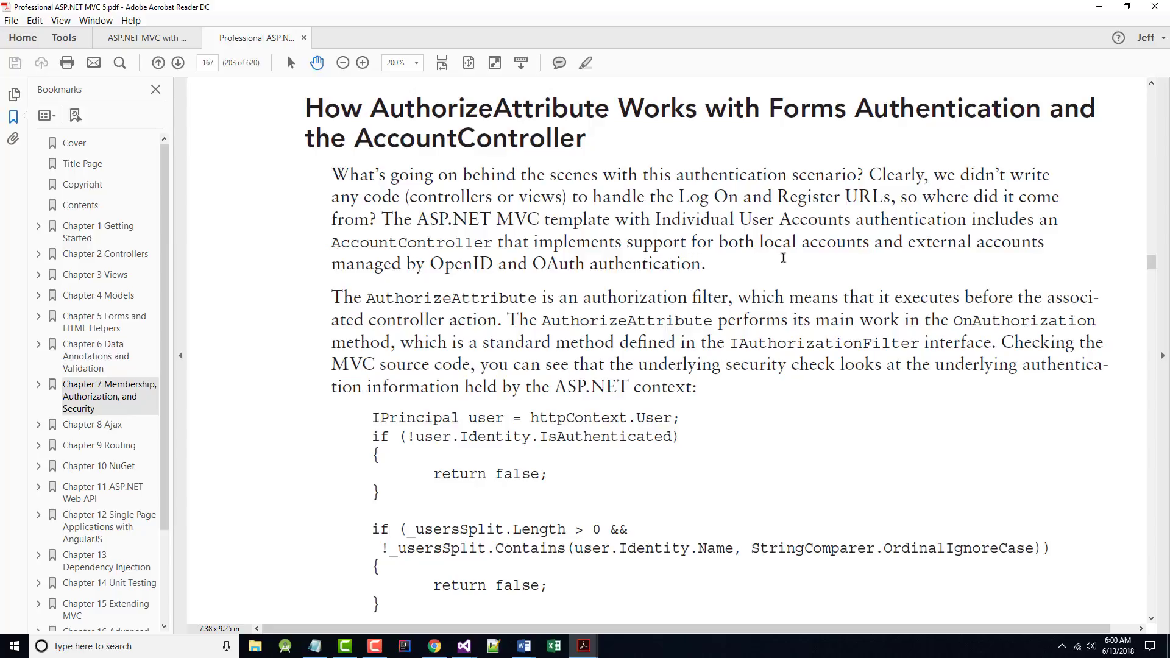
mouse_move(380, 271)
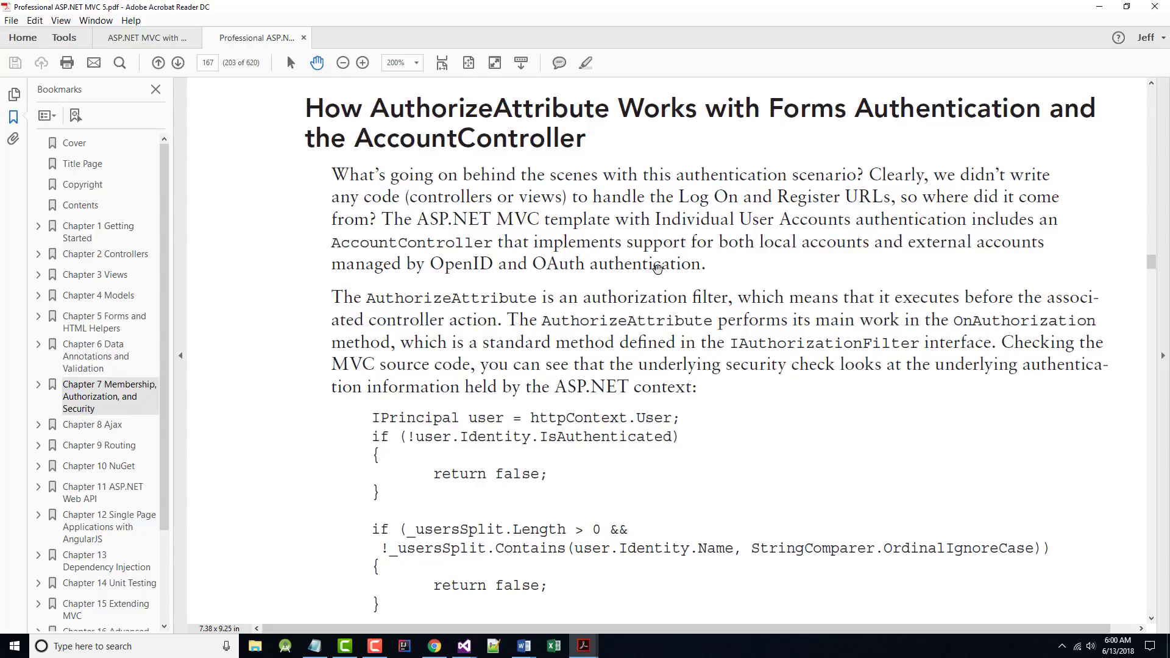
- Scroll page 167 past the security-check listing to the HttpUnauthorizedResult paragraphs
scroll(down, 3)
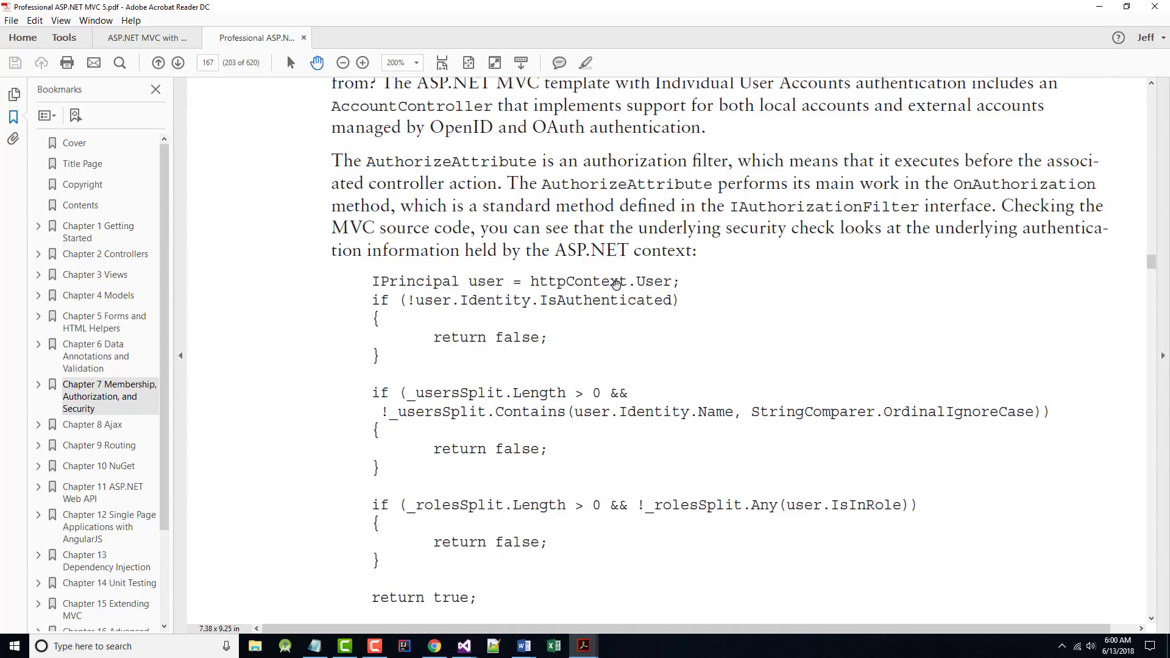
scroll(down, 3)
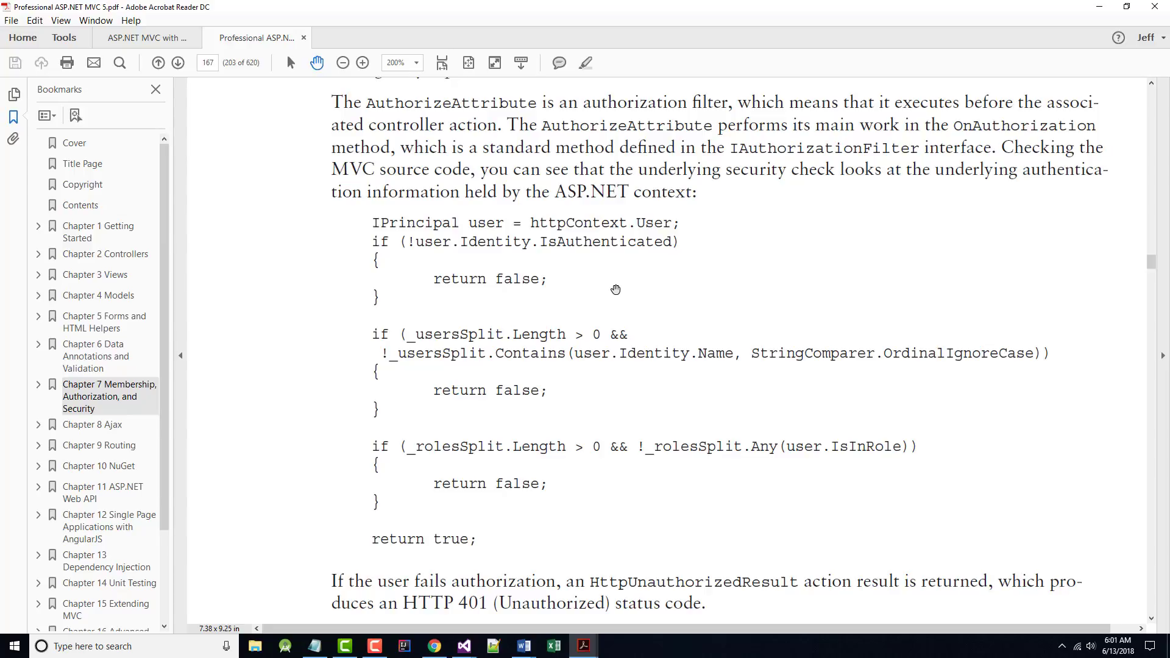
mouse_move(470, 351)
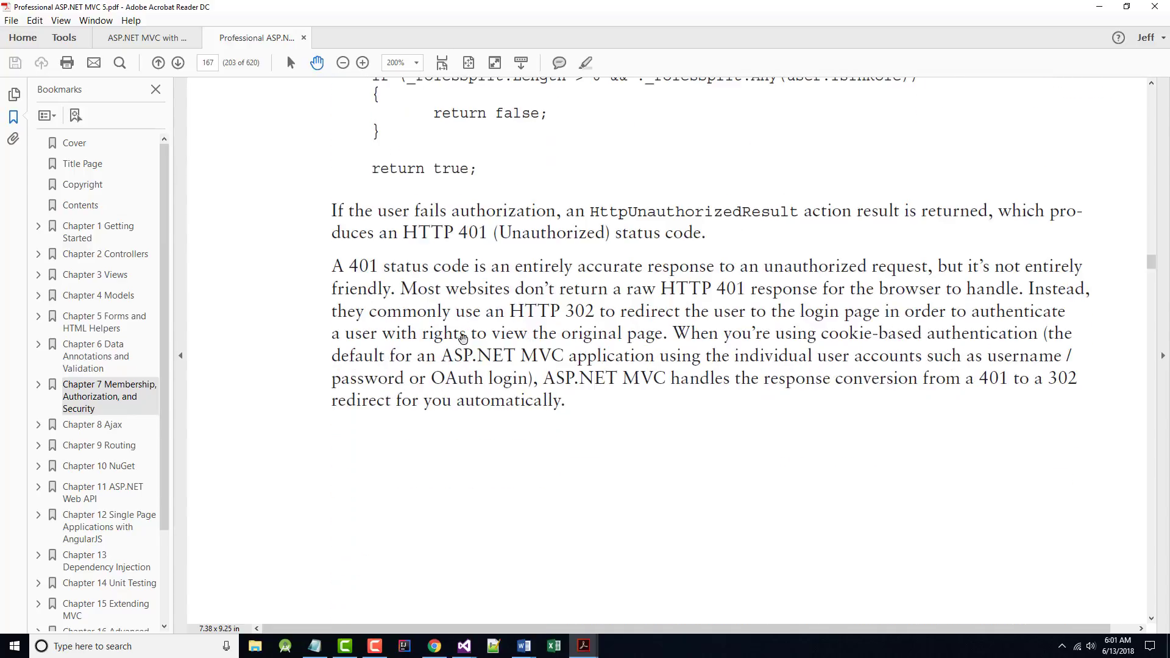
- Scroll through page 168's redirection sidebars to the top of page 169
scroll(down, 3)
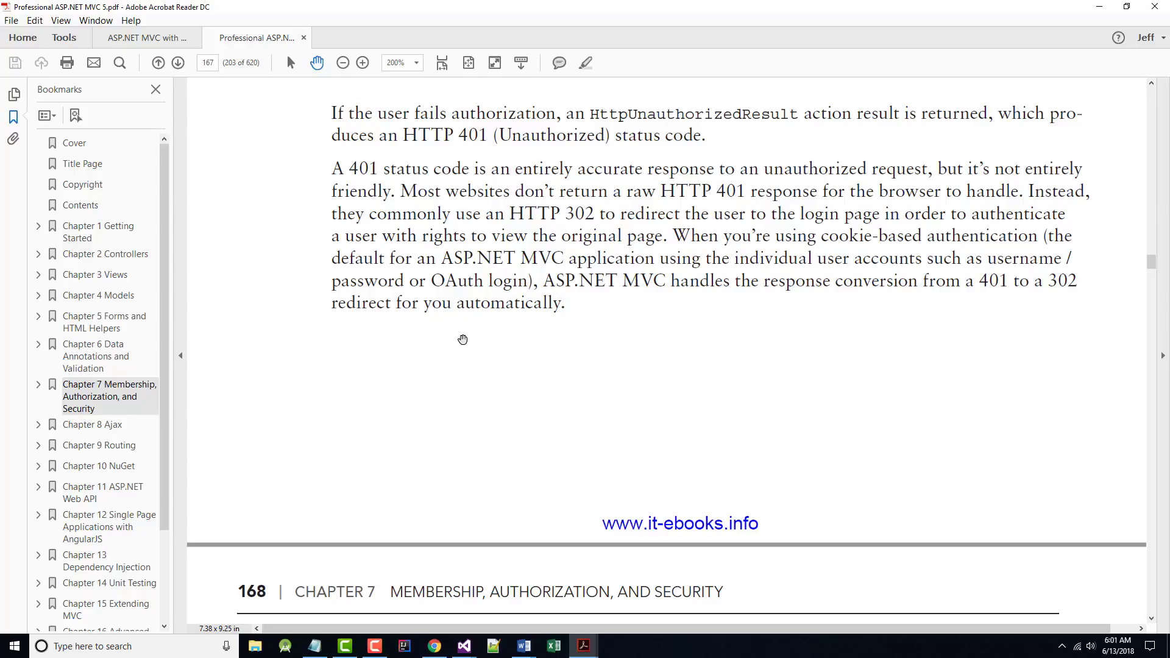
mouse_move(372, 180)
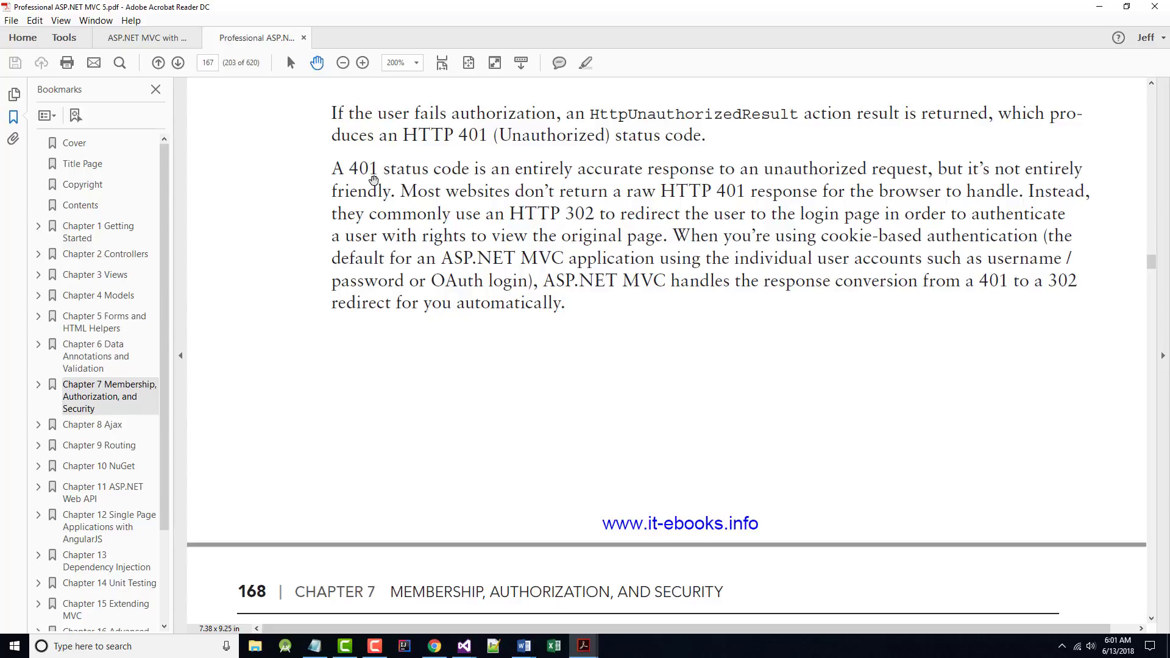
mouse_move(452, 244)
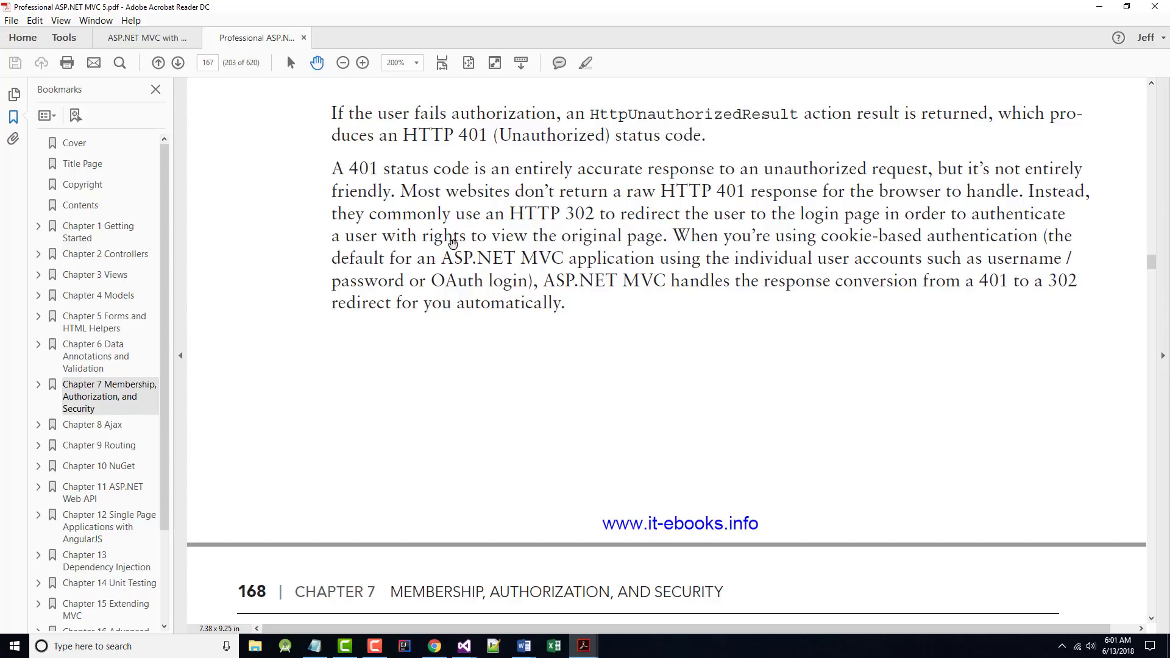
mouse_move(739, 175)
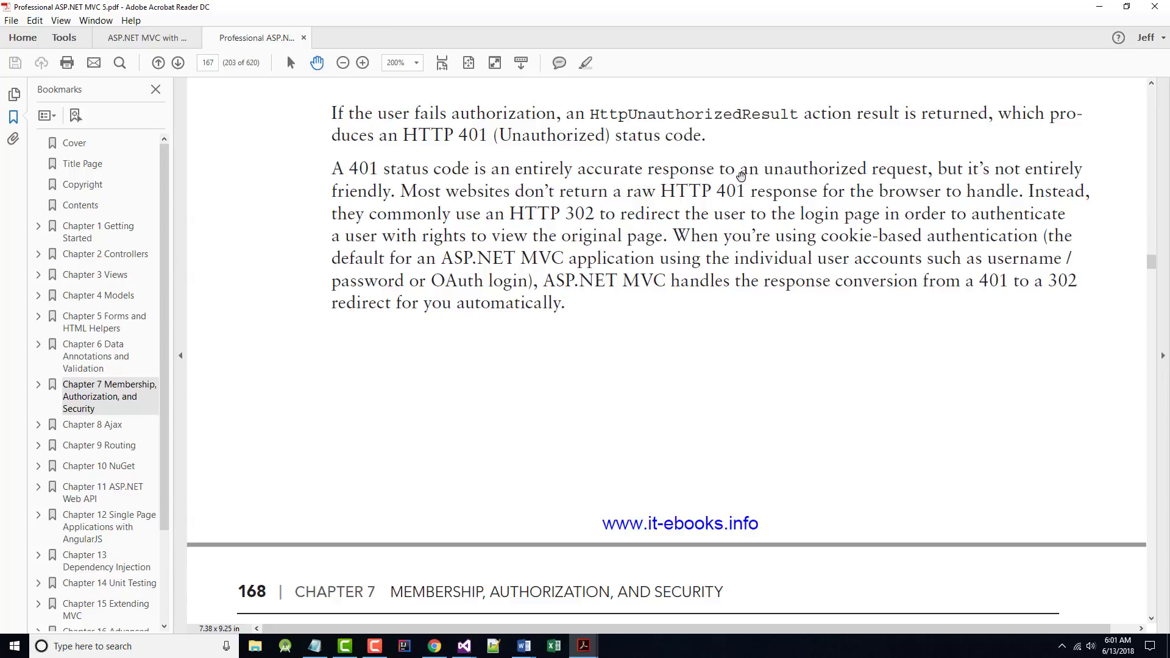
mouse_move(958, 183)
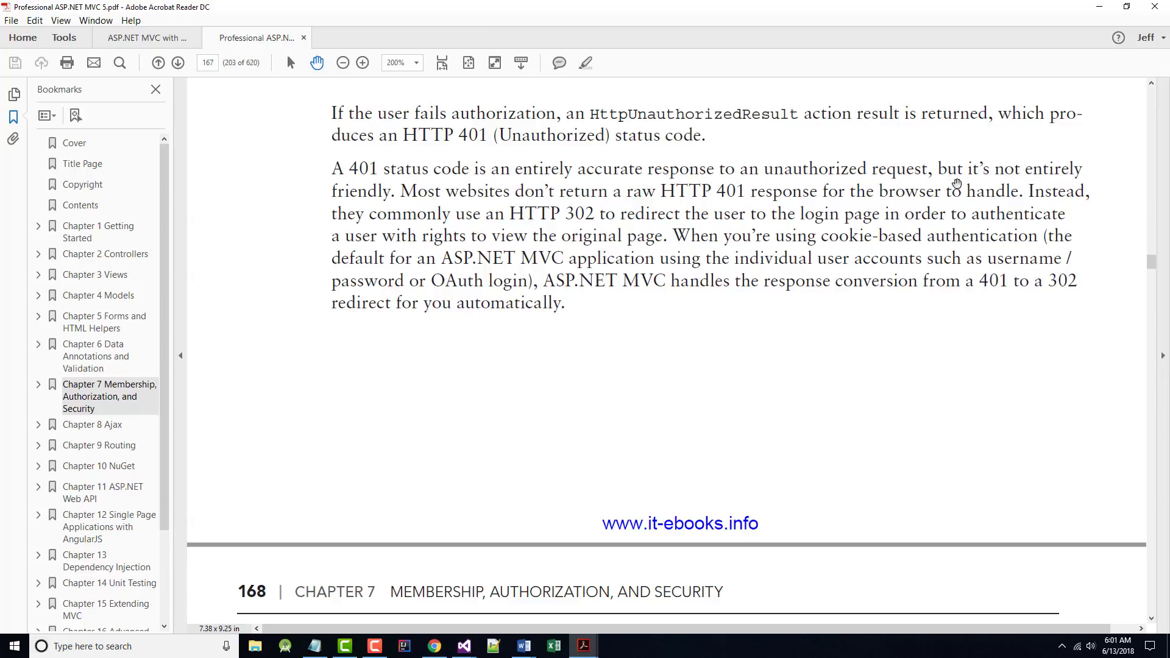
mouse_move(481, 227)
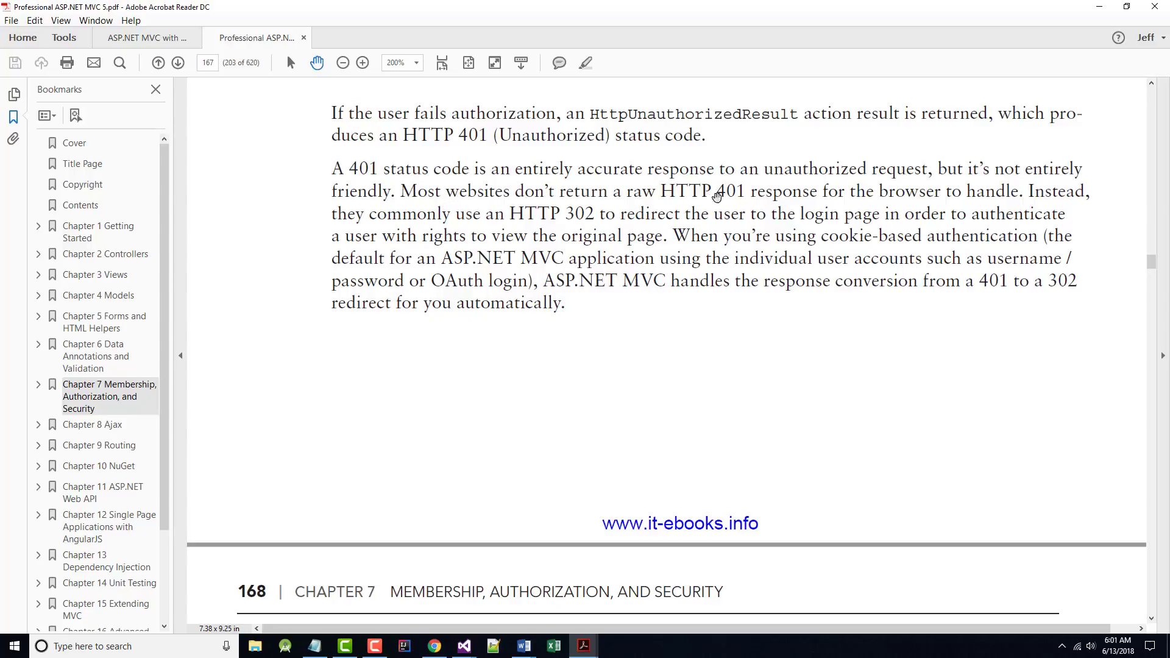
mouse_move(575, 248)
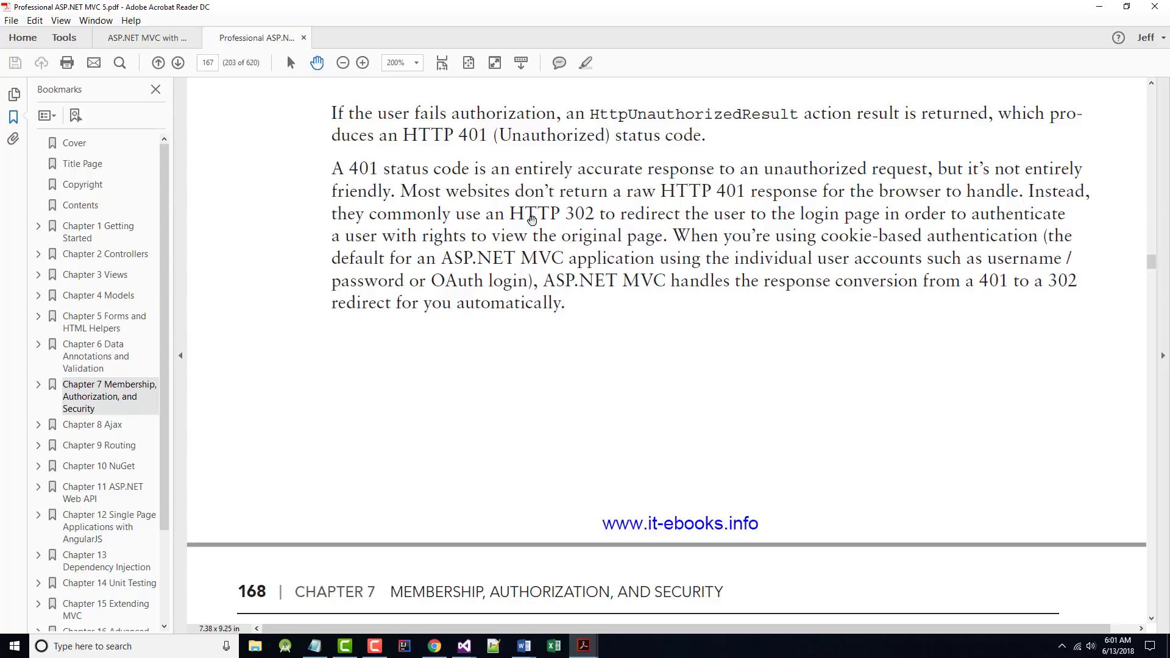
mouse_move(561, 226)
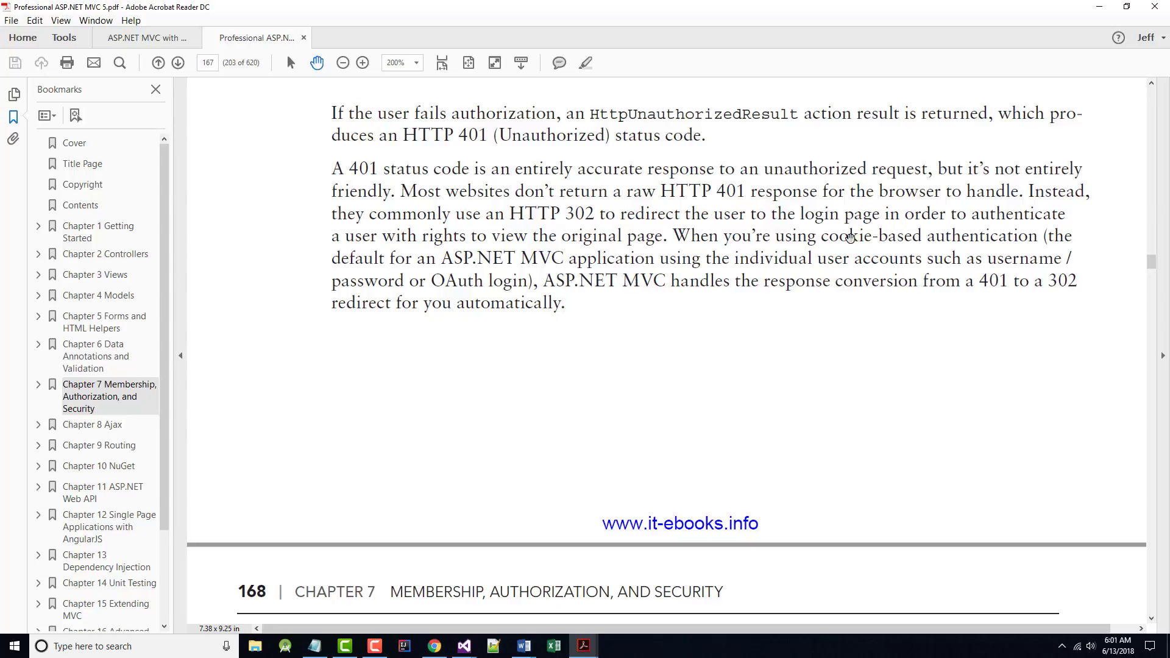
mouse_move(528, 247)
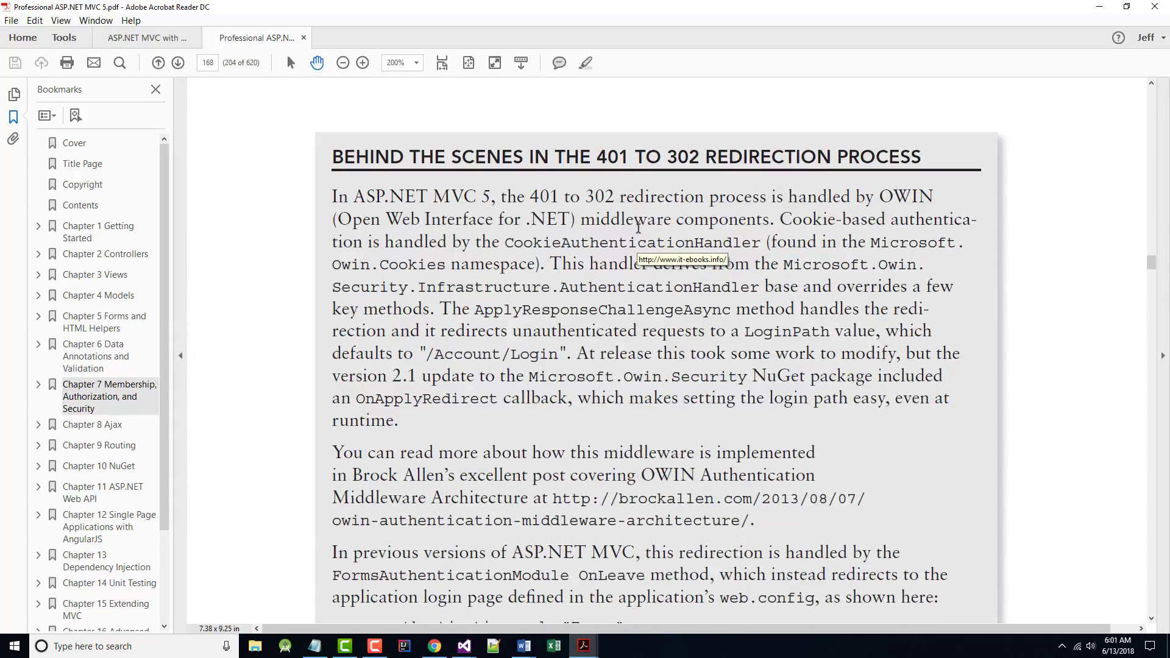
scroll(down, 3)
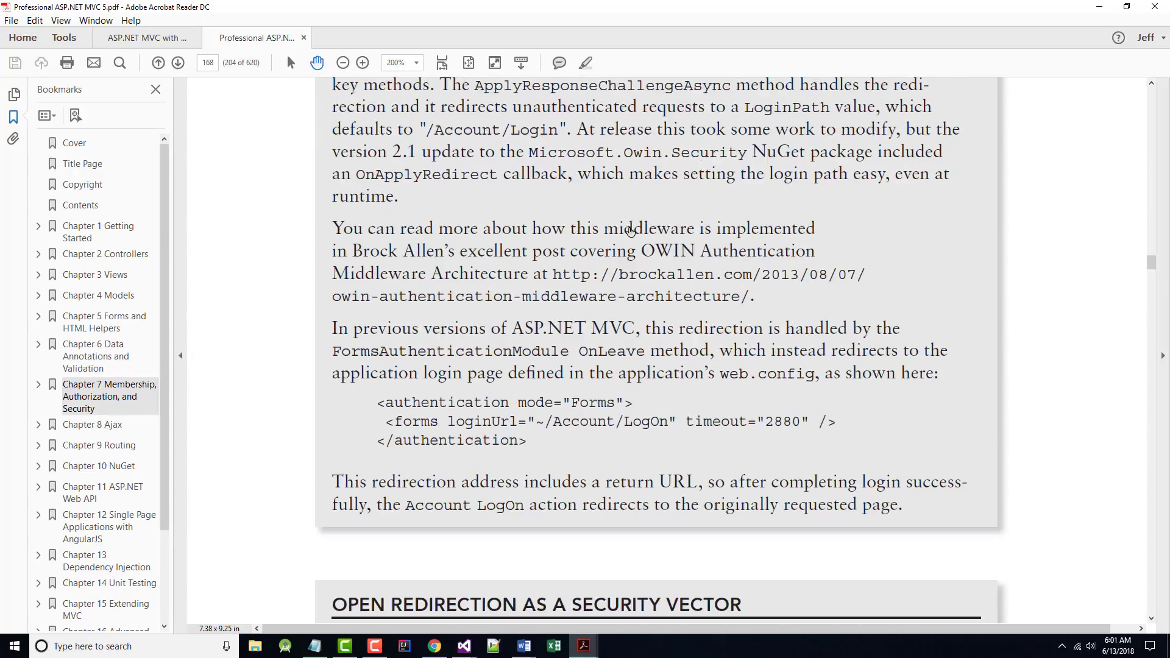
scroll(down, 3)
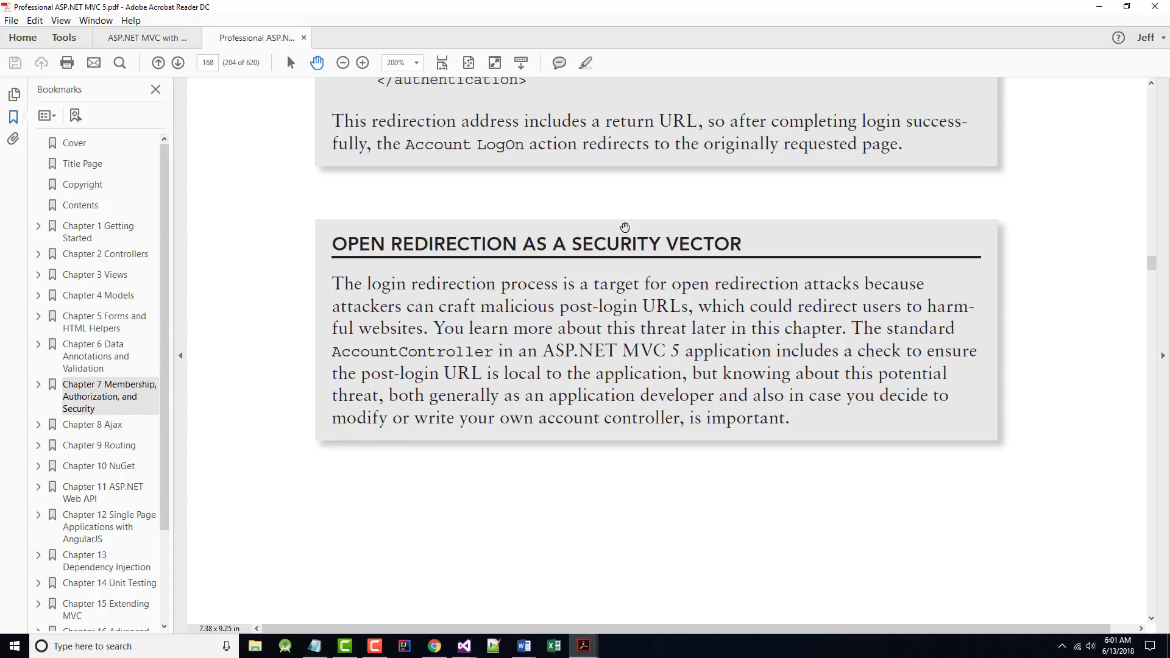
scroll(down, 3)
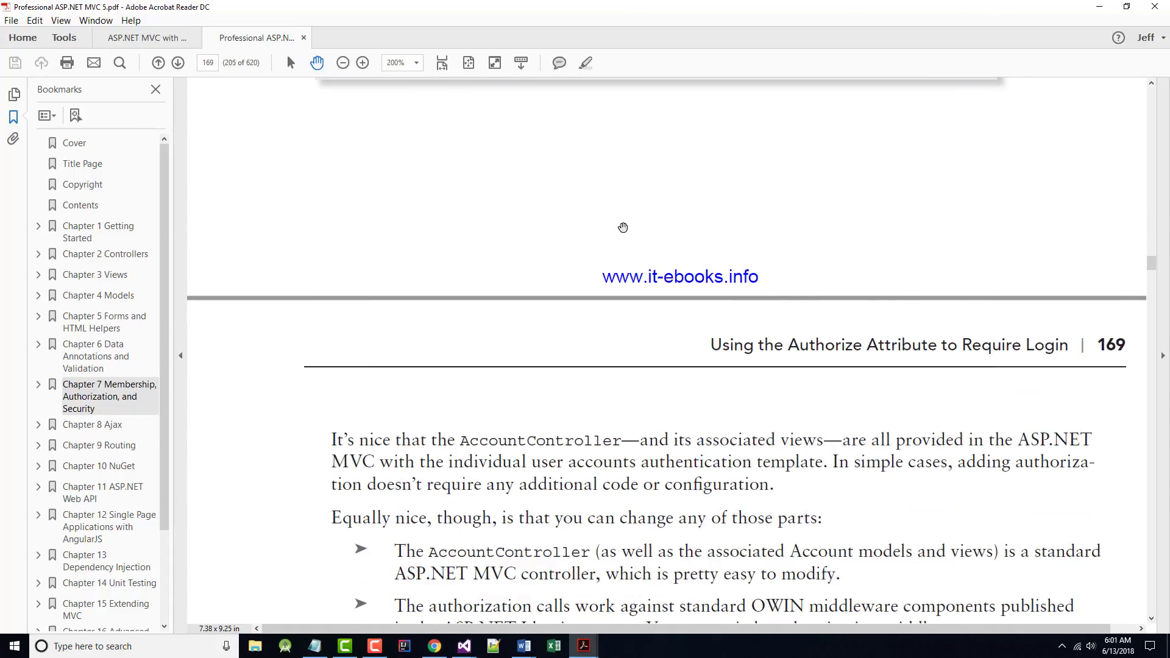
- Scroll past the Windows Authentication and IIS steps to Securing Entire Controllers on page 170
scroll(down, 3)
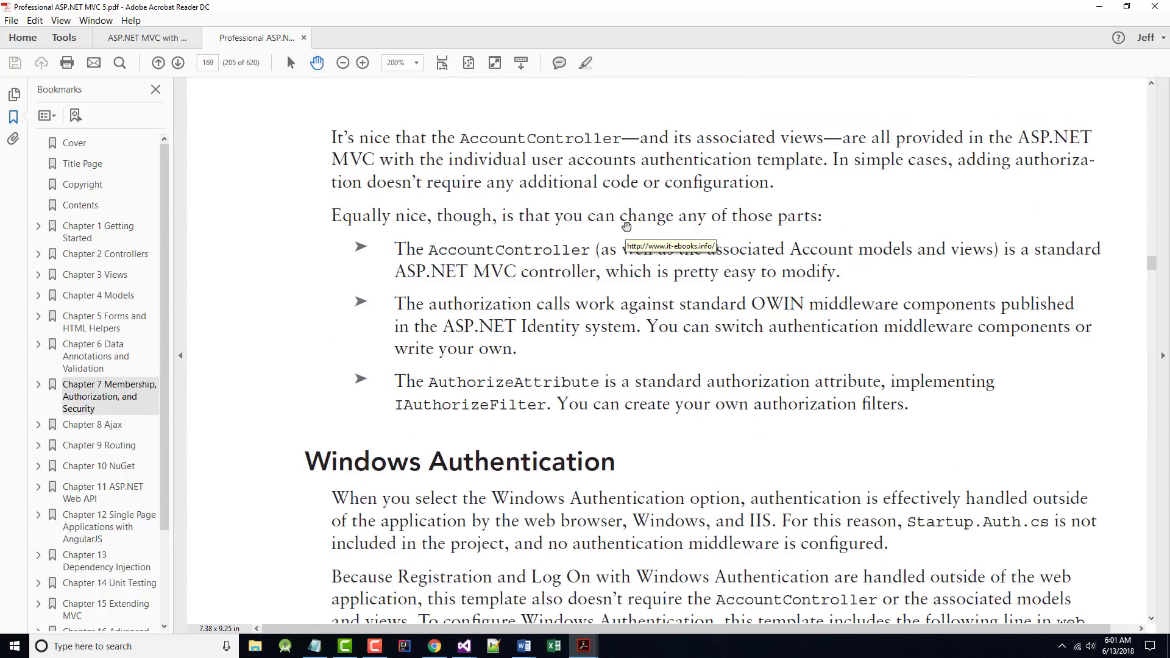
scroll(down, 3)
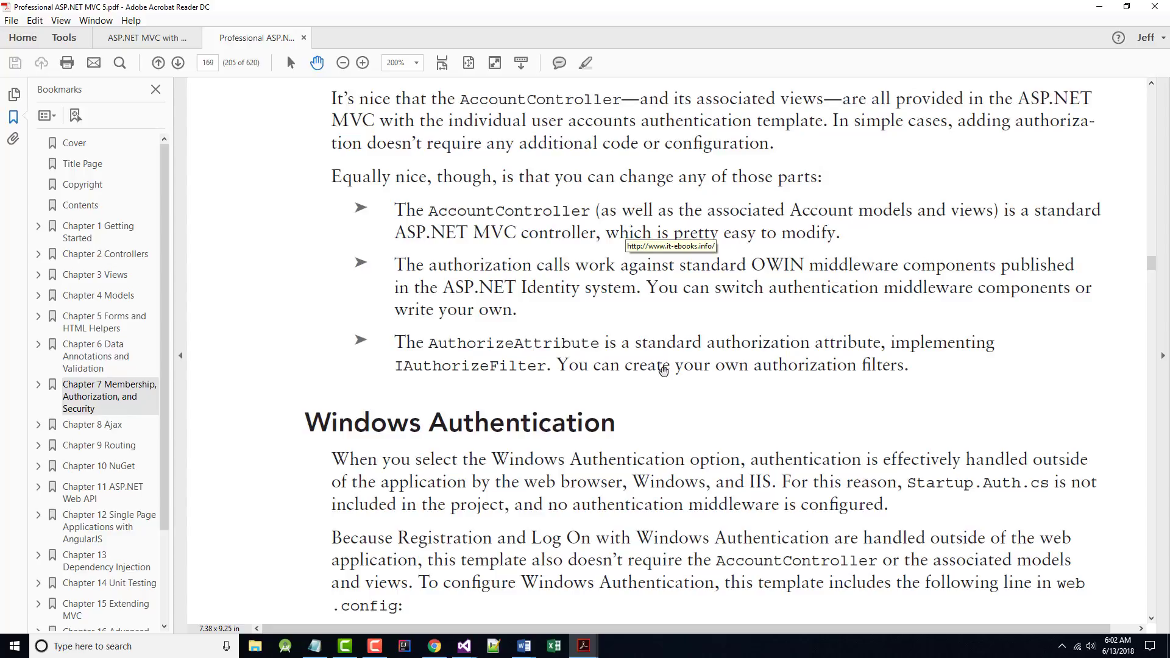
mouse_move(901, 114)
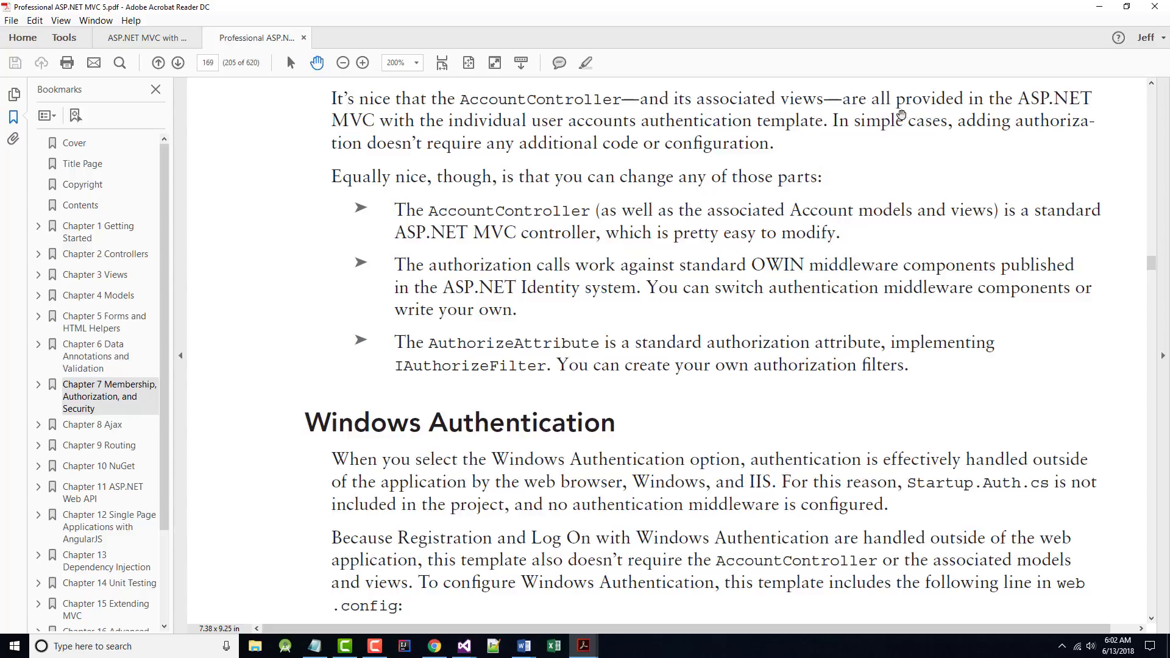
mouse_move(375, 141)
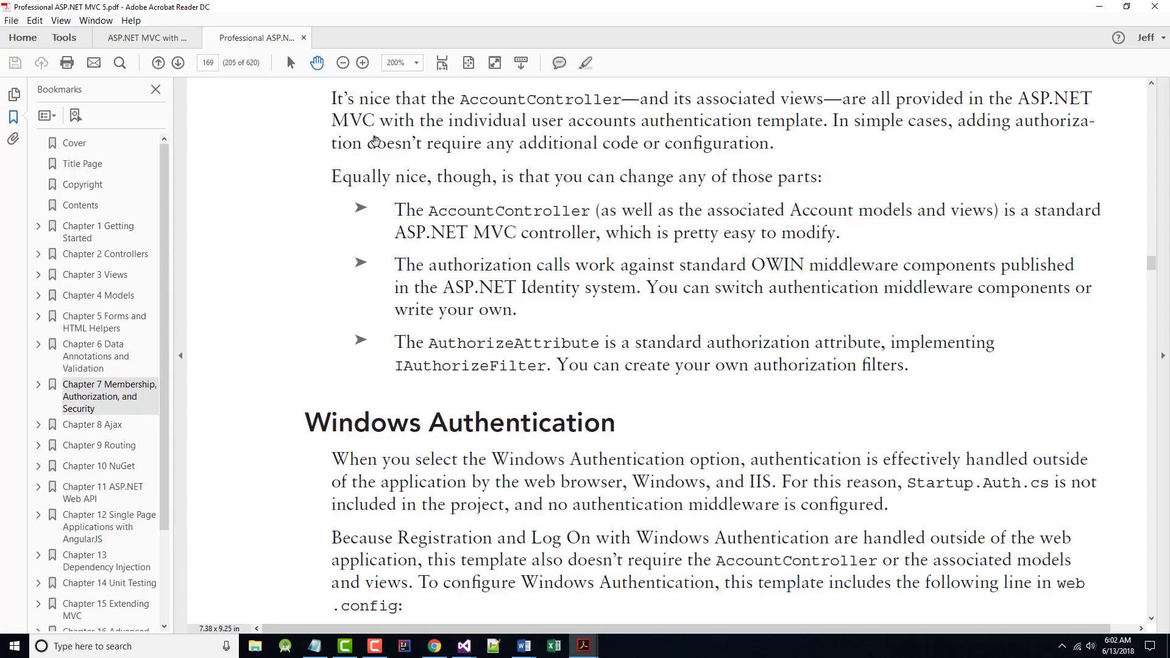
mouse_move(629, 132)
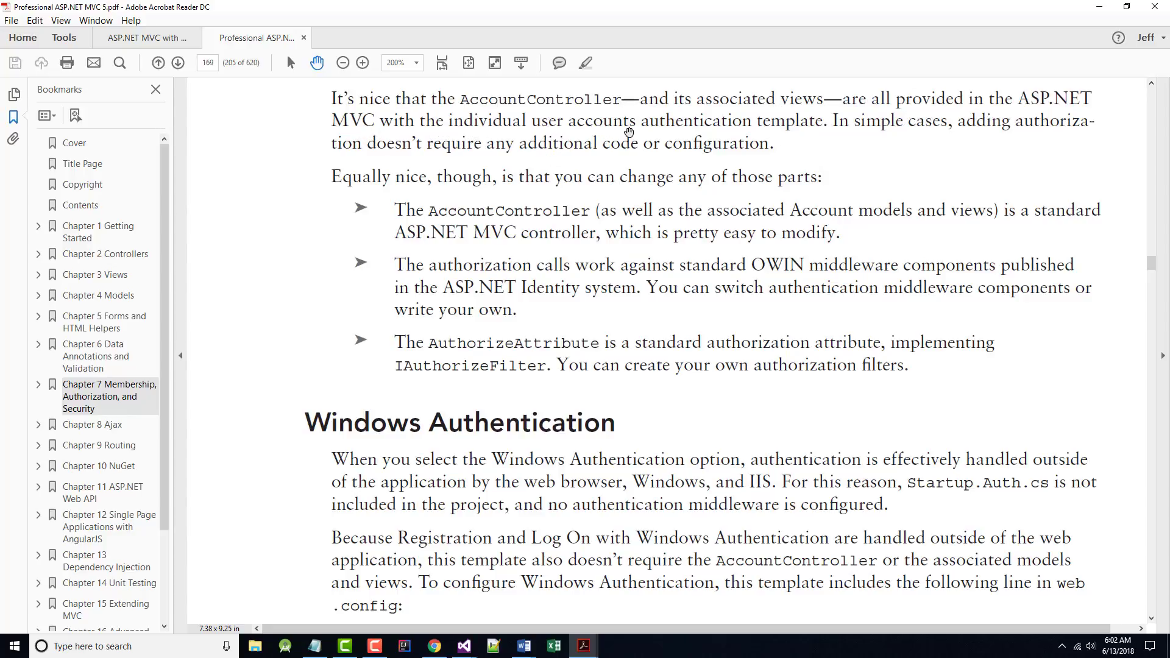
mouse_move(819, 137)
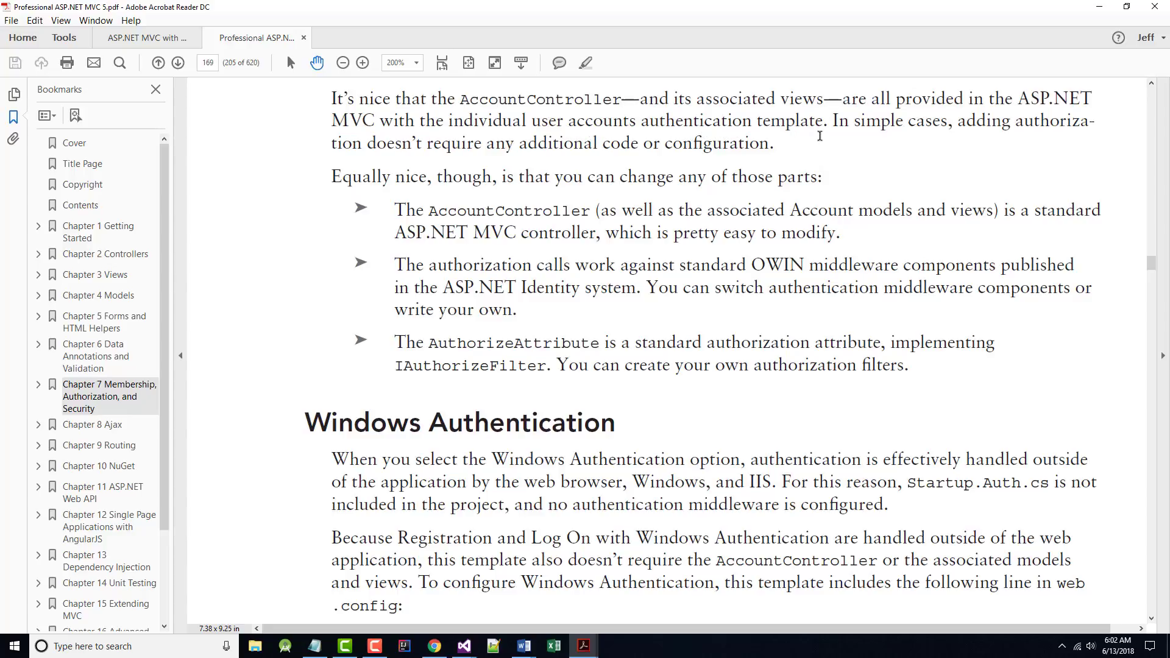
mouse_move(900, 132)
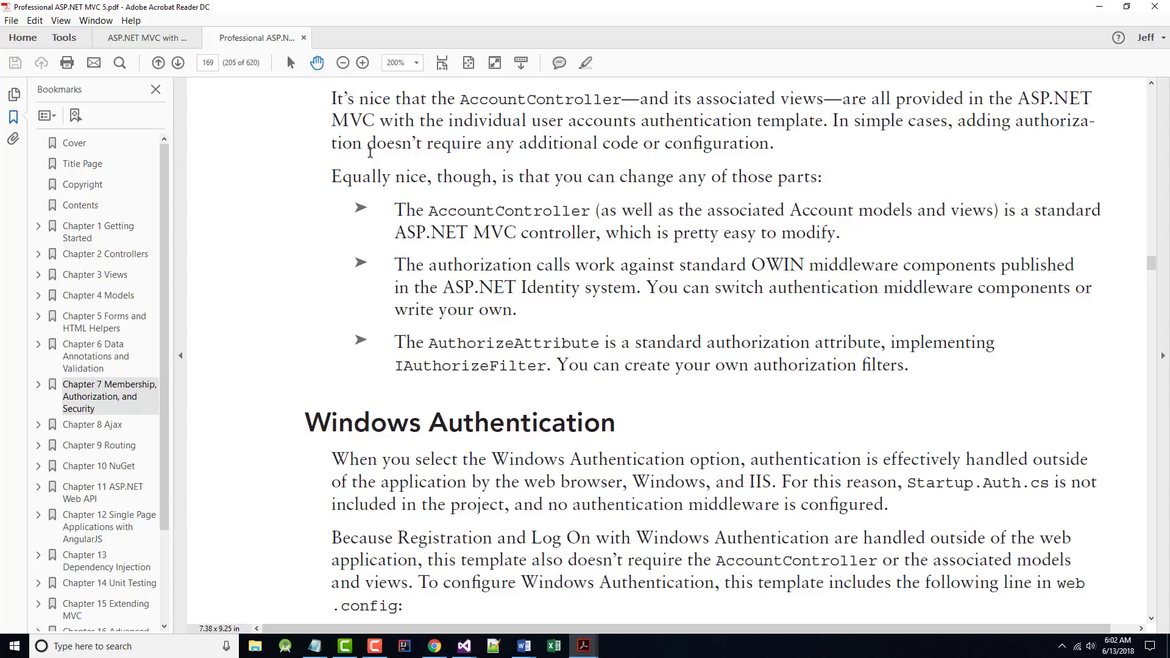
mouse_move(542, 160)
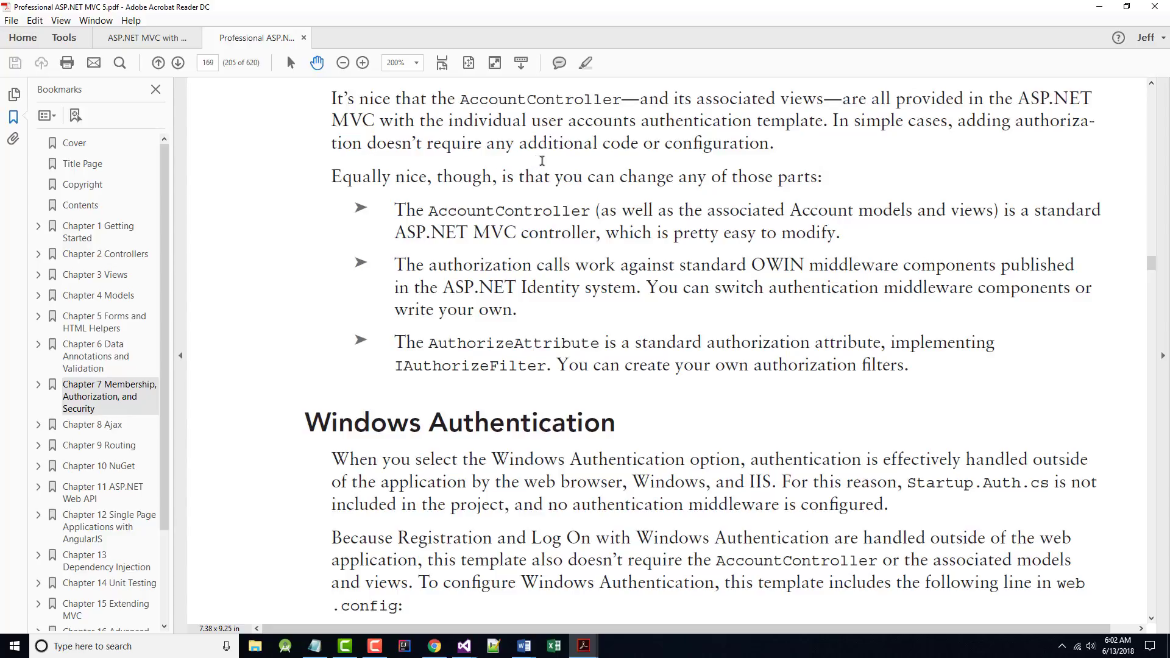
mouse_move(684, 229)
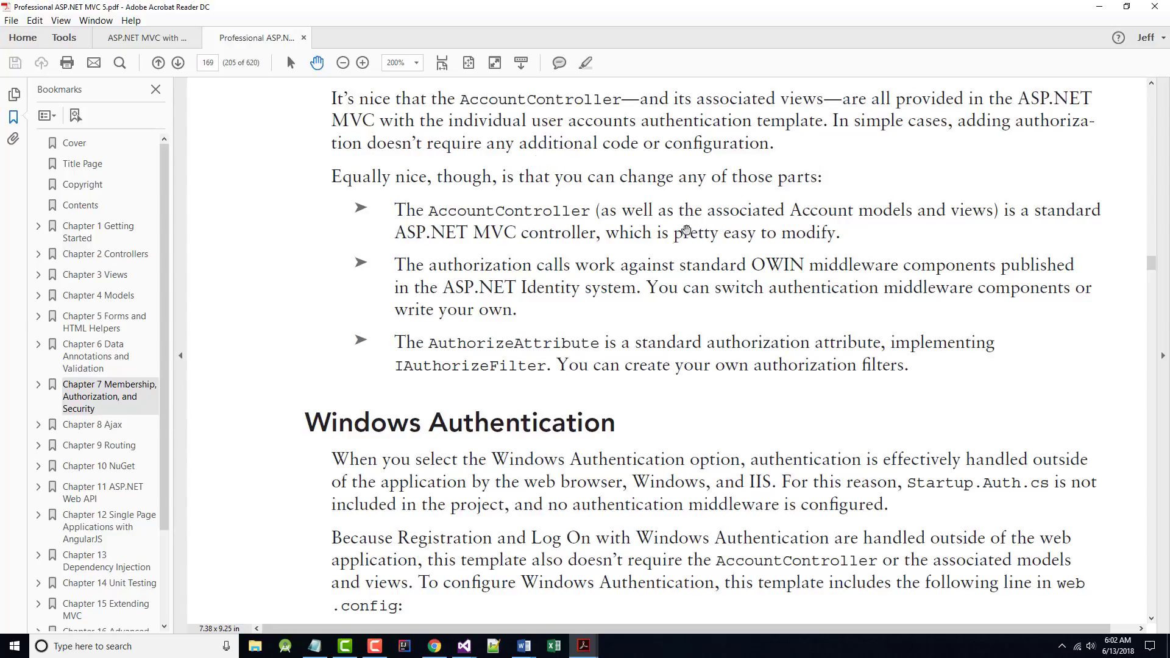
mouse_move(665, 189)
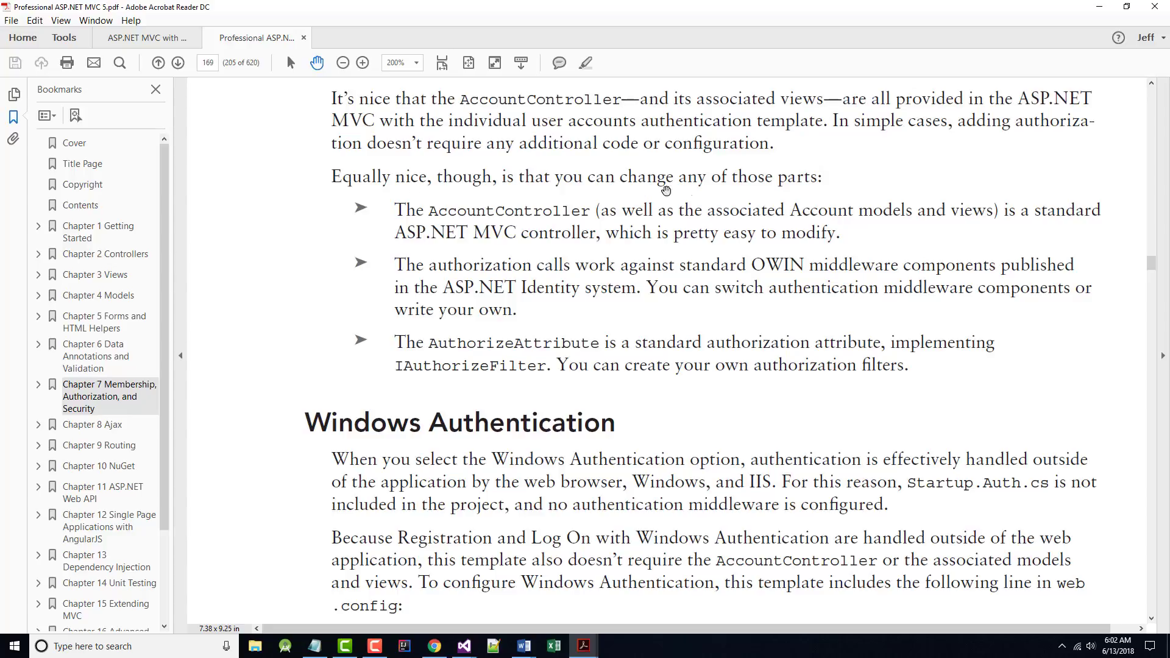
mouse_move(484, 232)
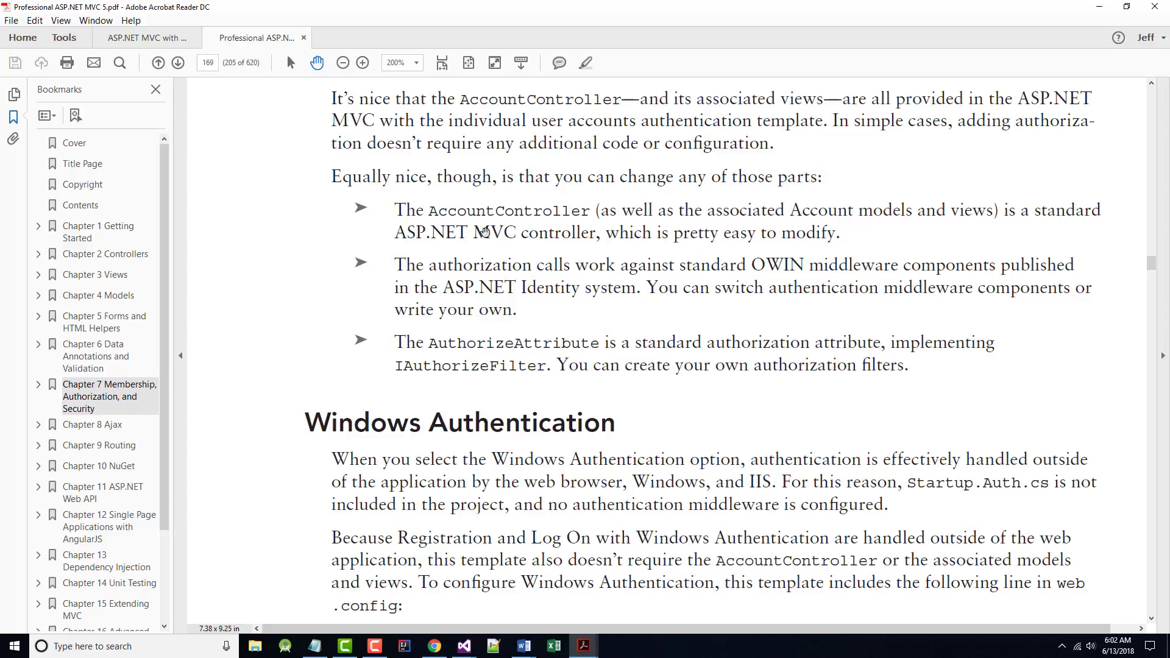
mouse_move(770, 242)
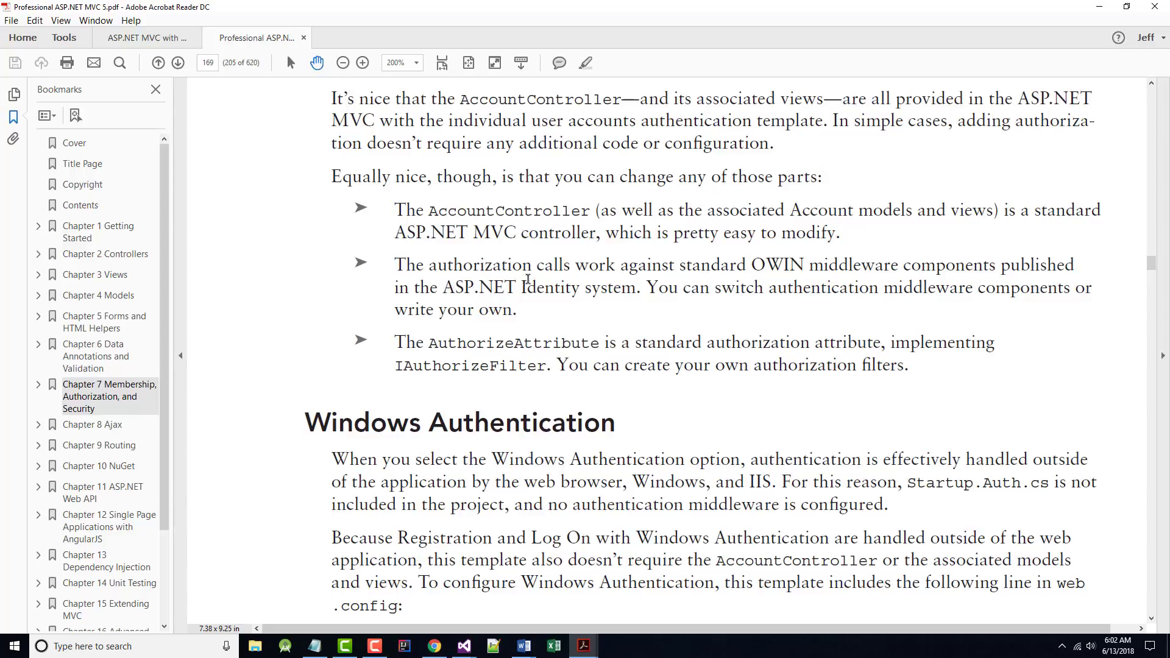
mouse_move(788, 265)
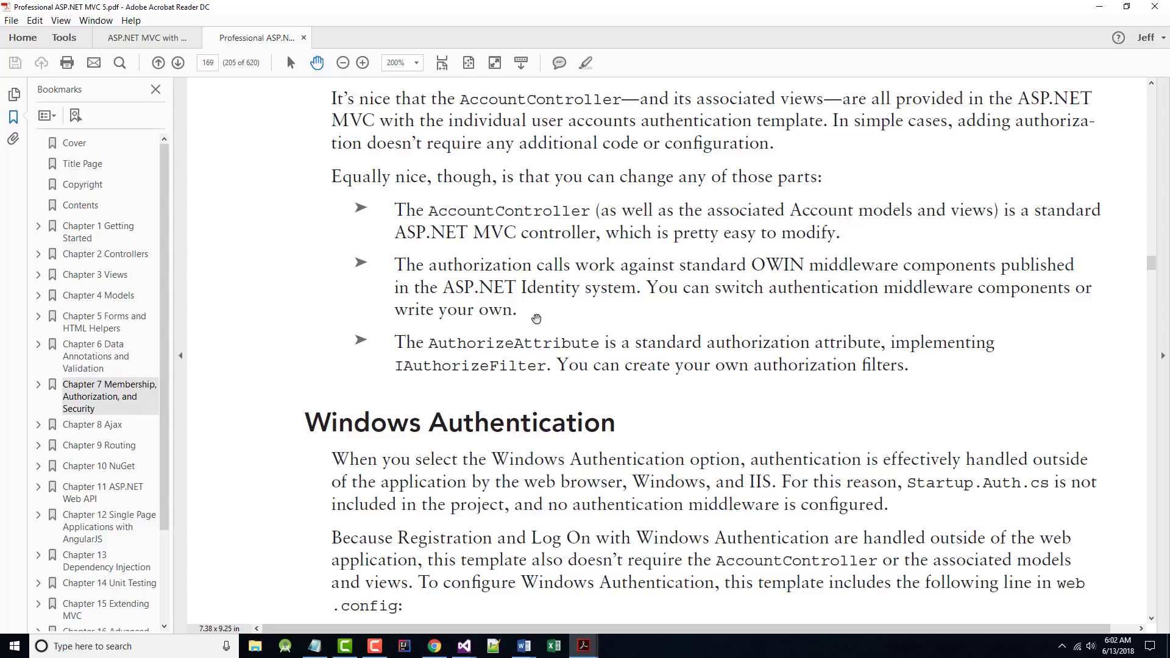
mouse_move(525, 357)
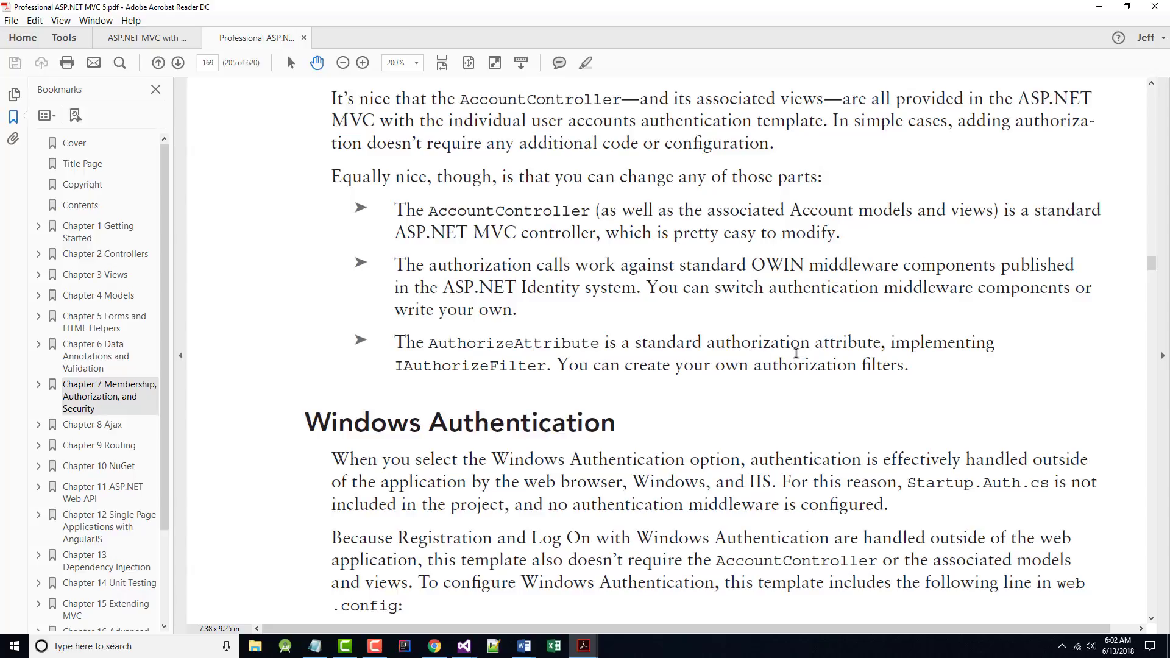
scroll(down, 3)
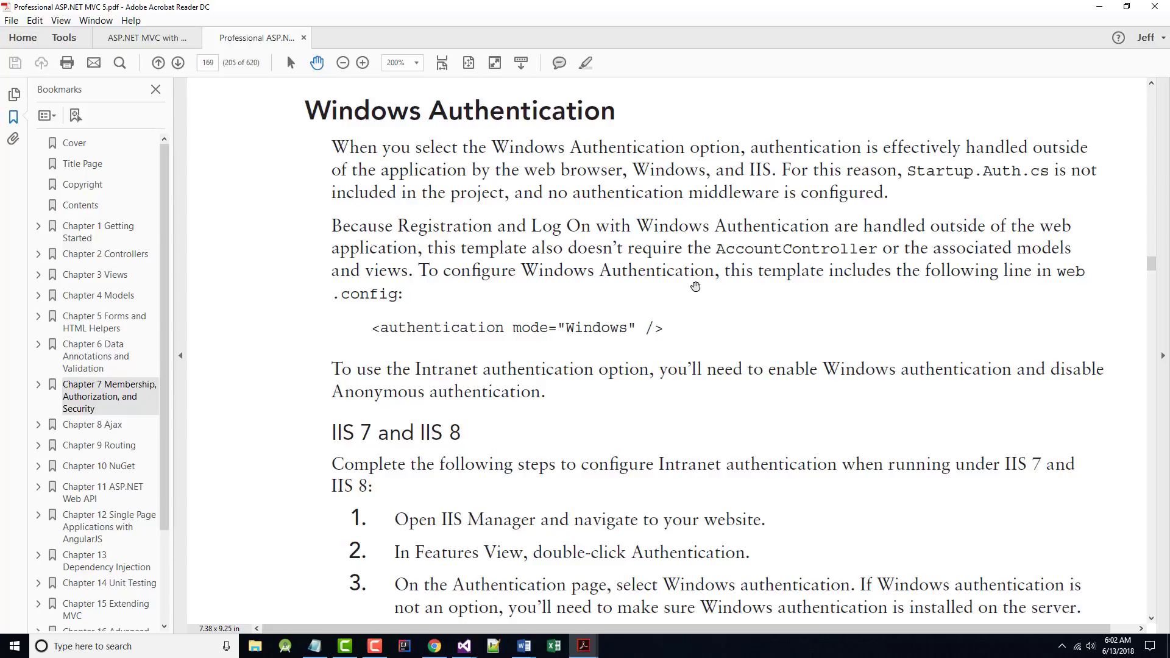
mouse_move(610, 370)
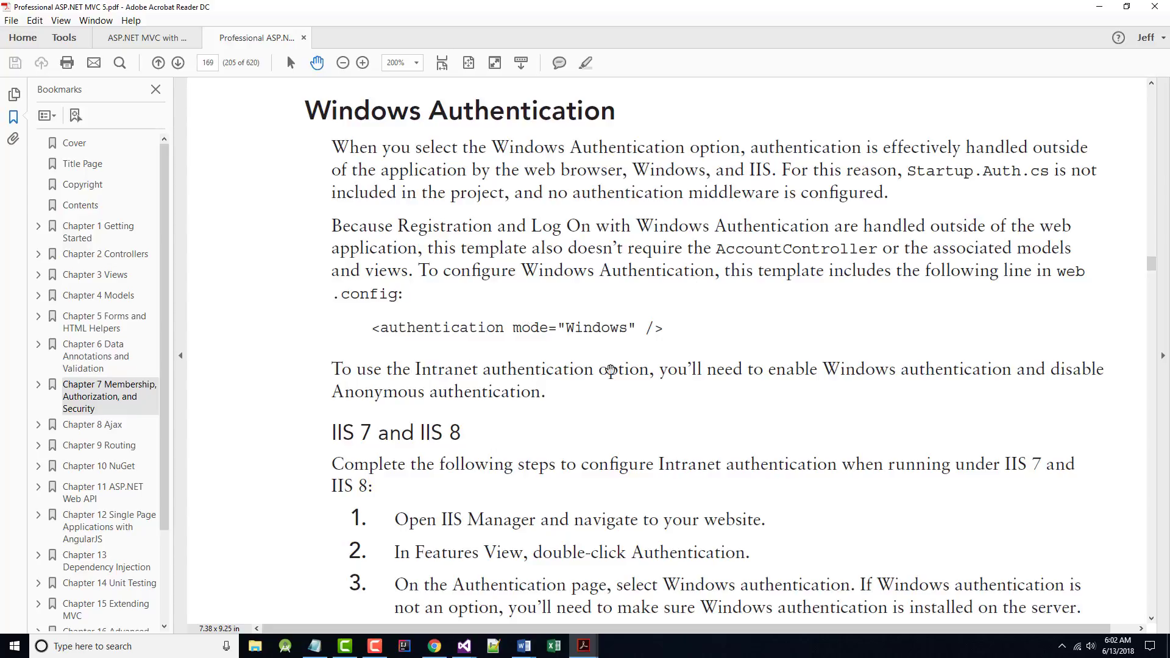
mouse_move(466, 153)
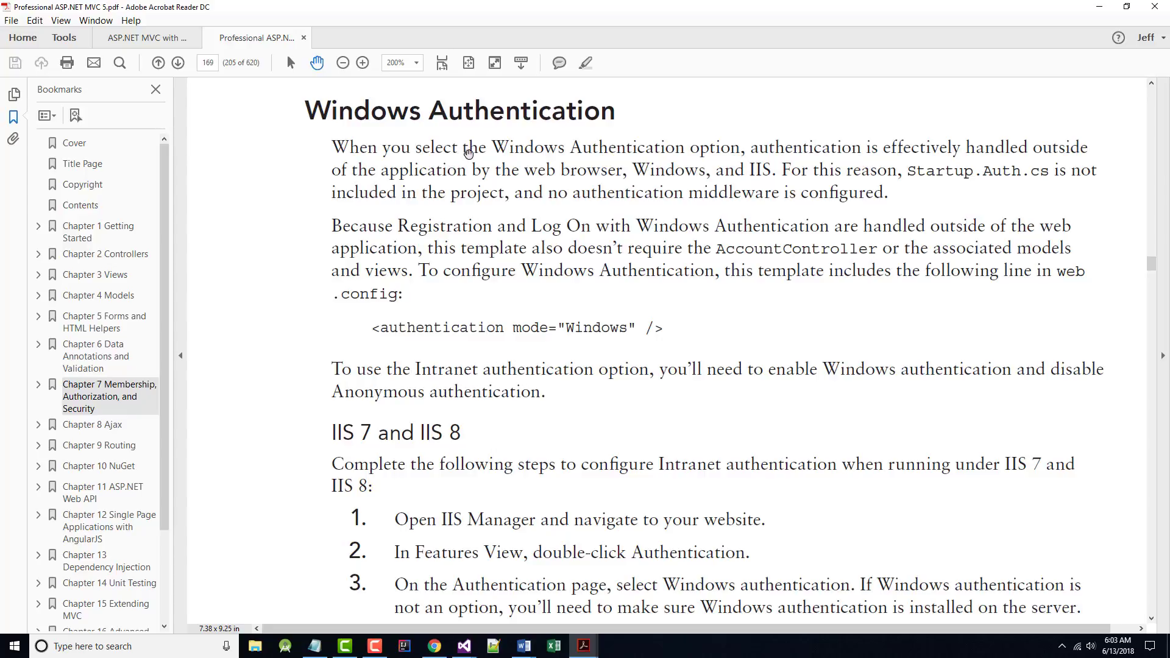
scroll(down, 3)
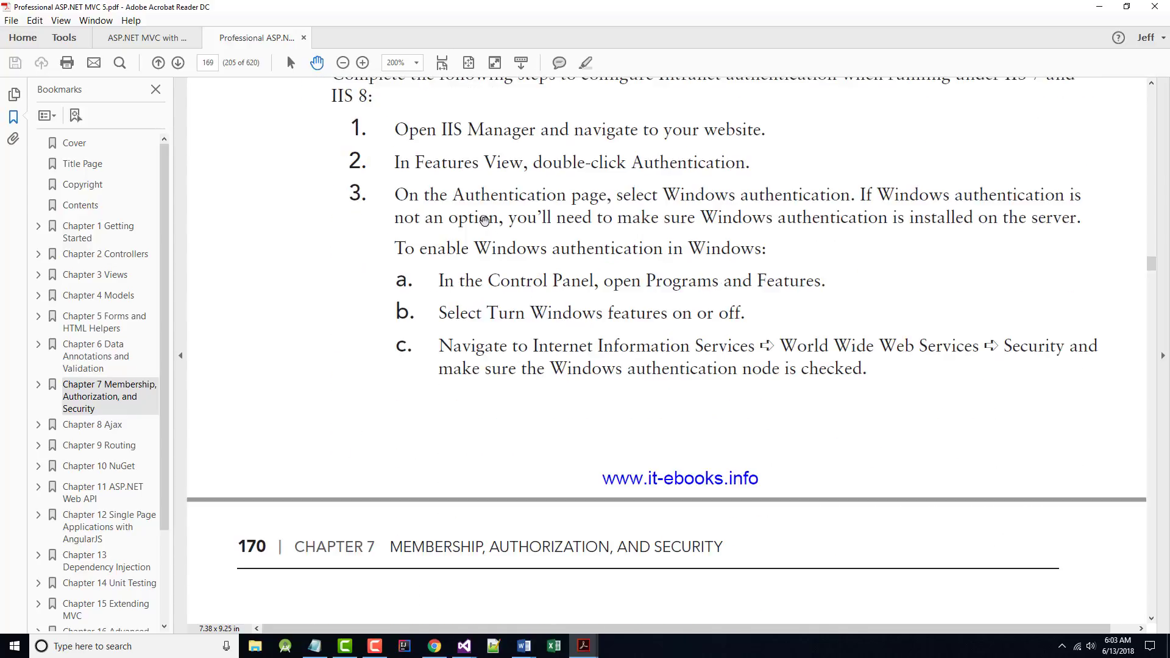
scroll(down, 3)
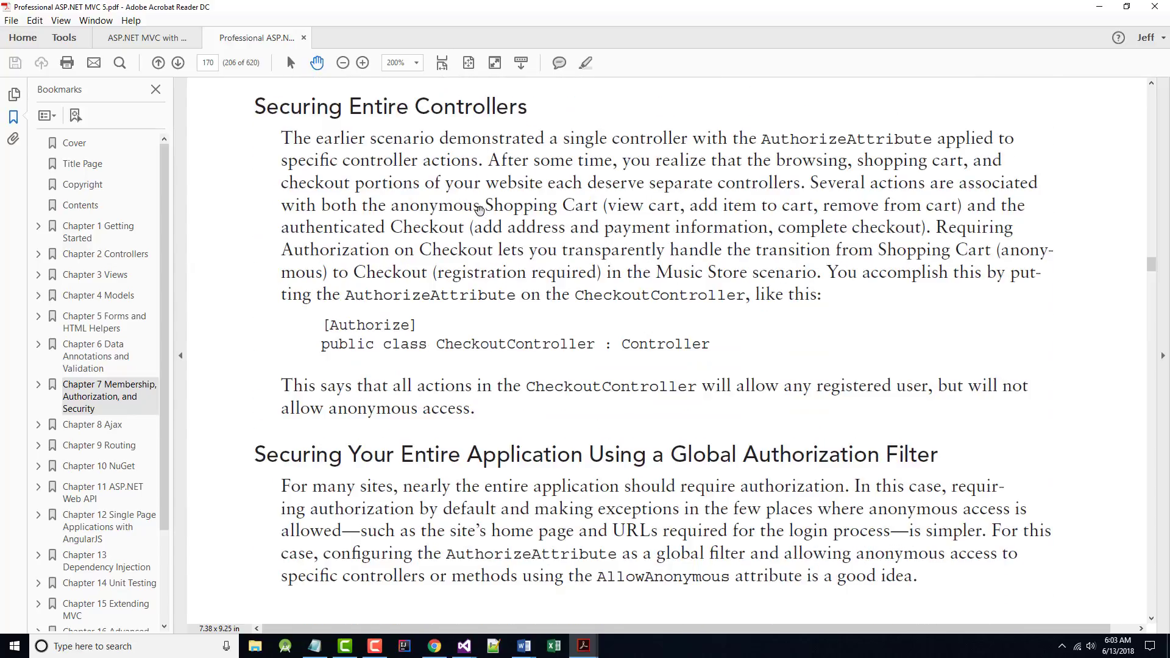
- Scroll past the CheckoutController example to the Global Authorization Filter paragraph
scroll(down, 3)
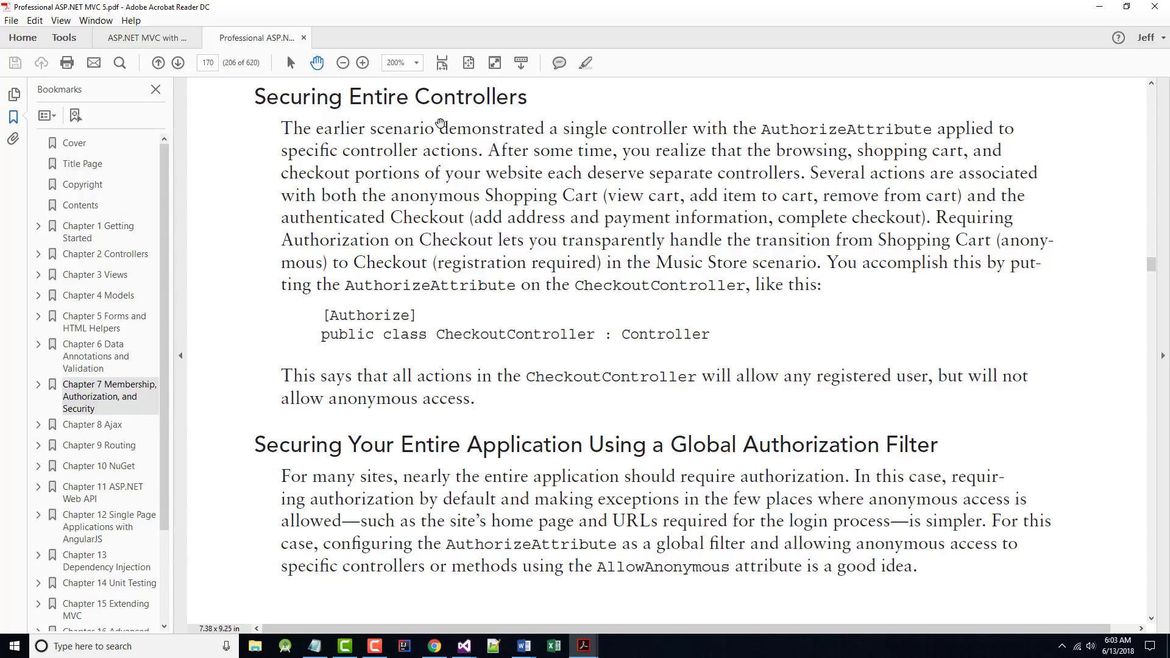
mouse_move(617, 139)
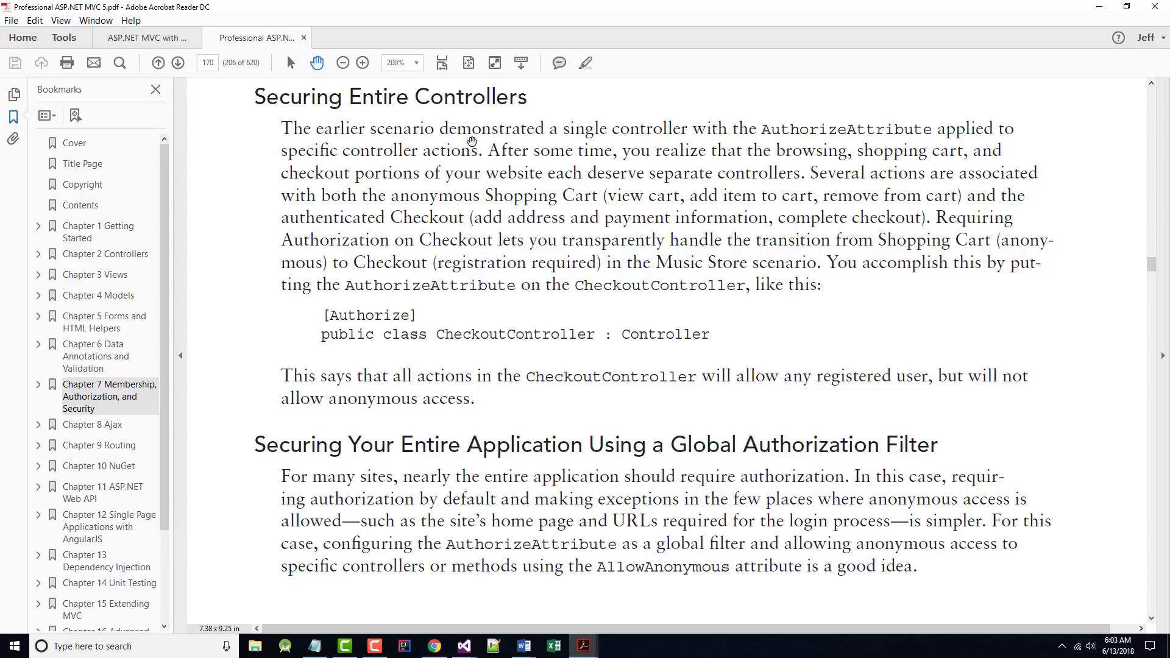
mouse_move(873, 133)
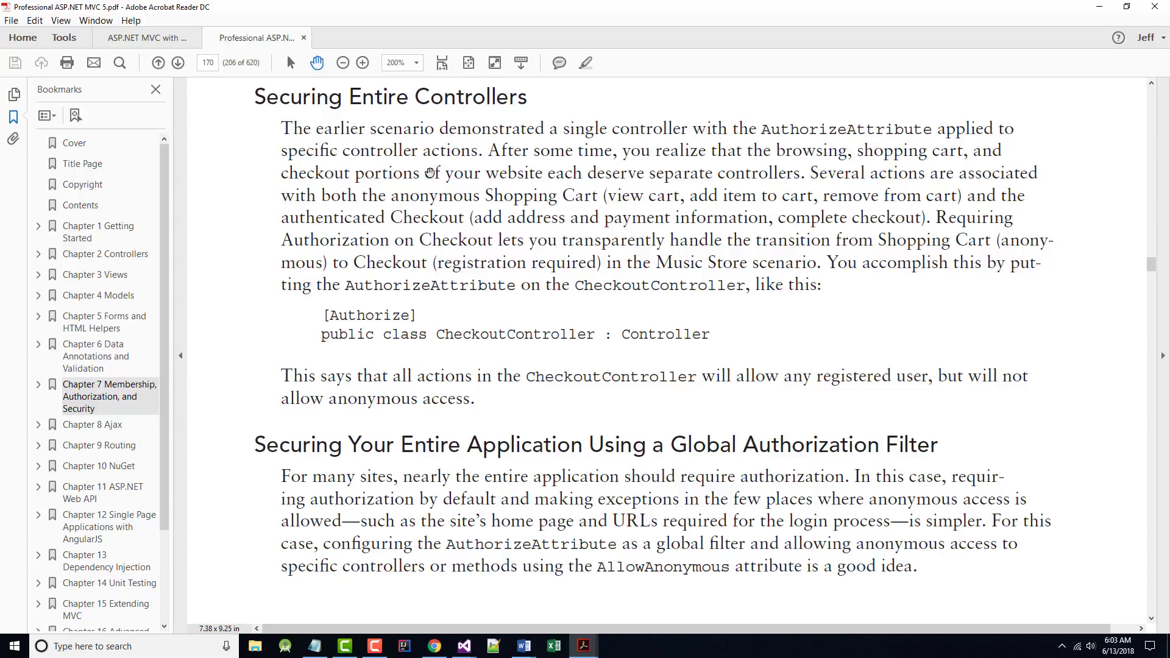
mouse_move(472, 164)
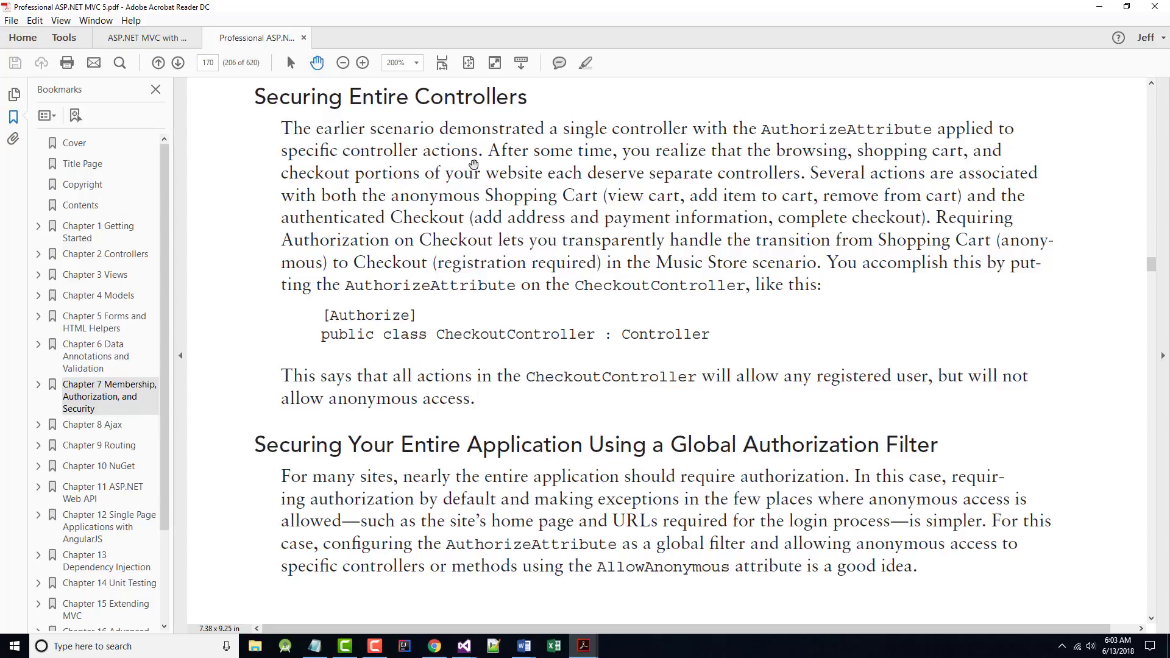
mouse_move(907, 157)
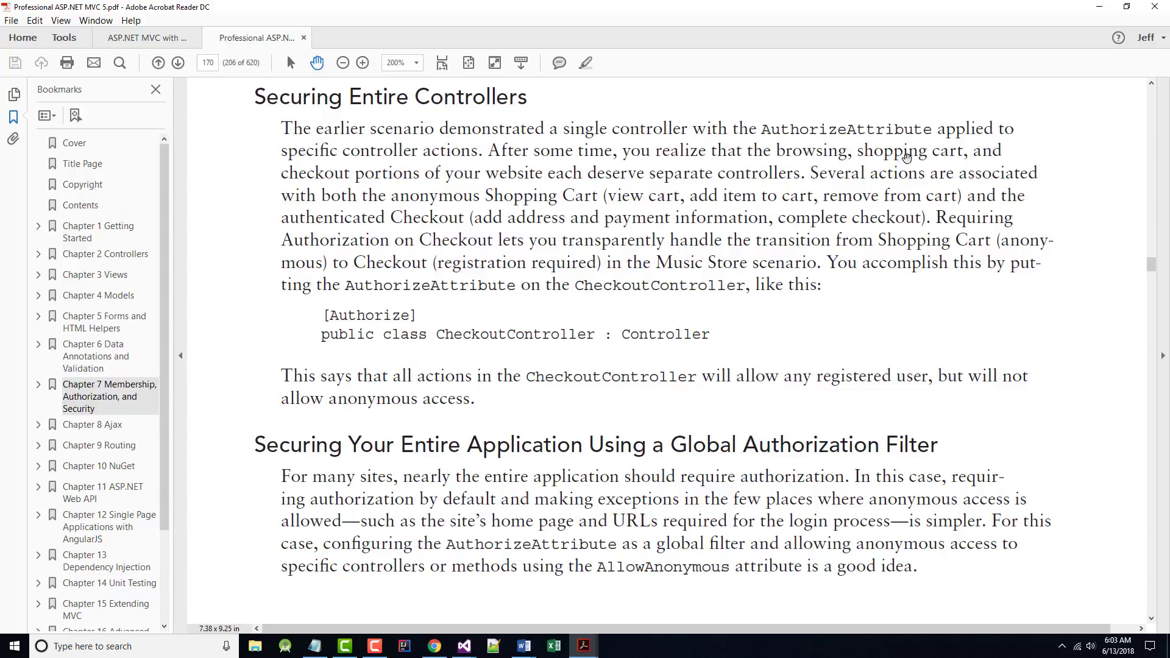
mouse_move(596, 180)
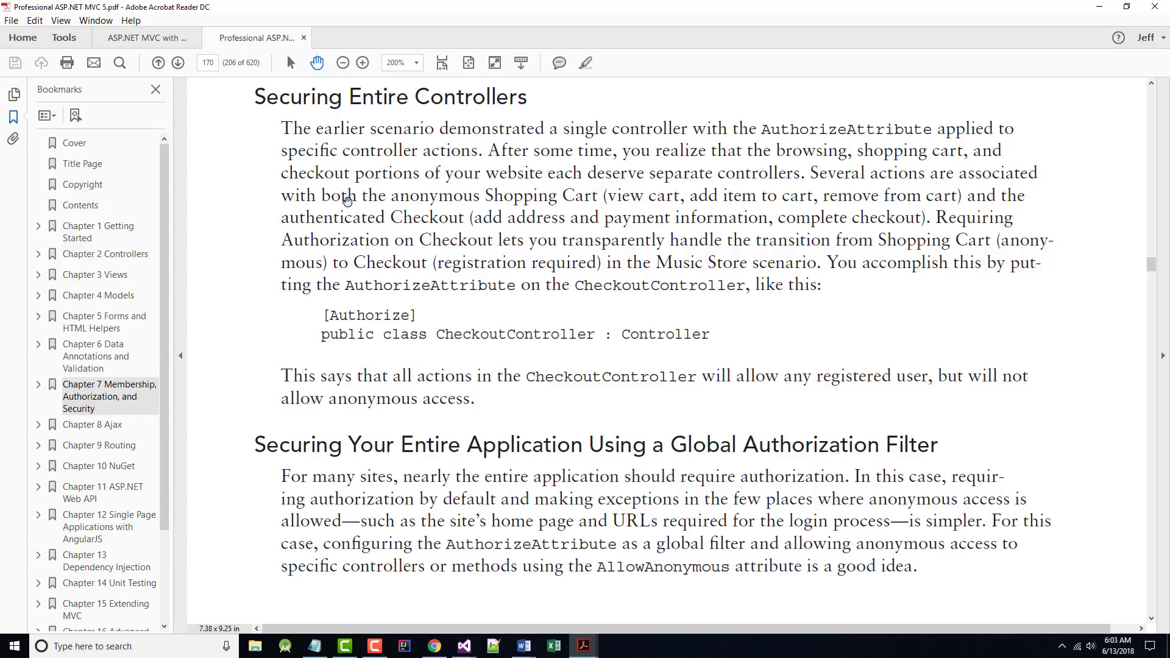
mouse_move(694, 223)
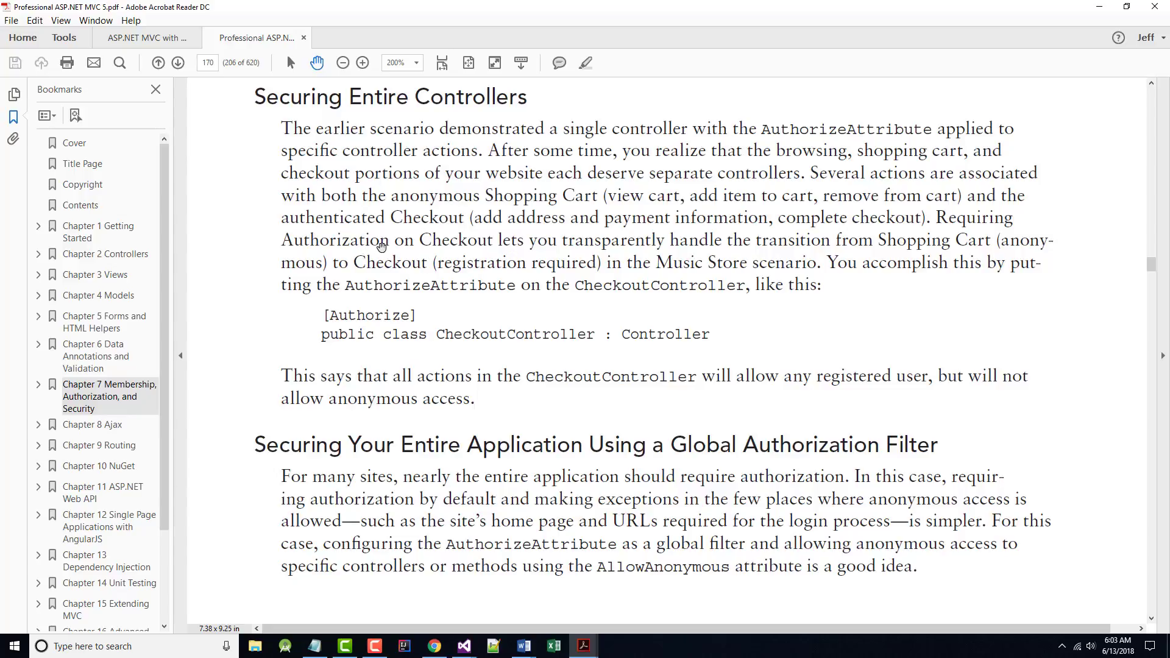
mouse_move(776, 248)
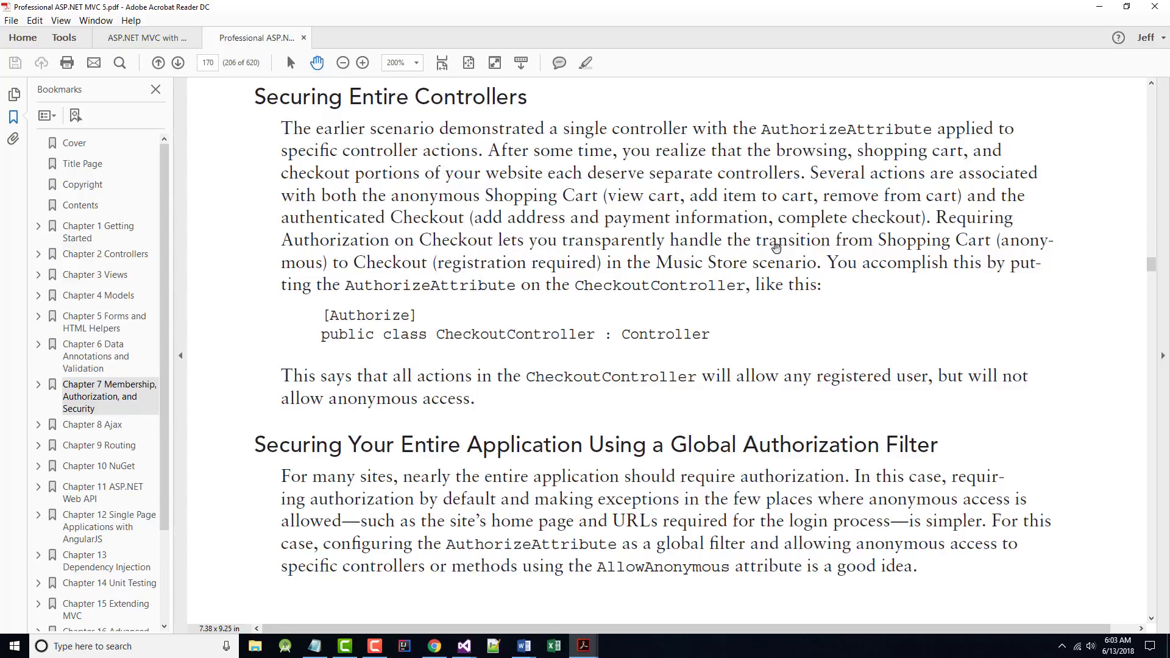
mouse_move(780, 253)
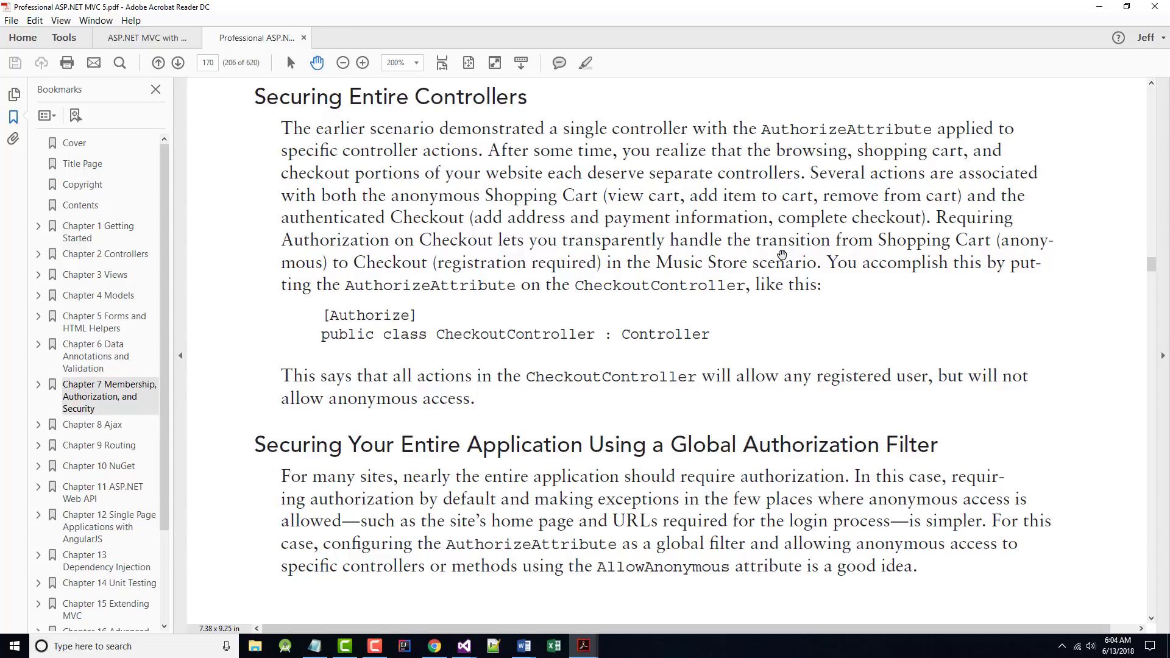
mouse_move(605, 266)
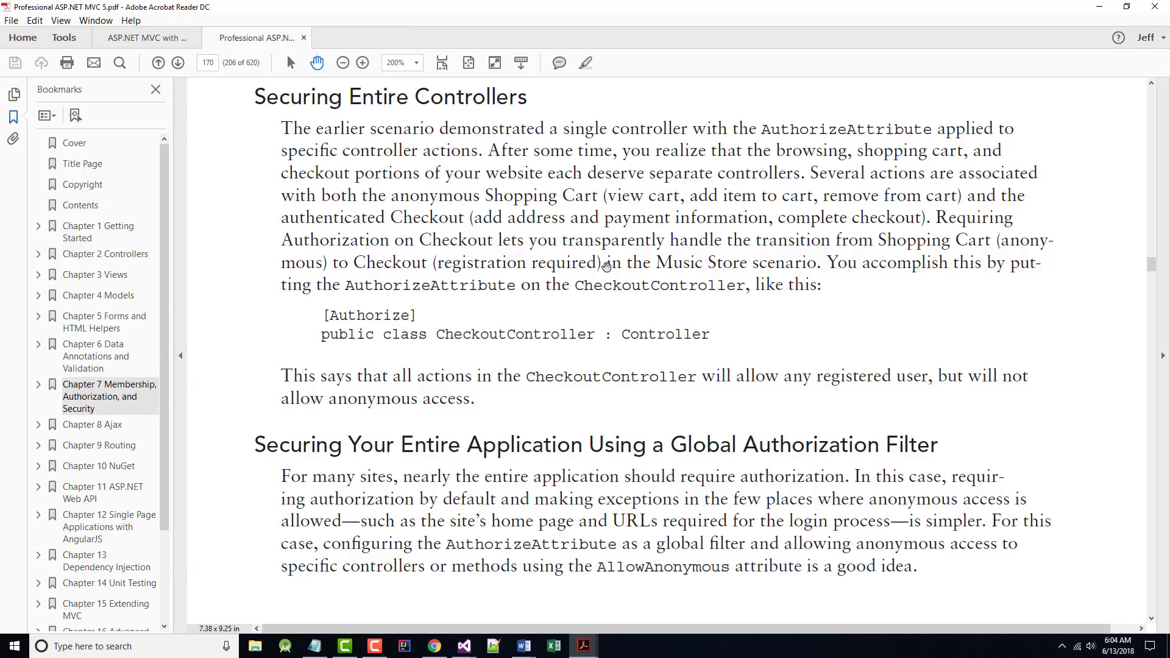
mouse_move(712, 276)
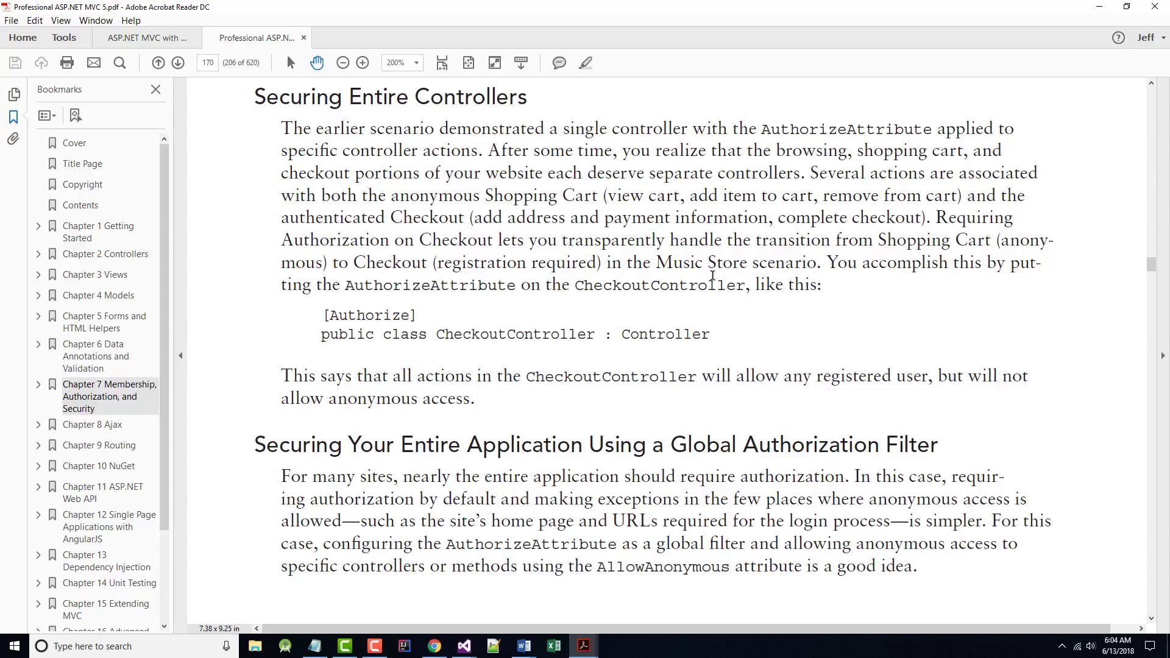
mouse_move(684, 326)
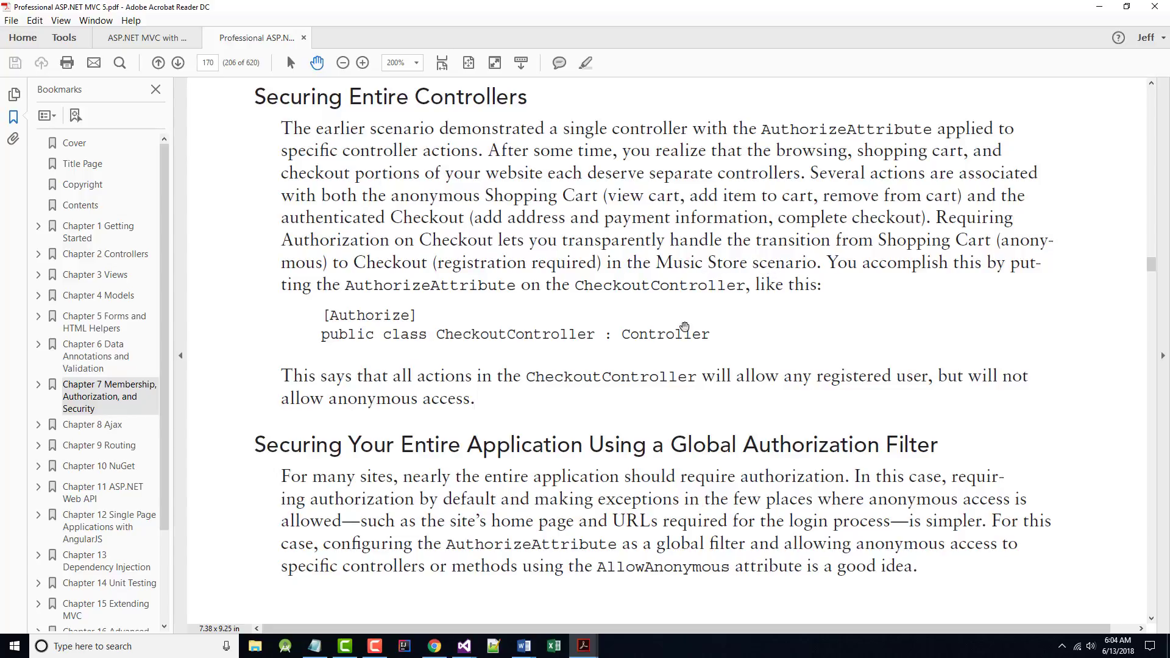
mouse_move(377, 328)
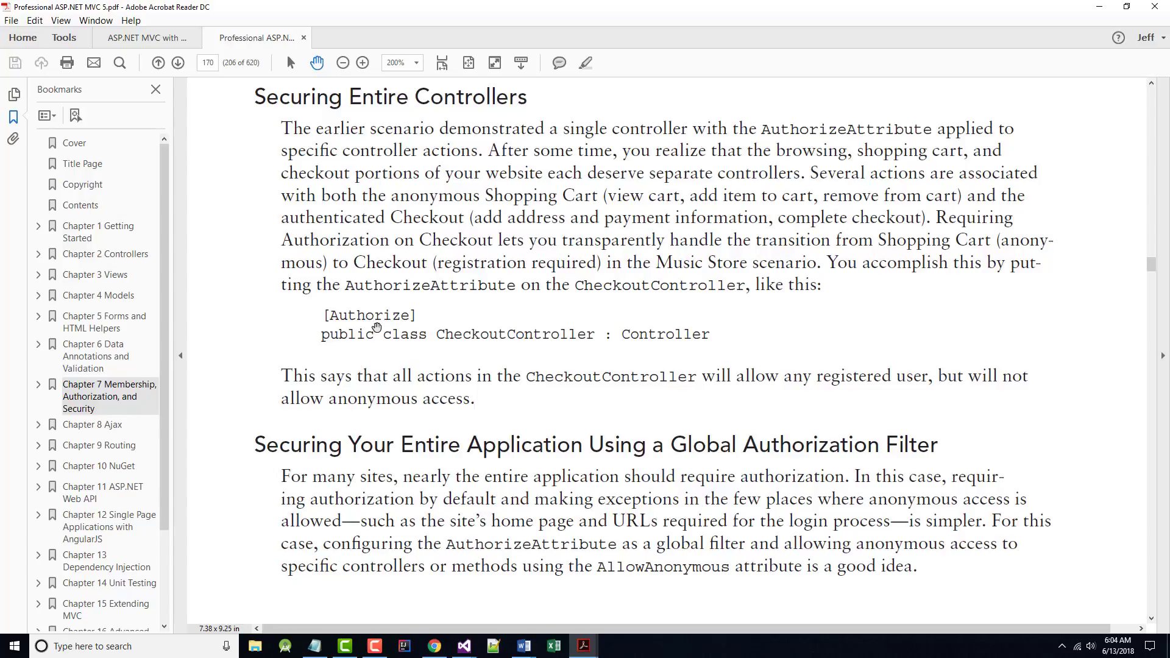
mouse_move(388, 347)
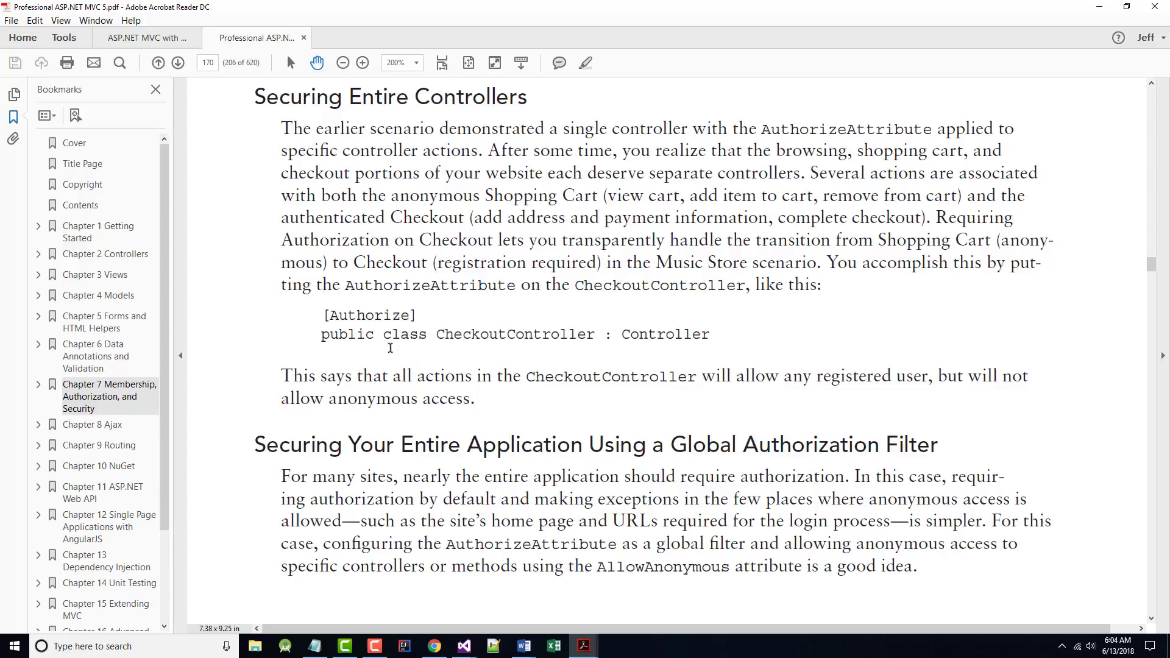
scroll(down, 3)
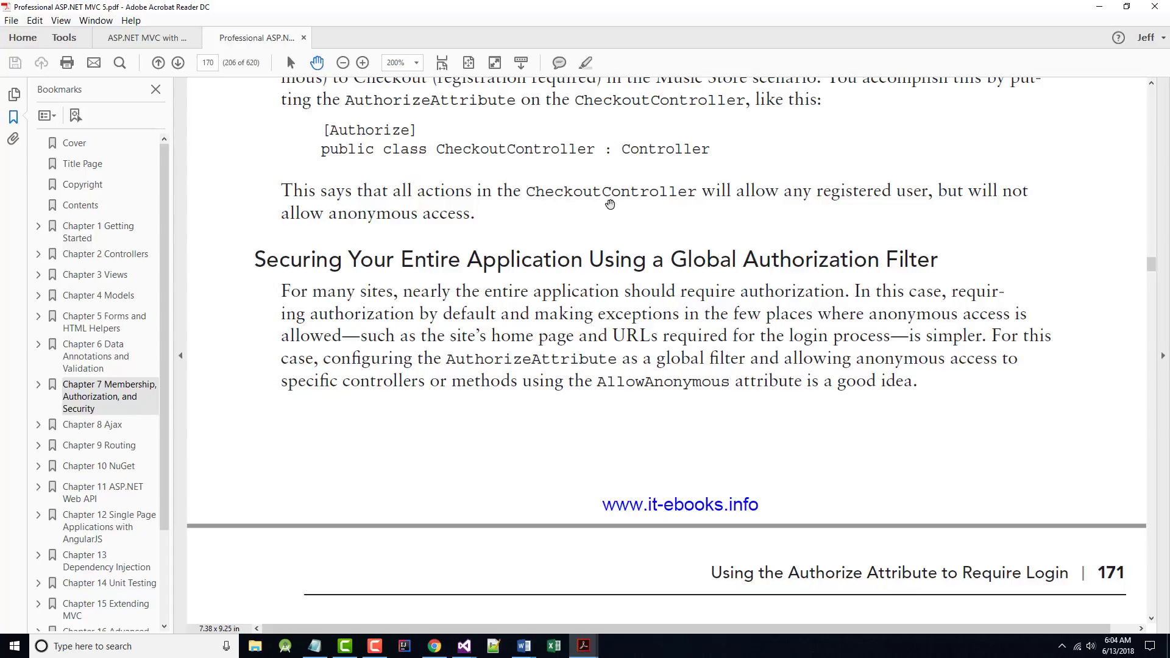
mouse_move(625, 195)
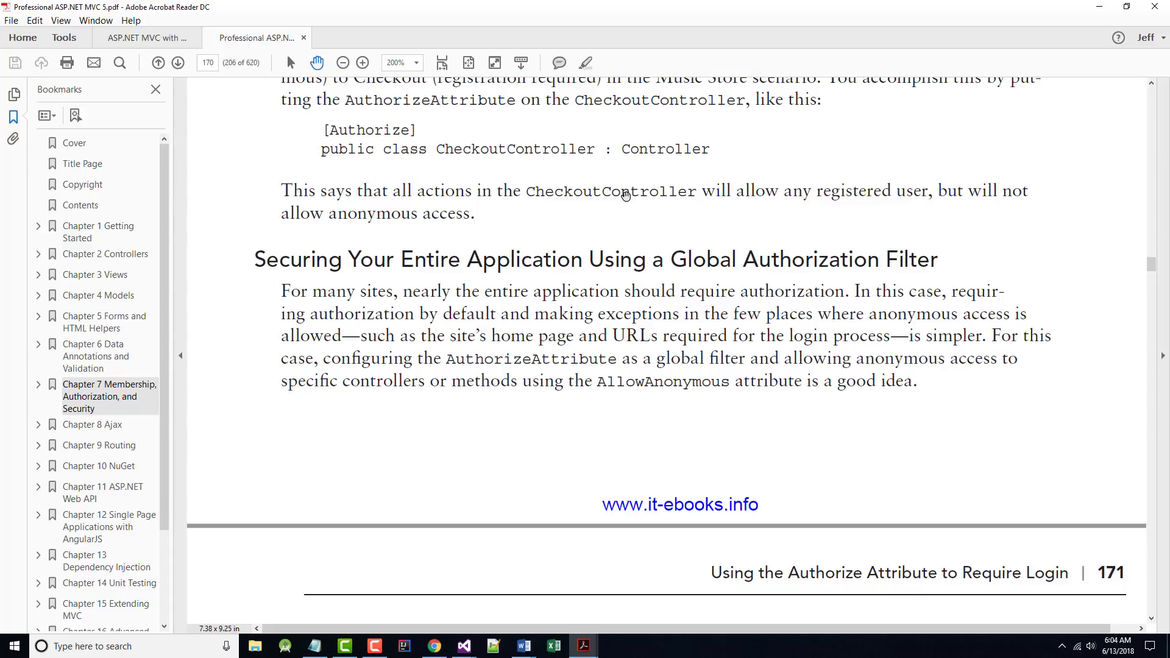
mouse_move(623, 209)
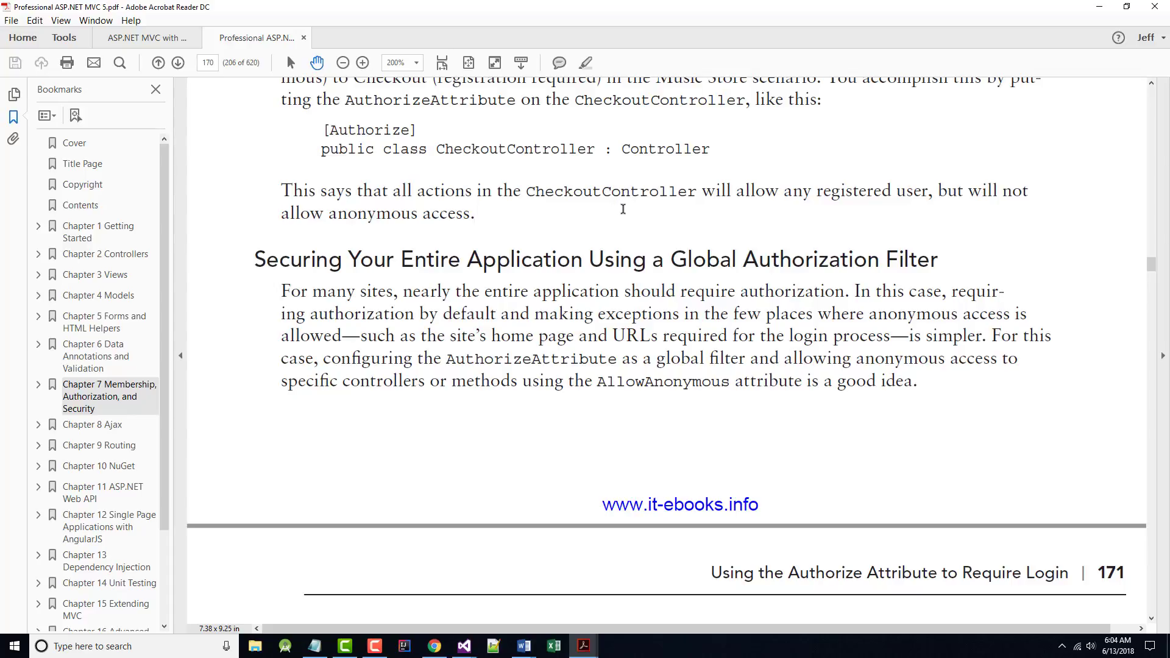
scroll(down, 3)
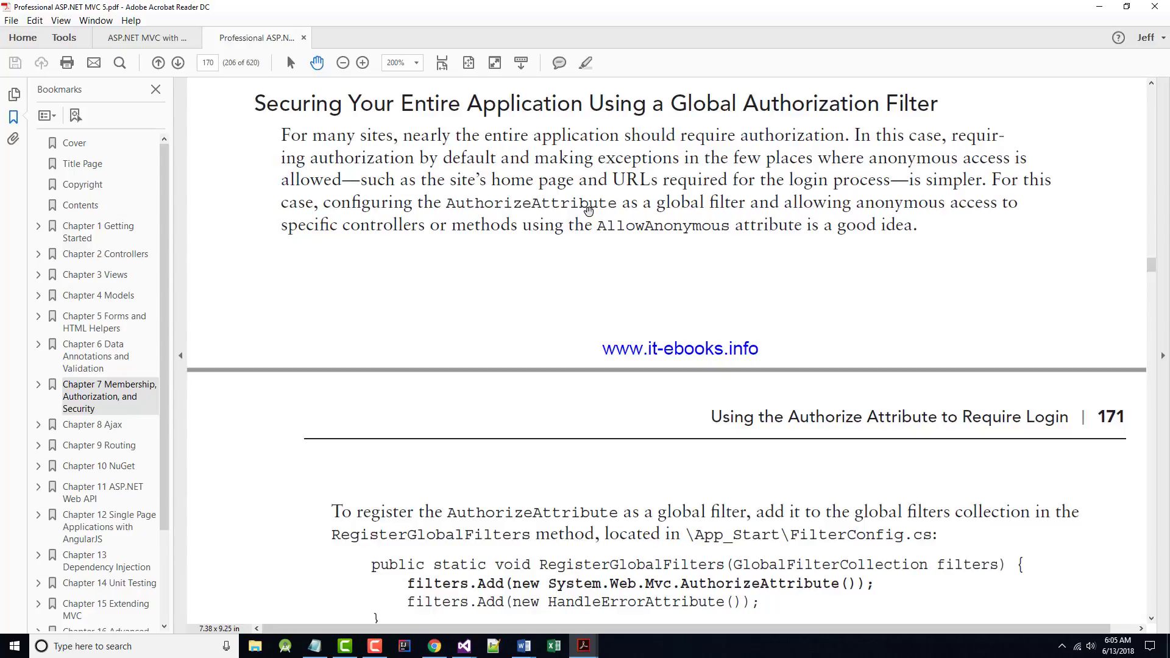
mouse_move(707, 217)
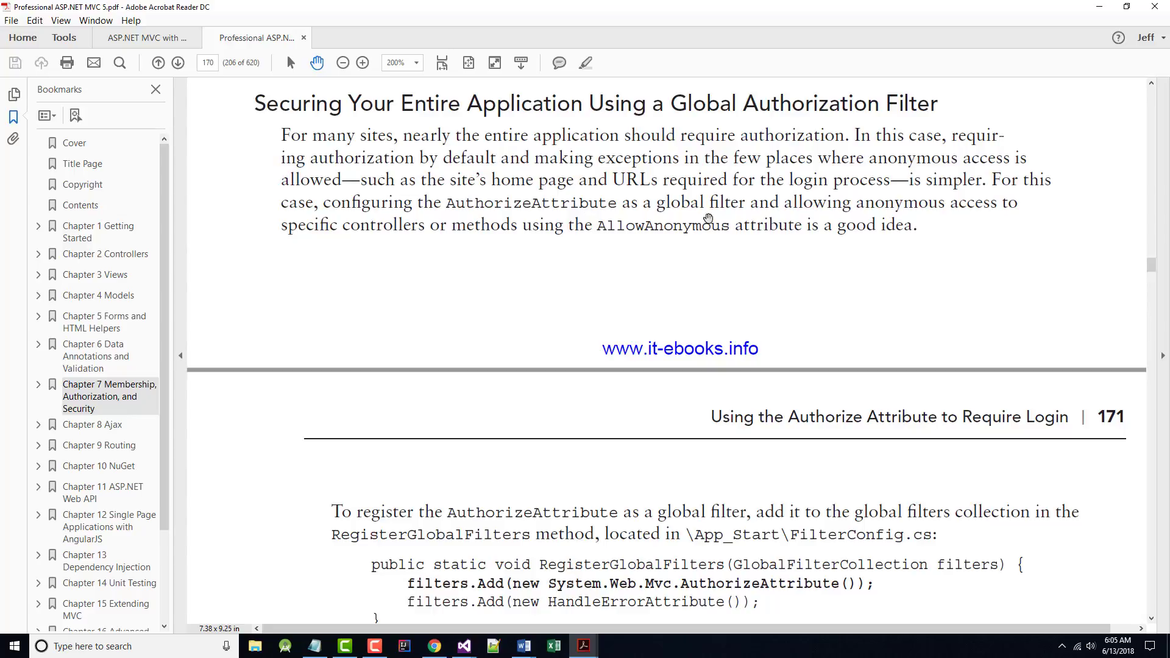
mouse_move(289, 233)
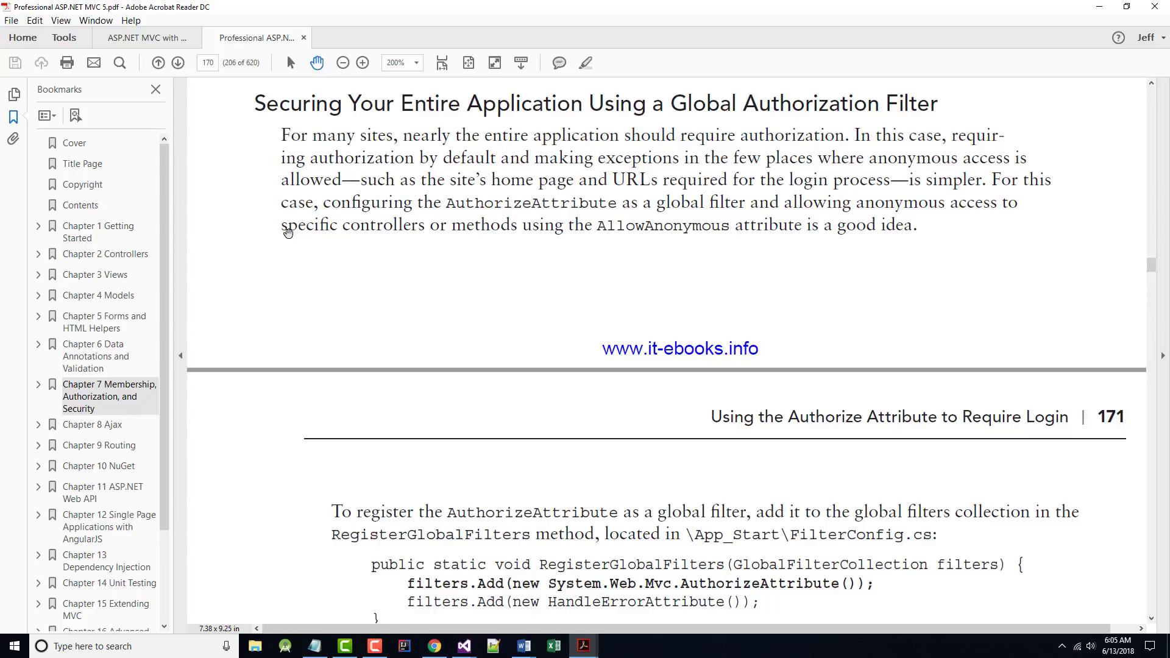
mouse_move(531, 235)
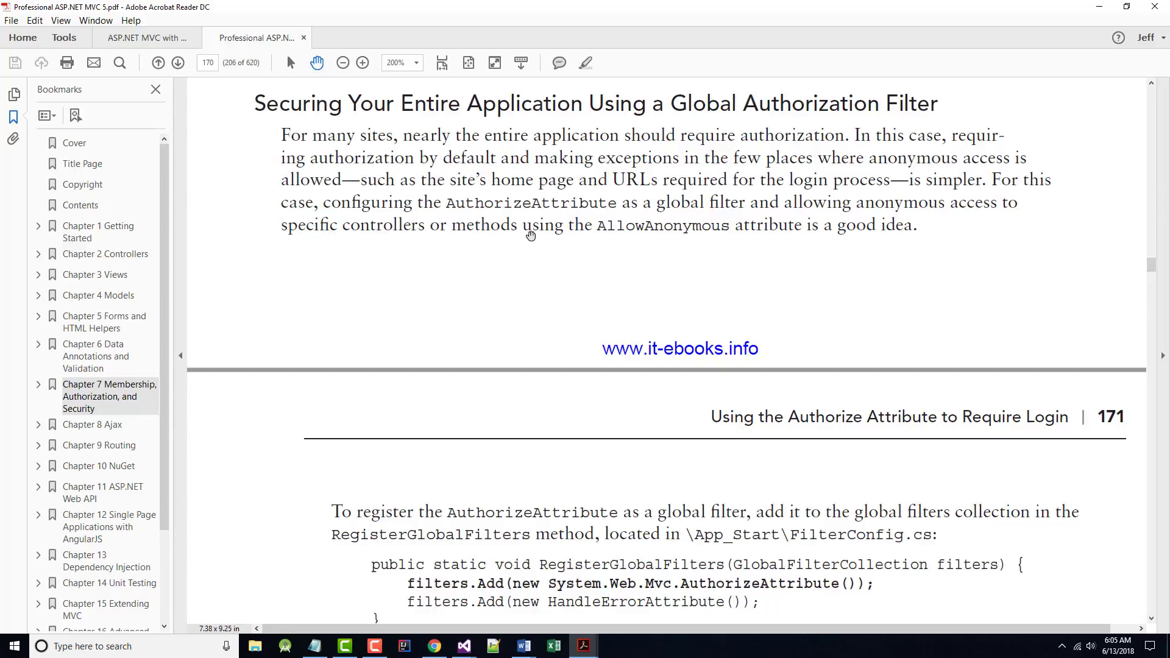
- Scroll past the end of page 170 to the top of page 171
scroll(down, 3)
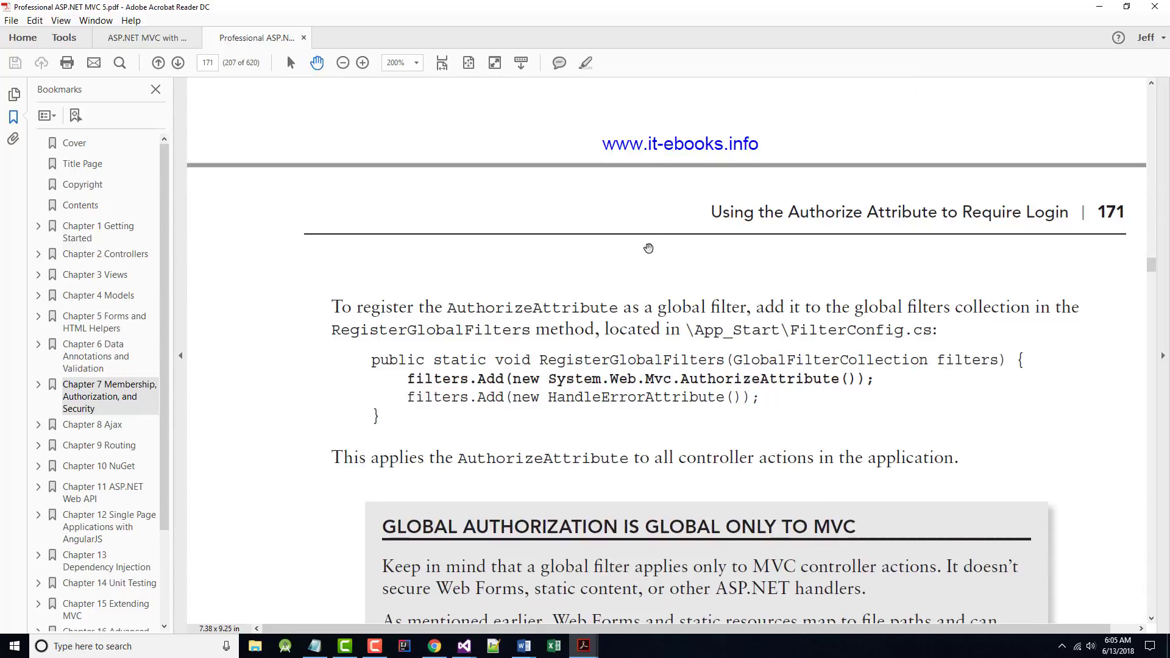
- Scroll until the 'Global authorization is global only to MVC' sidebar is fully visible
scroll(down, 3)
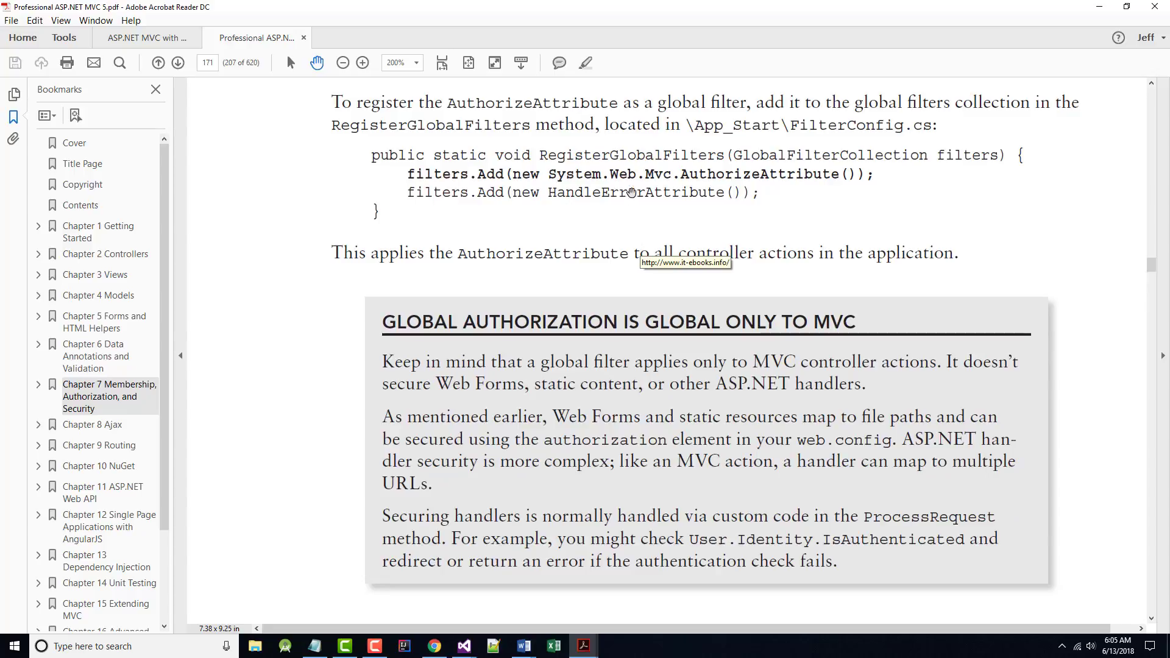
mouse_move(472, 110)
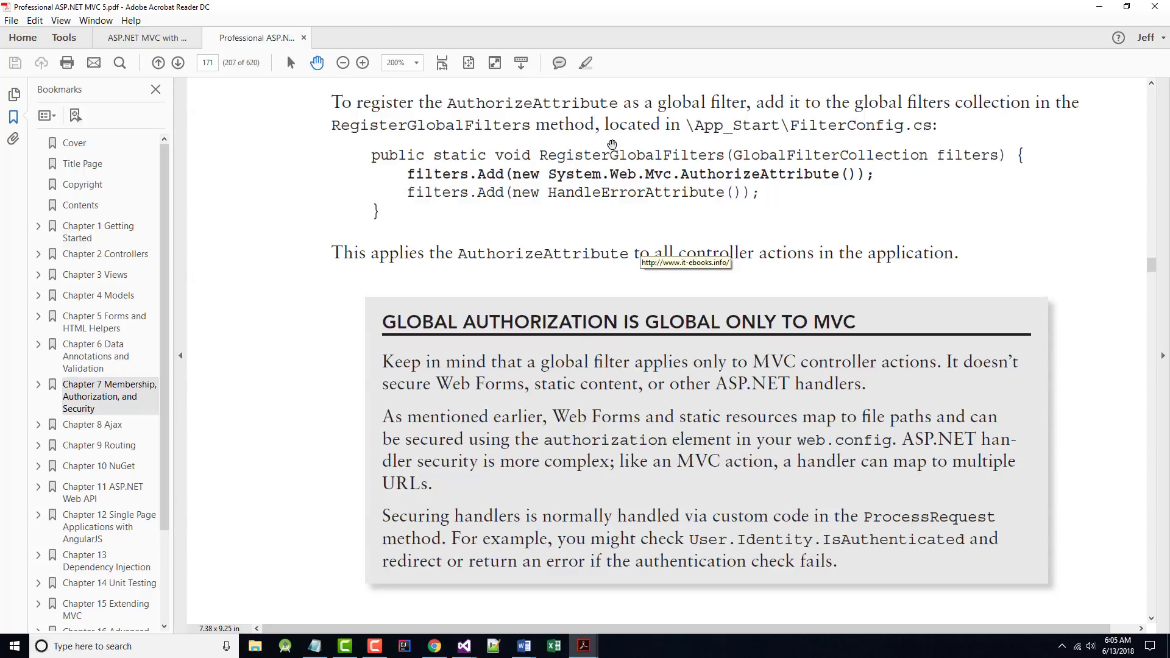
mouse_move(890, 113)
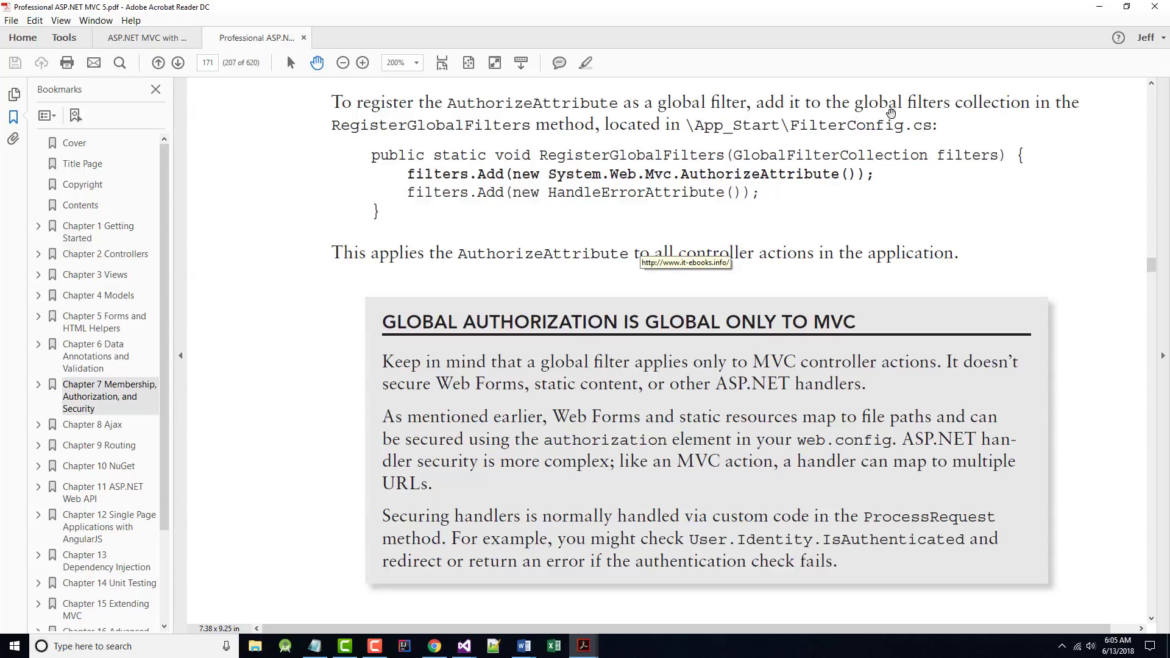
mouse_move(687, 459)
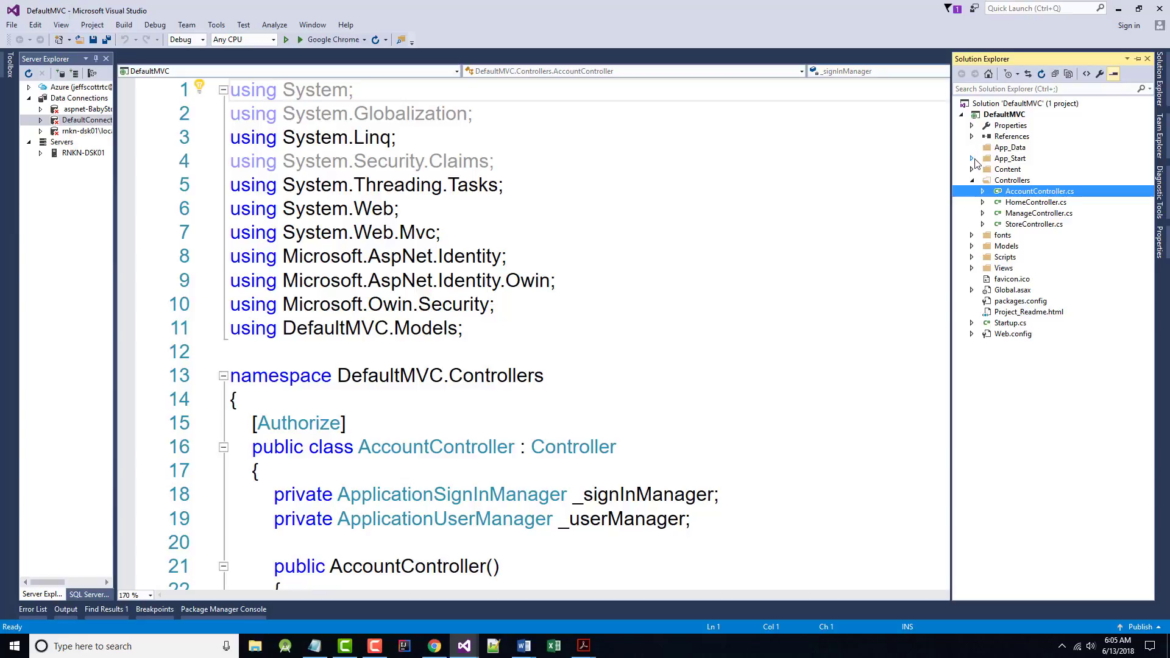
- Expand App_Start in the DefaultMVC project and open FilterConfig.cs
click(973, 158)
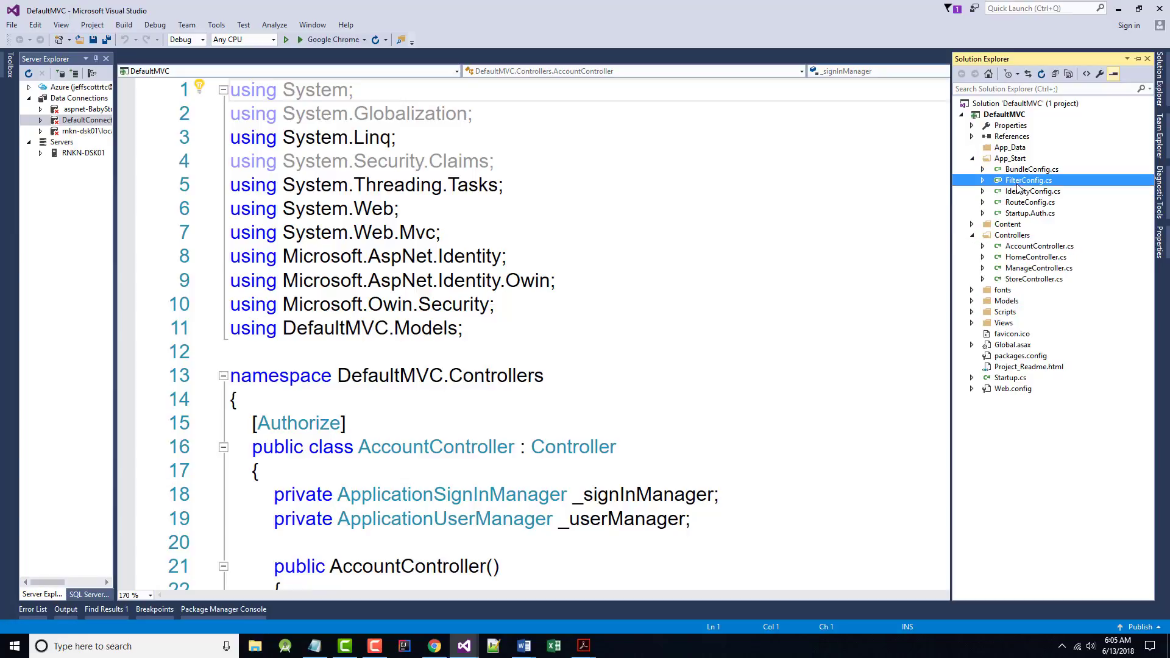
double_click(1028, 180)
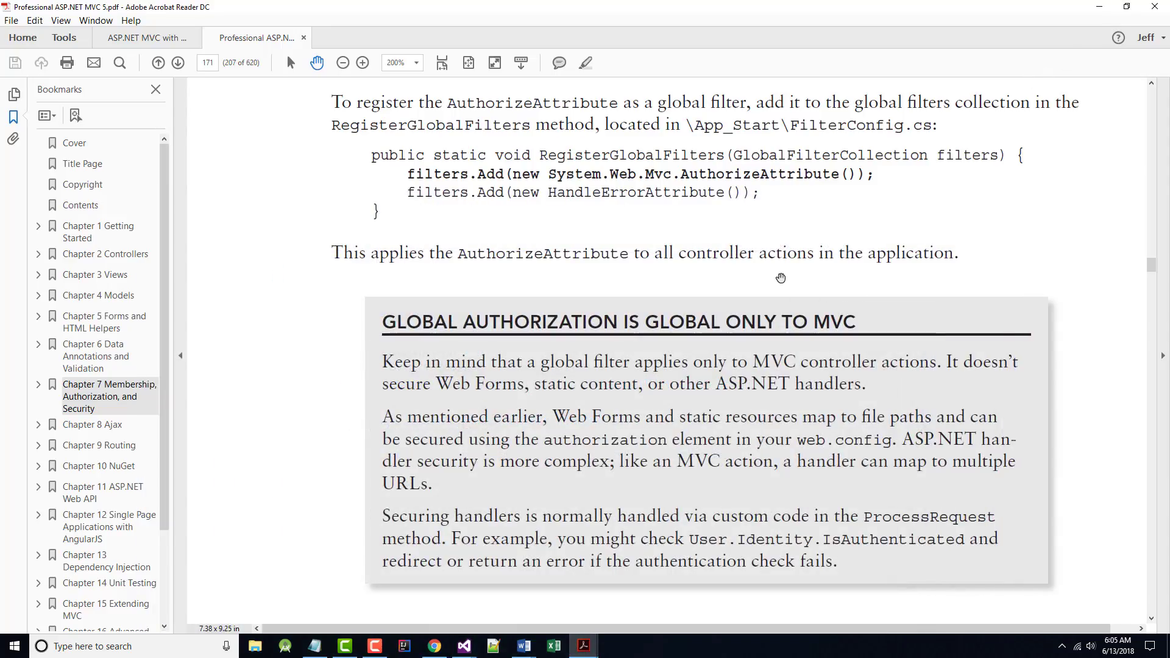
mouse_move(402, 168)
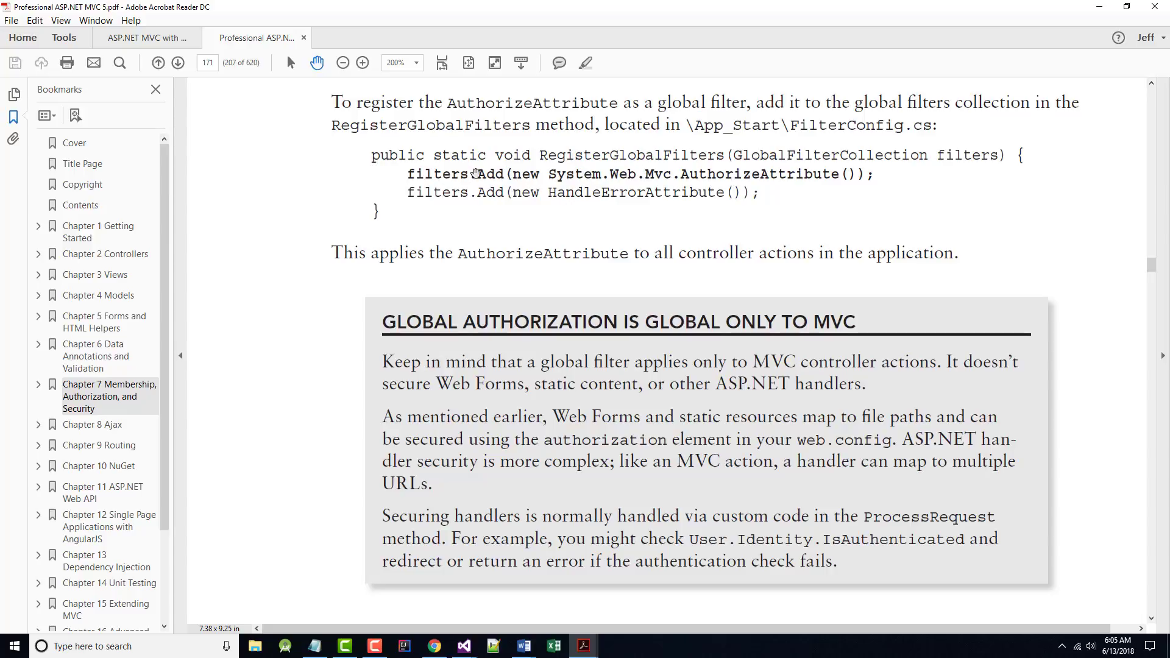
mouse_move(544, 176)
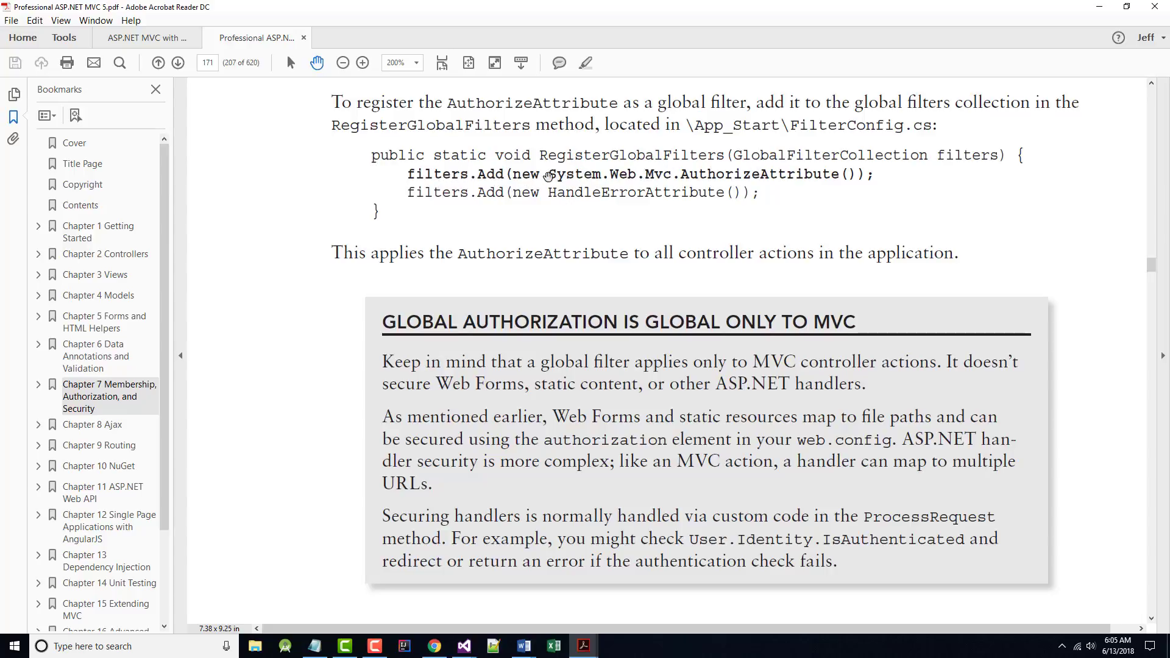
mouse_move(428, 263)
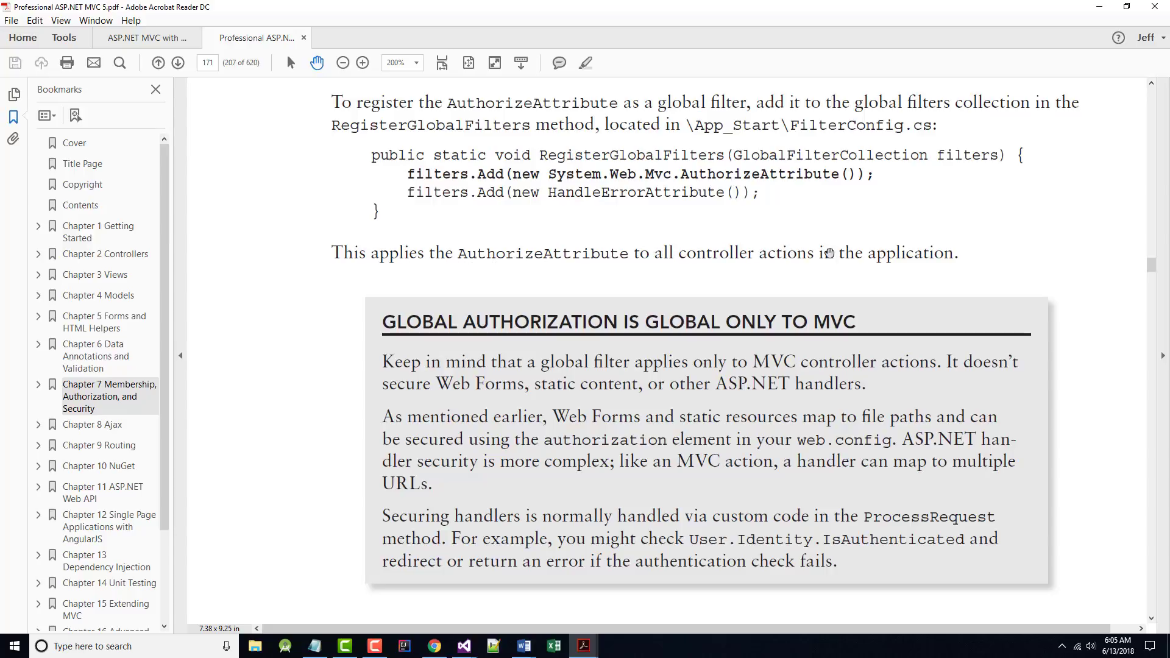
mouse_move(774, 298)
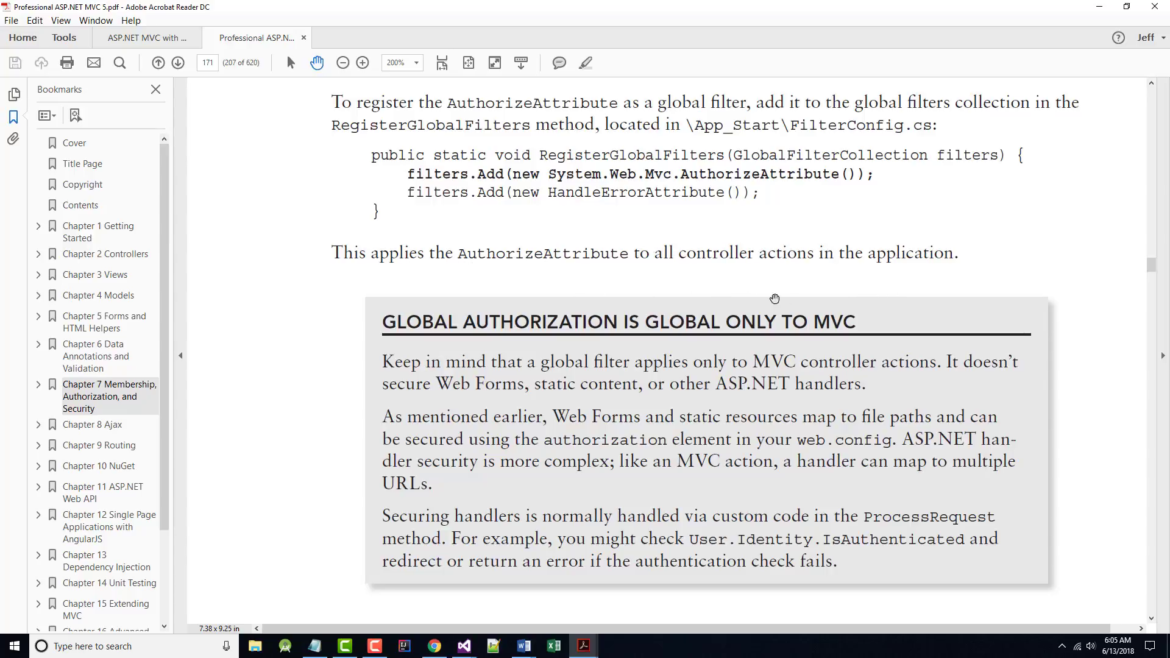
- Scroll to page 171's passage on global authentication and the AllowAnonymous attribute
scroll(down, 3)
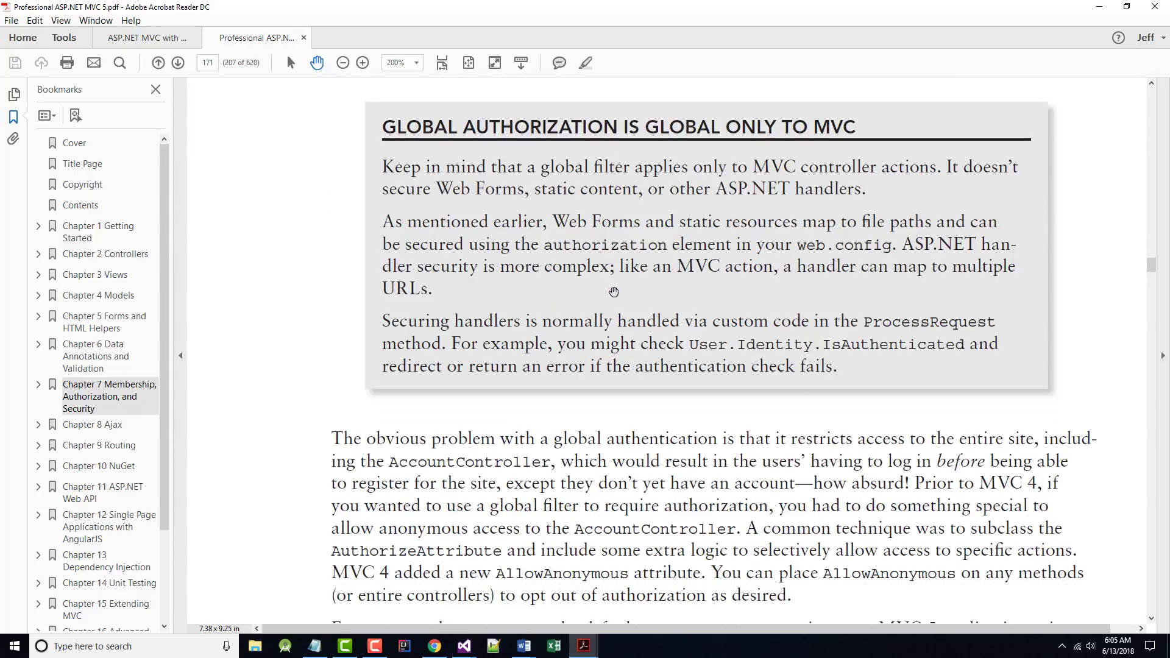
- Scroll past the [AllowAnonymous] Login example to the top of page 172
scroll(down, 3)
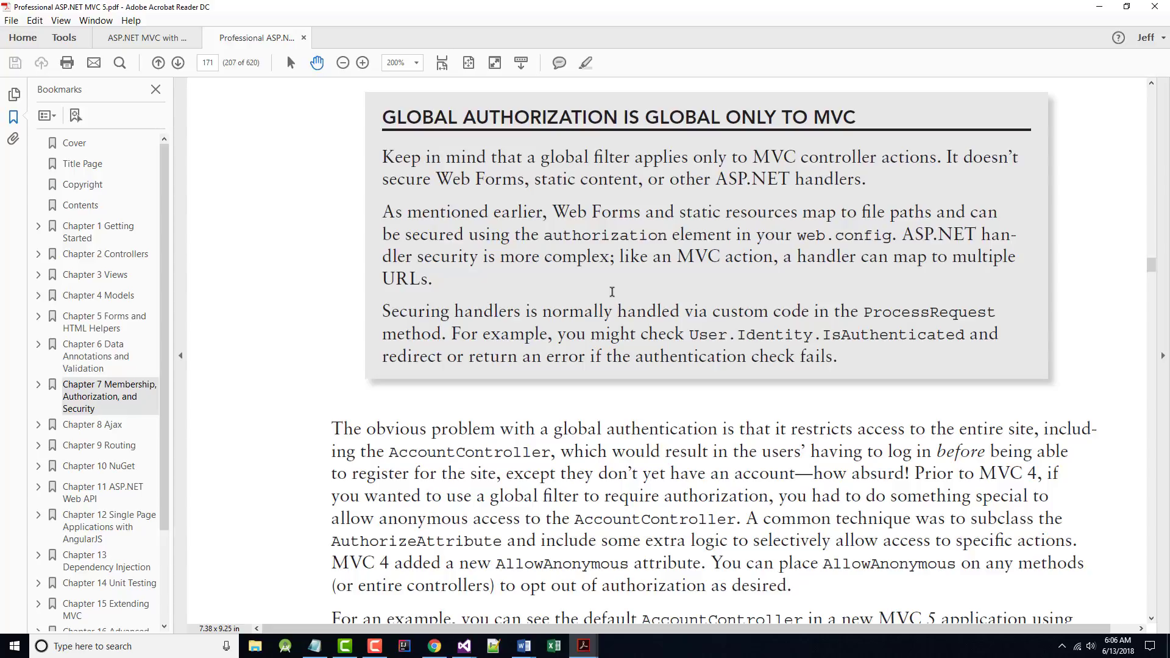
scroll(down, 3)
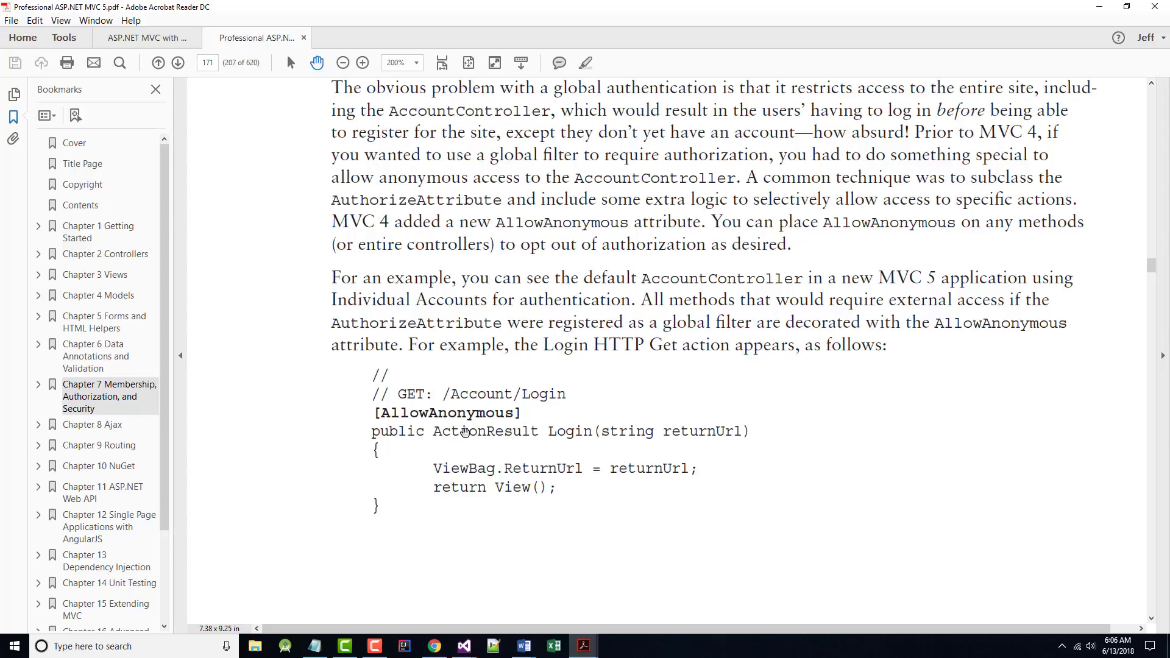
scroll(down, 3)
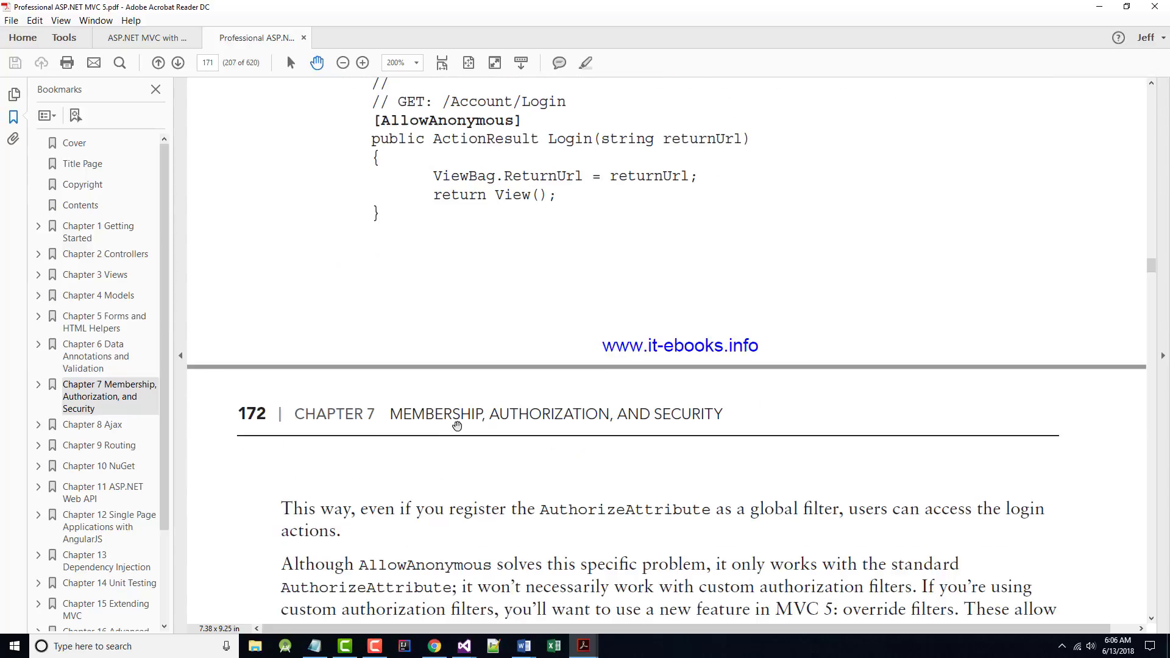
- Scroll to the Administrator-only StoreManagerController example in the role membership section
scroll(down, 3)
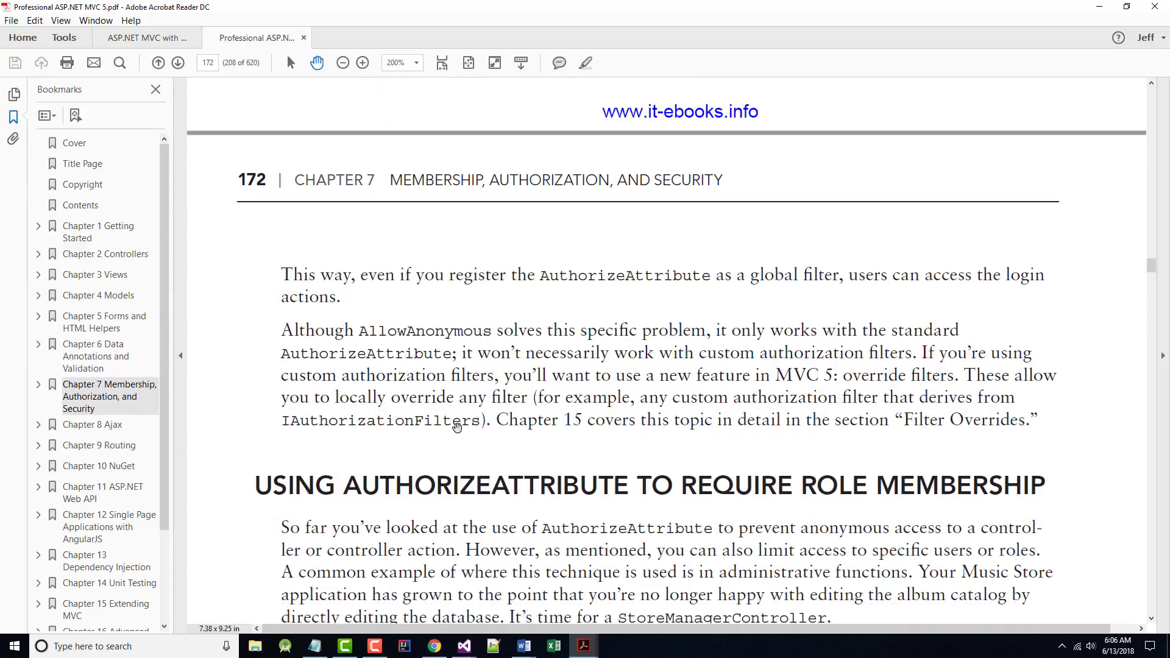
scroll(down, 3)
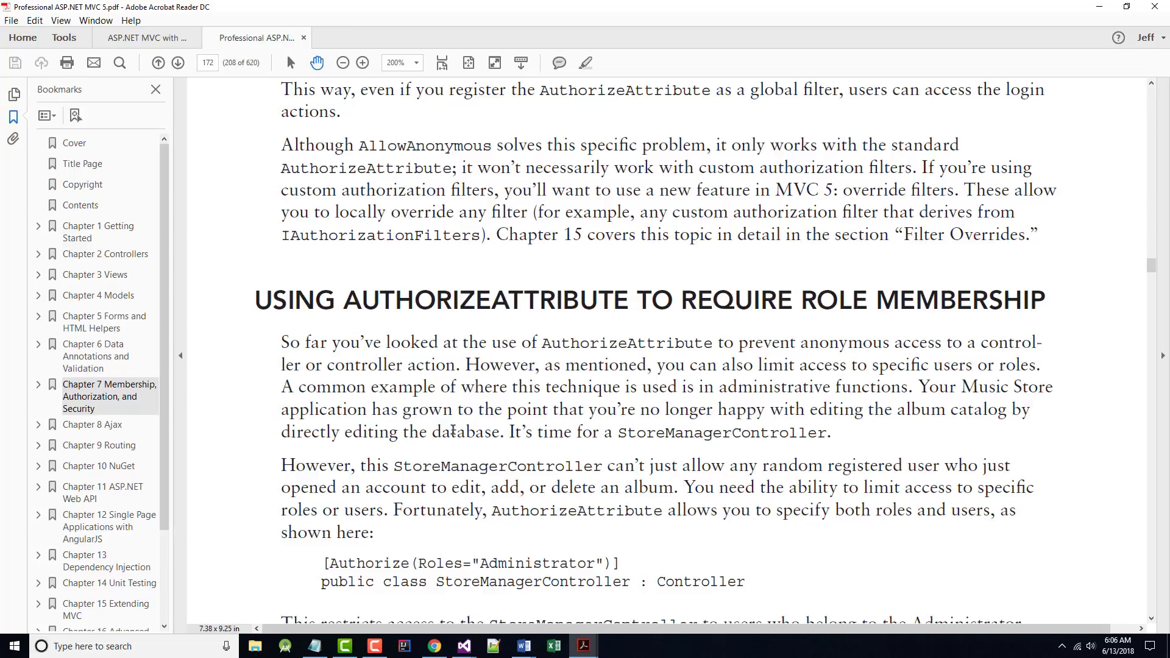
mouse_move(535, 153)
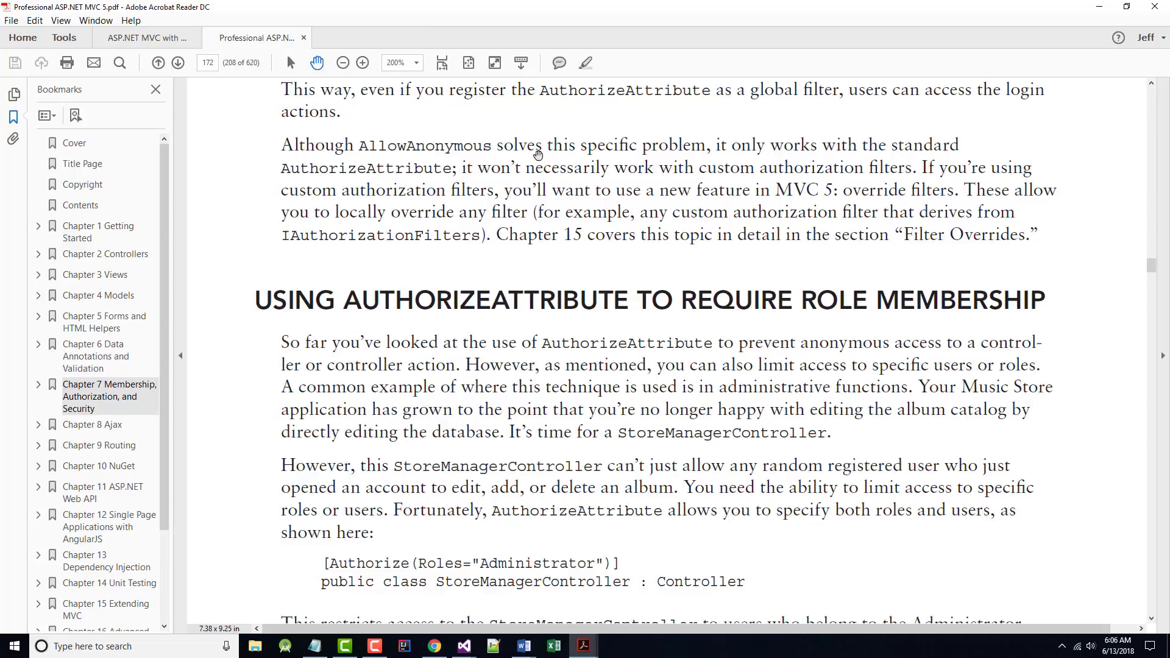
mouse_move(798, 163)
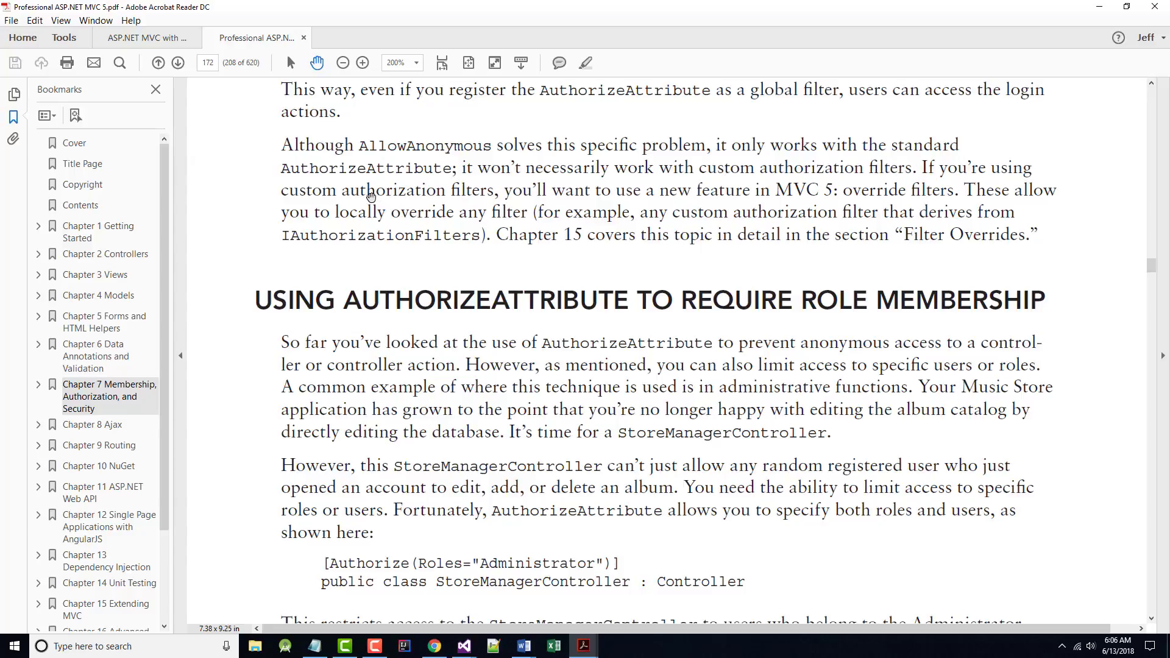
mouse_move(646, 173)
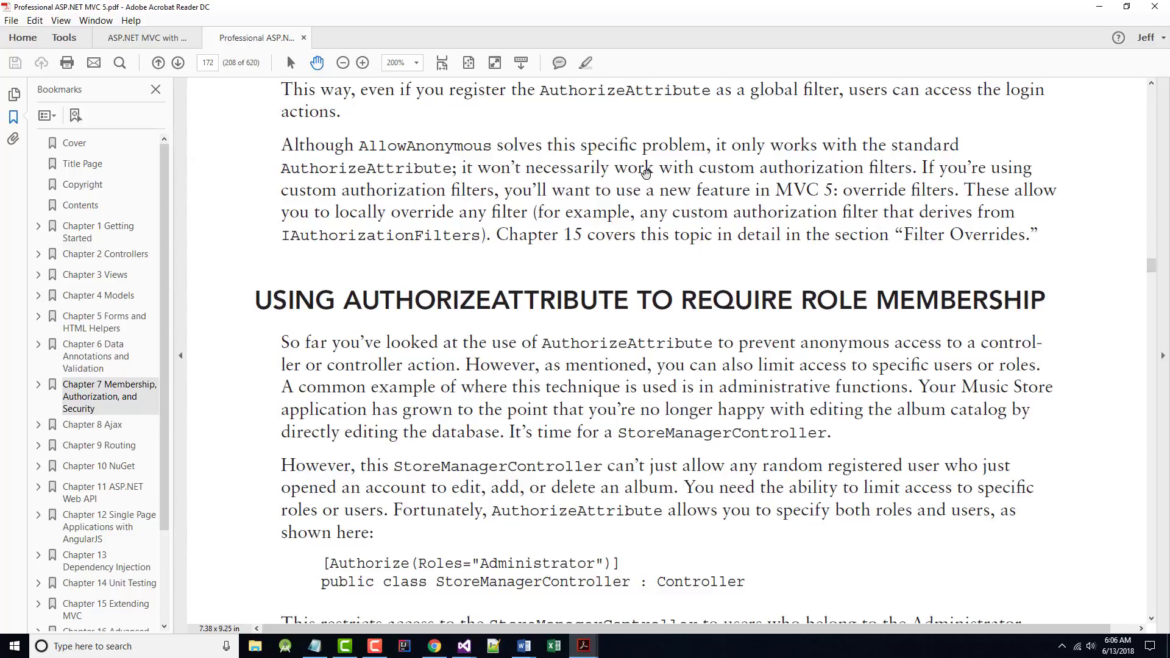
mouse_move(828, 173)
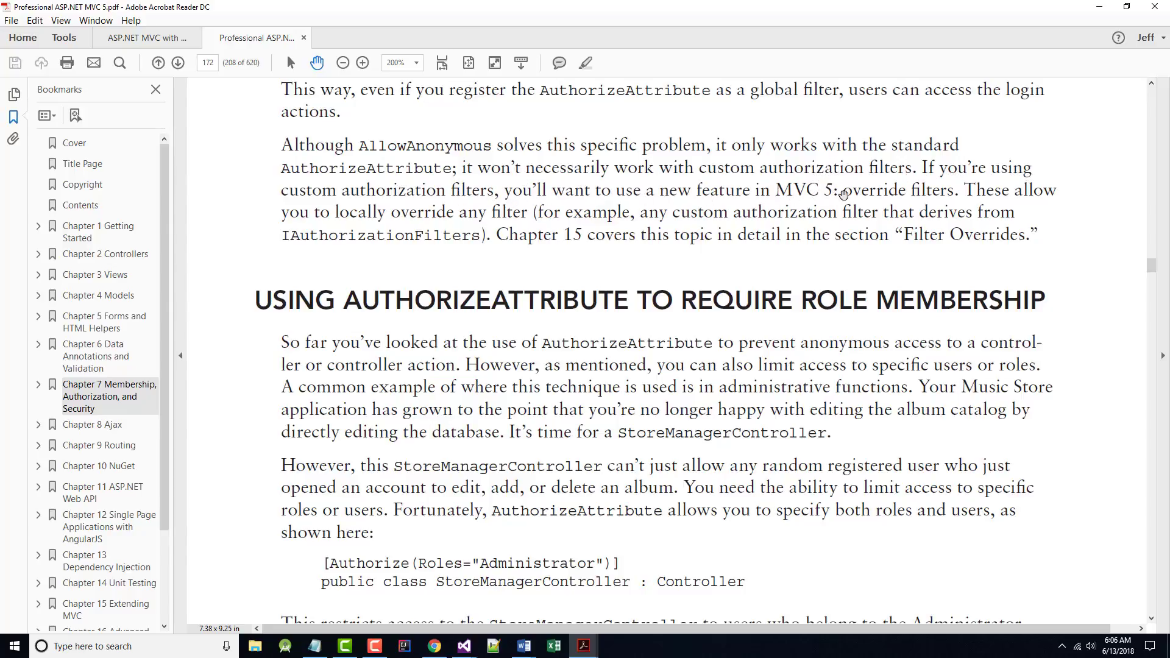
mouse_move(392, 226)
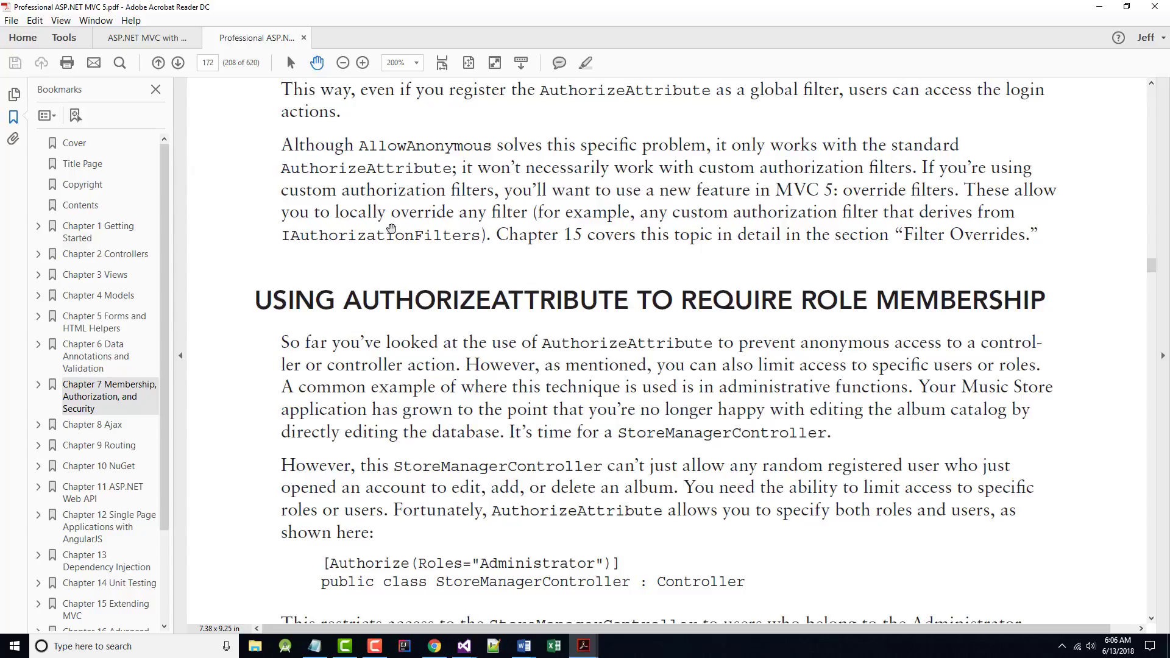
mouse_move(697, 221)
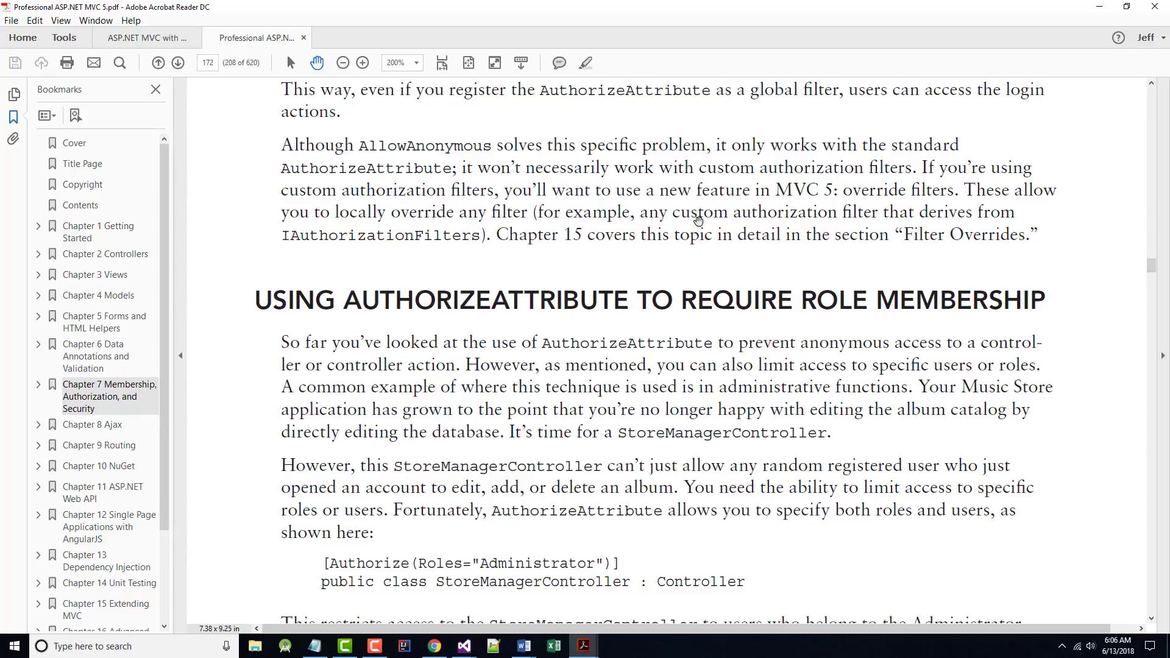
mouse_move(736, 246)
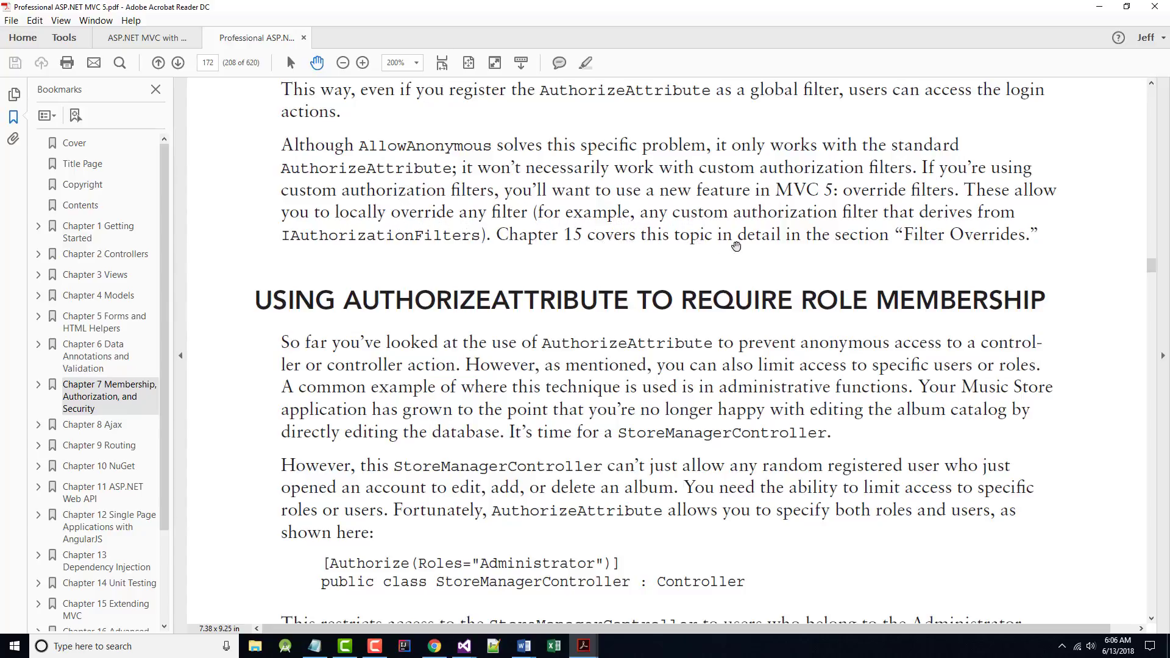
scroll(down, 3)
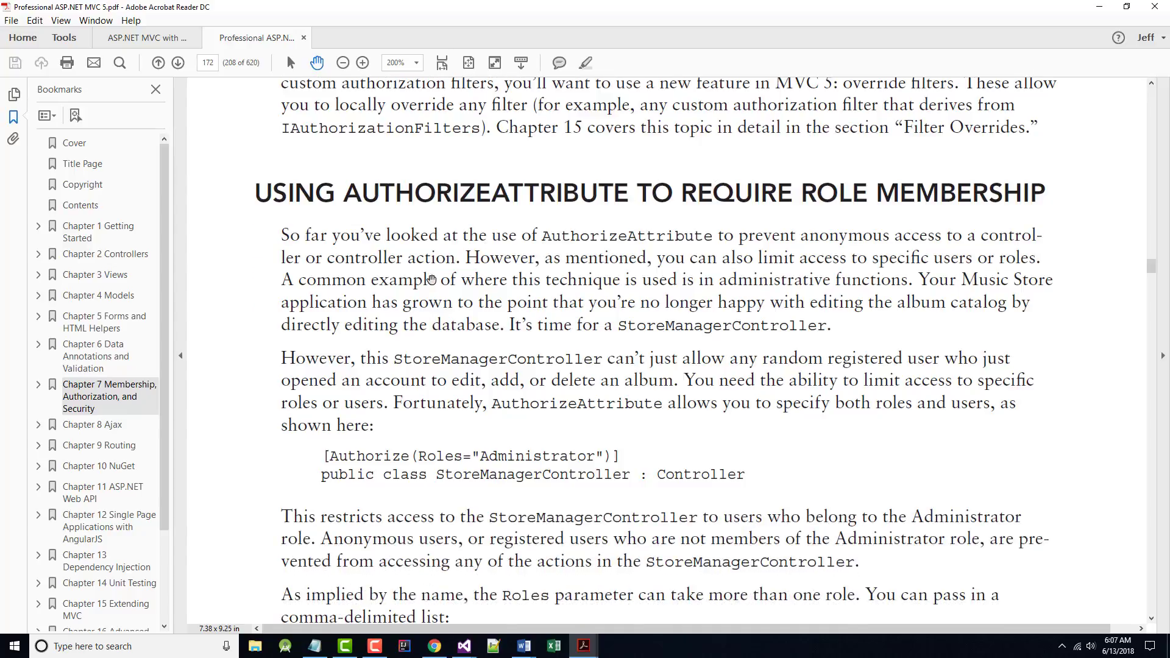
- Scroll to the TopSecretController example with Roles="Administrator,SuperAdmin"
scroll(down, 3)
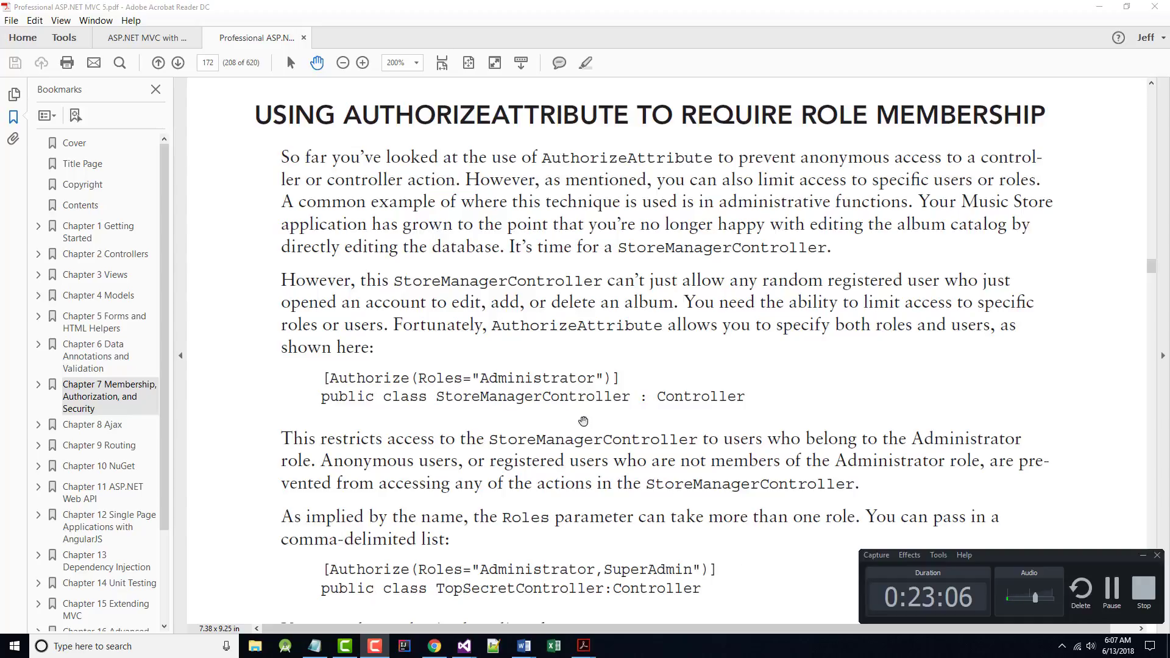
mouse_move(366, 167)
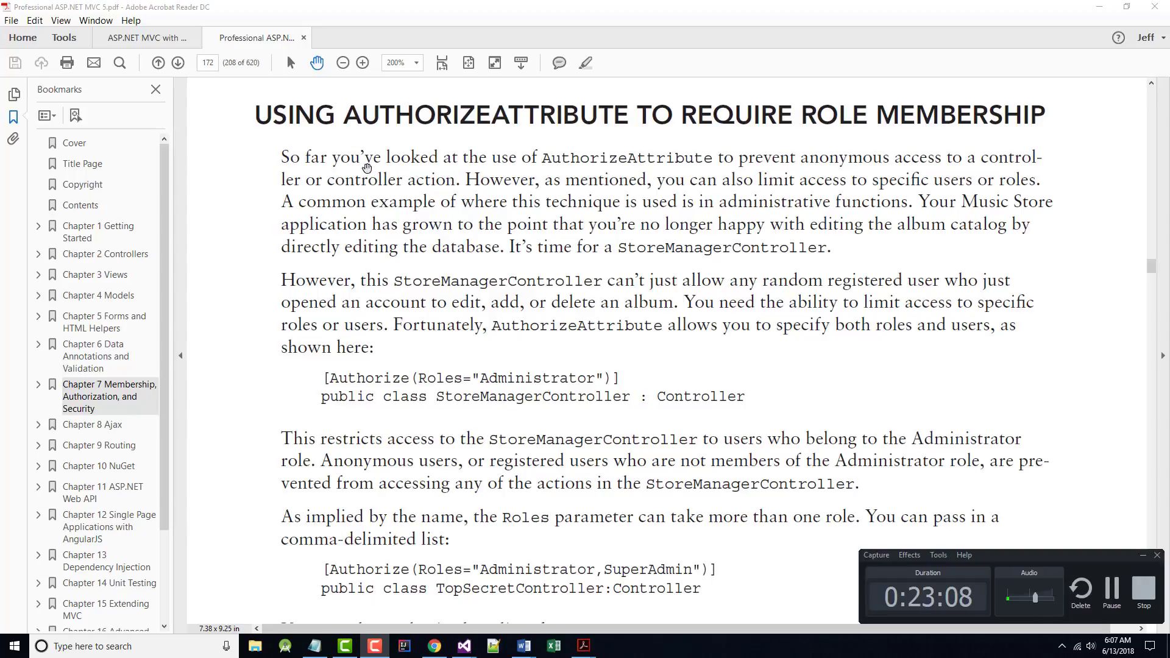